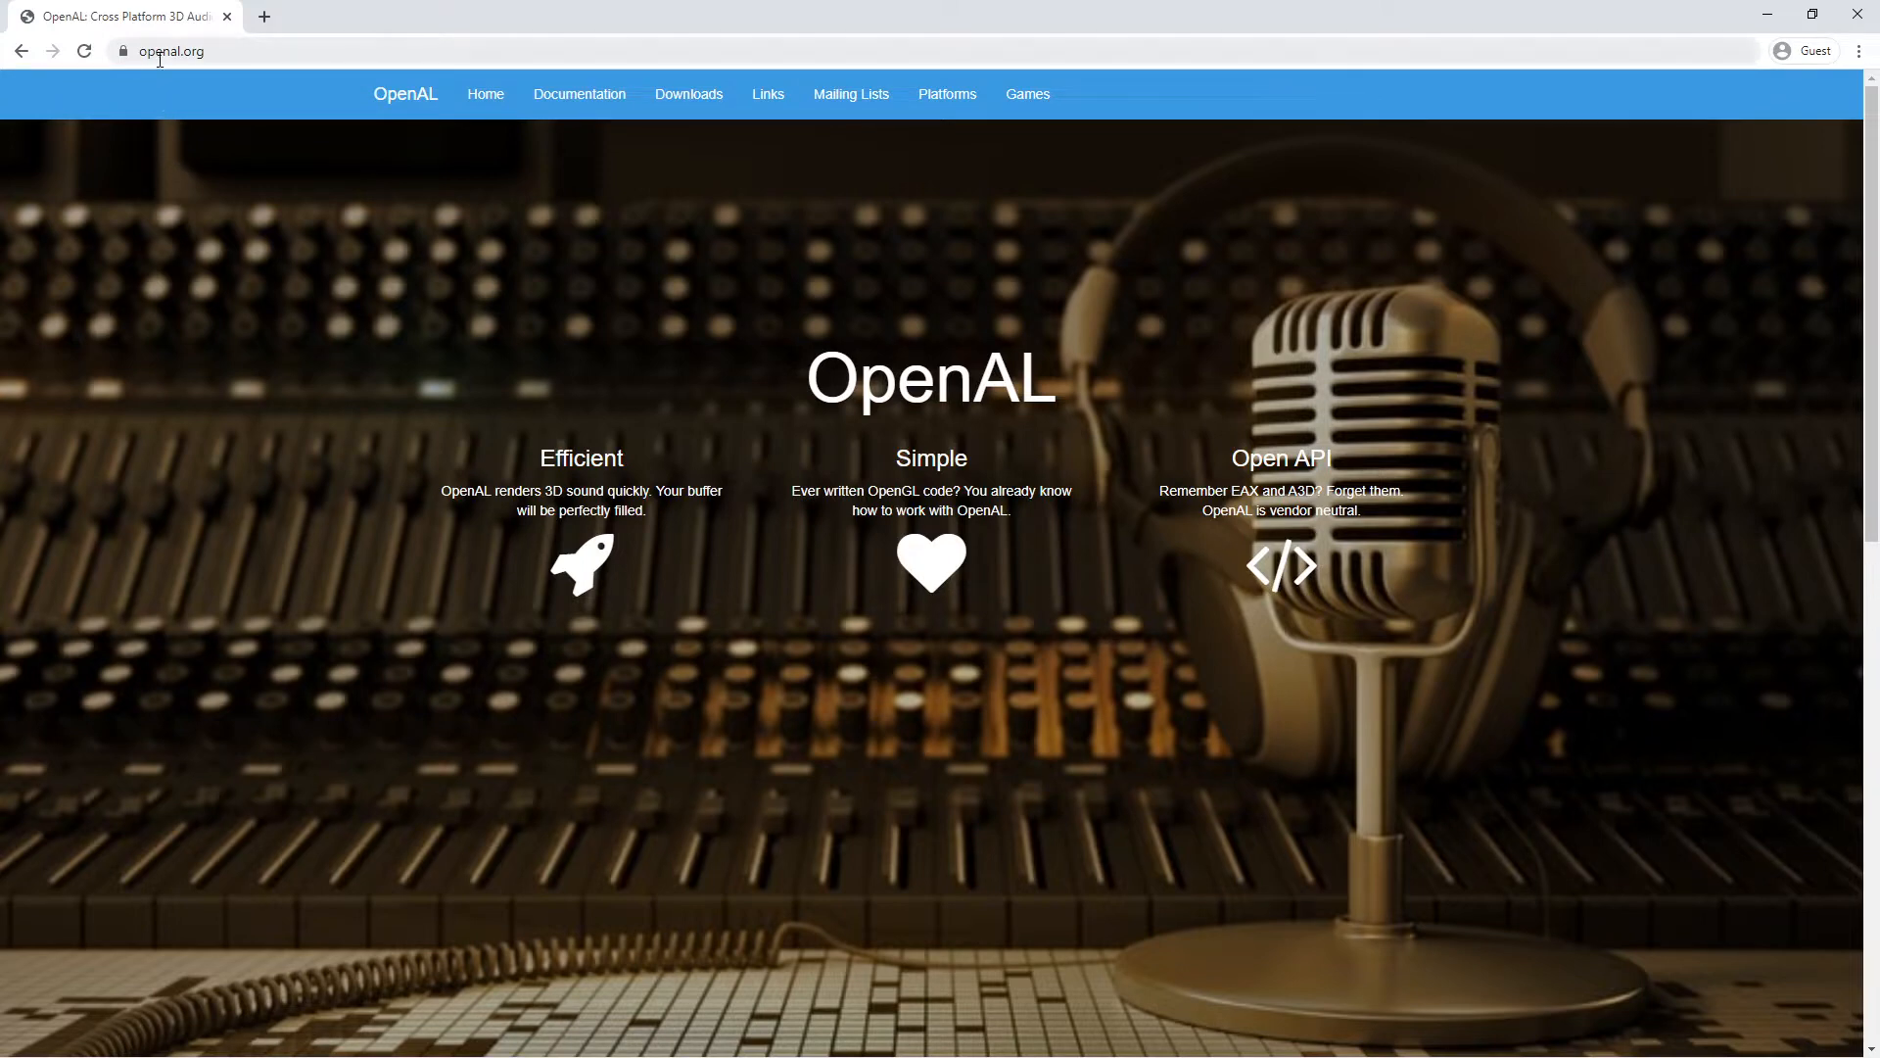
pyautogui.moveTo(756, 399)
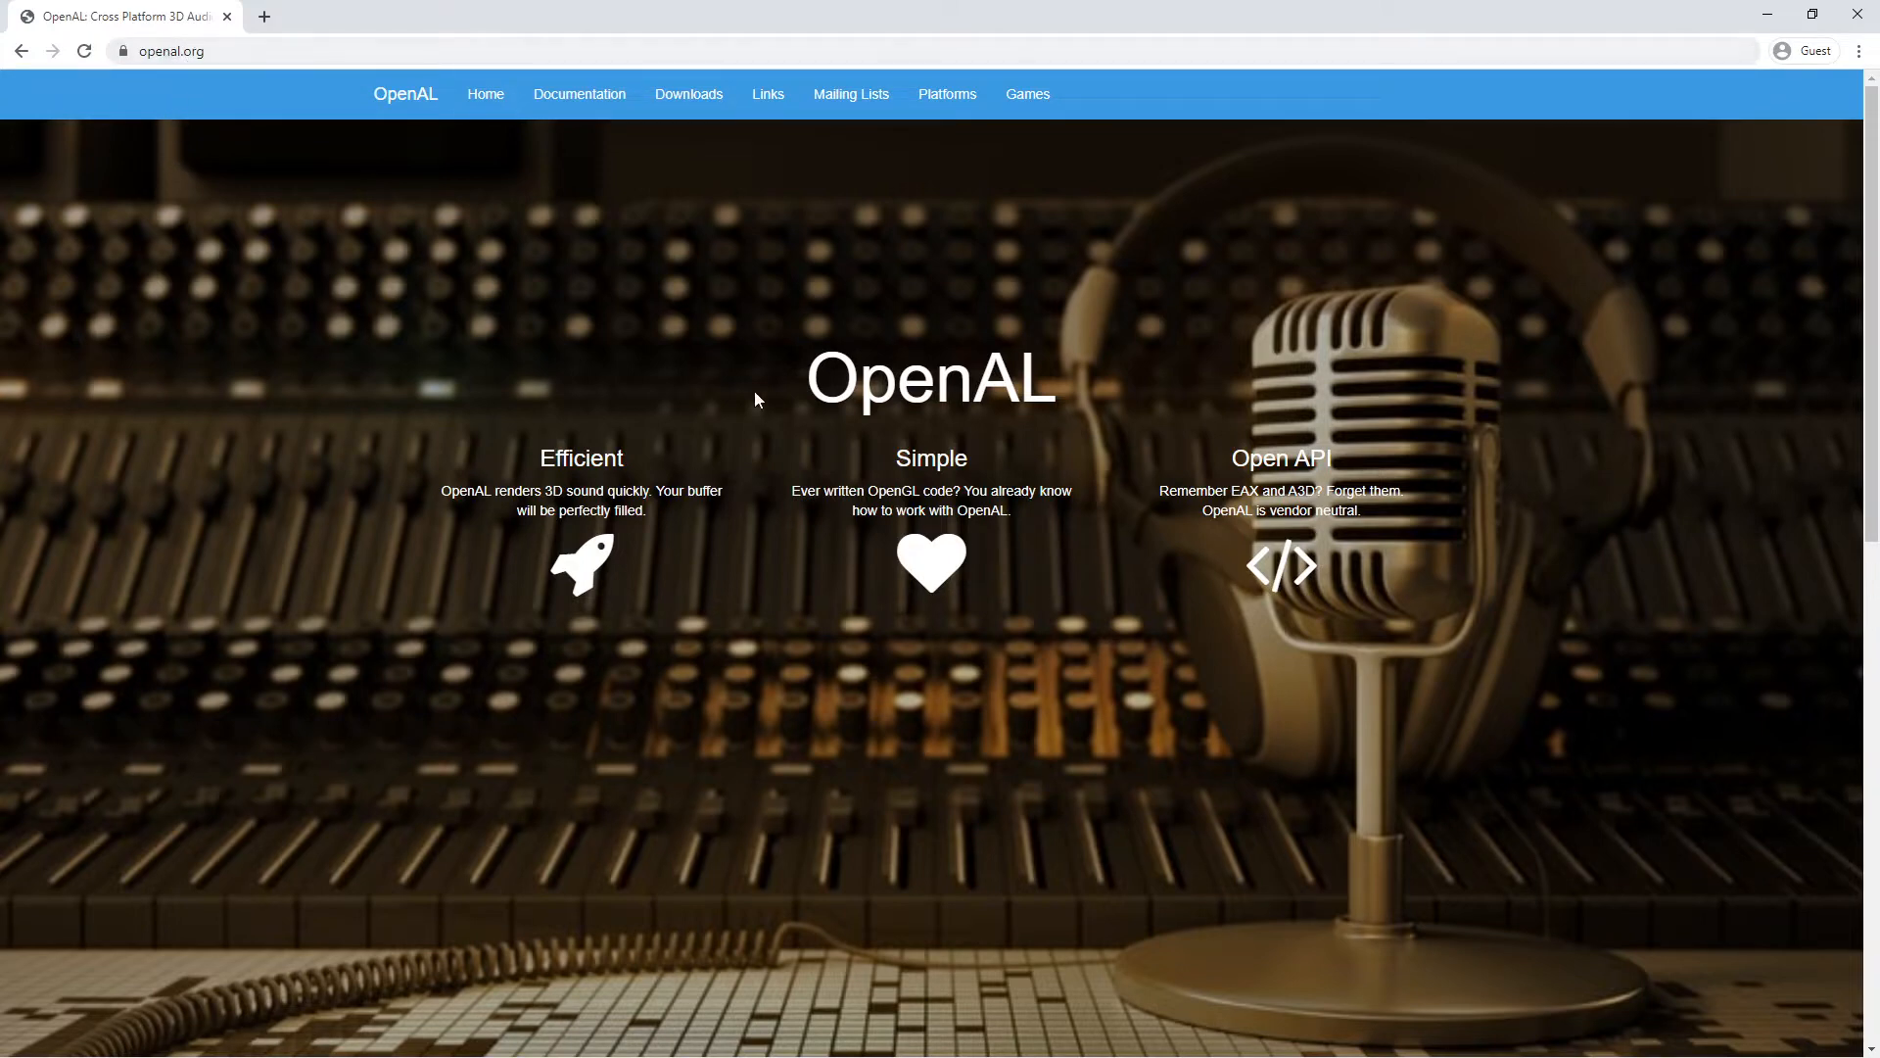
pyautogui.moveTo(687, 94)
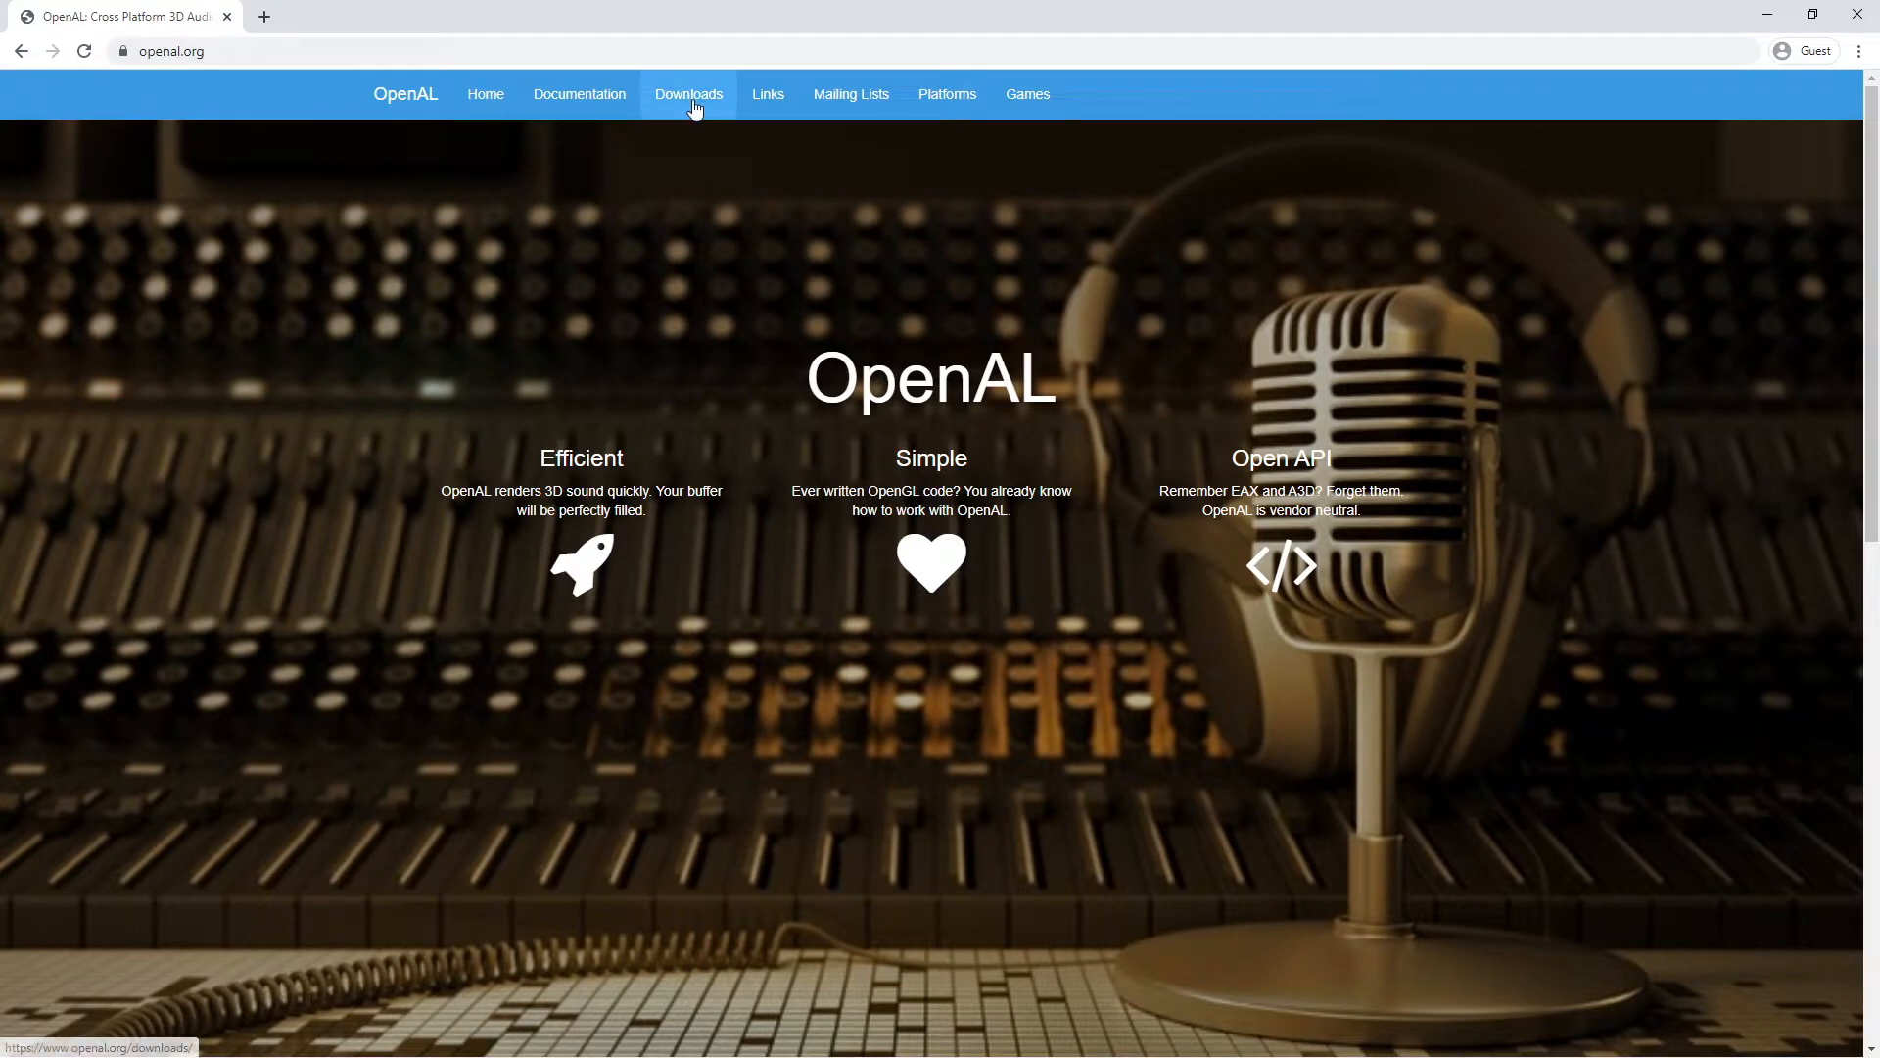
# Go to the OpenAL Downloads page listing the Core SDK and Windows Installer
pyautogui.click(687, 94)
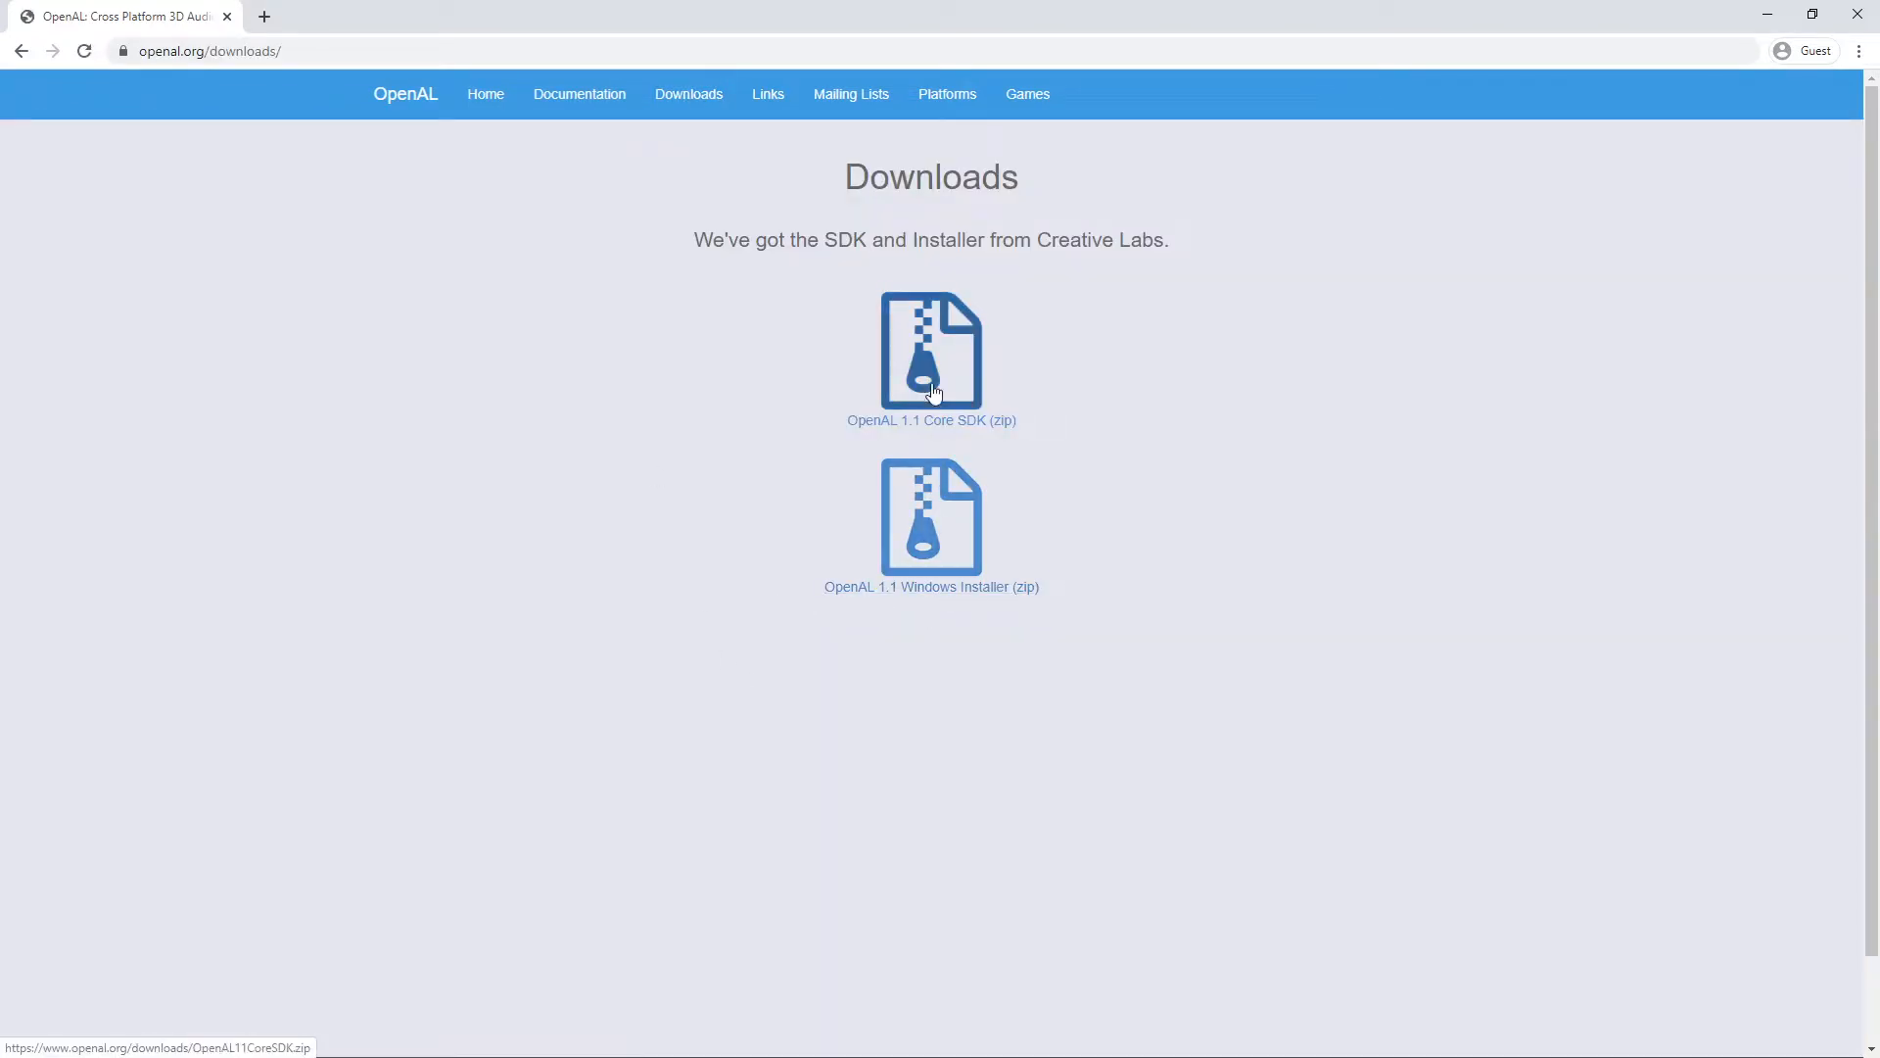
pyautogui.moveTo(1764, 14)
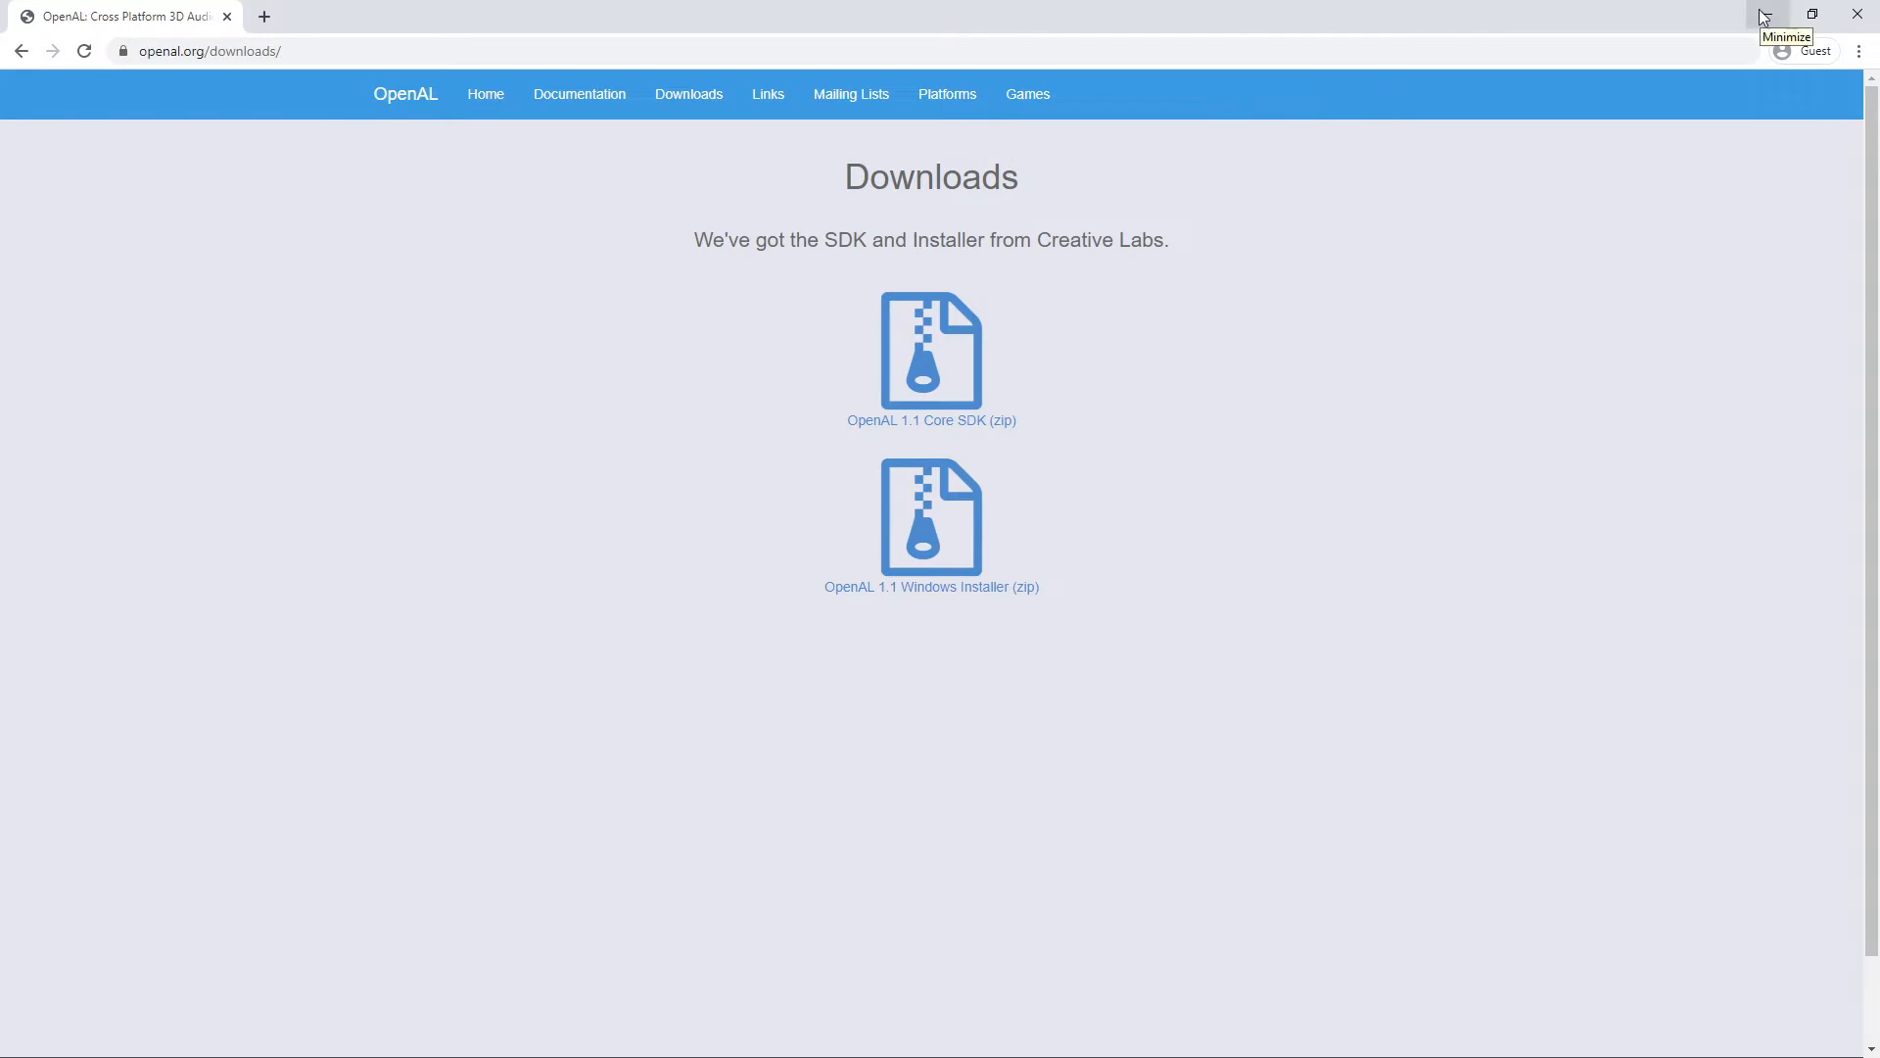
pyautogui.moveTo(1761, 14)
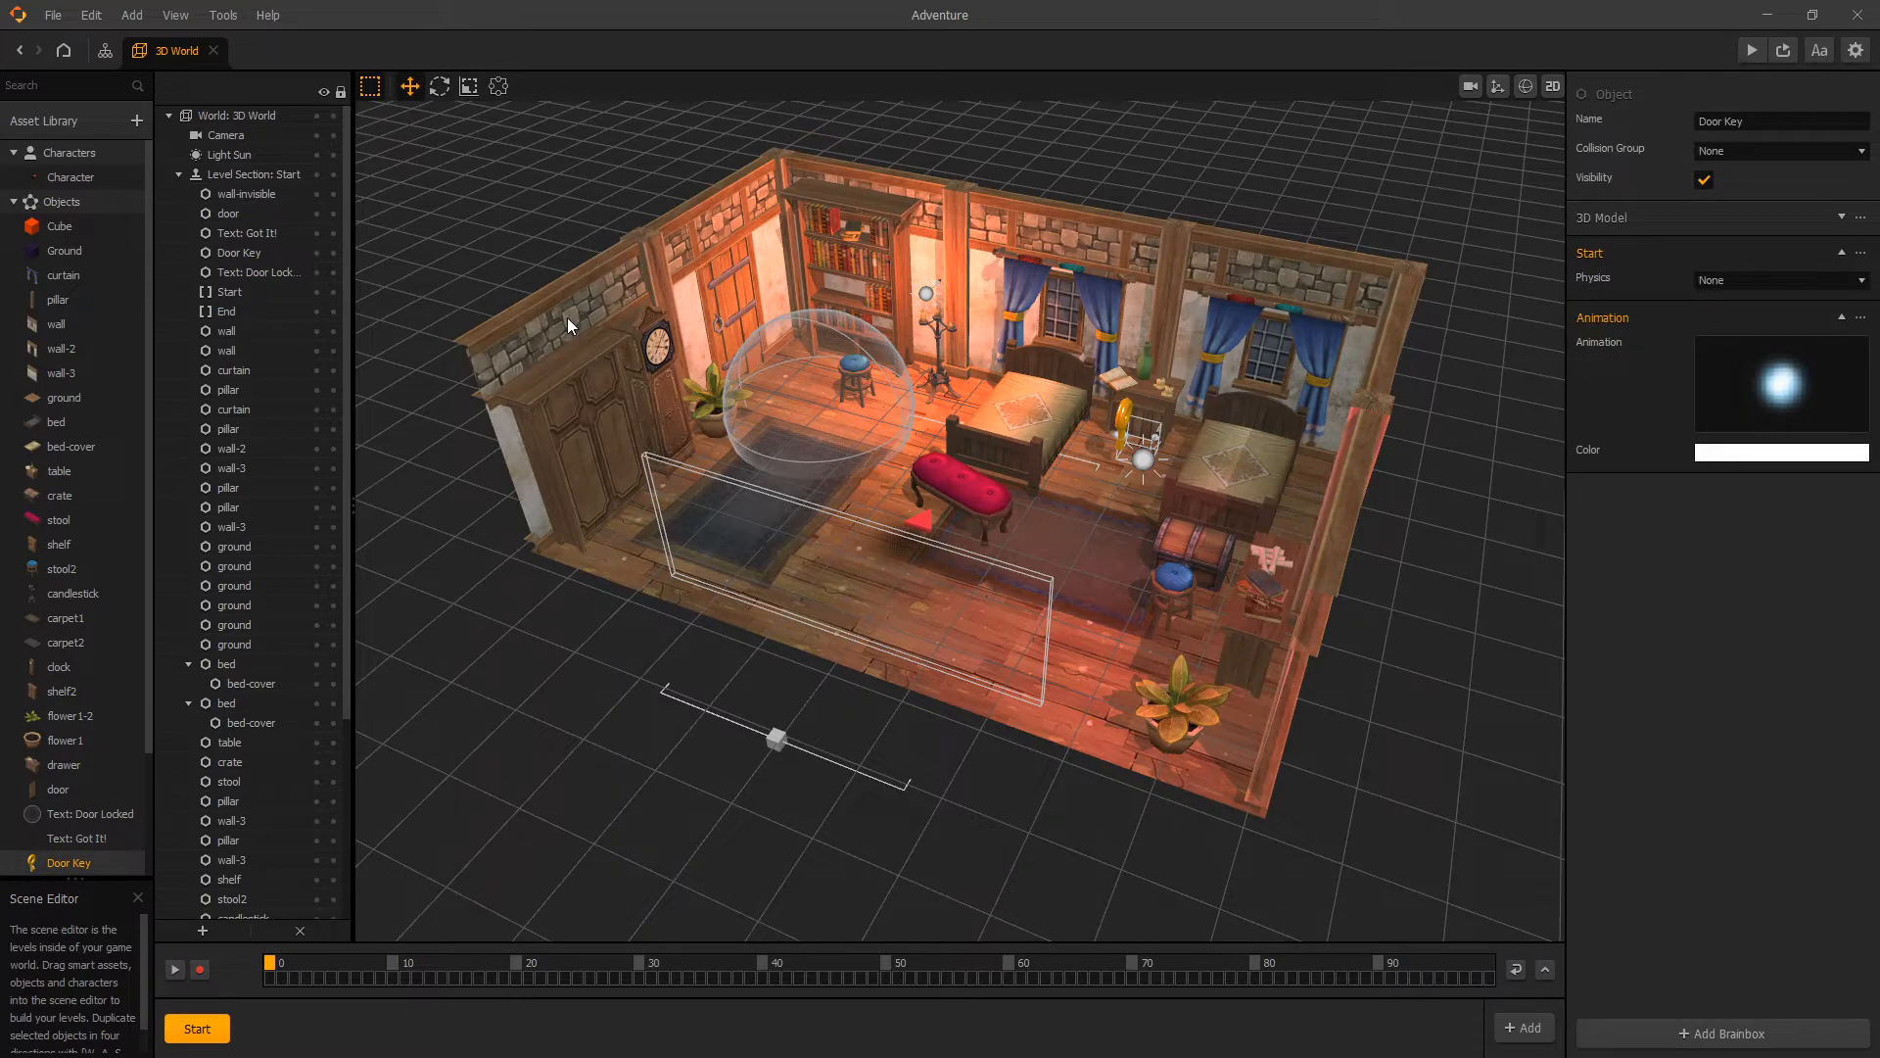
pyautogui.moveTo(562, 310)
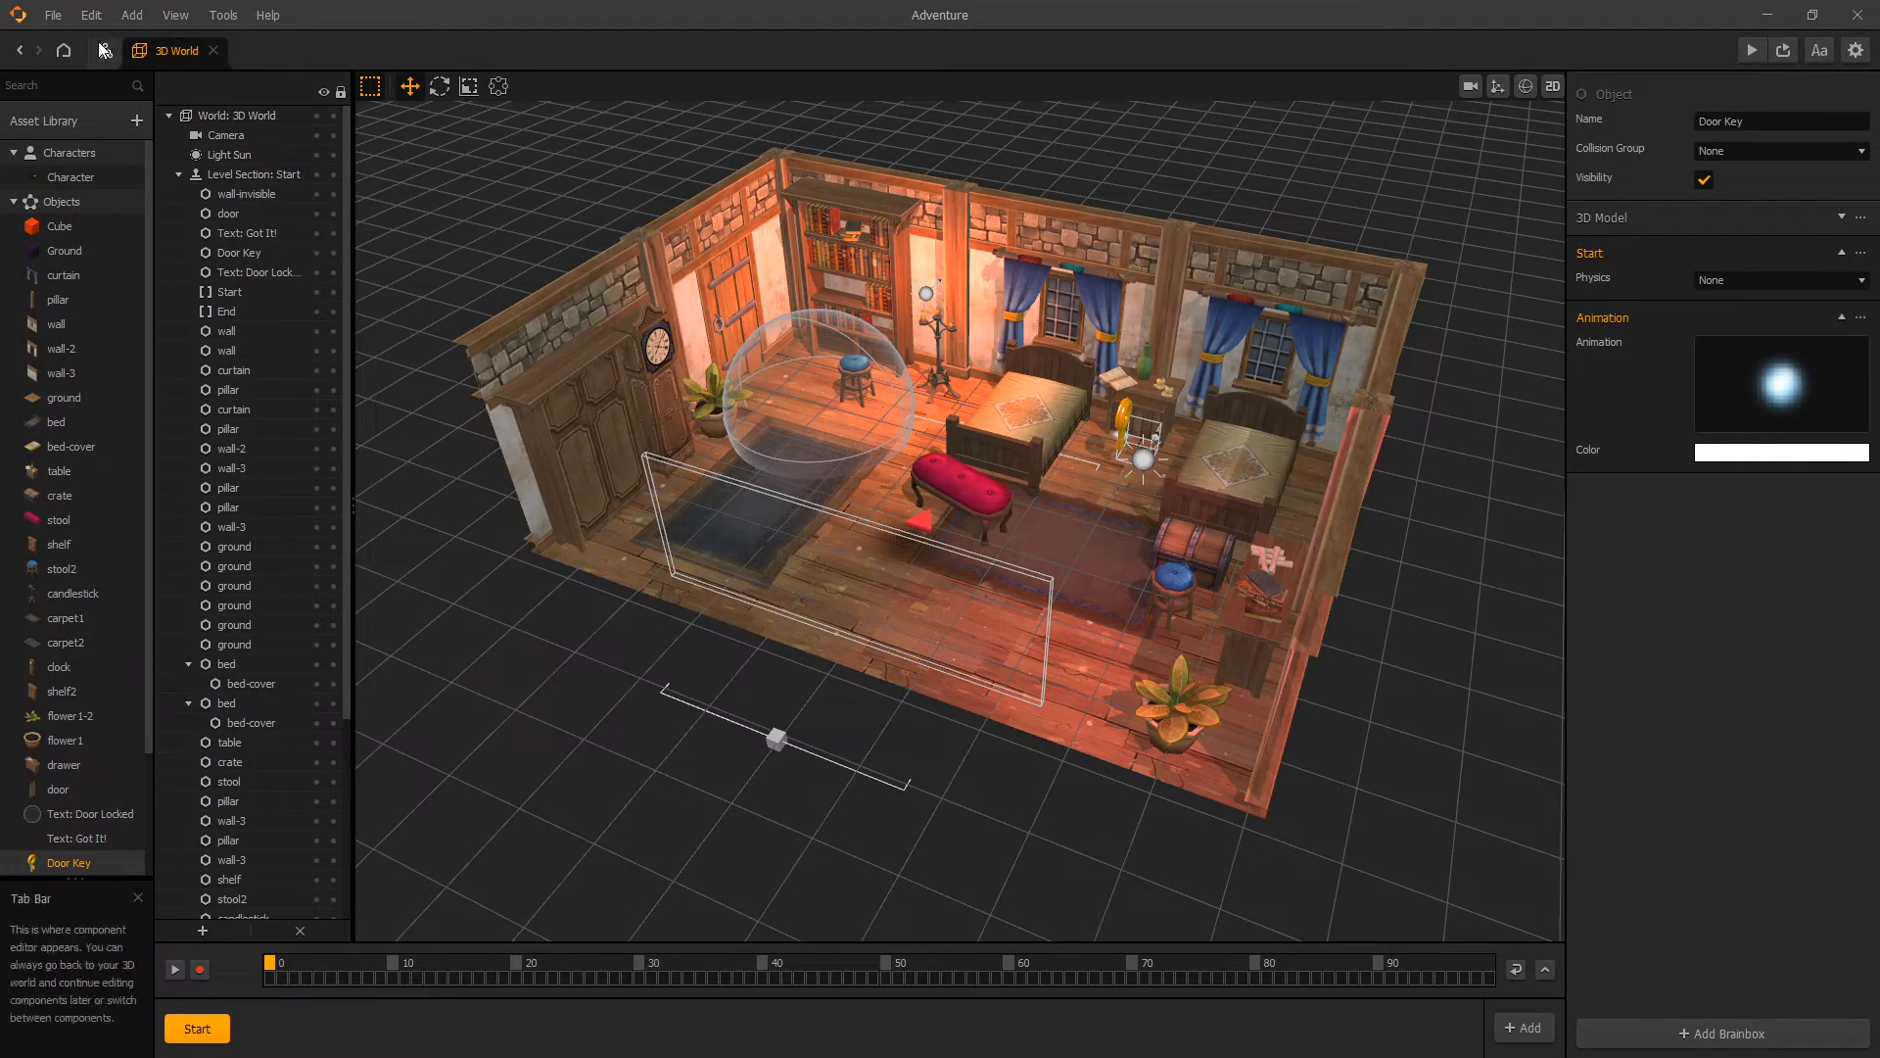
# From the Mind Map, assign the Adeste Fideles MP3 as the UI screen's music and preview it
pyautogui.click(106, 50)
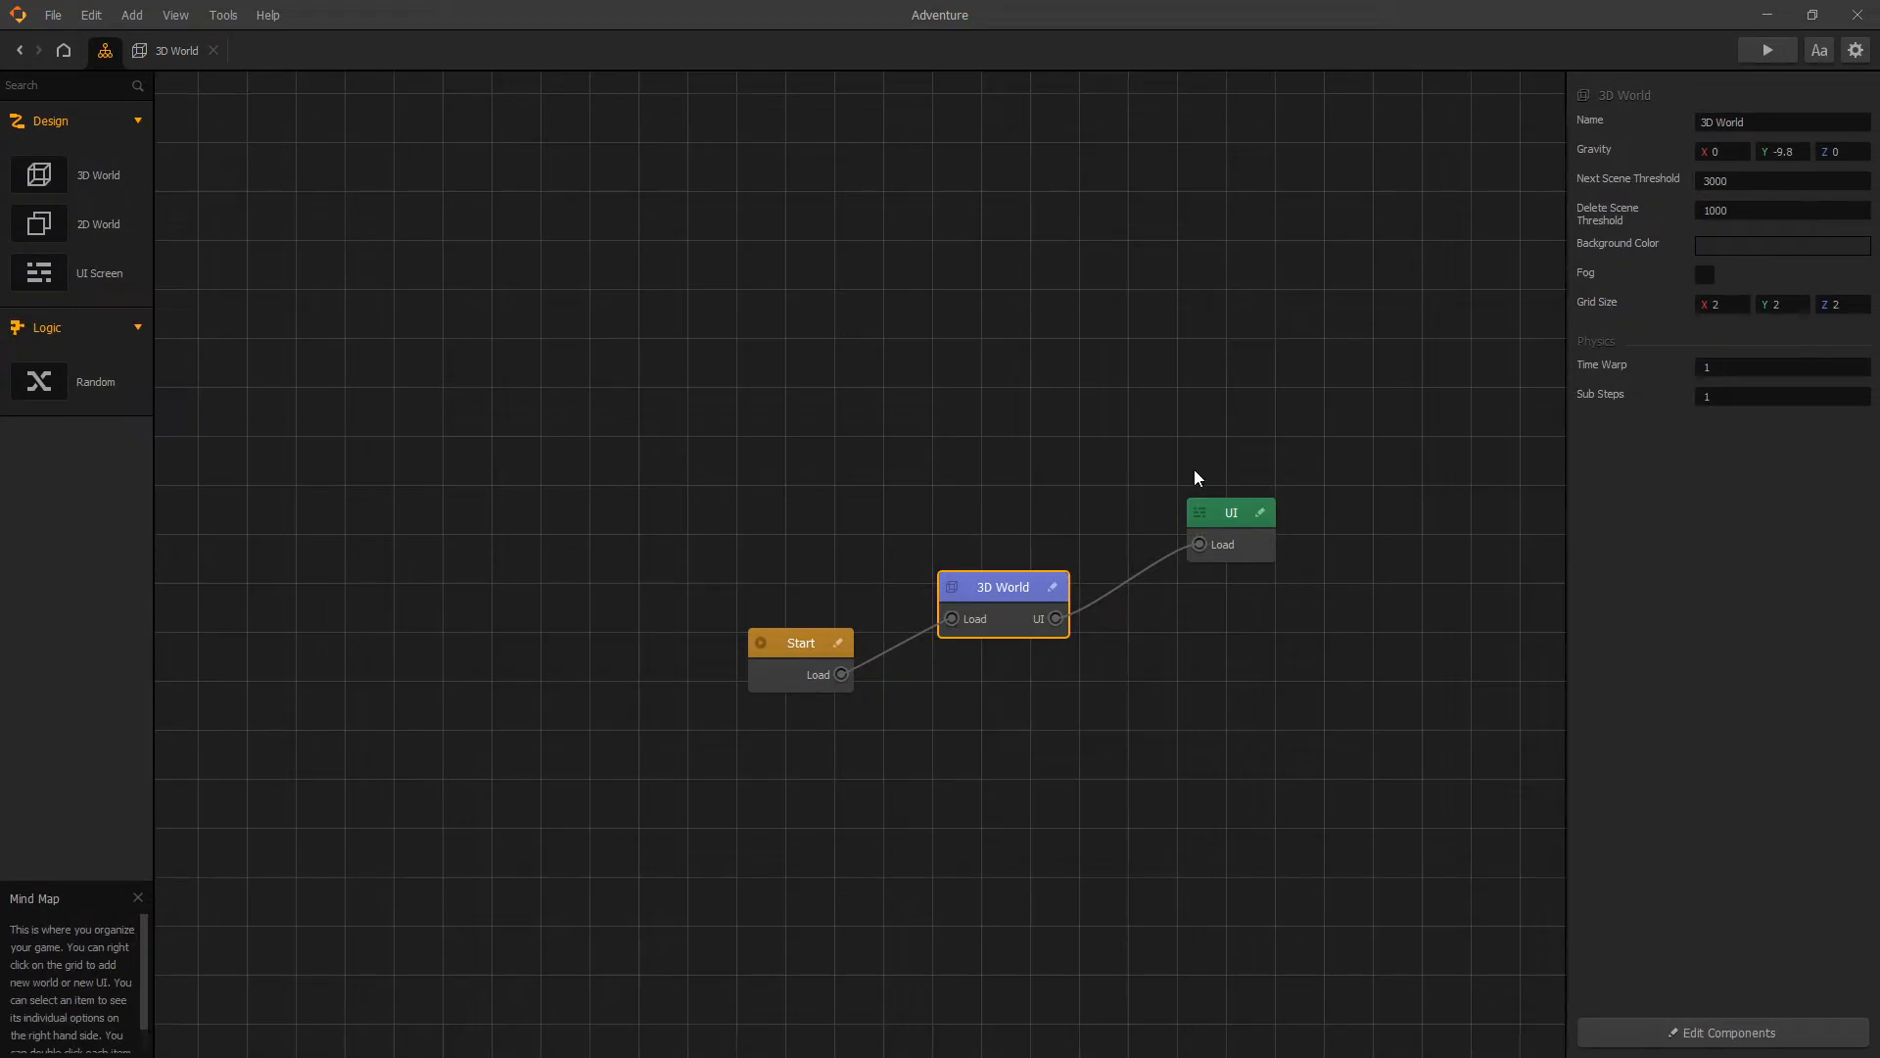
pyautogui.moveTo(1229, 511)
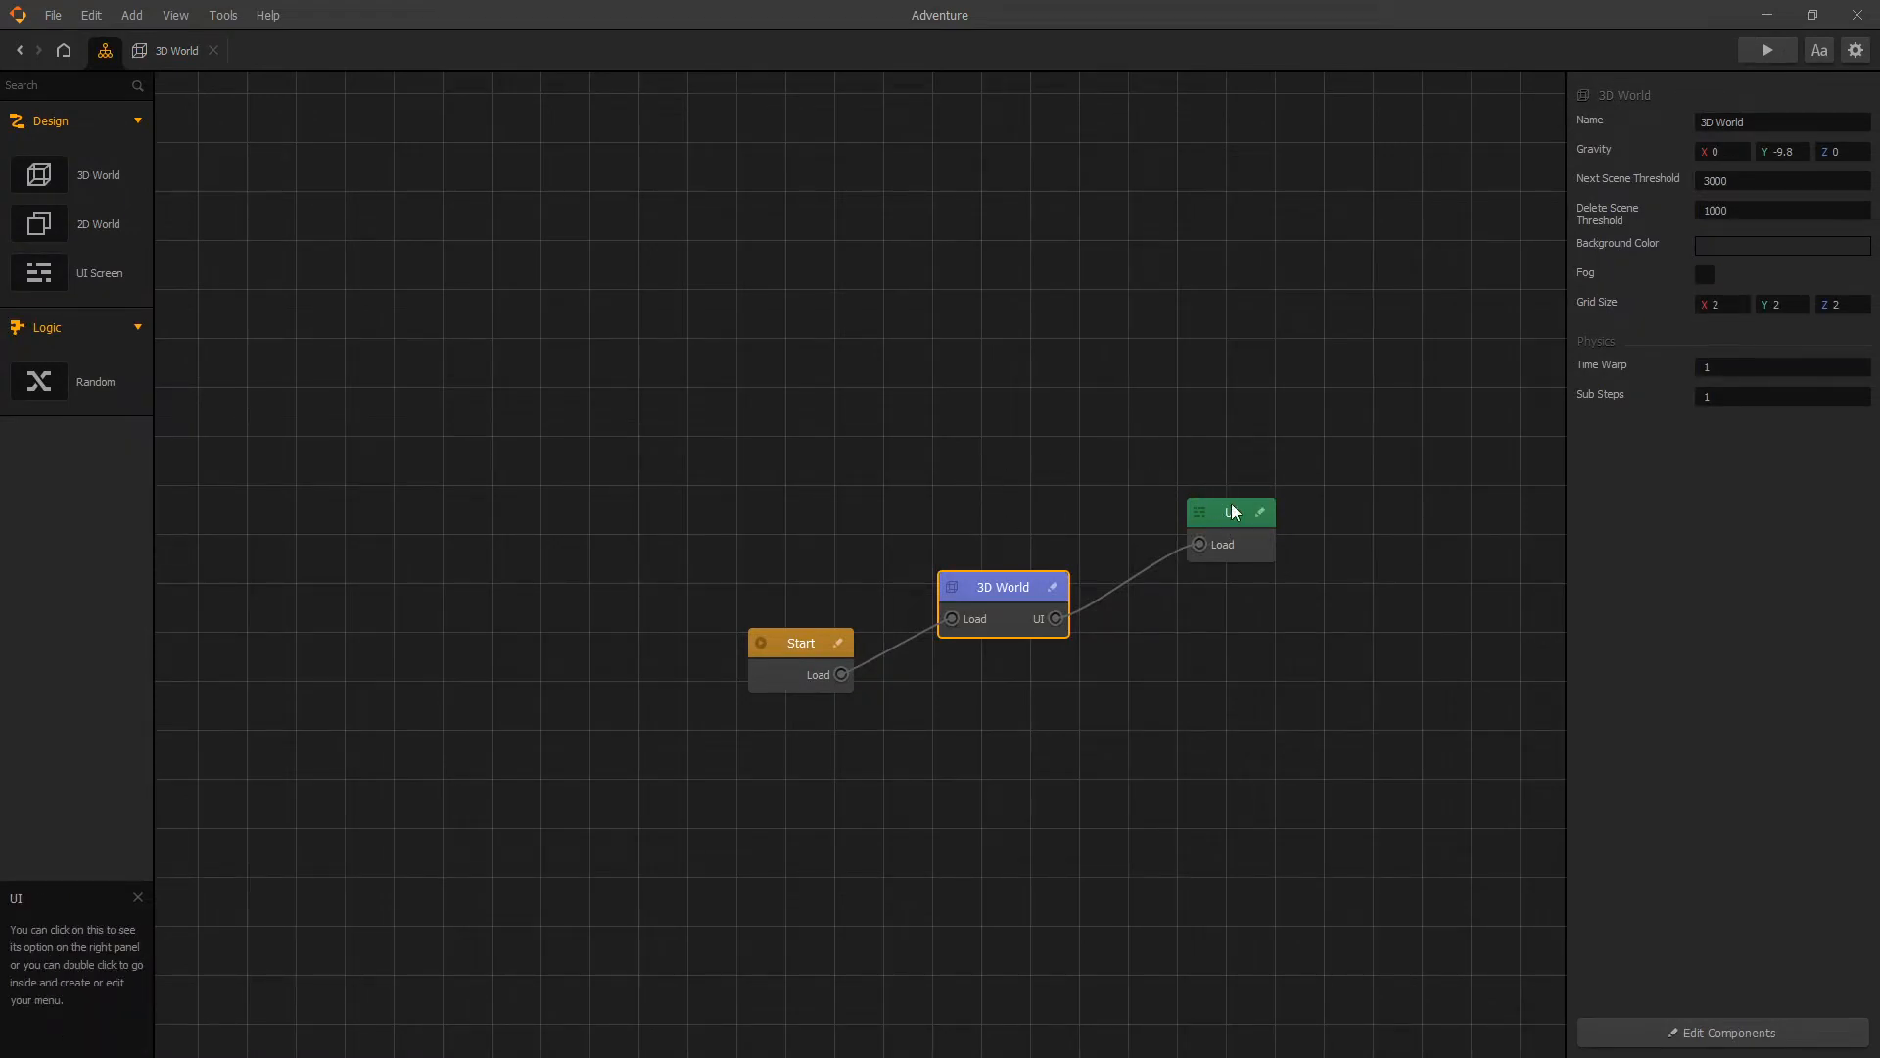
pyautogui.click(1230, 511)
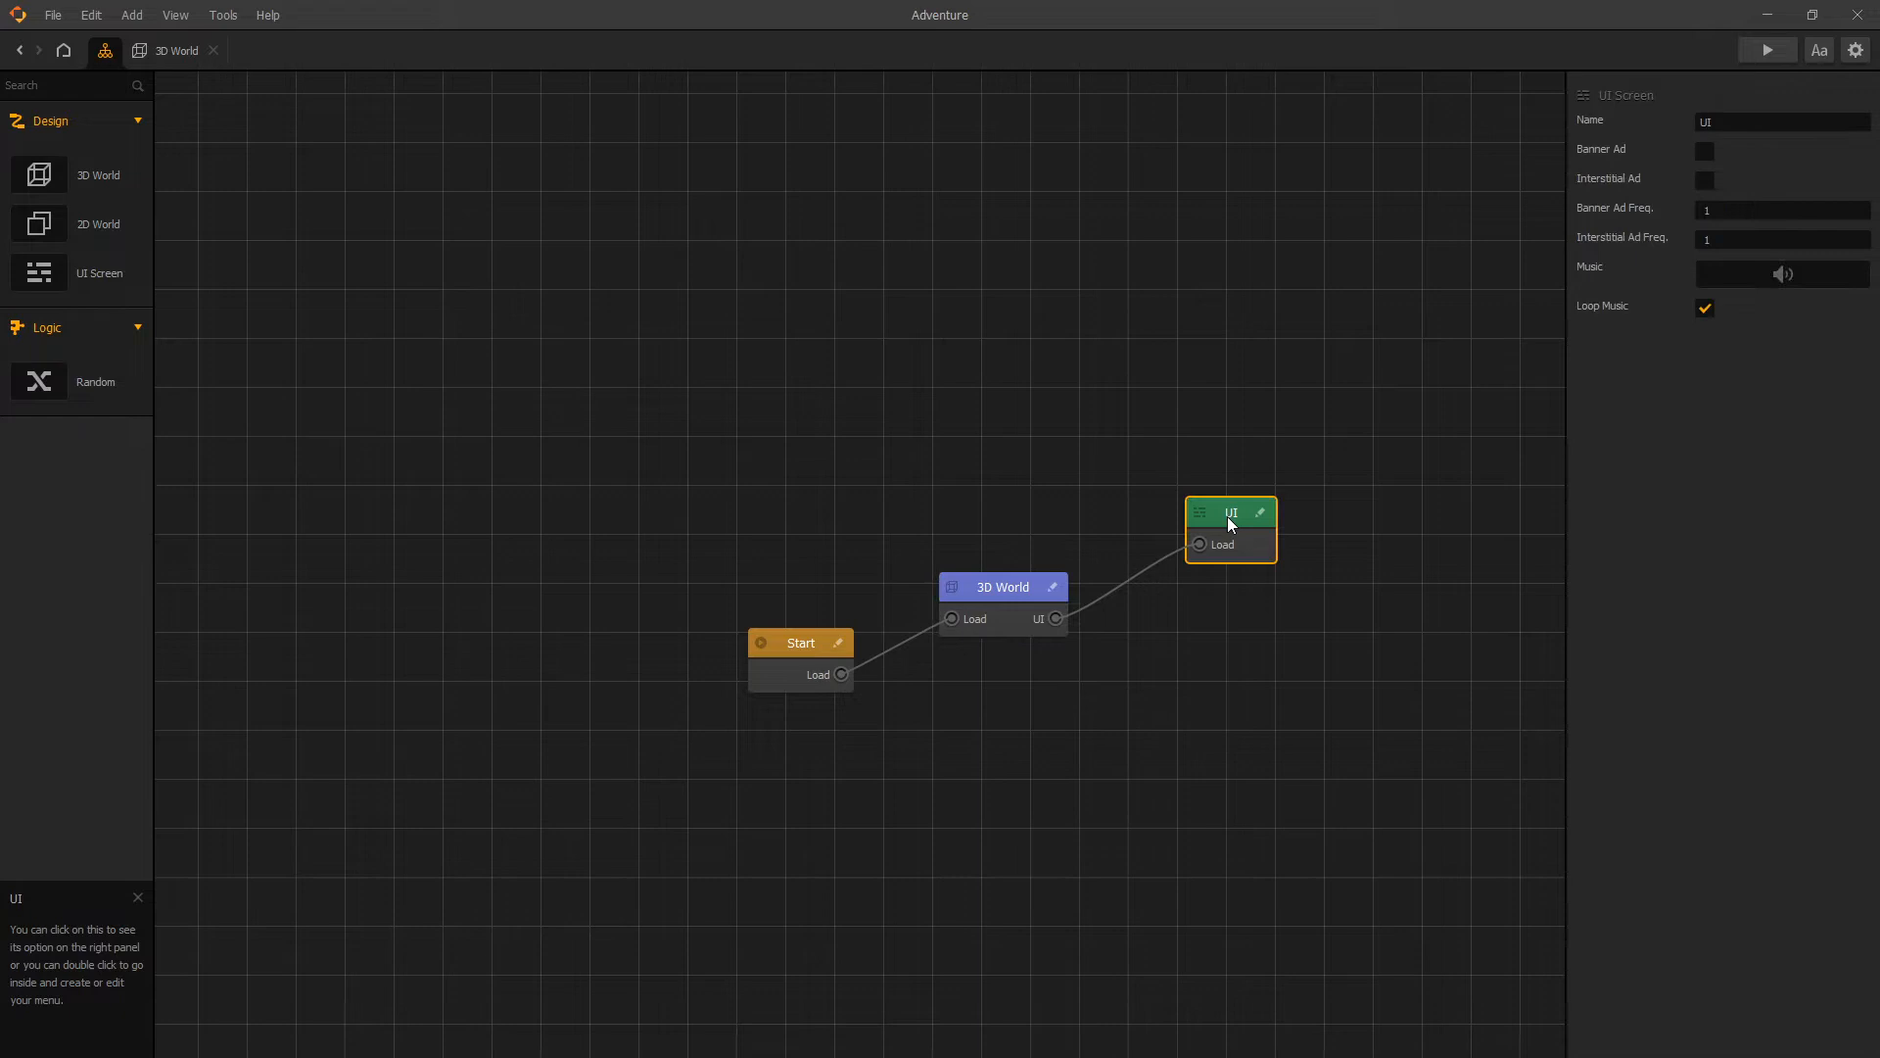
pyautogui.moveTo(1786, 274)
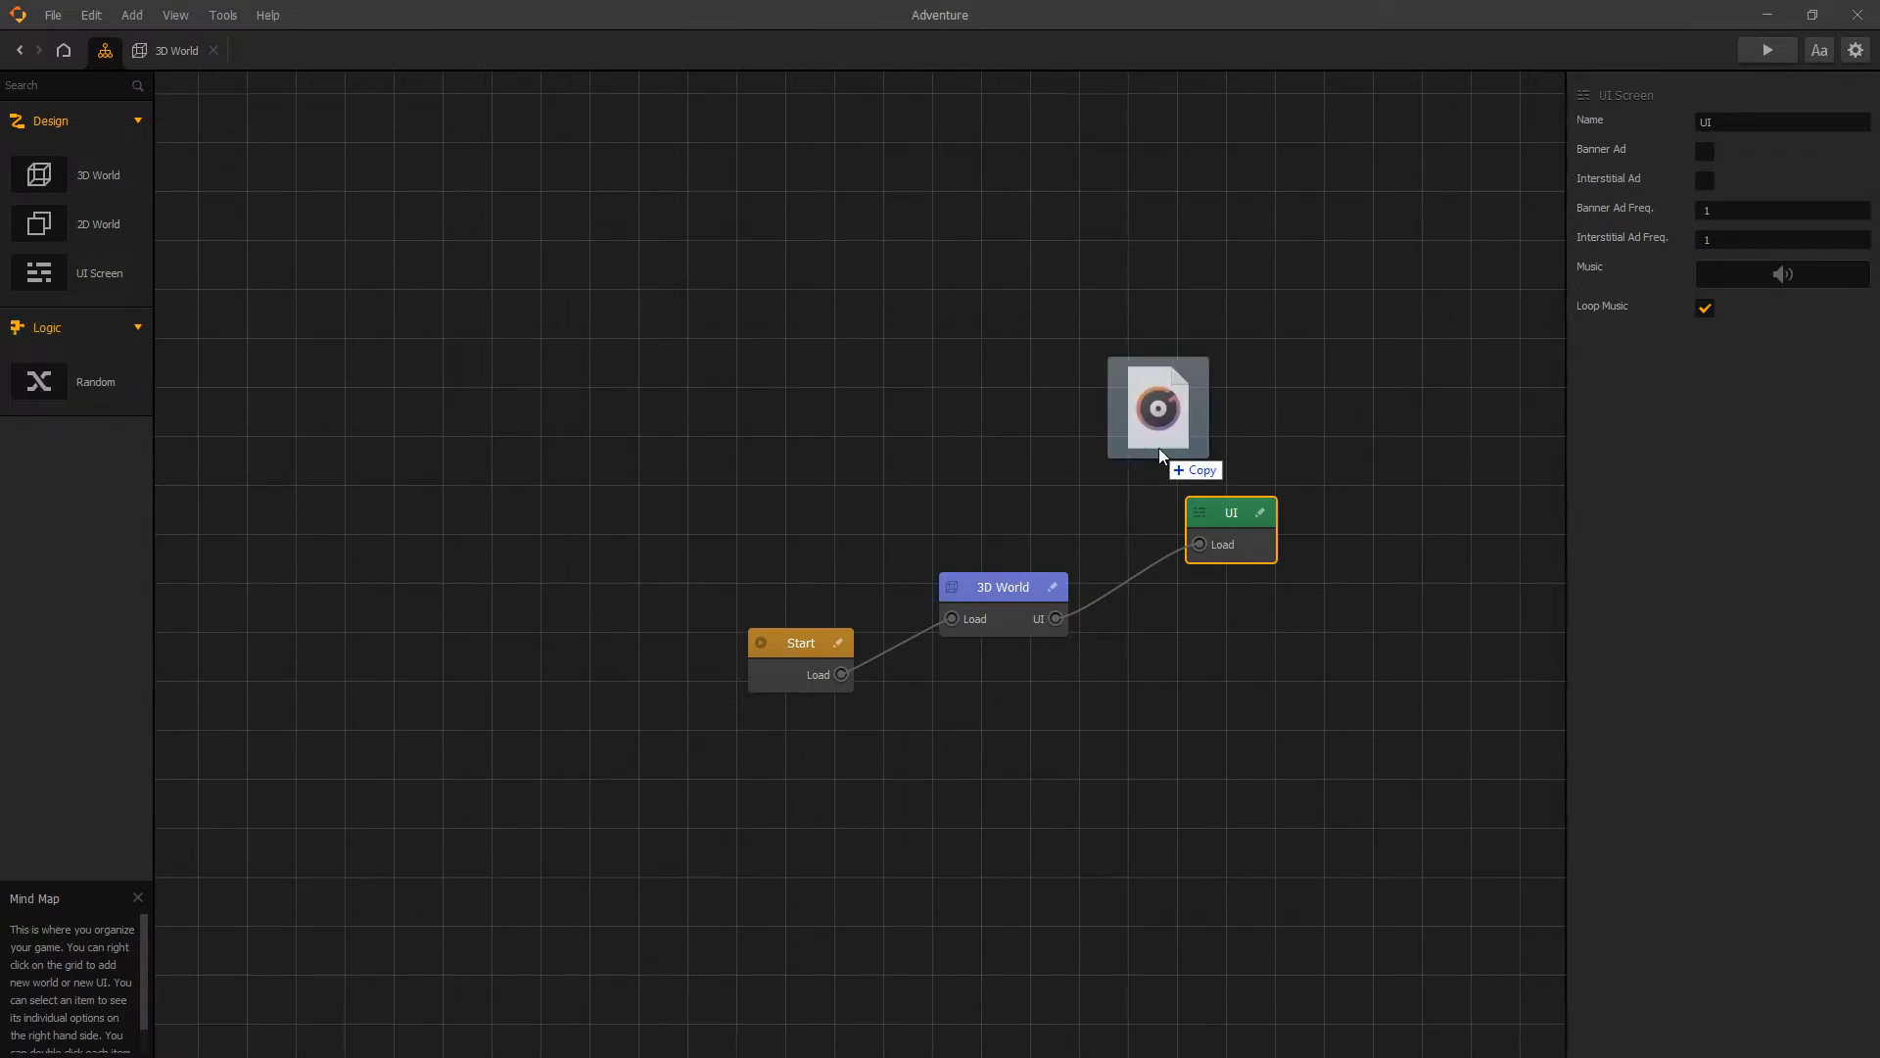
pyautogui.moveTo(1158, 407); pyautogui.dragTo(1763, 233)
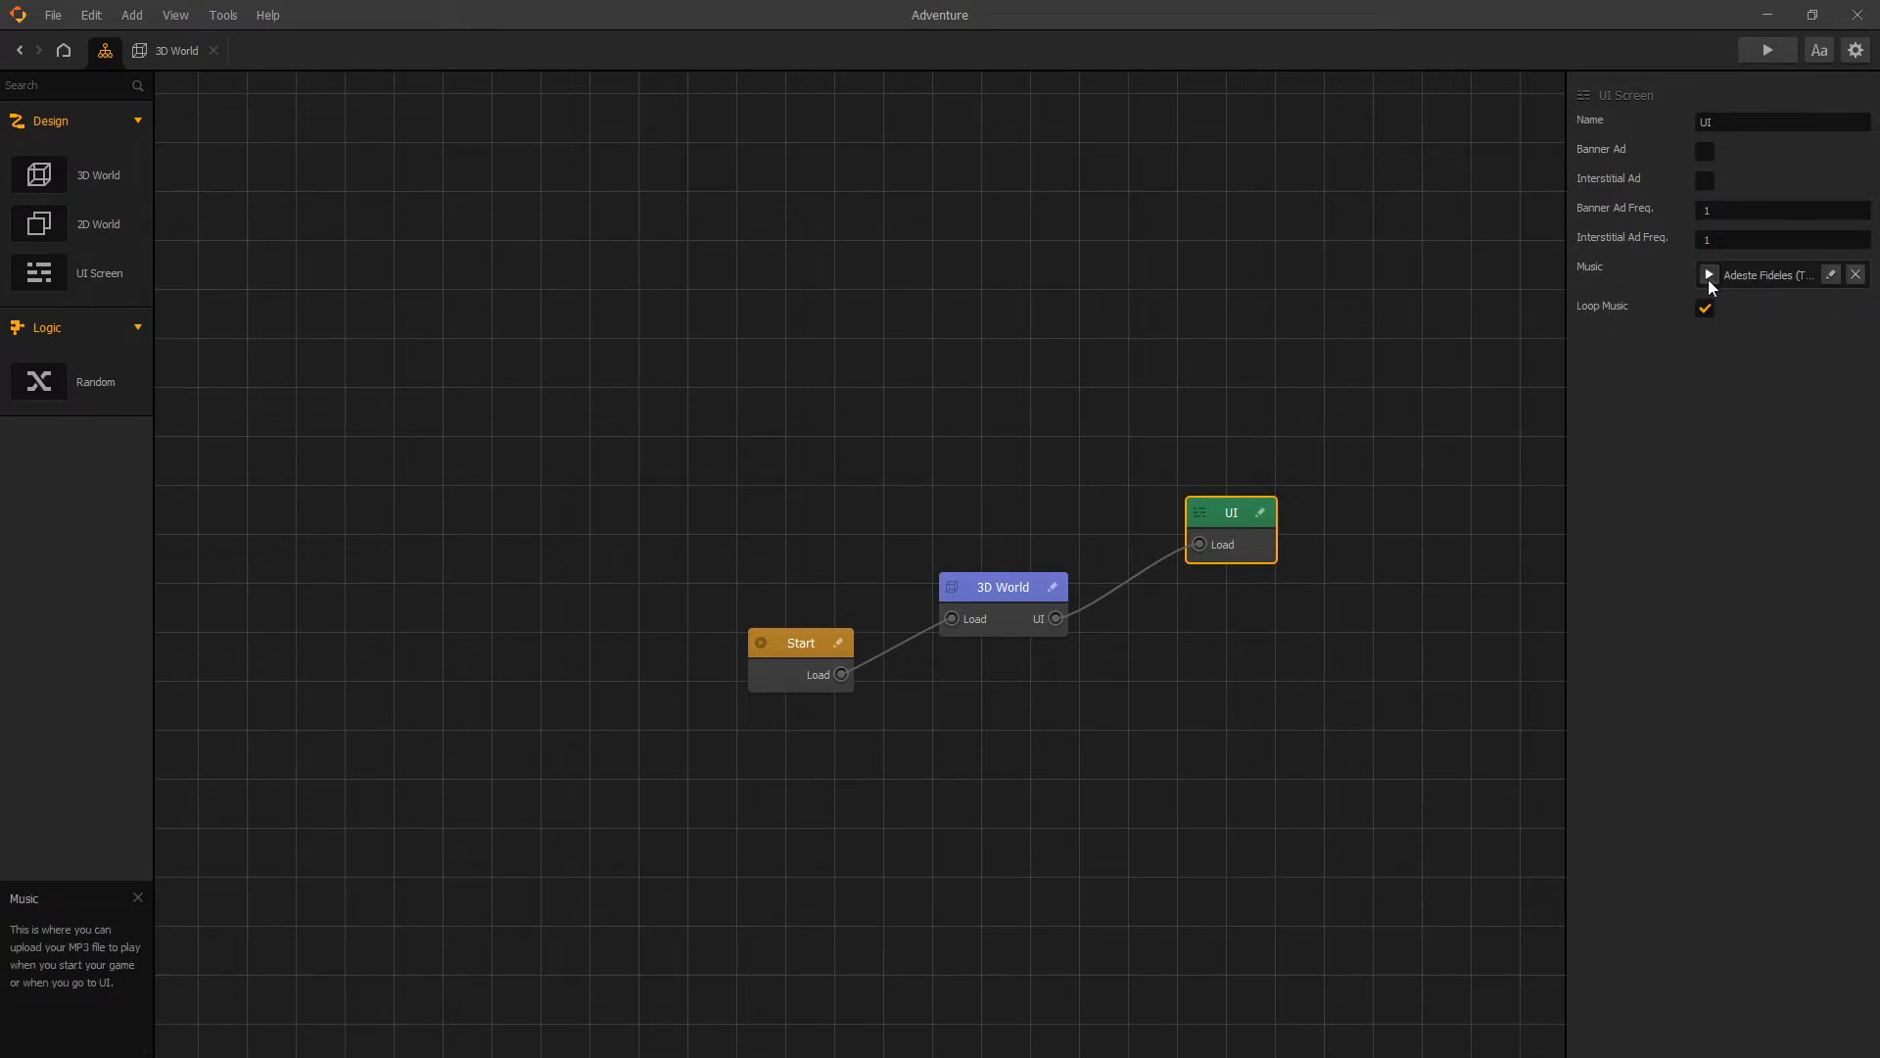
pyautogui.click(1708, 275)
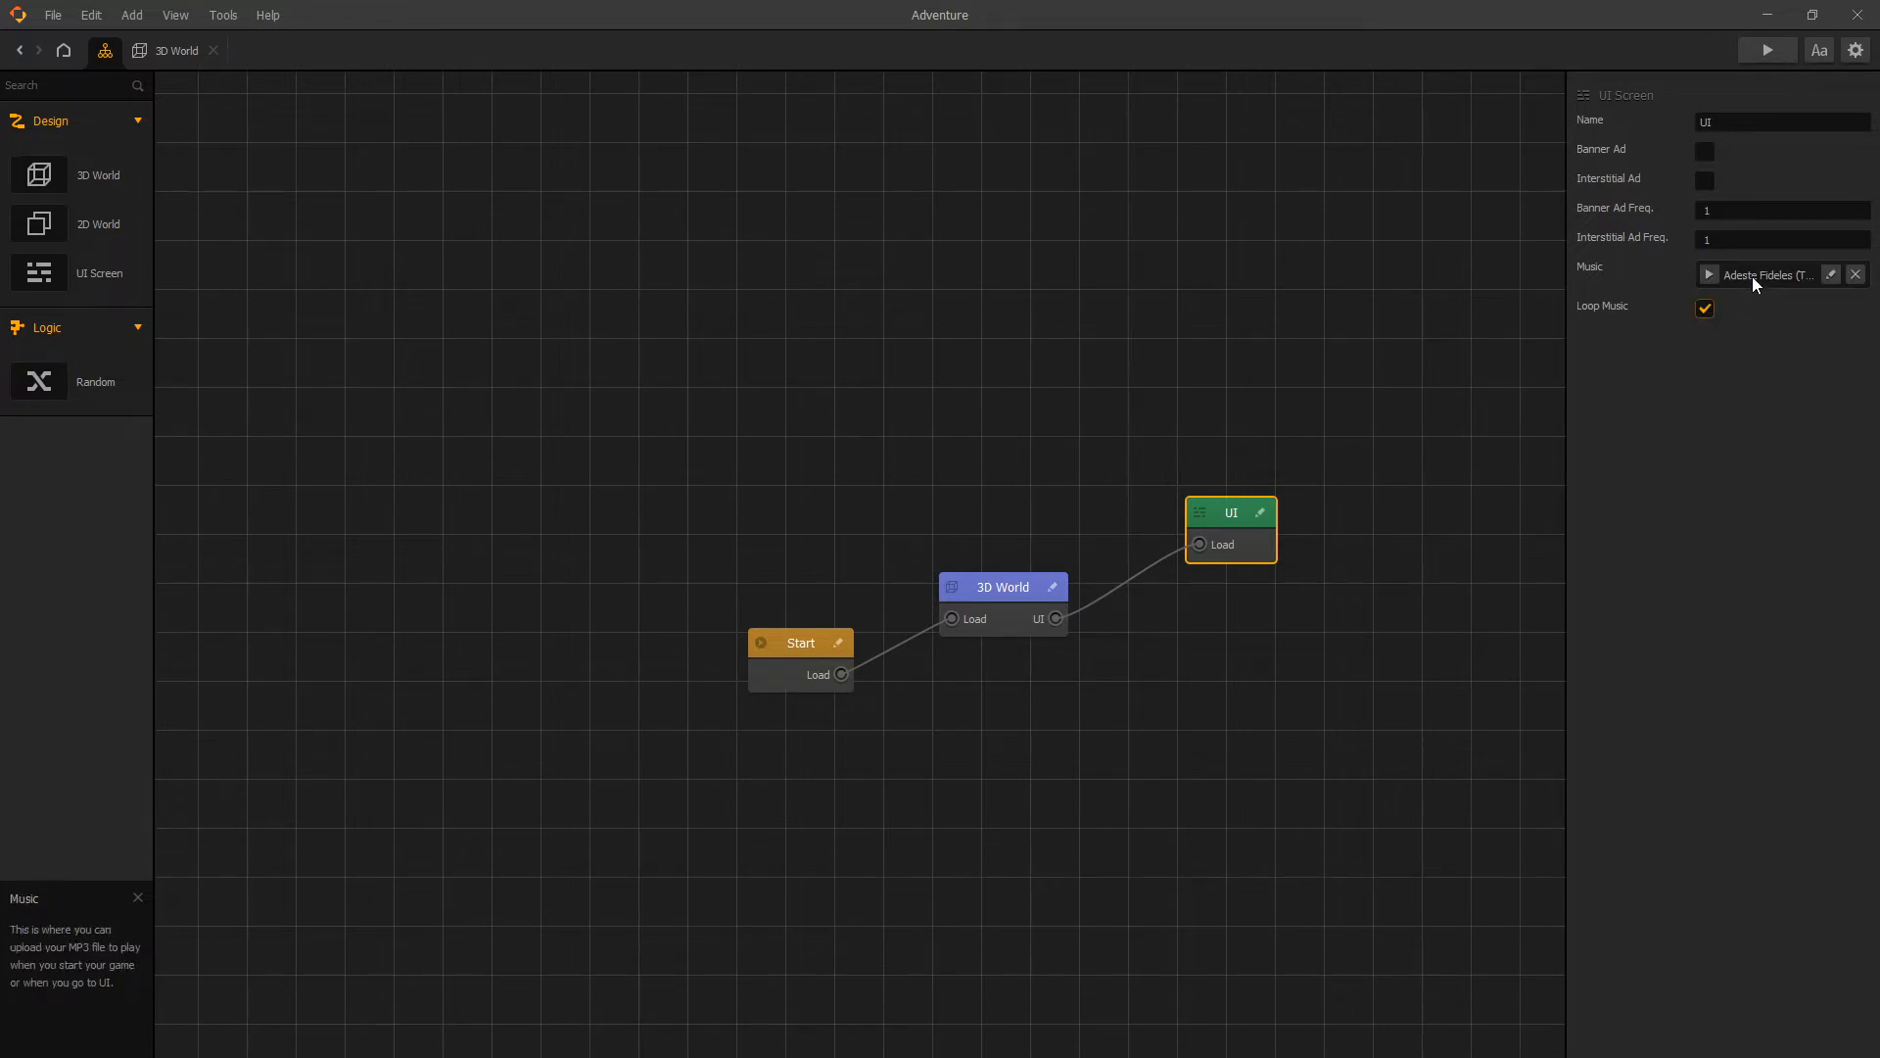
pyautogui.click(1708, 274)
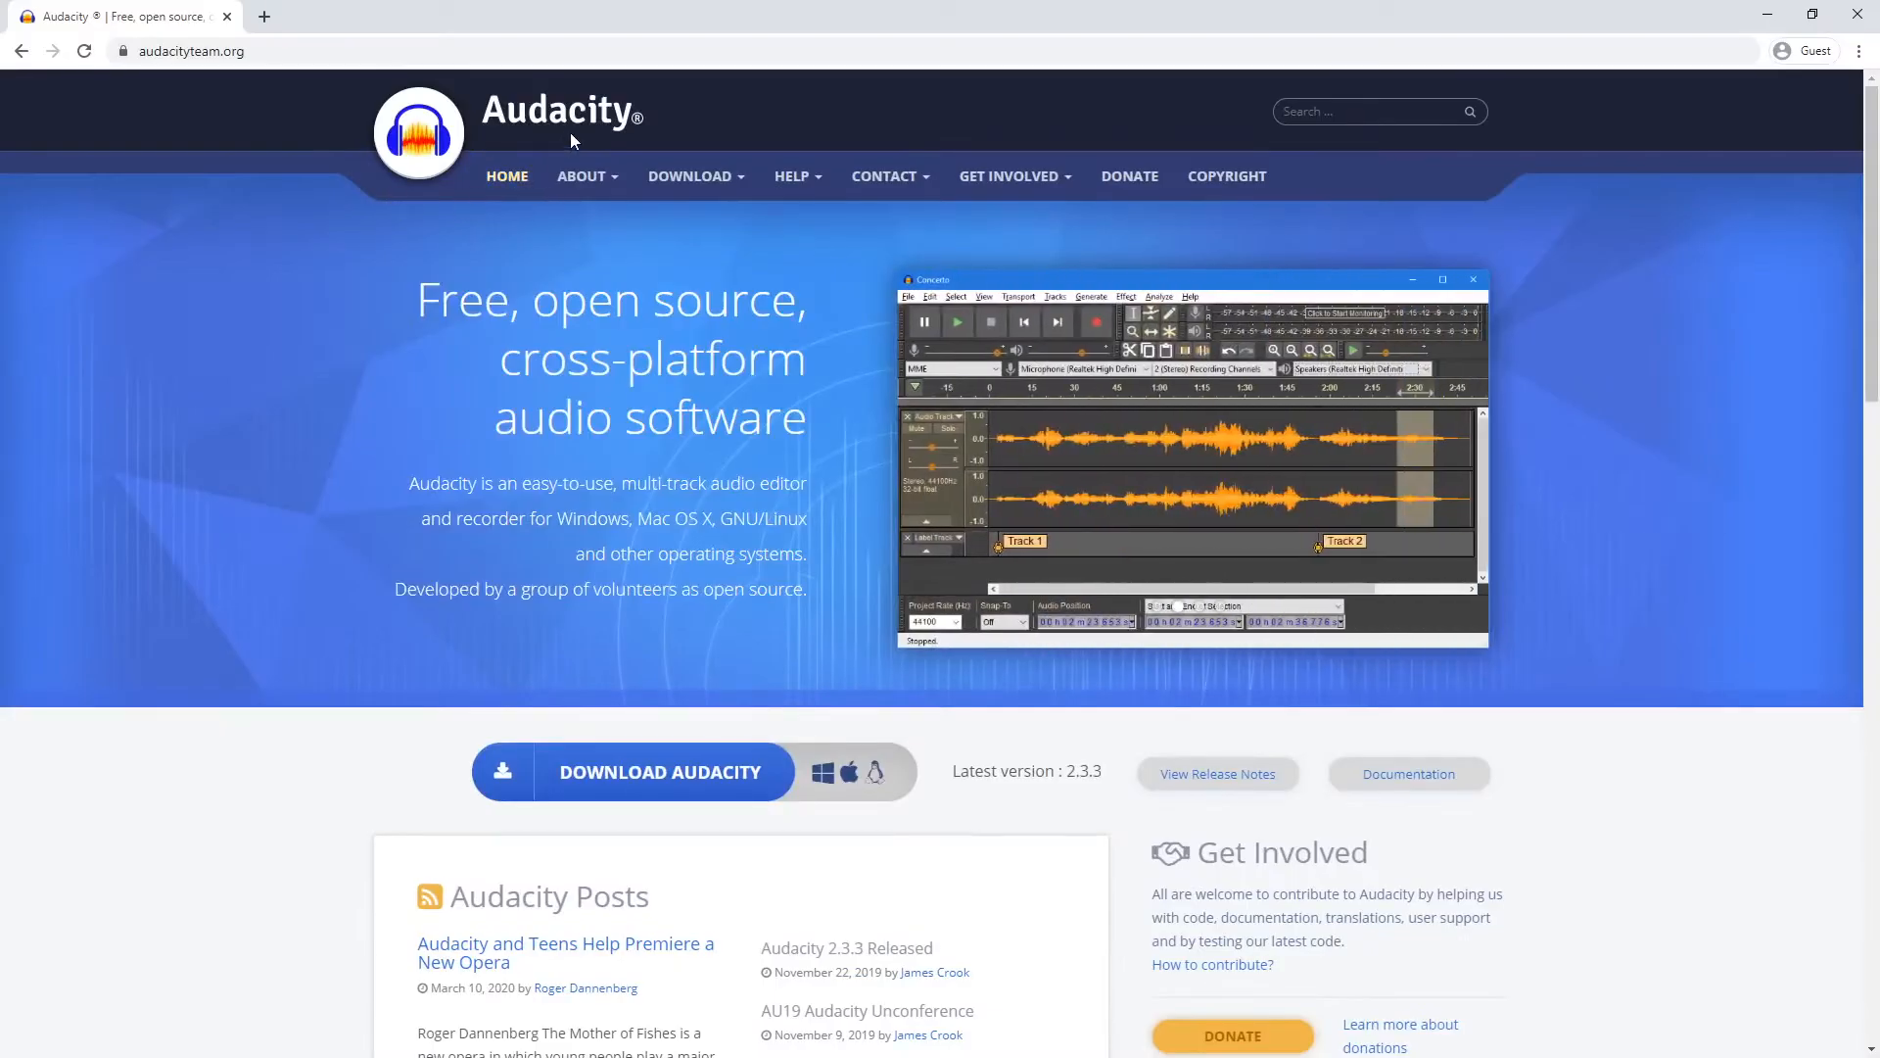
pyautogui.moveTo(521, 126)
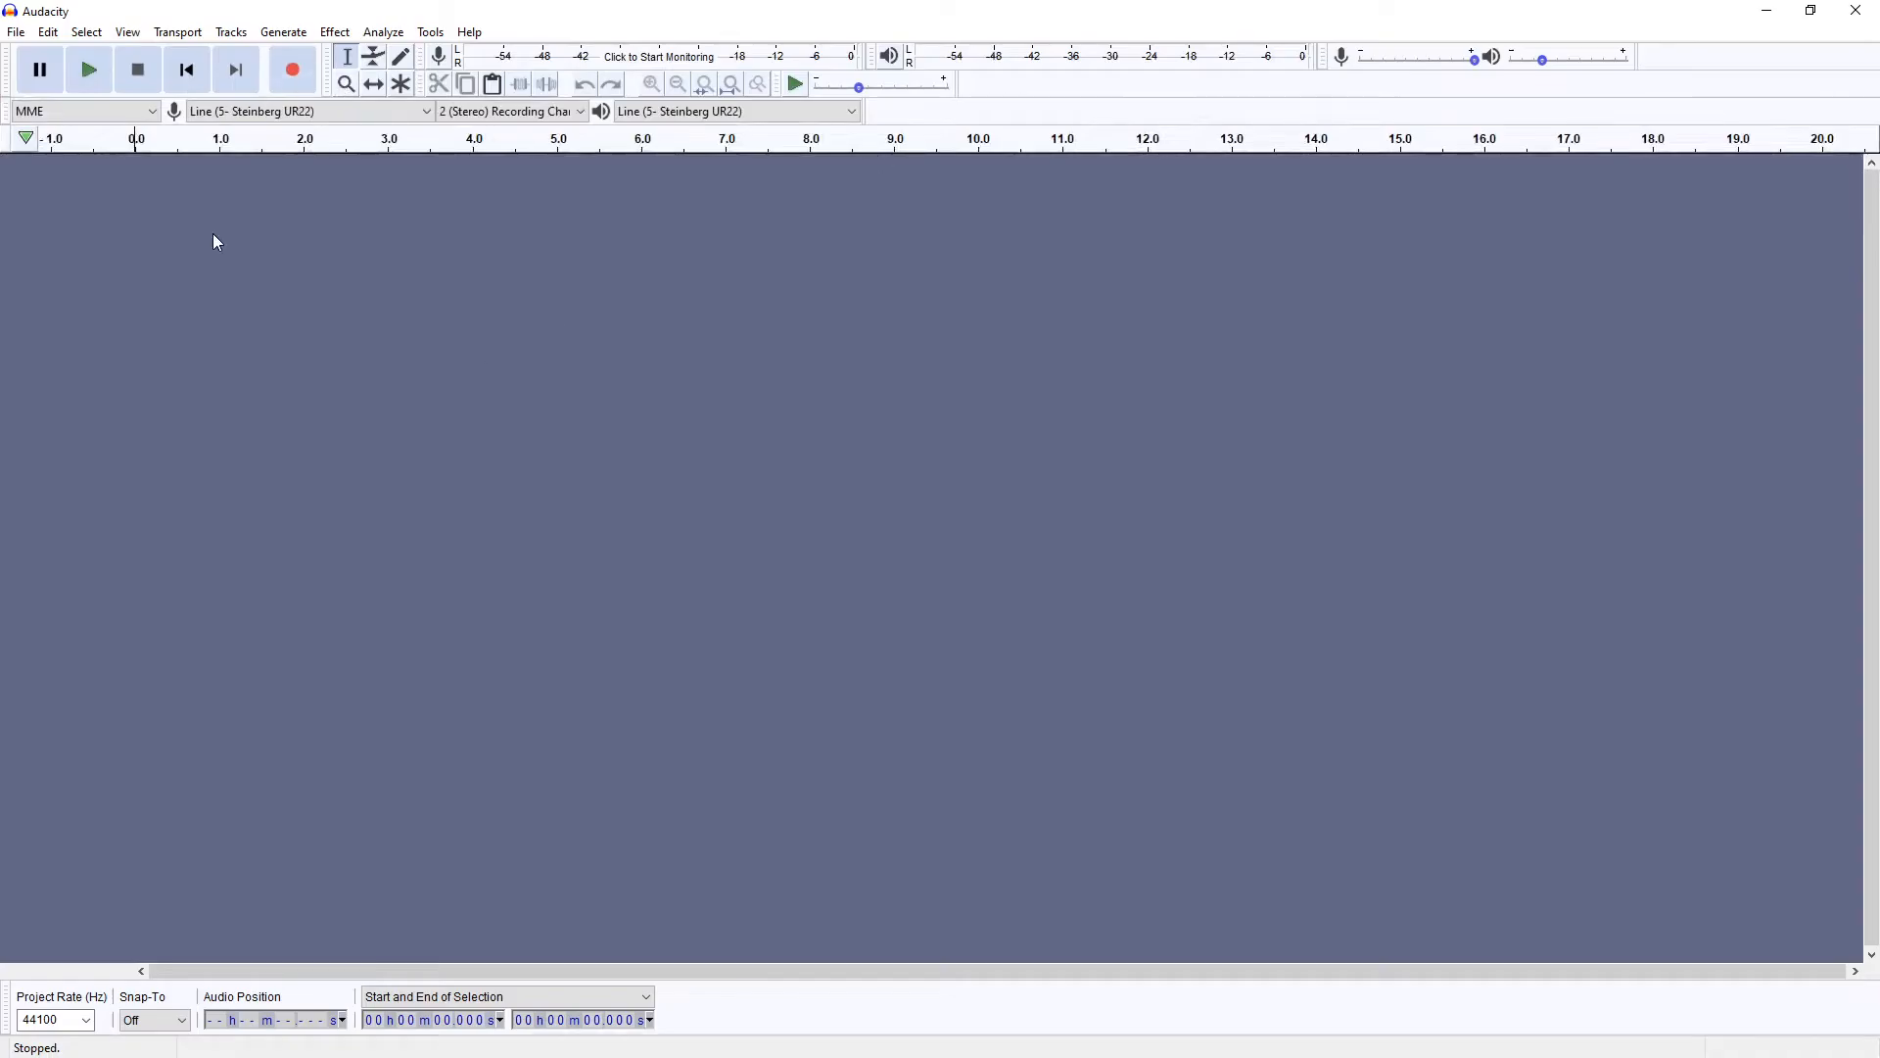
pyautogui.moveTo(1279, 444)
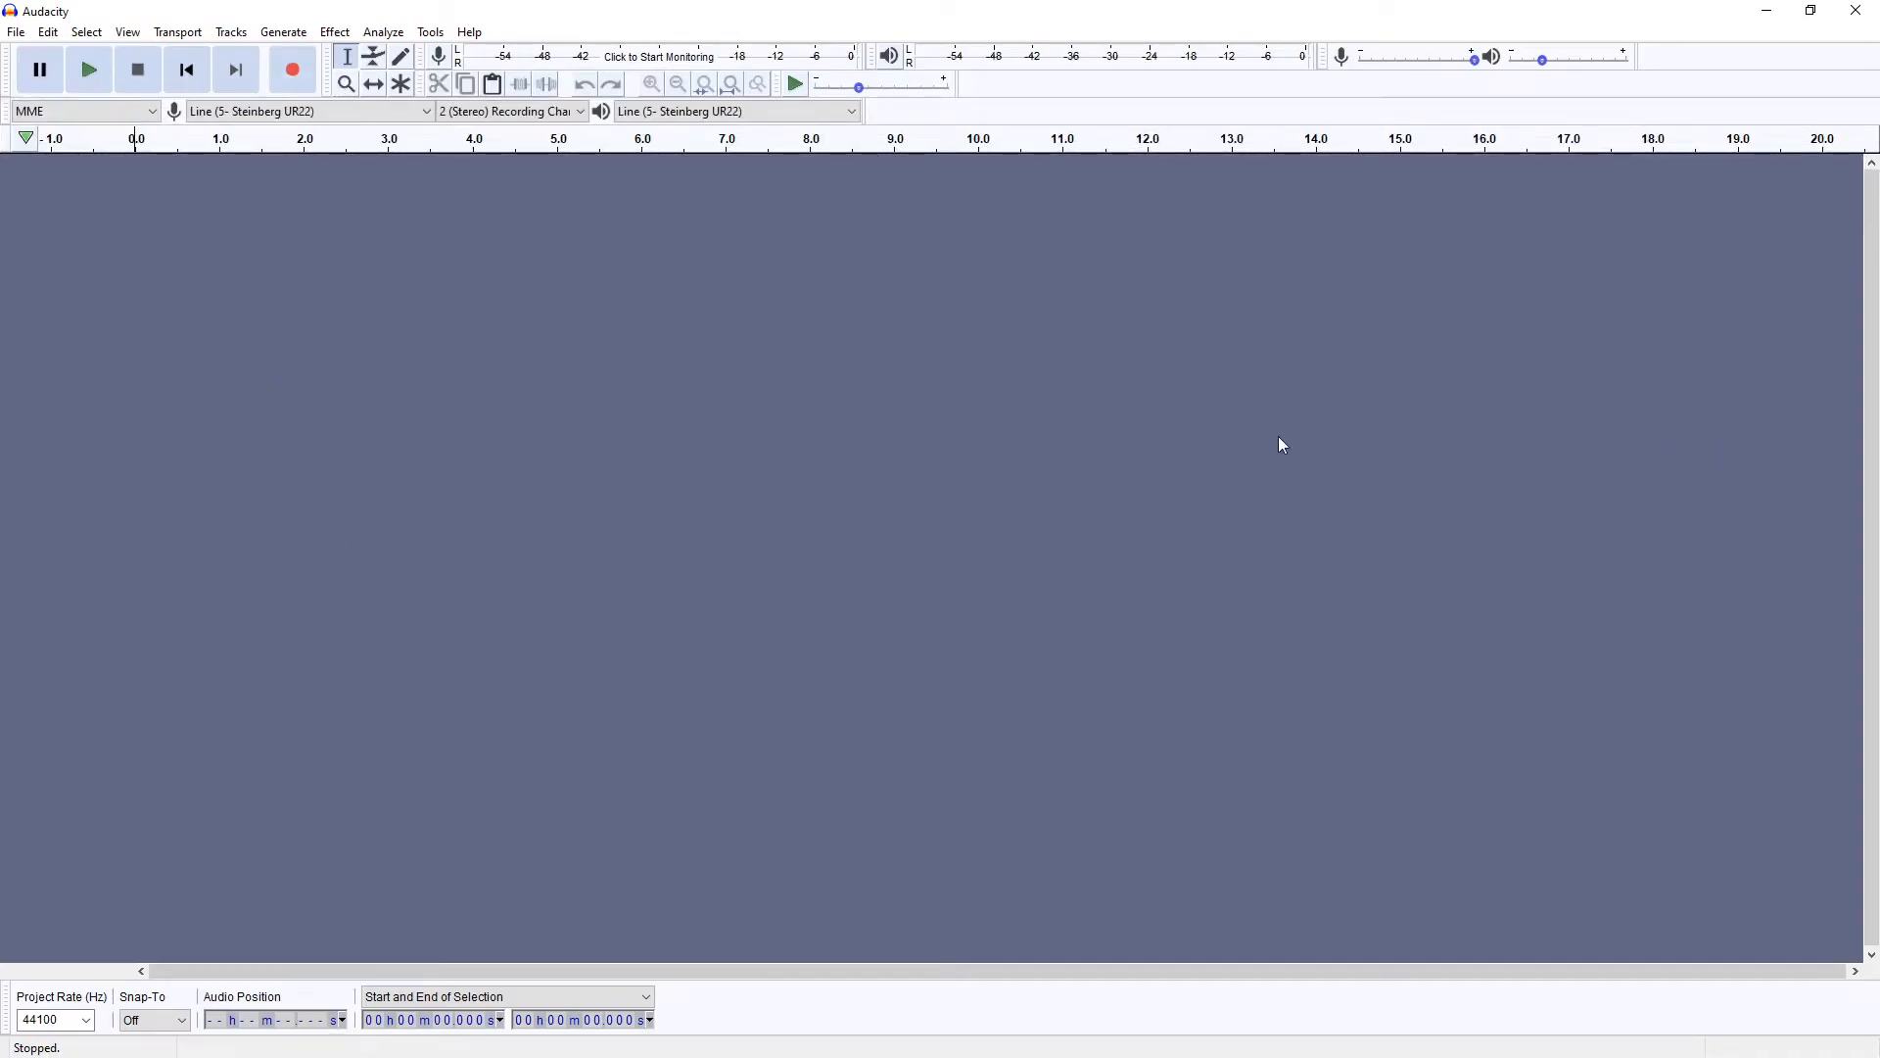
pyautogui.moveTo(335, 667)
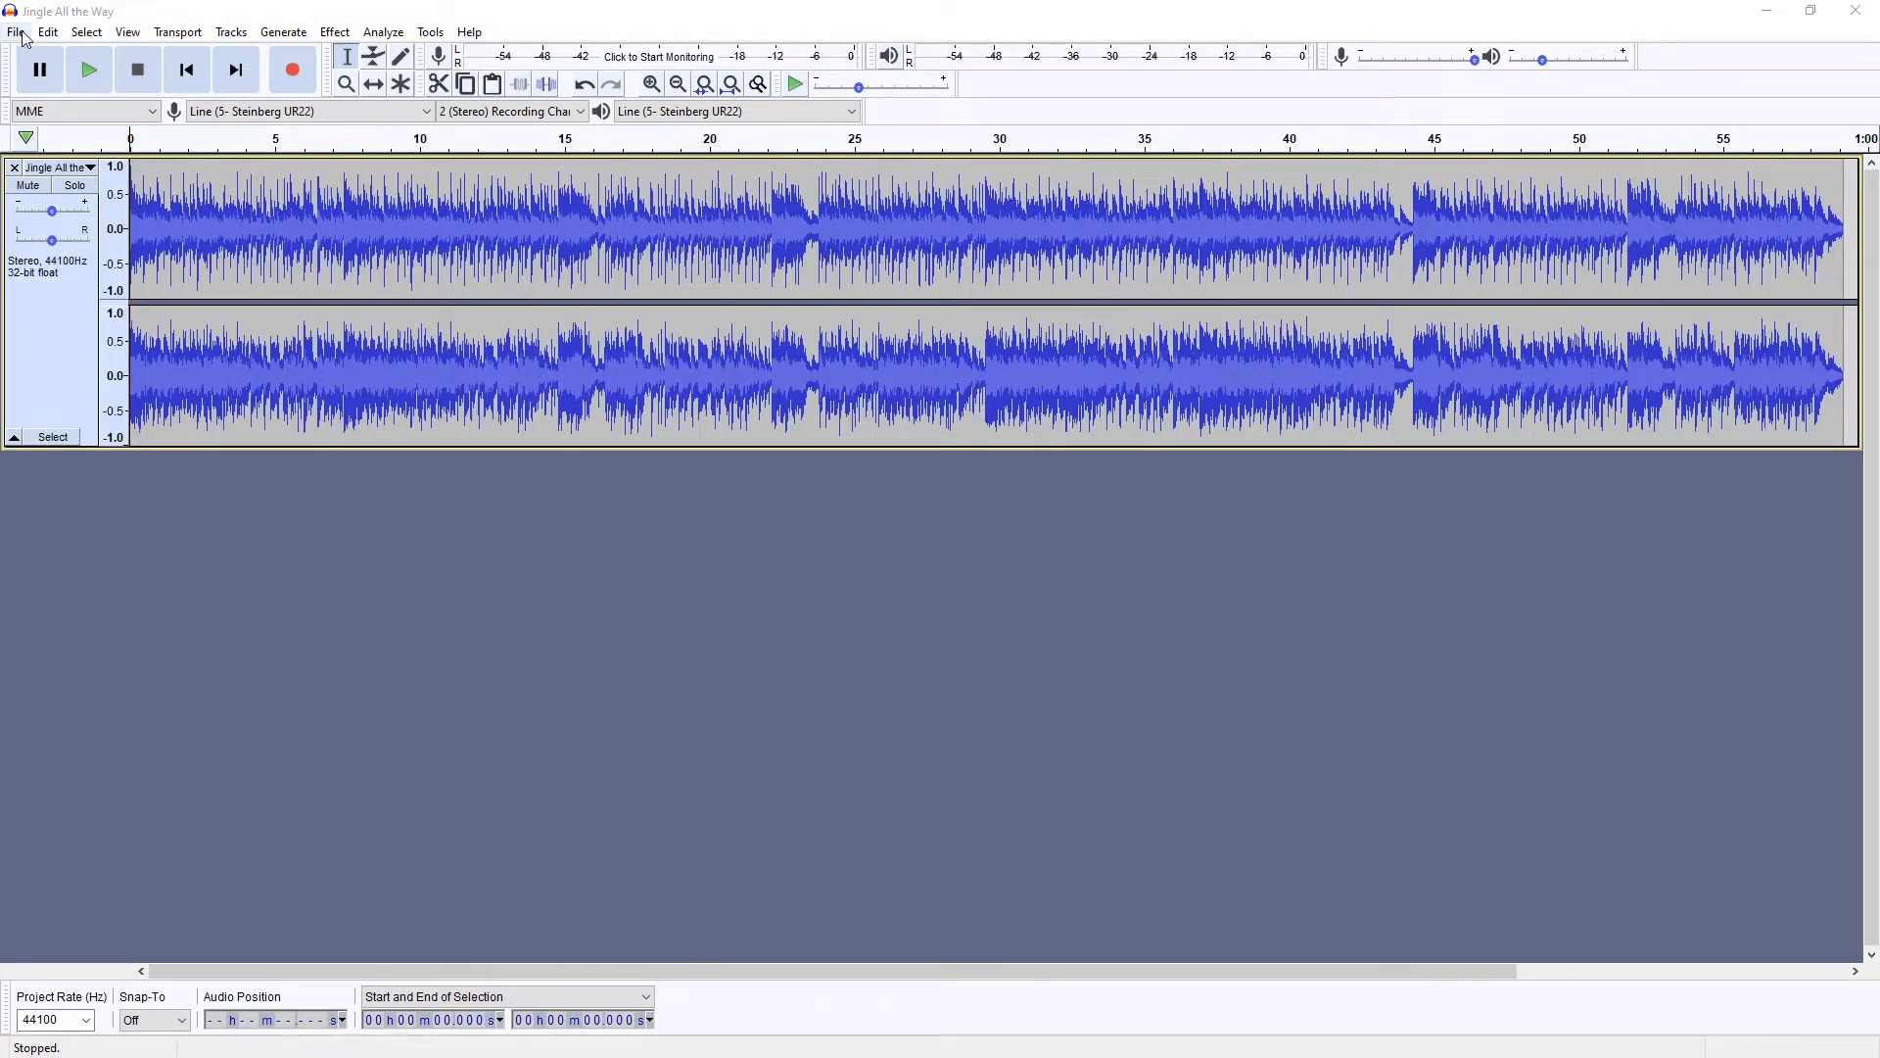
# Export Jingle All the Way as an MP3 into the Christmas Music Pack folder
pyautogui.click(16, 32)
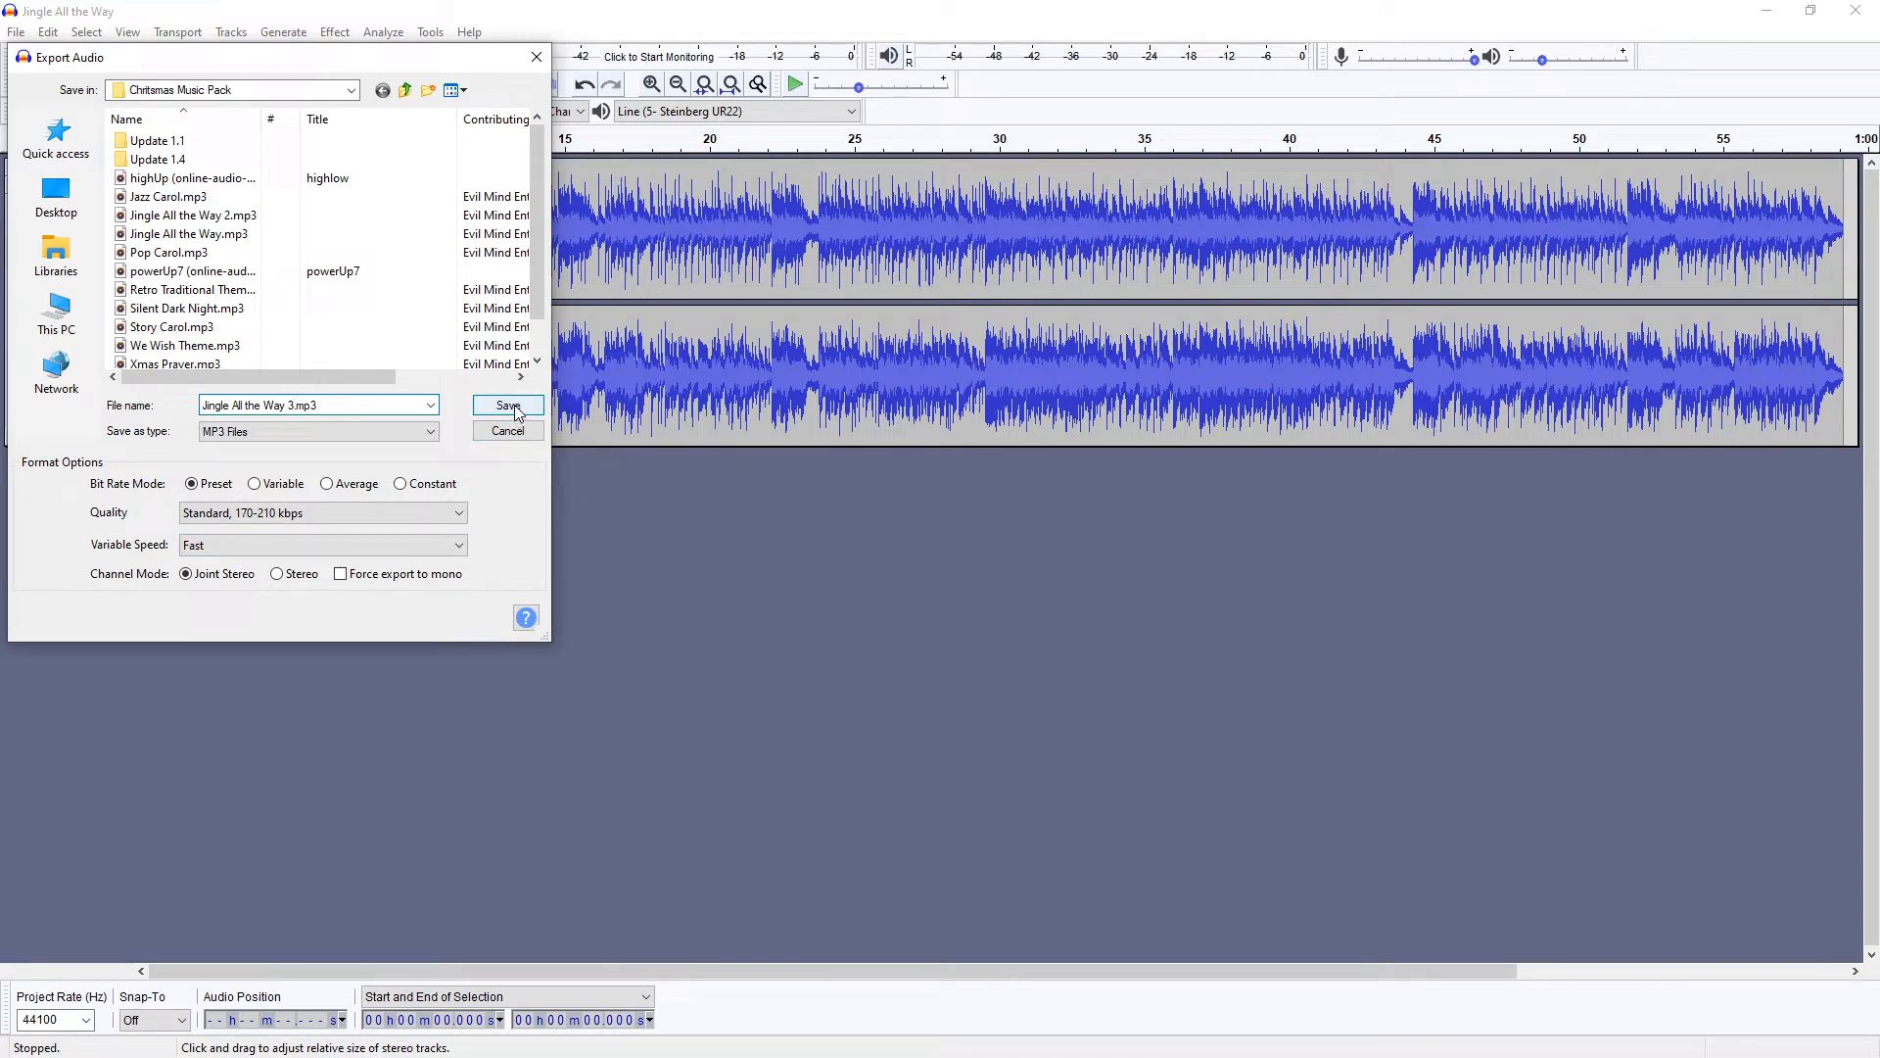
pyautogui.click(505, 406)
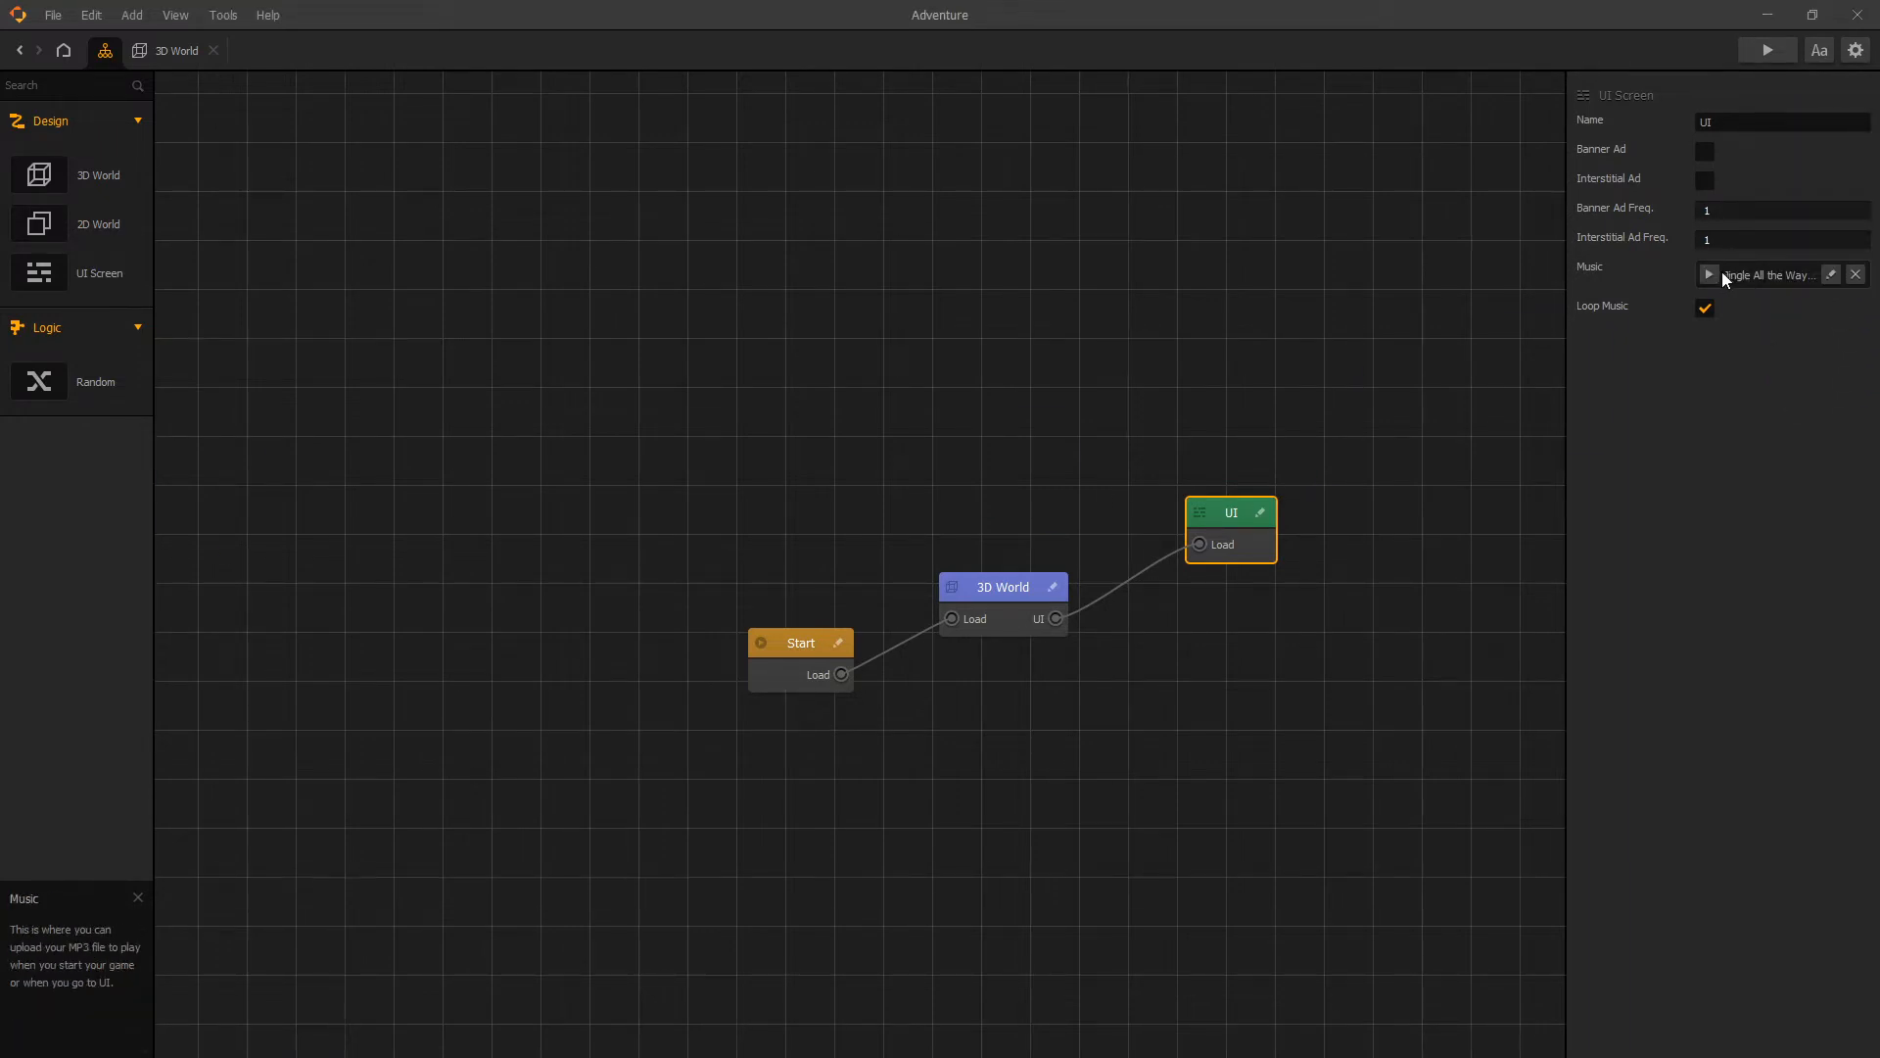
# Preview the UI screen's Jingle All the Way music, then pick Adeste Fideles from the imported tracks
pyautogui.click(1708, 274)
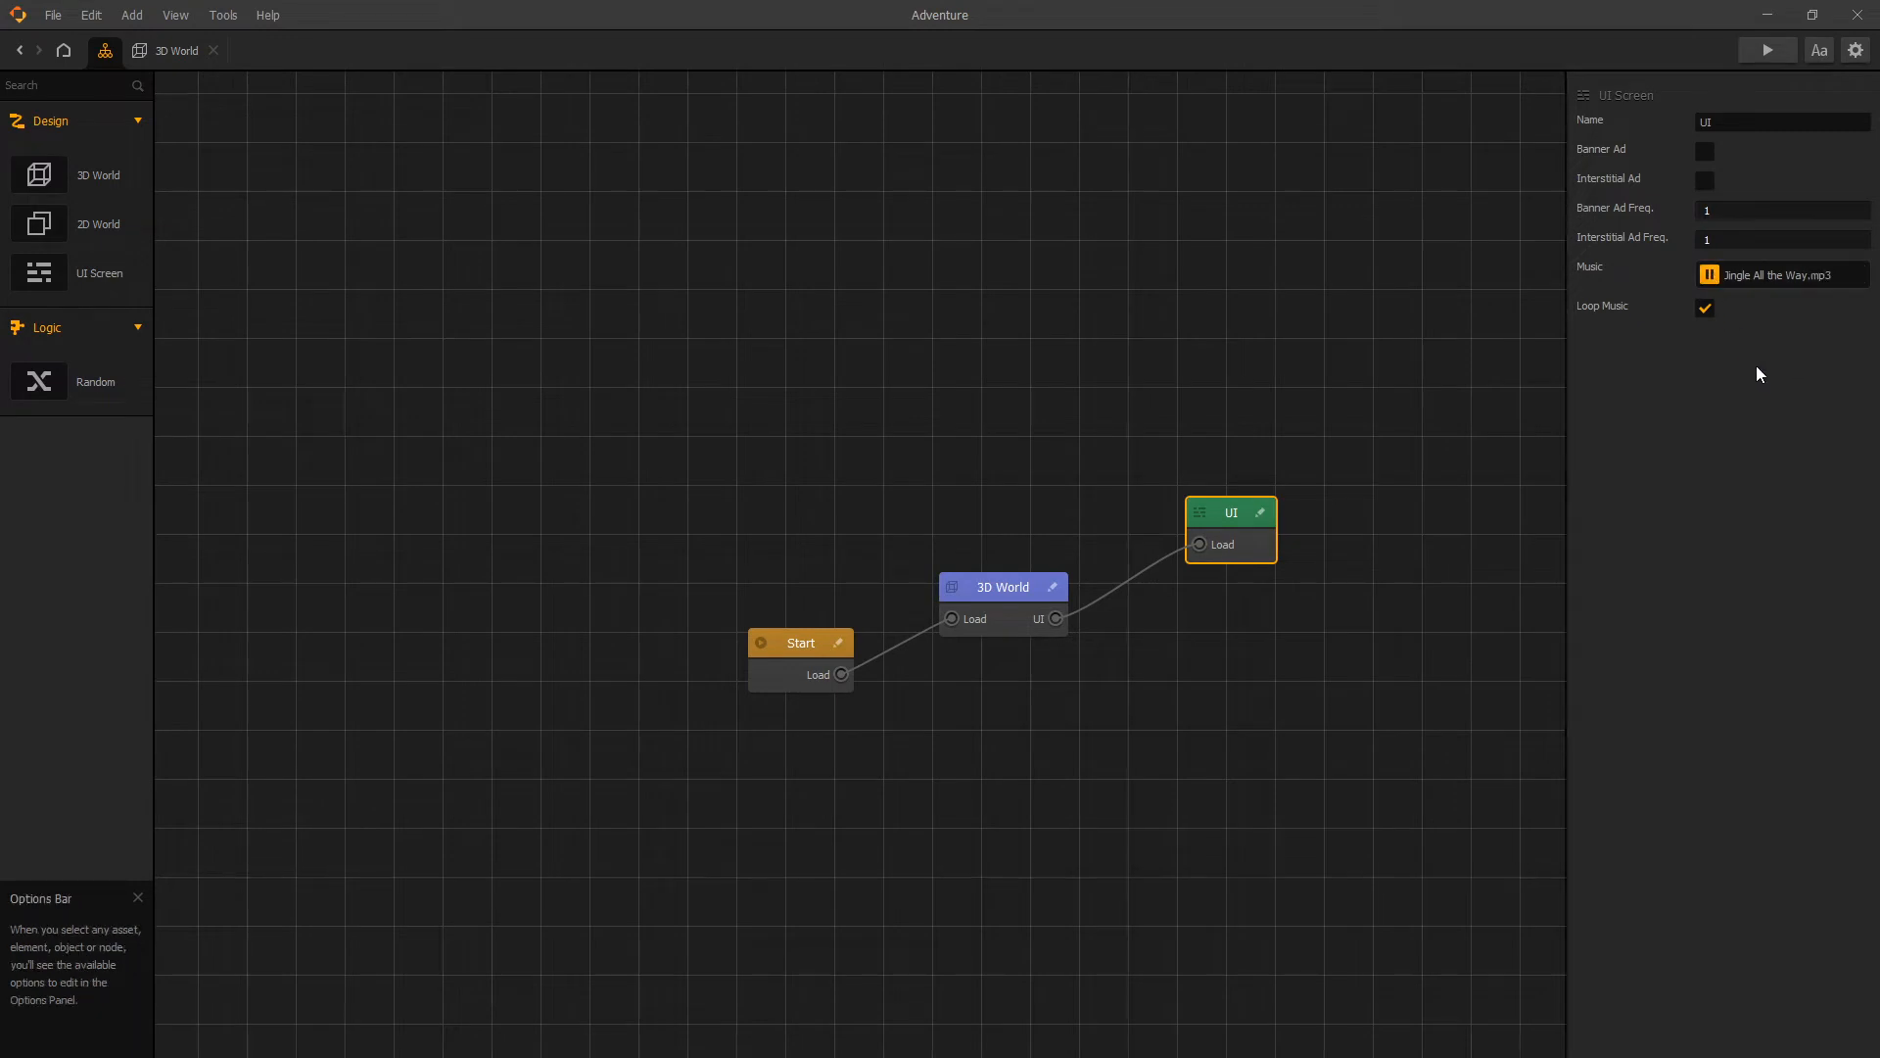
pyautogui.moveTo(1702, 335)
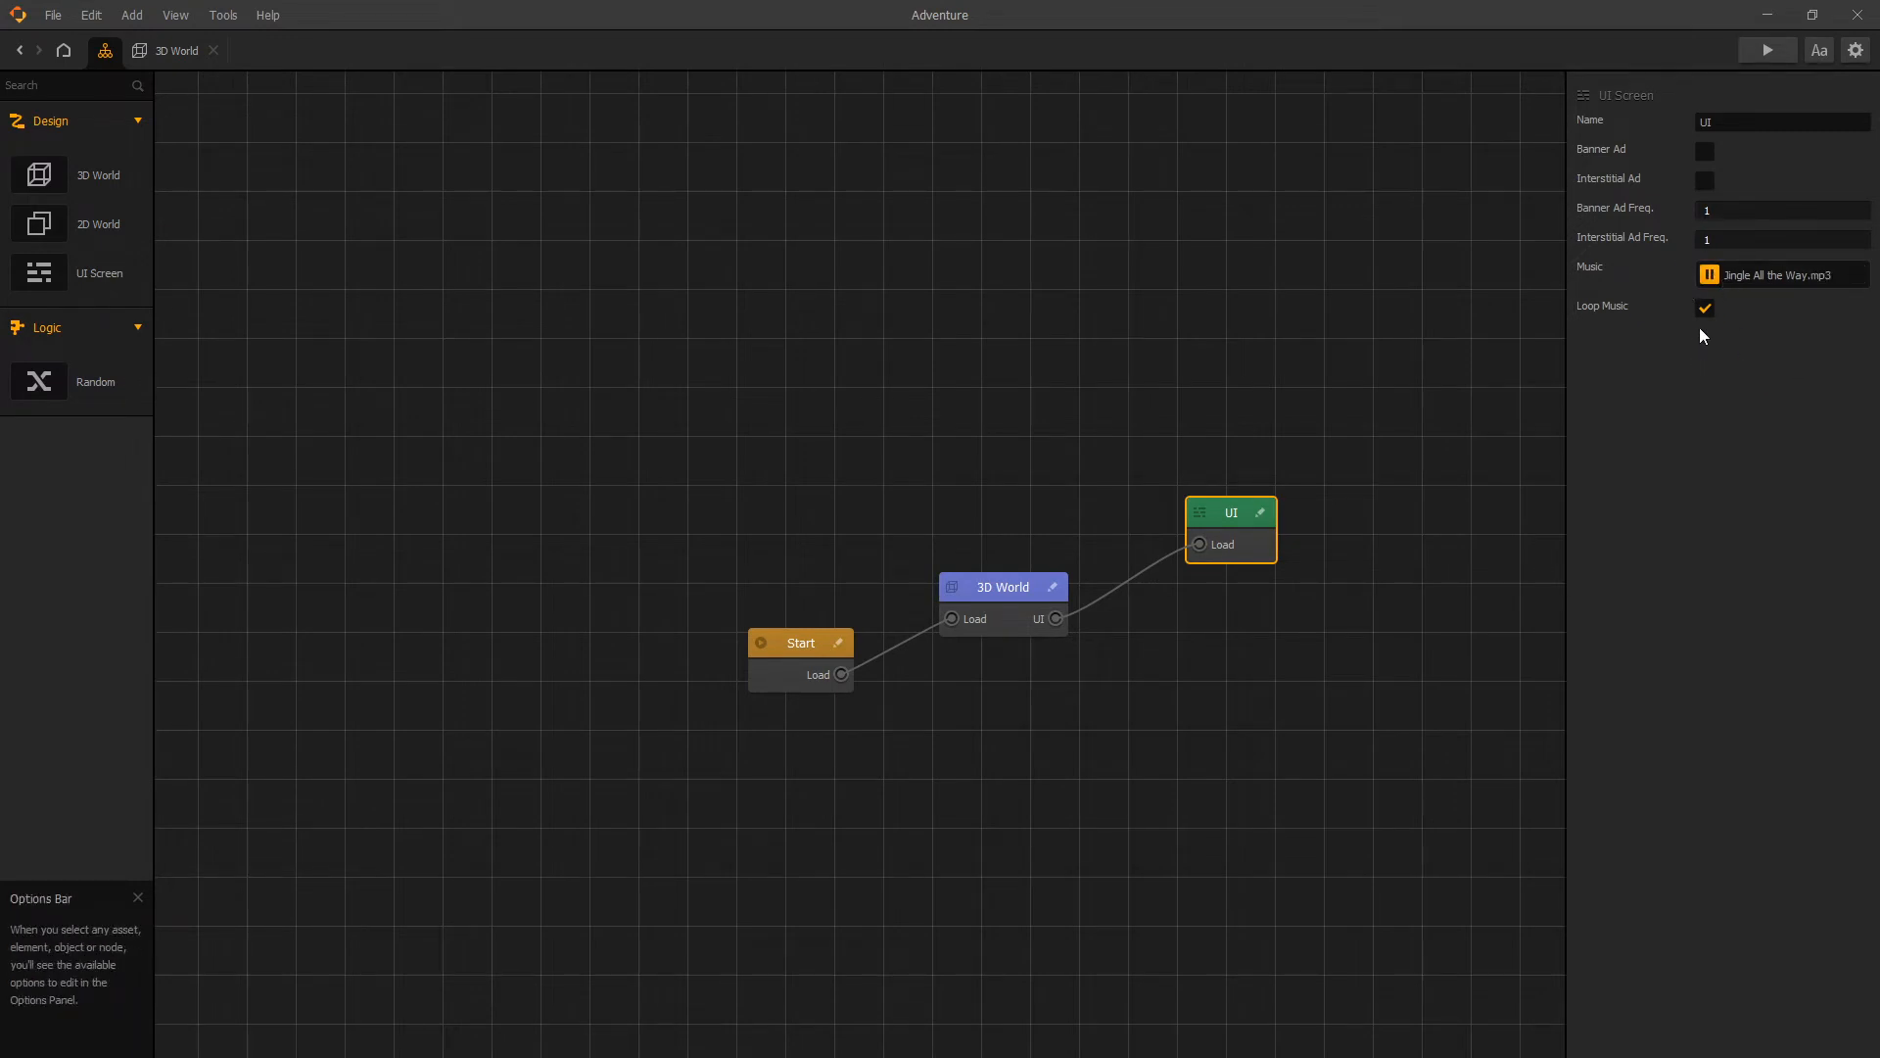
pyautogui.click(1710, 275)
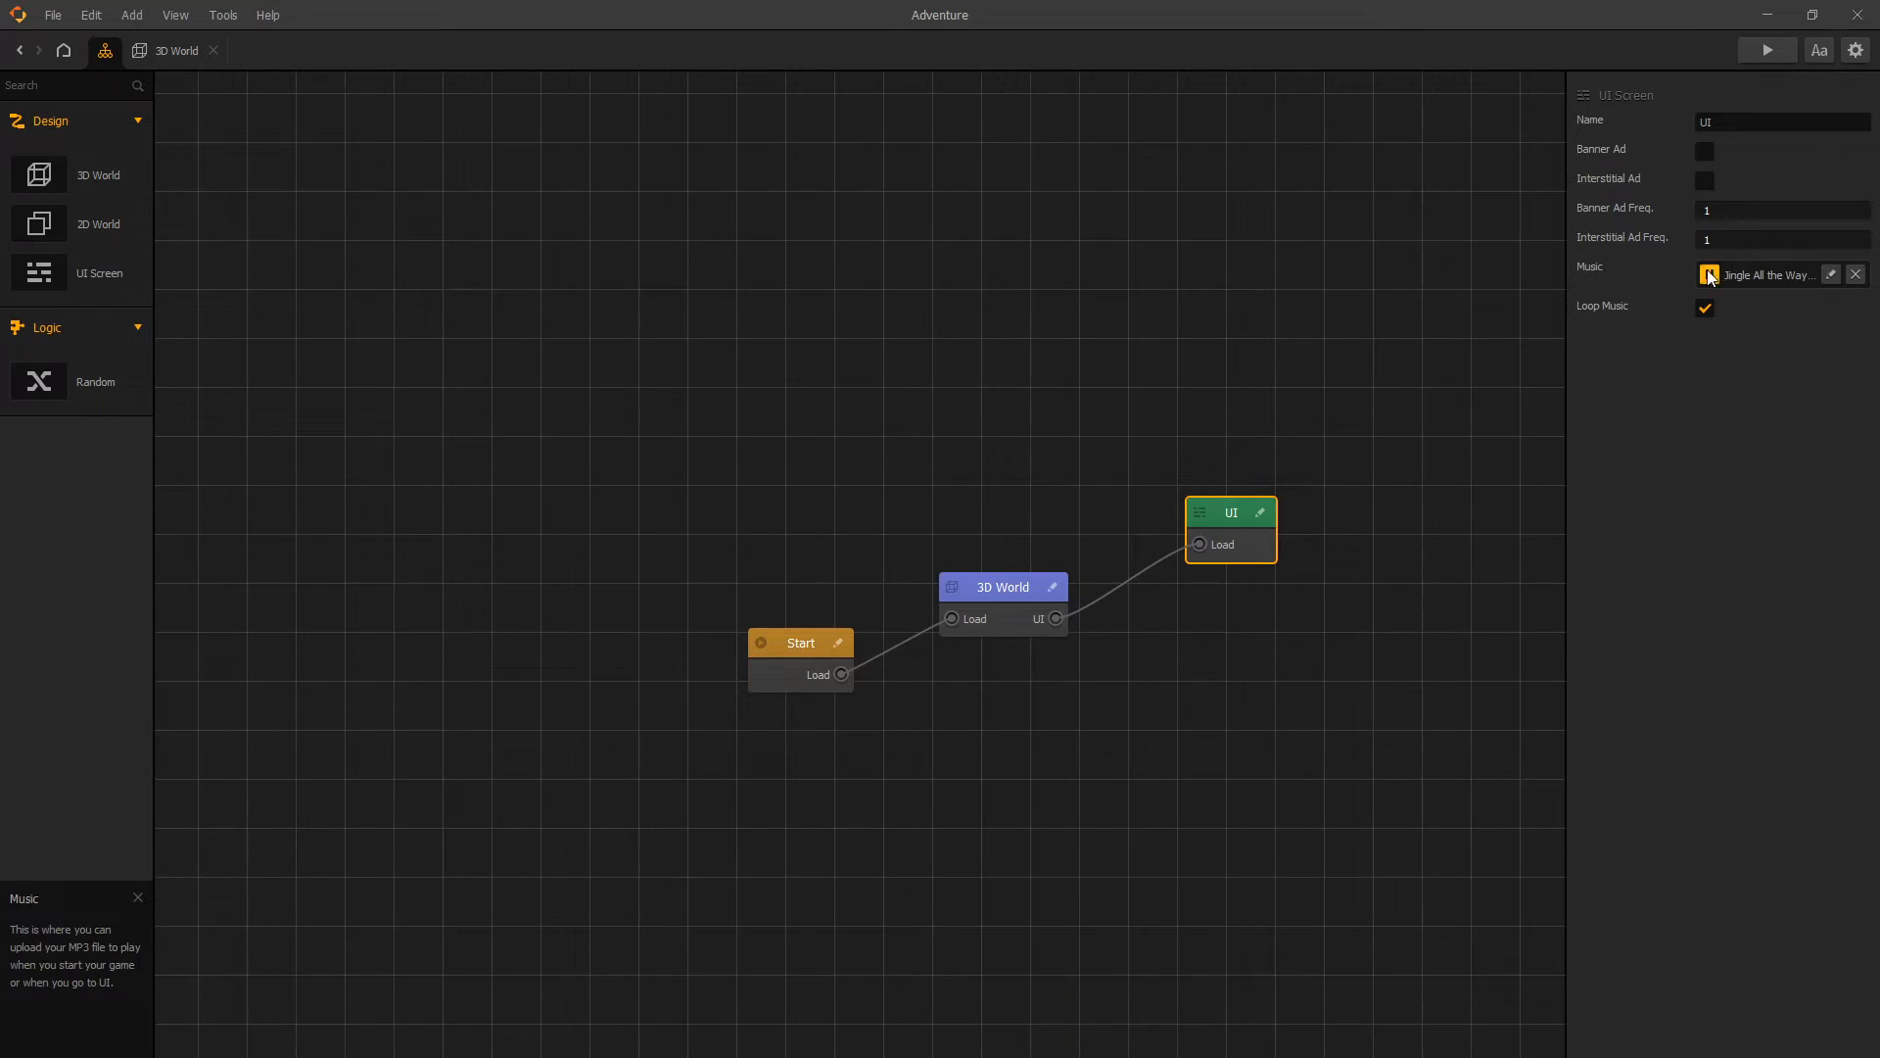
pyautogui.click(1708, 274)
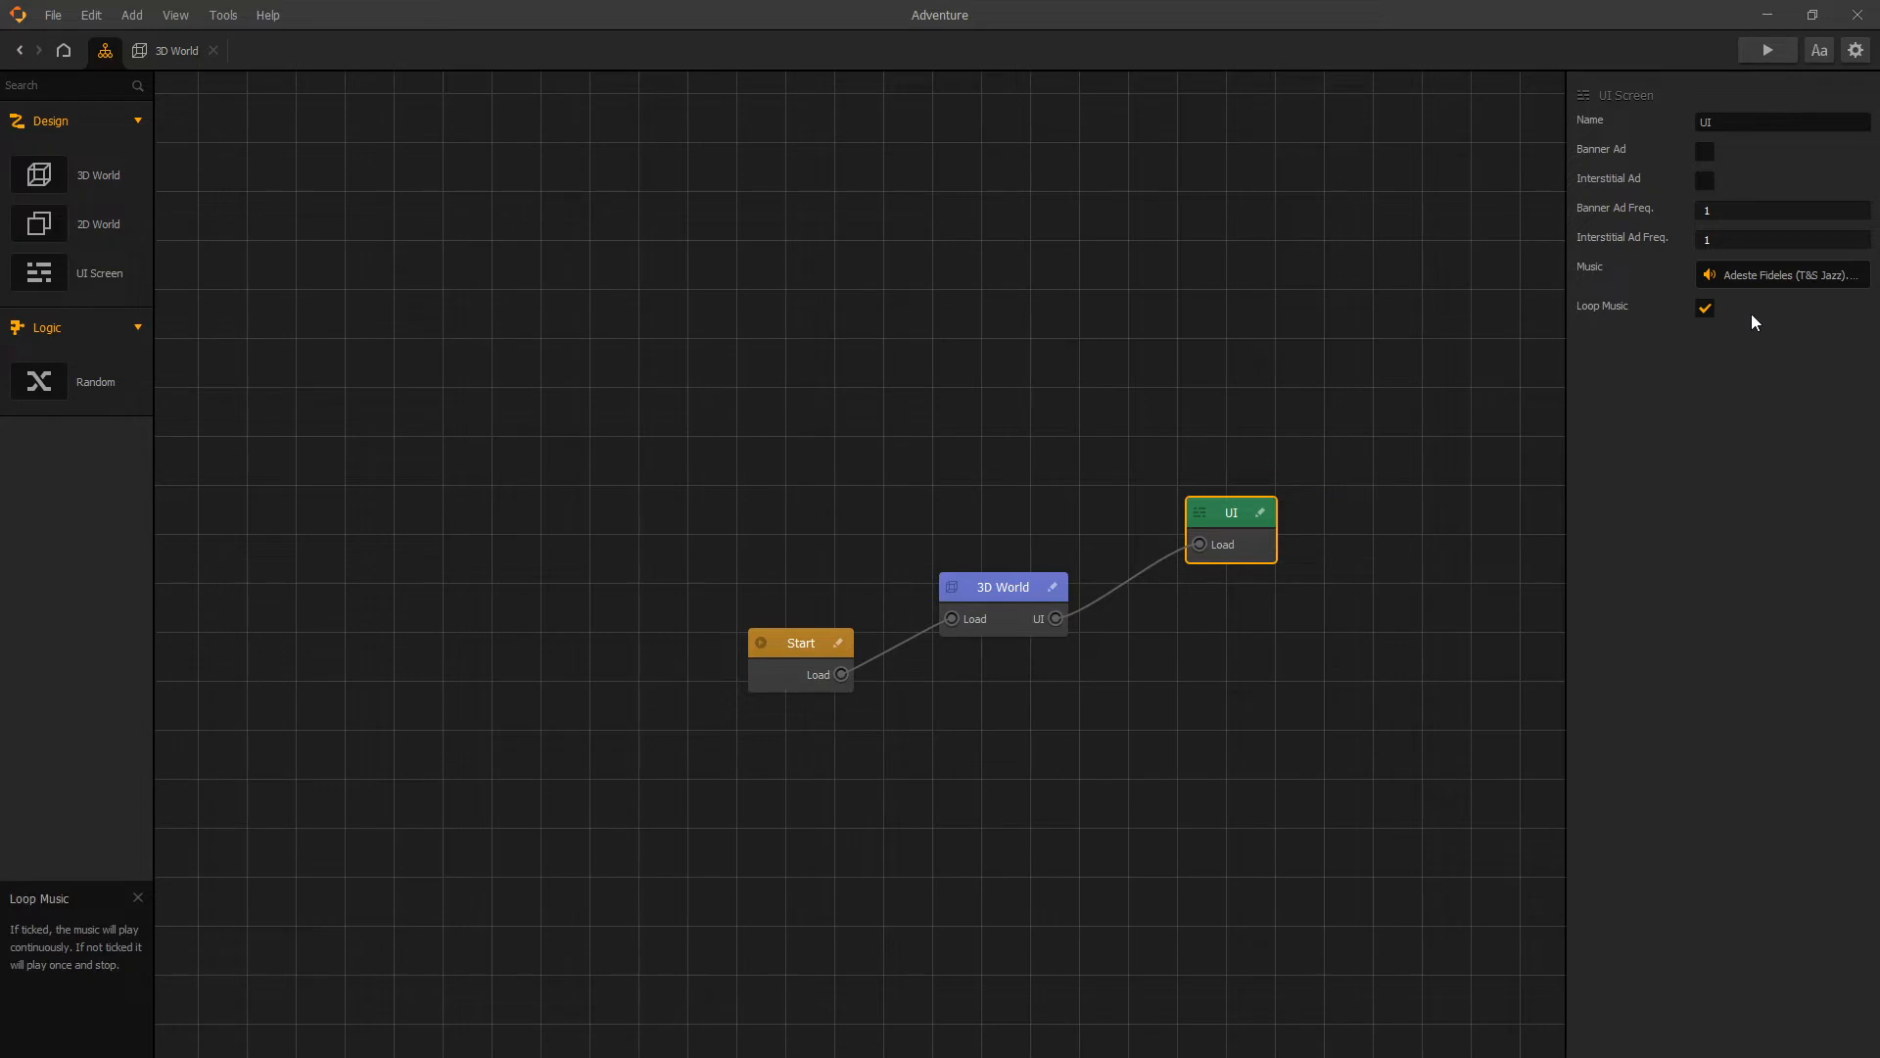
pyautogui.moveTo(1739, 321)
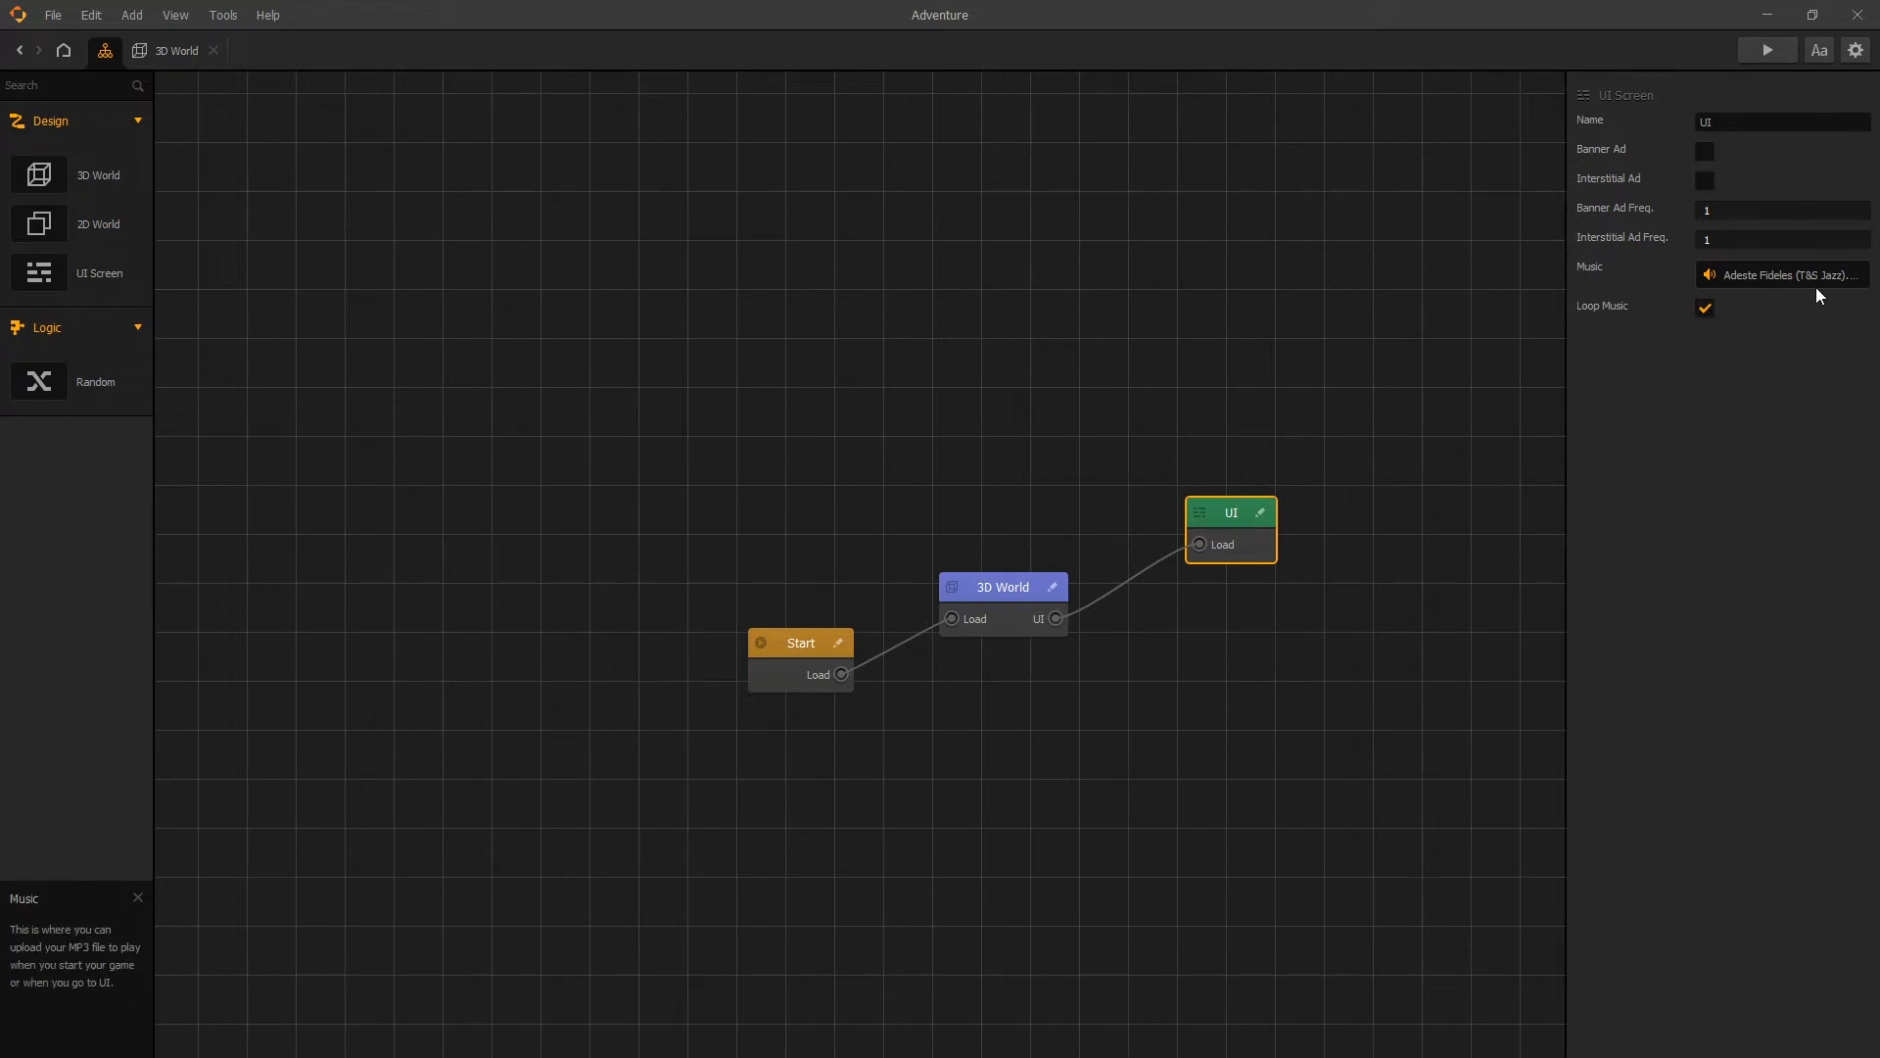
pyautogui.click(1783, 274)
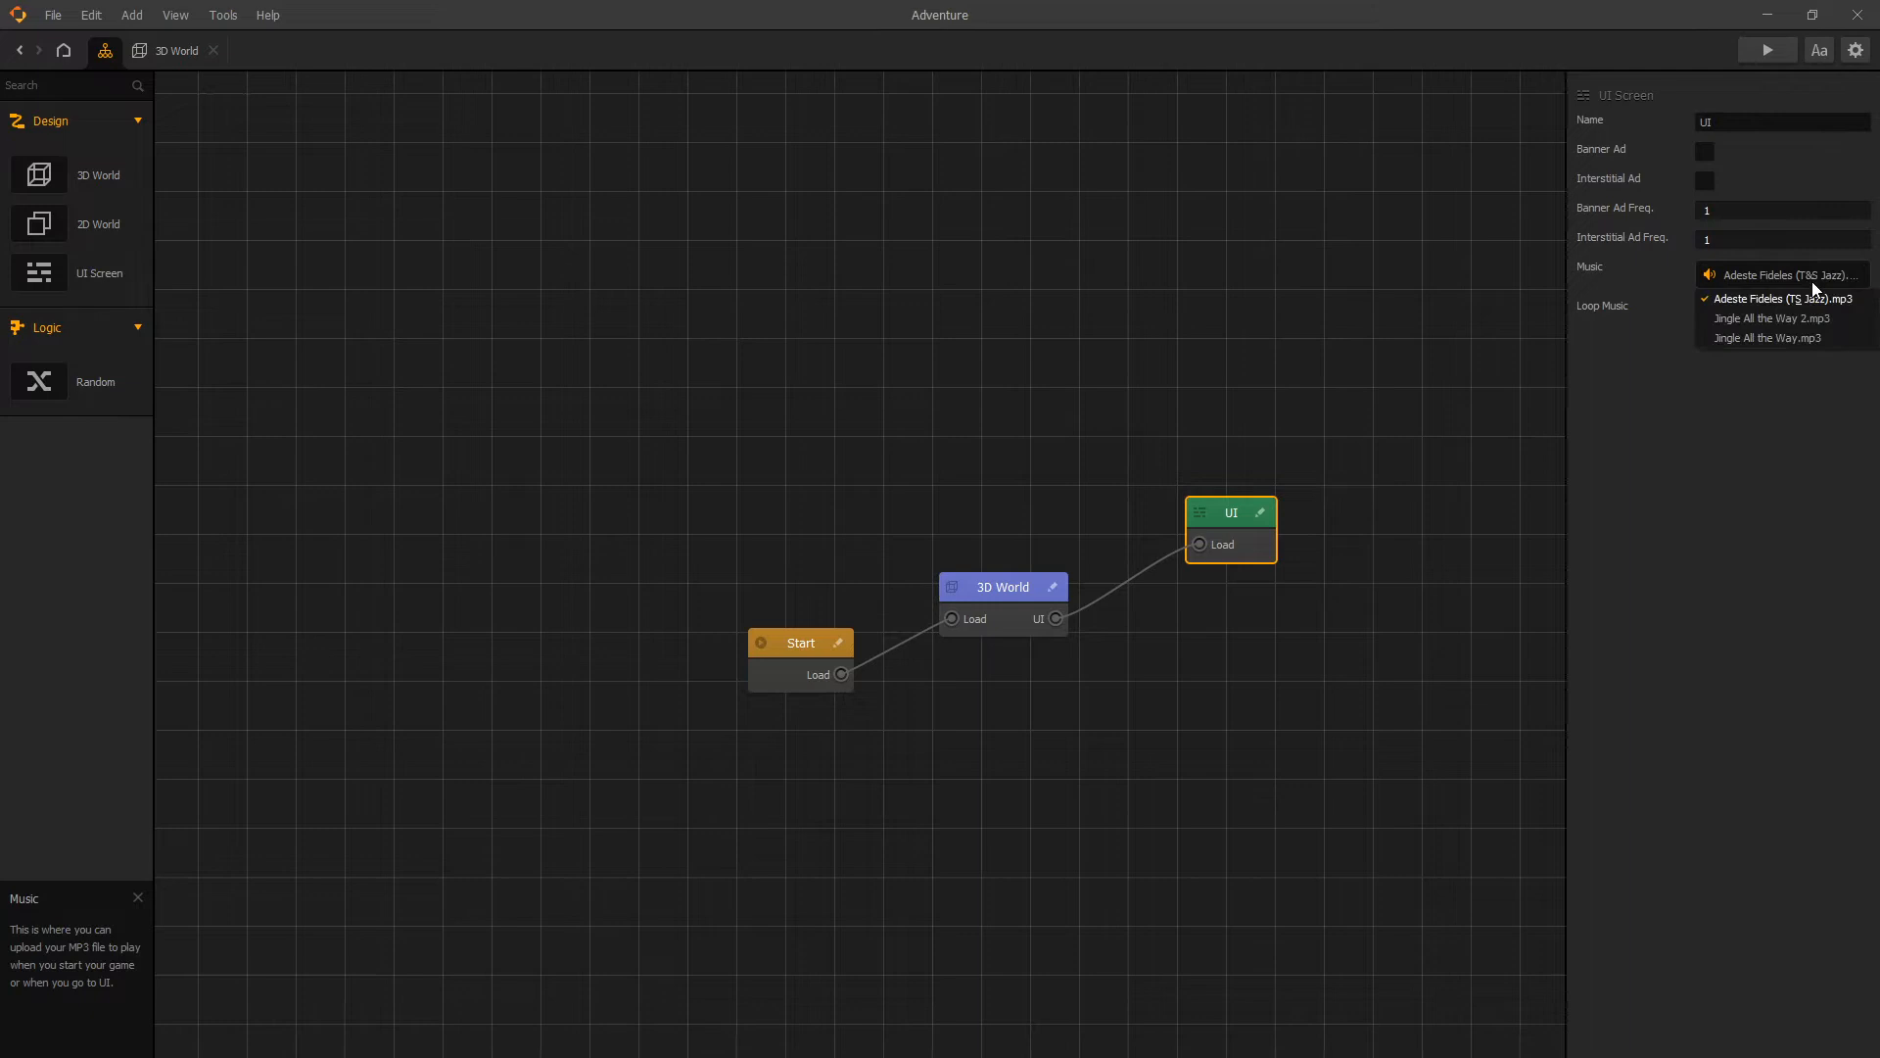
pyautogui.click(1775, 317)
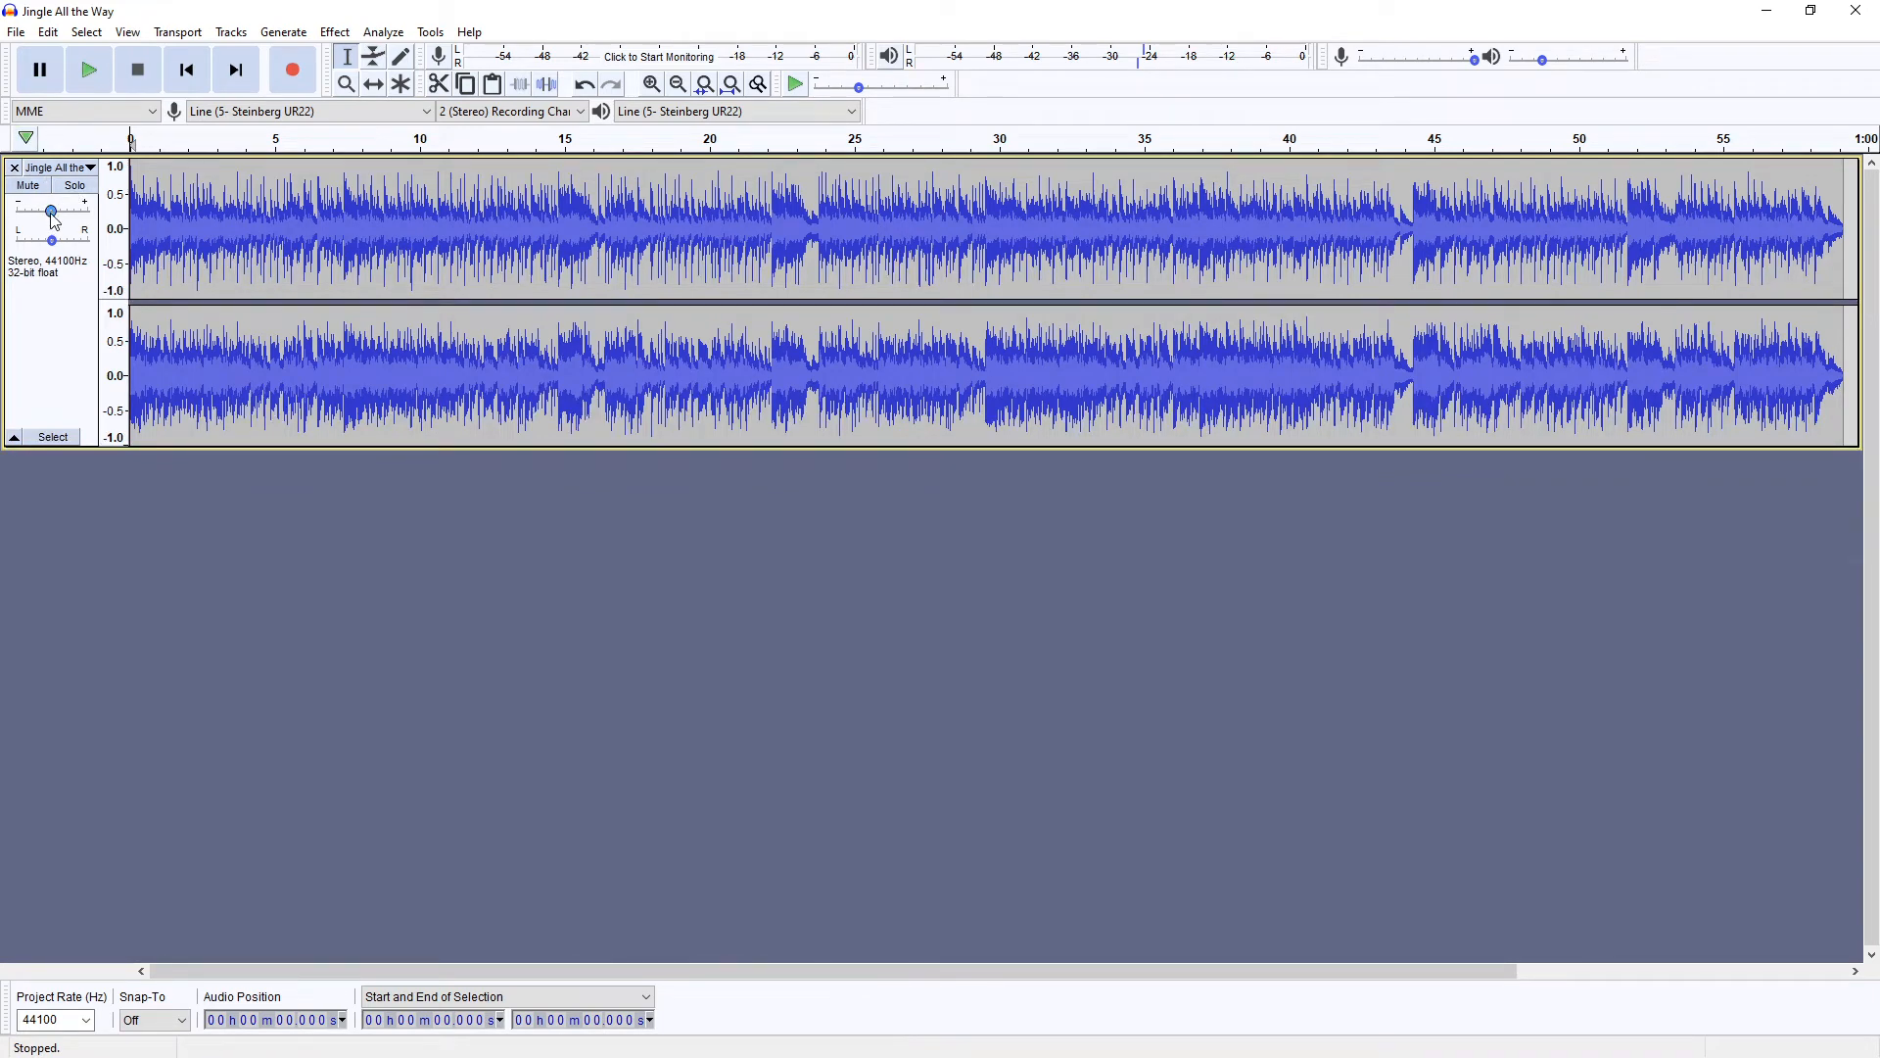
# Lower the Jingle All the Way track gain to about -15 dB and play it back to check
pyautogui.moveTo(51, 213); pyautogui.dragTo(45, 213)
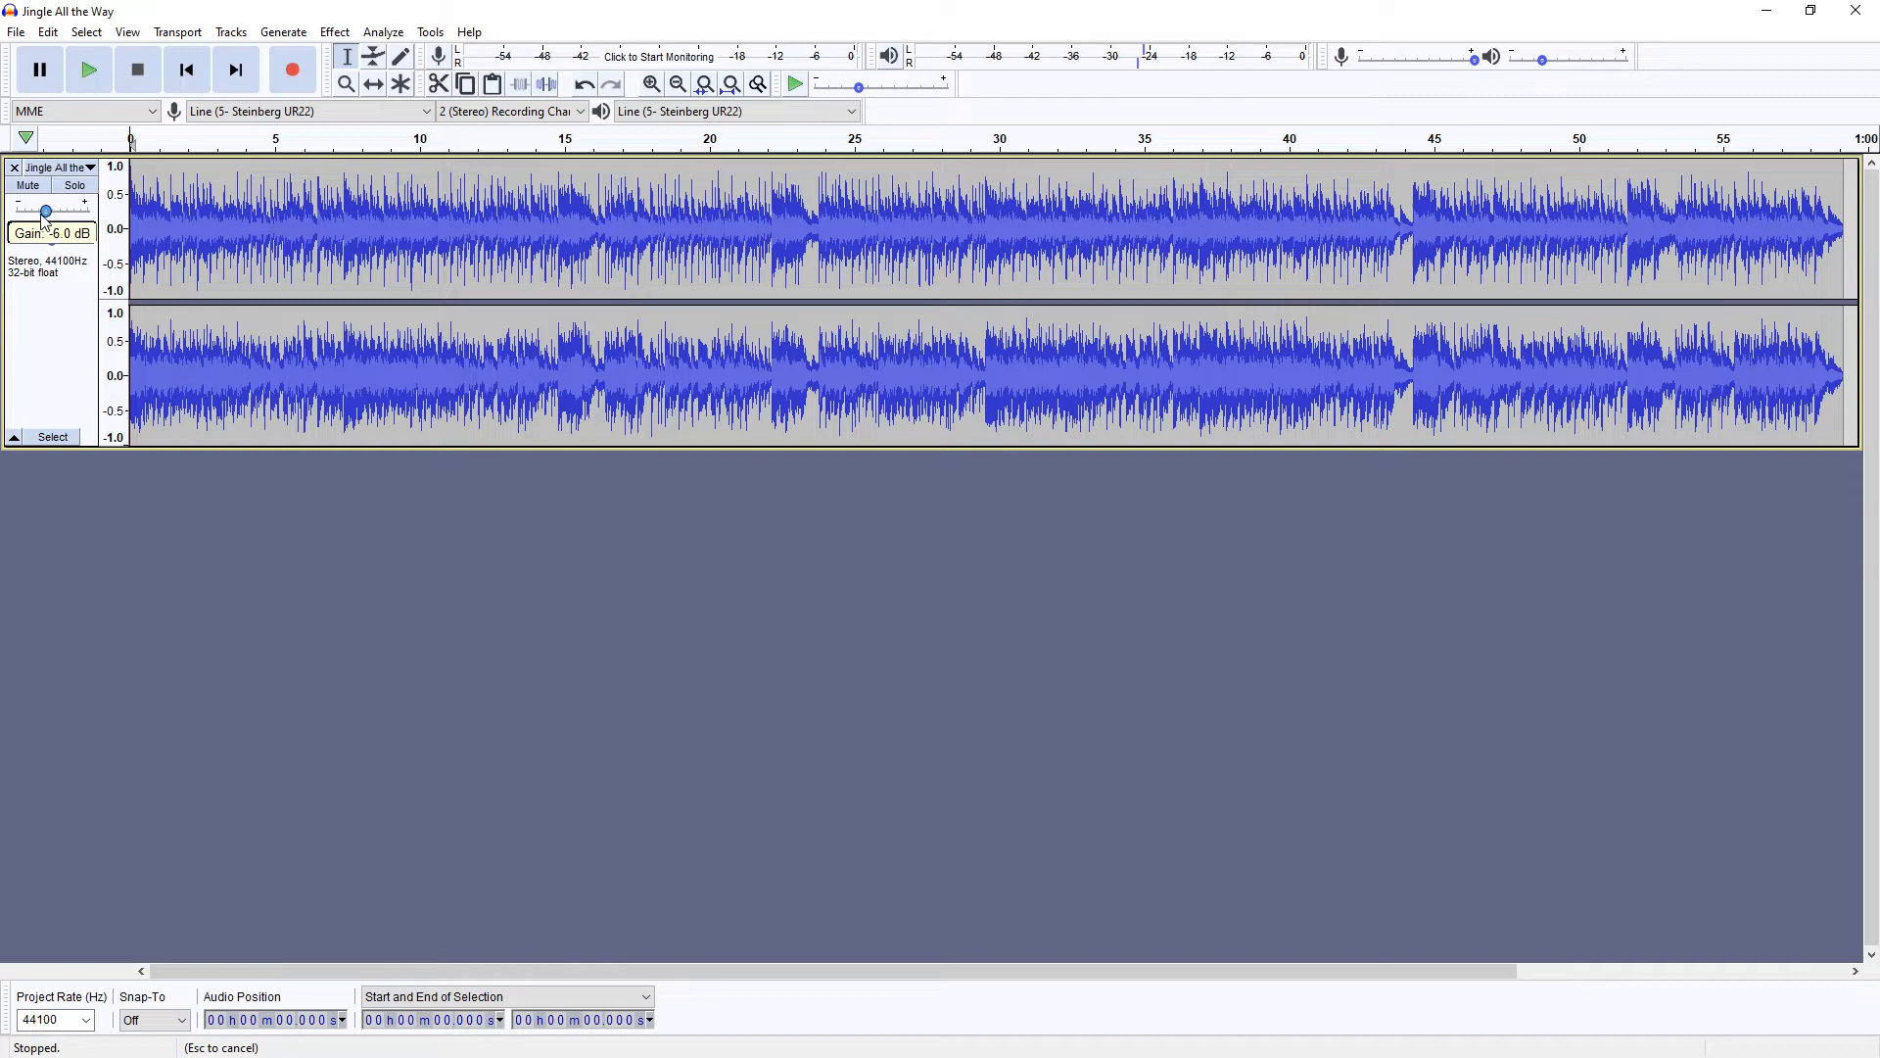
pyautogui.moveTo(45, 211); pyautogui.dragTo(34, 212)
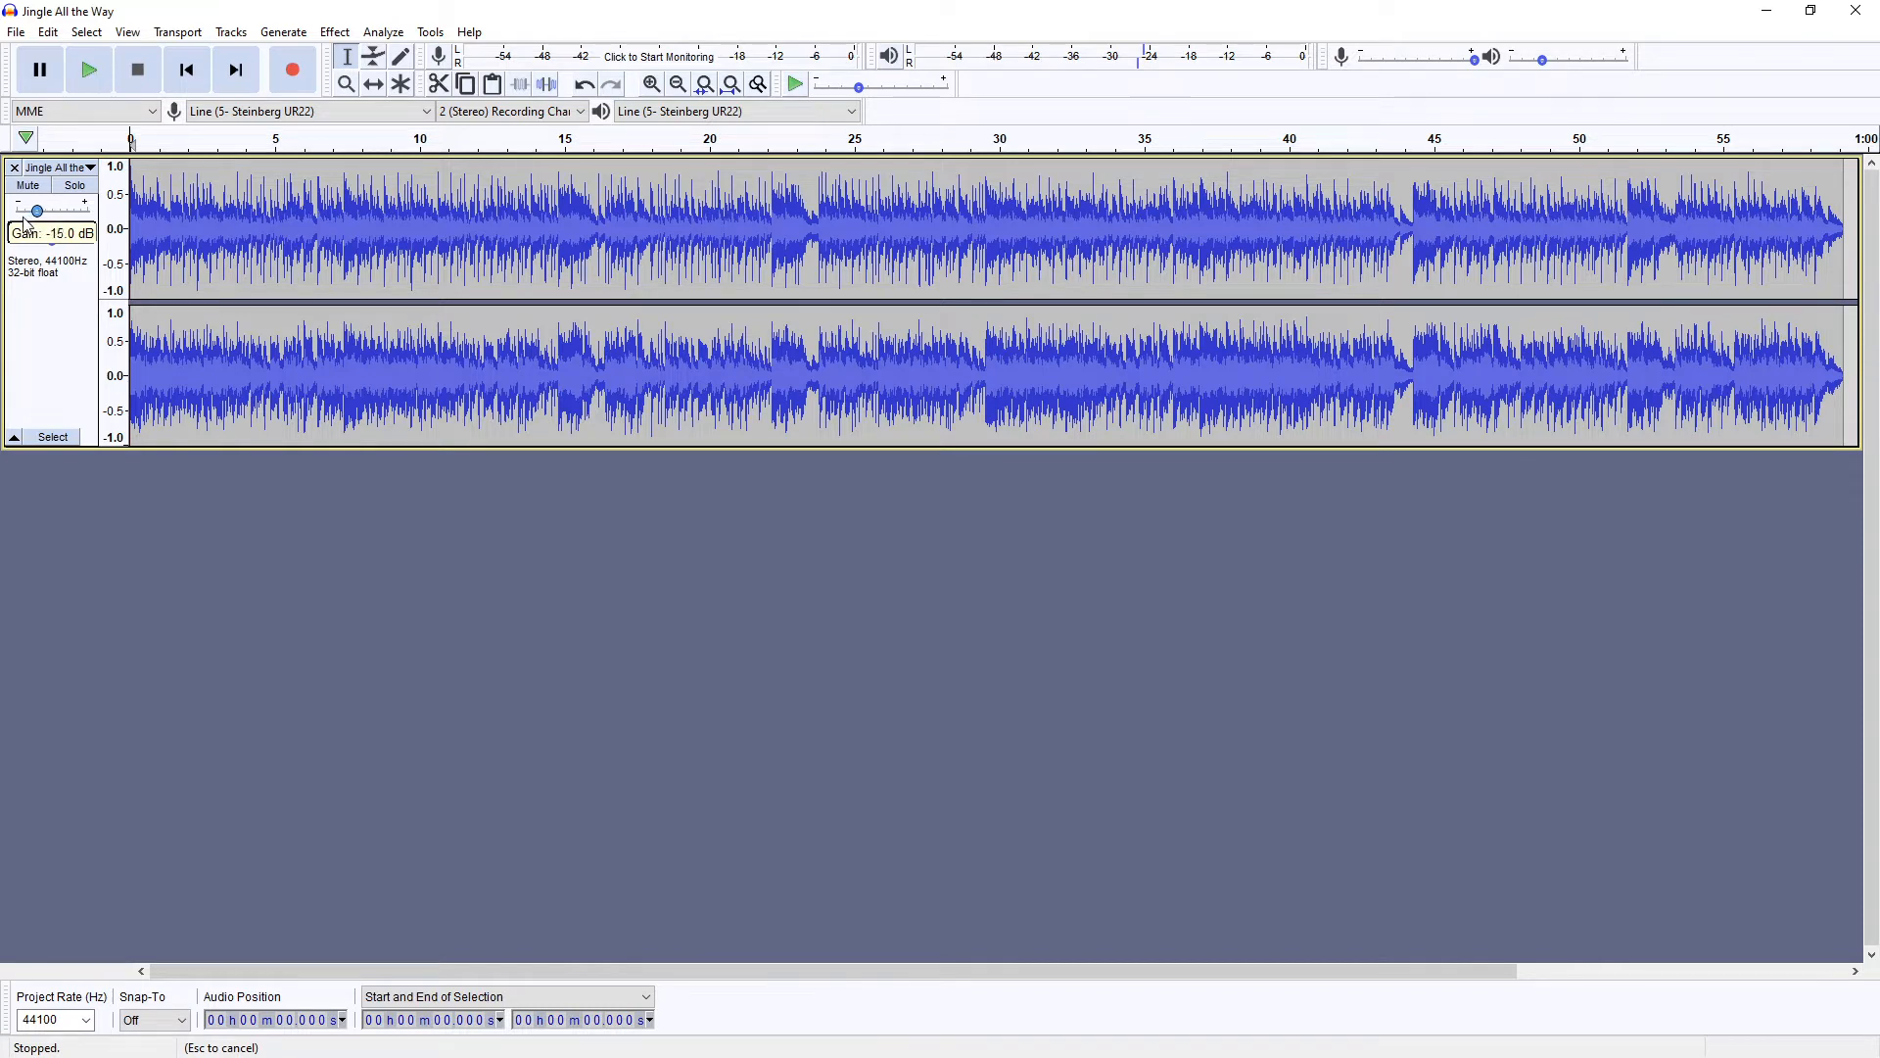
pyautogui.moveTo(37, 212); pyautogui.dragTo(29, 211)
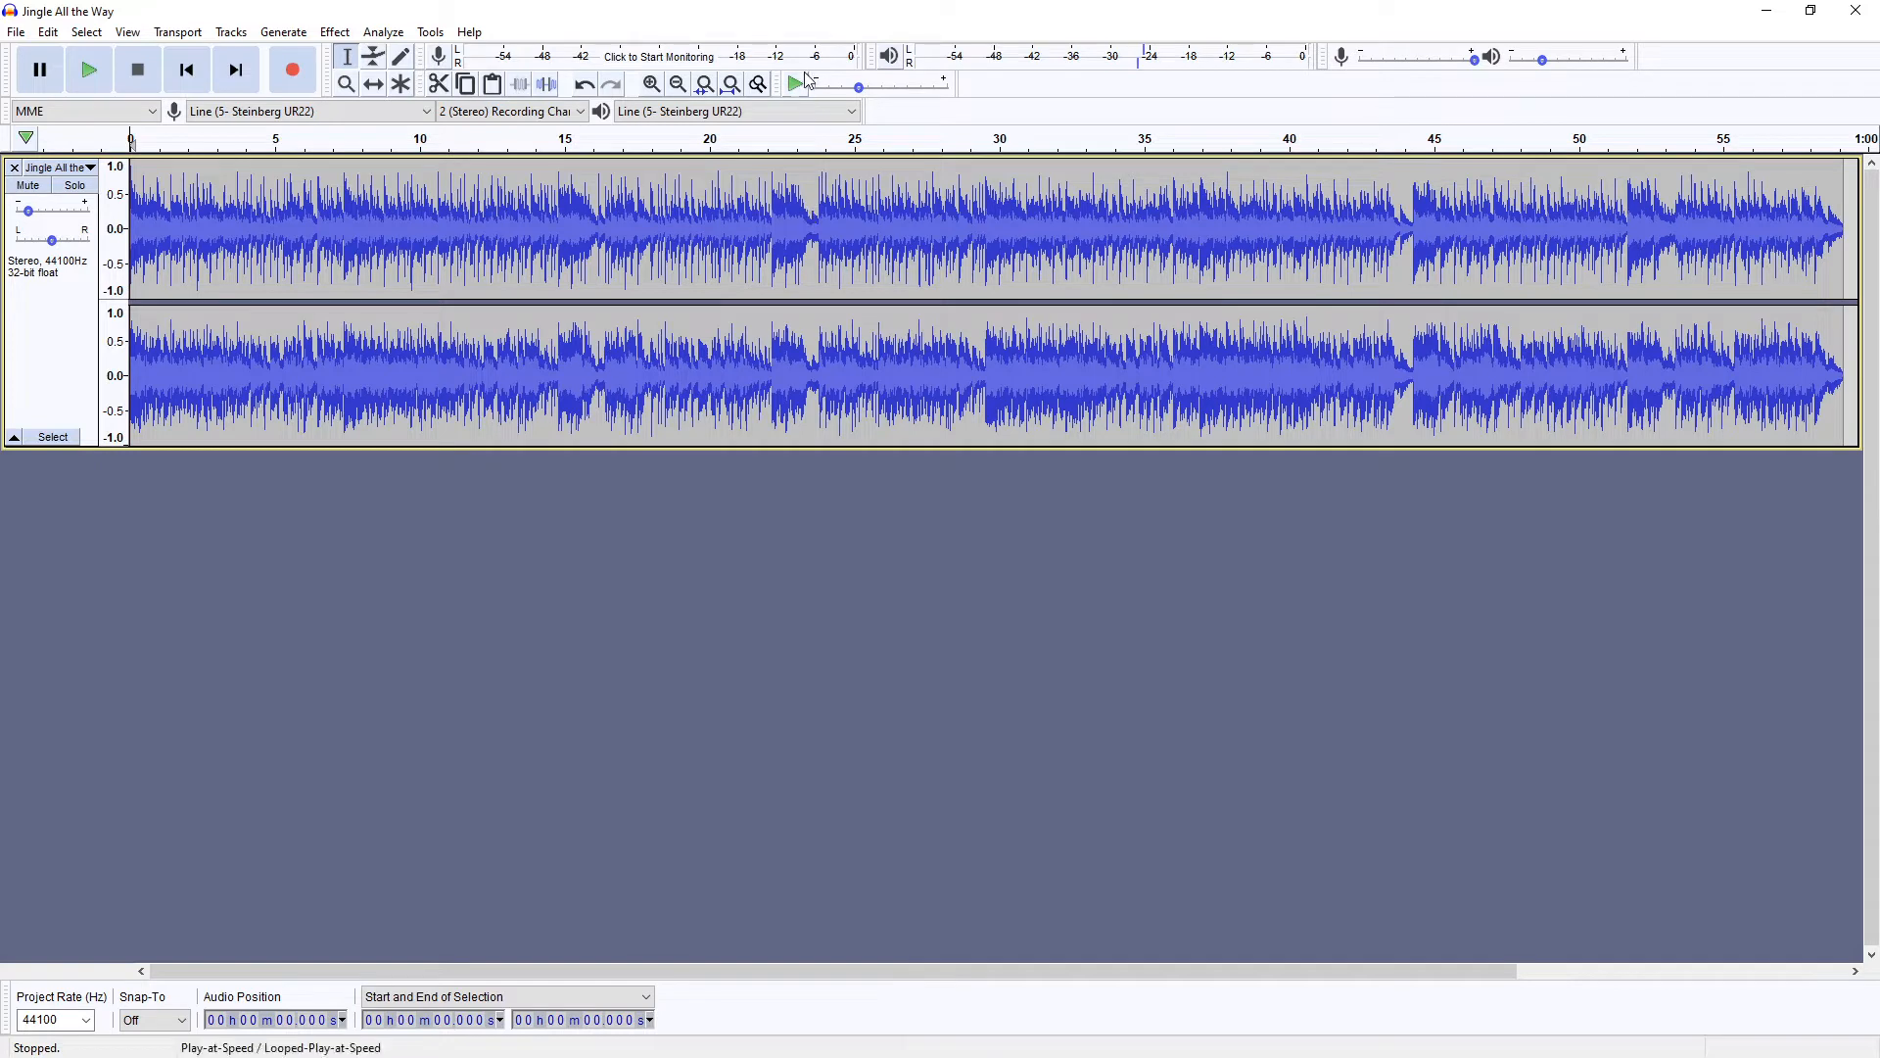
pyautogui.click(86, 68)
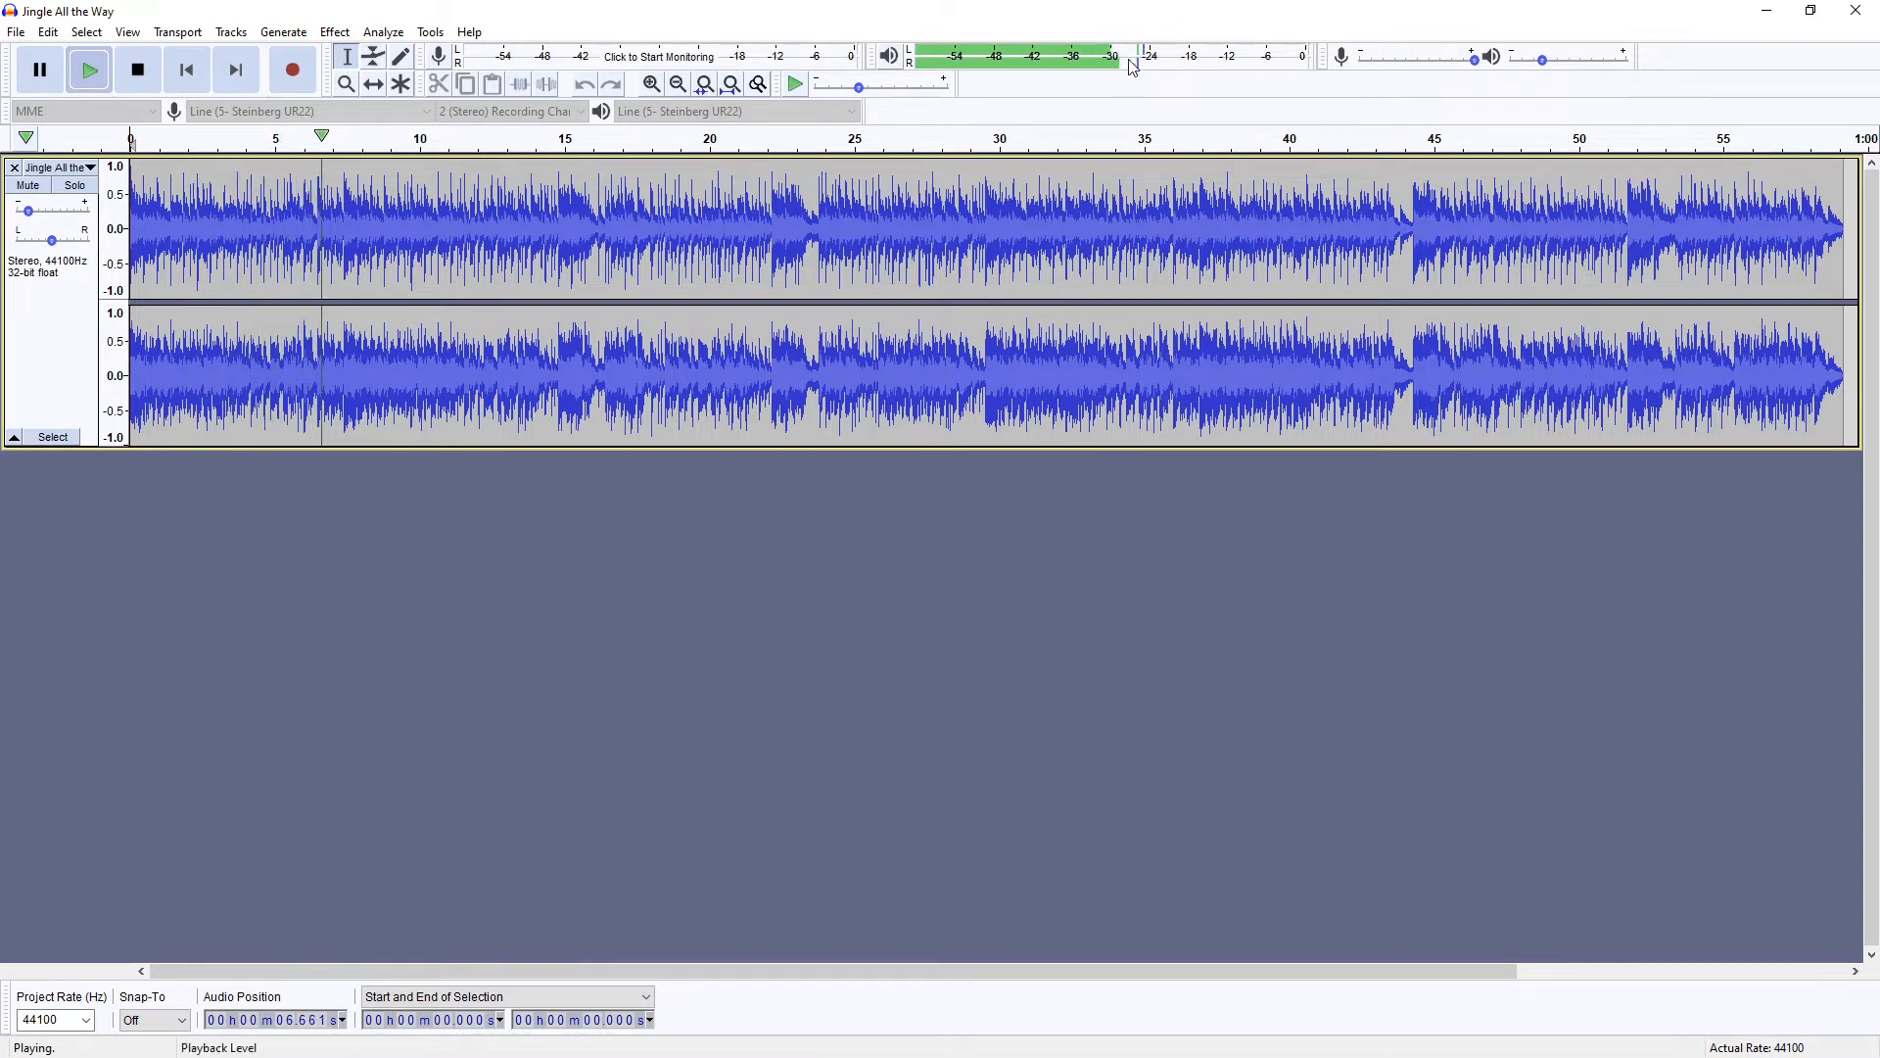
pyautogui.click(137, 69)
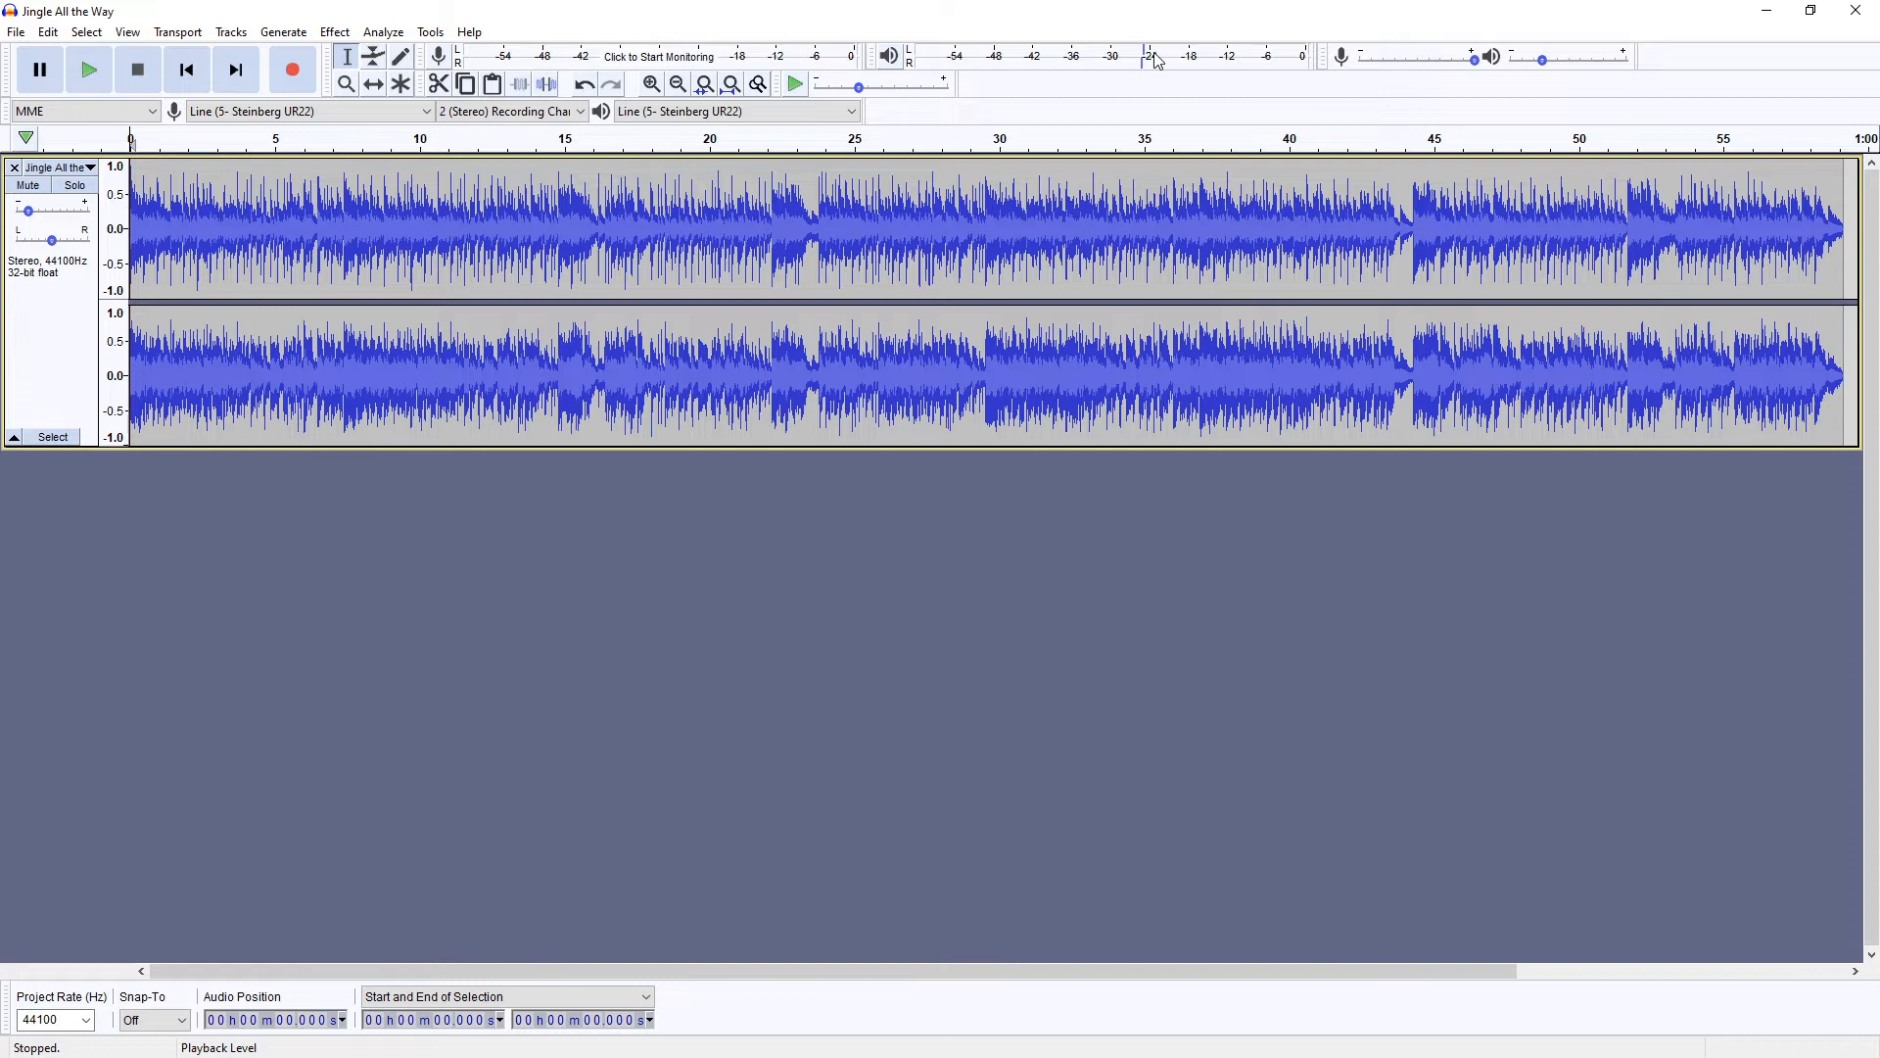
pyautogui.moveTo(1173, 64)
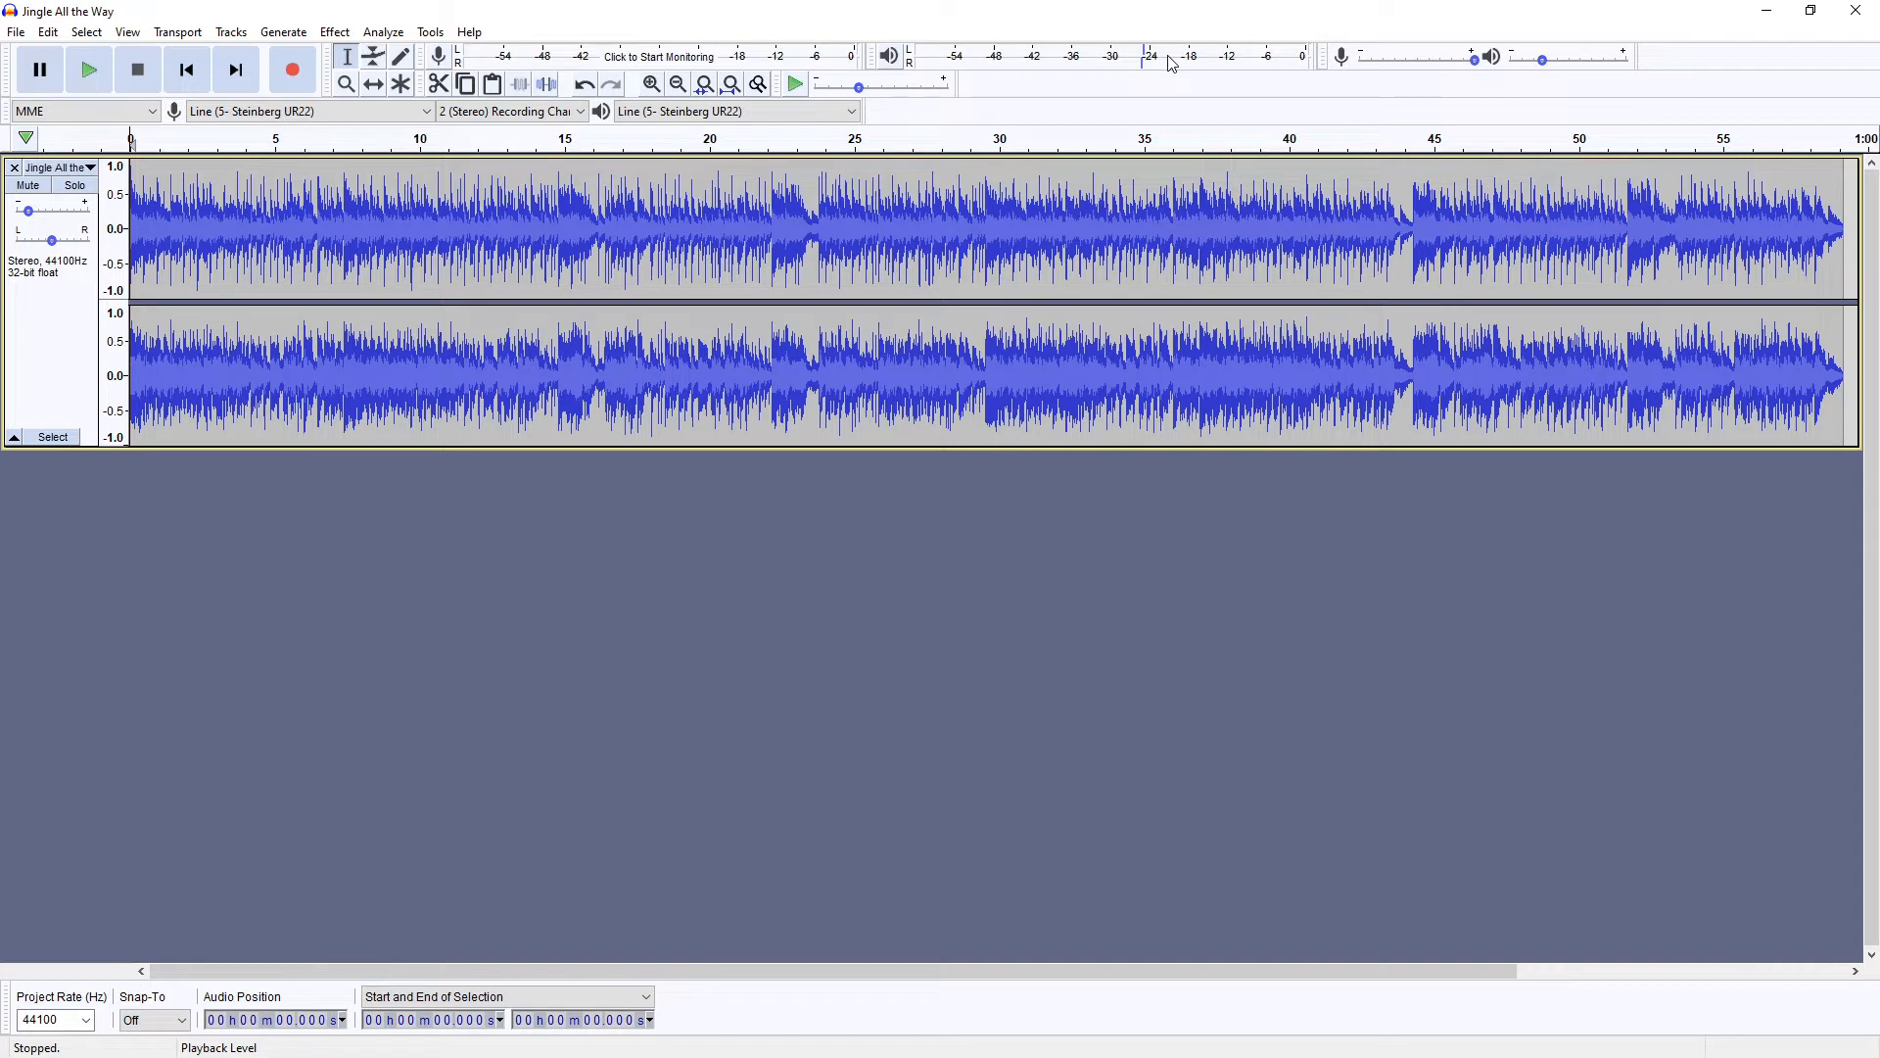
pyautogui.moveTo(1150, 60)
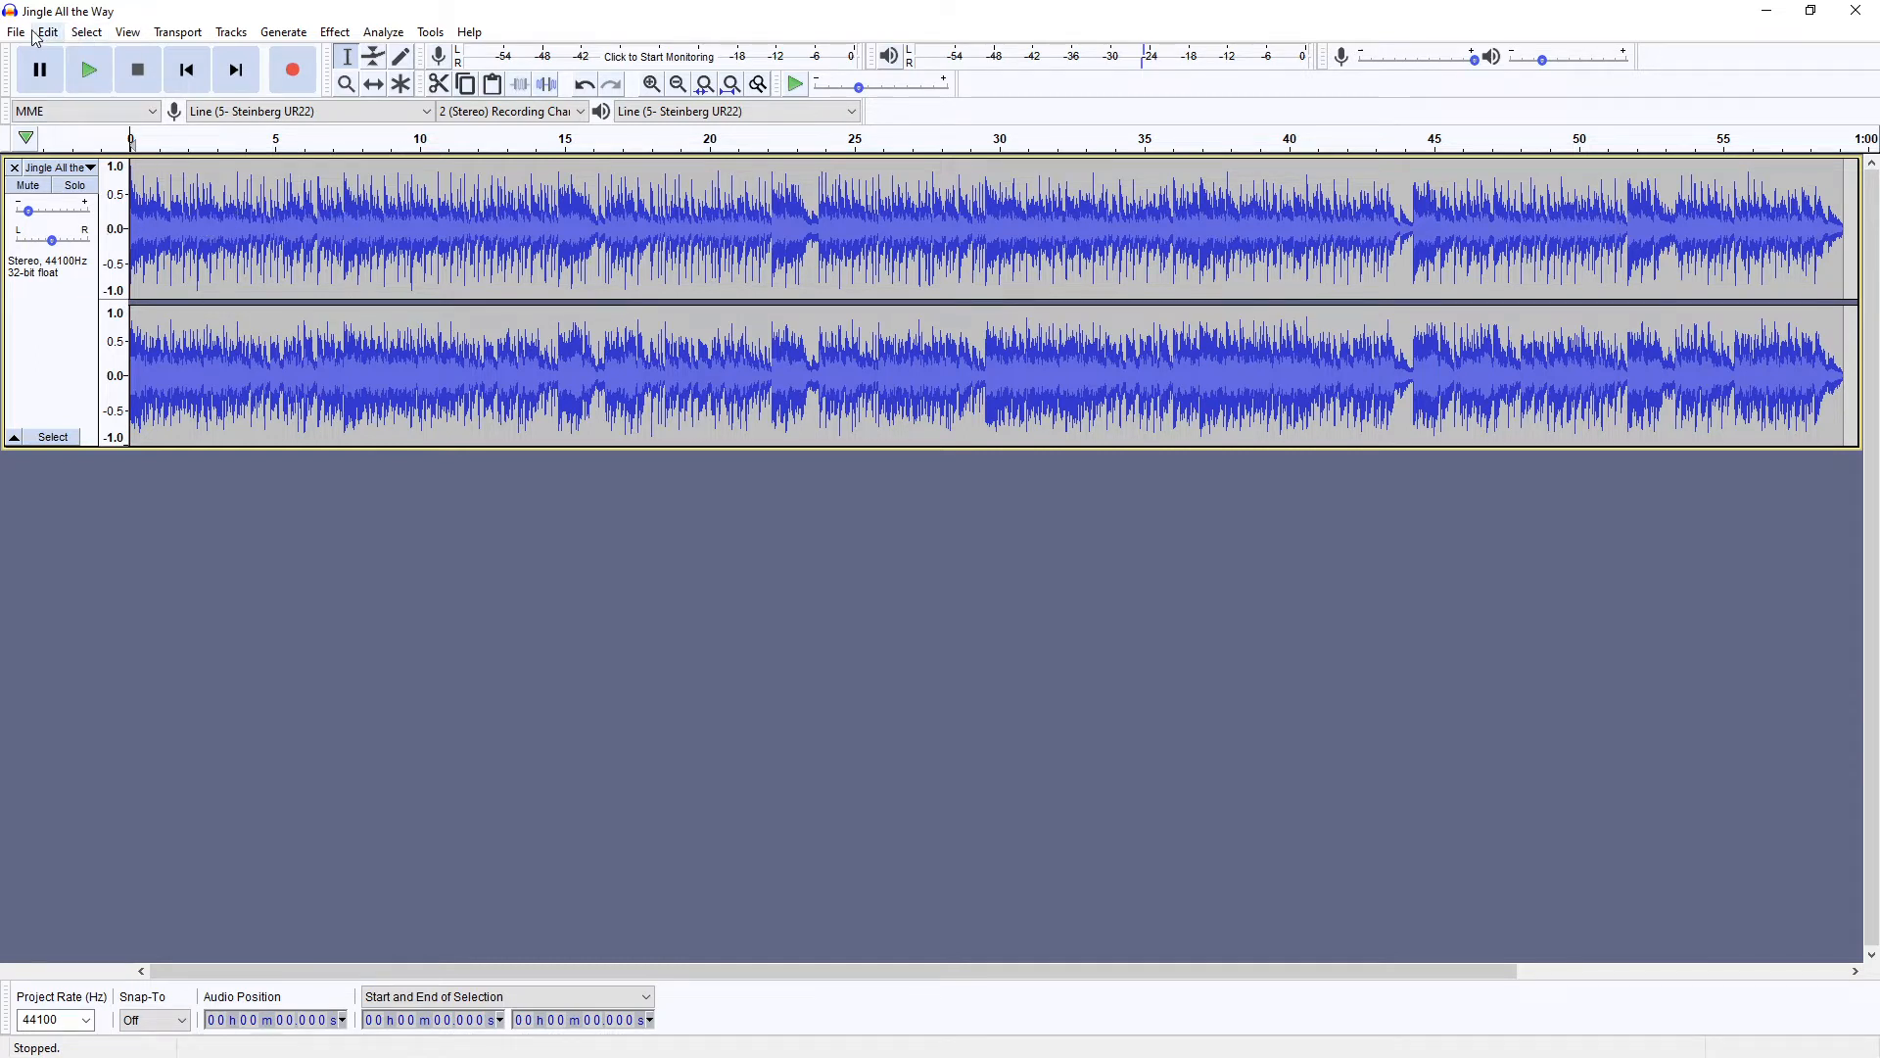
pyautogui.click(17, 34)
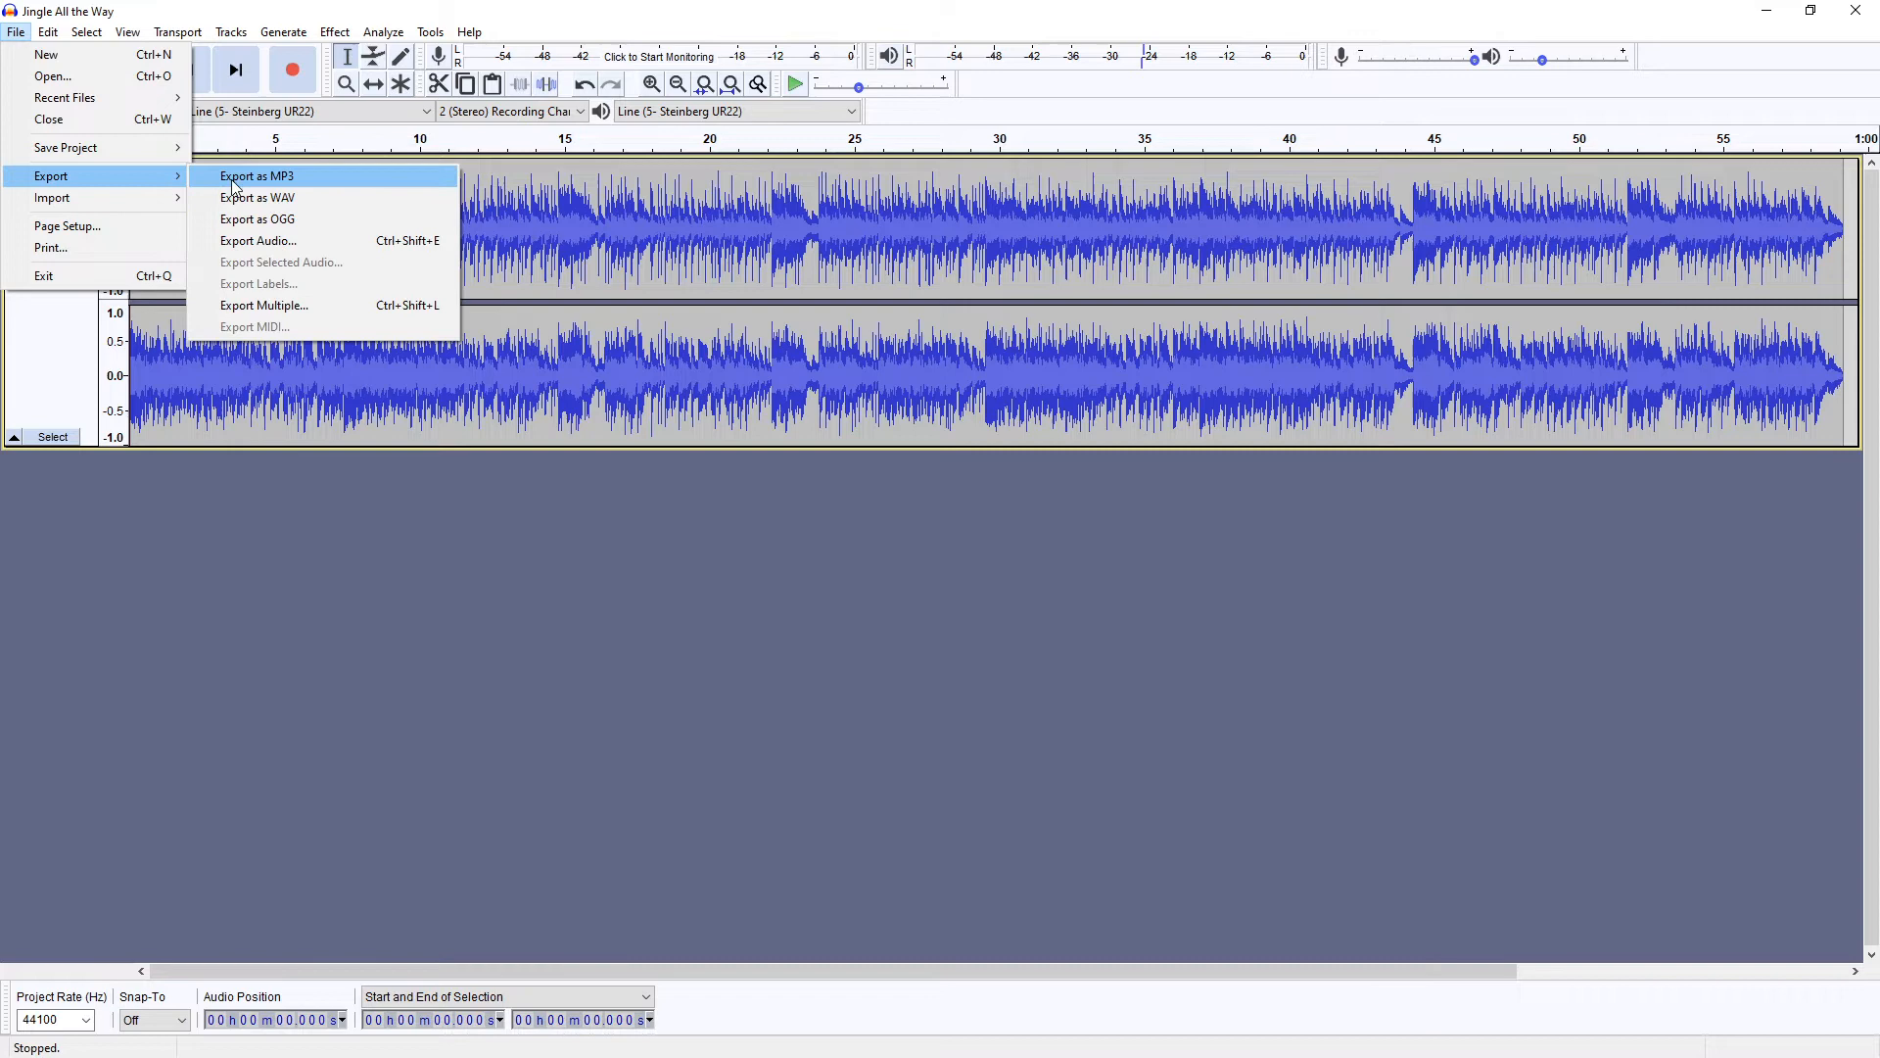
# Export the quieter track as an MP3 to the Christmas Music Pack folder, keeping its name
pyautogui.click(255, 177)
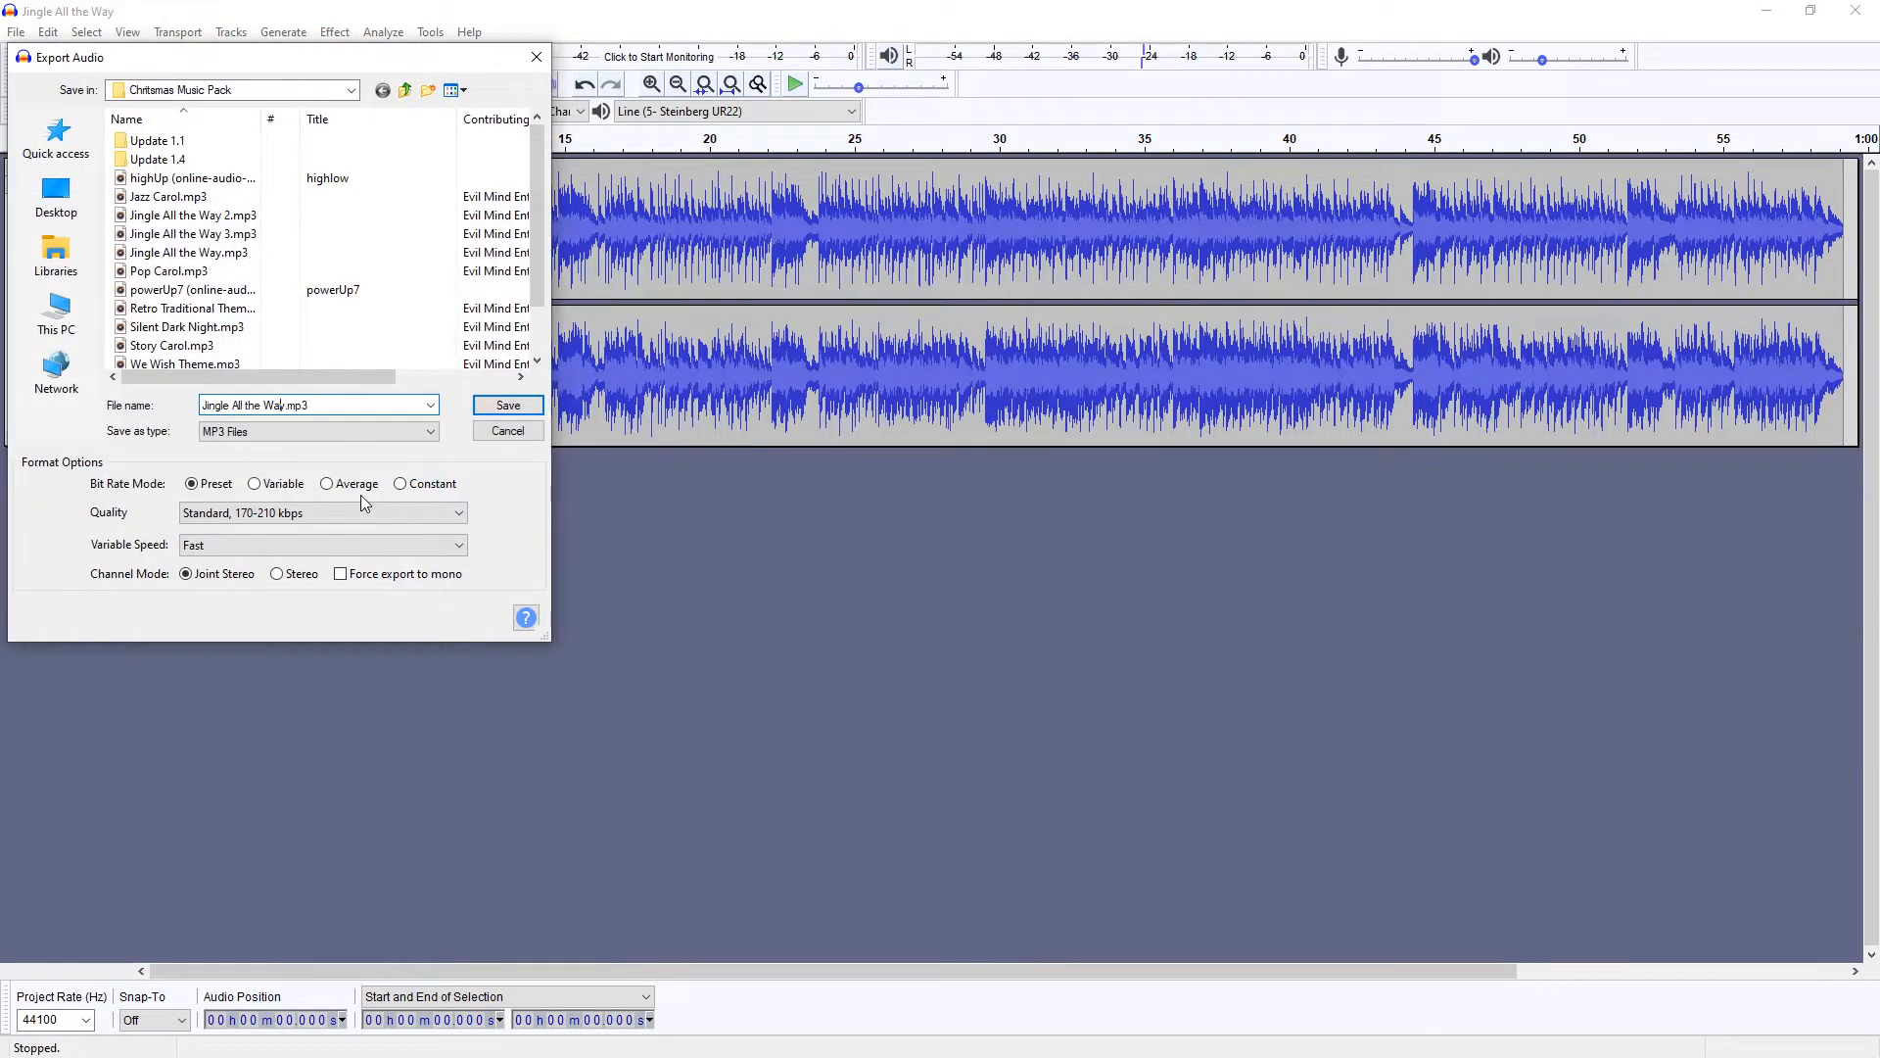
pyautogui.click(507, 403)
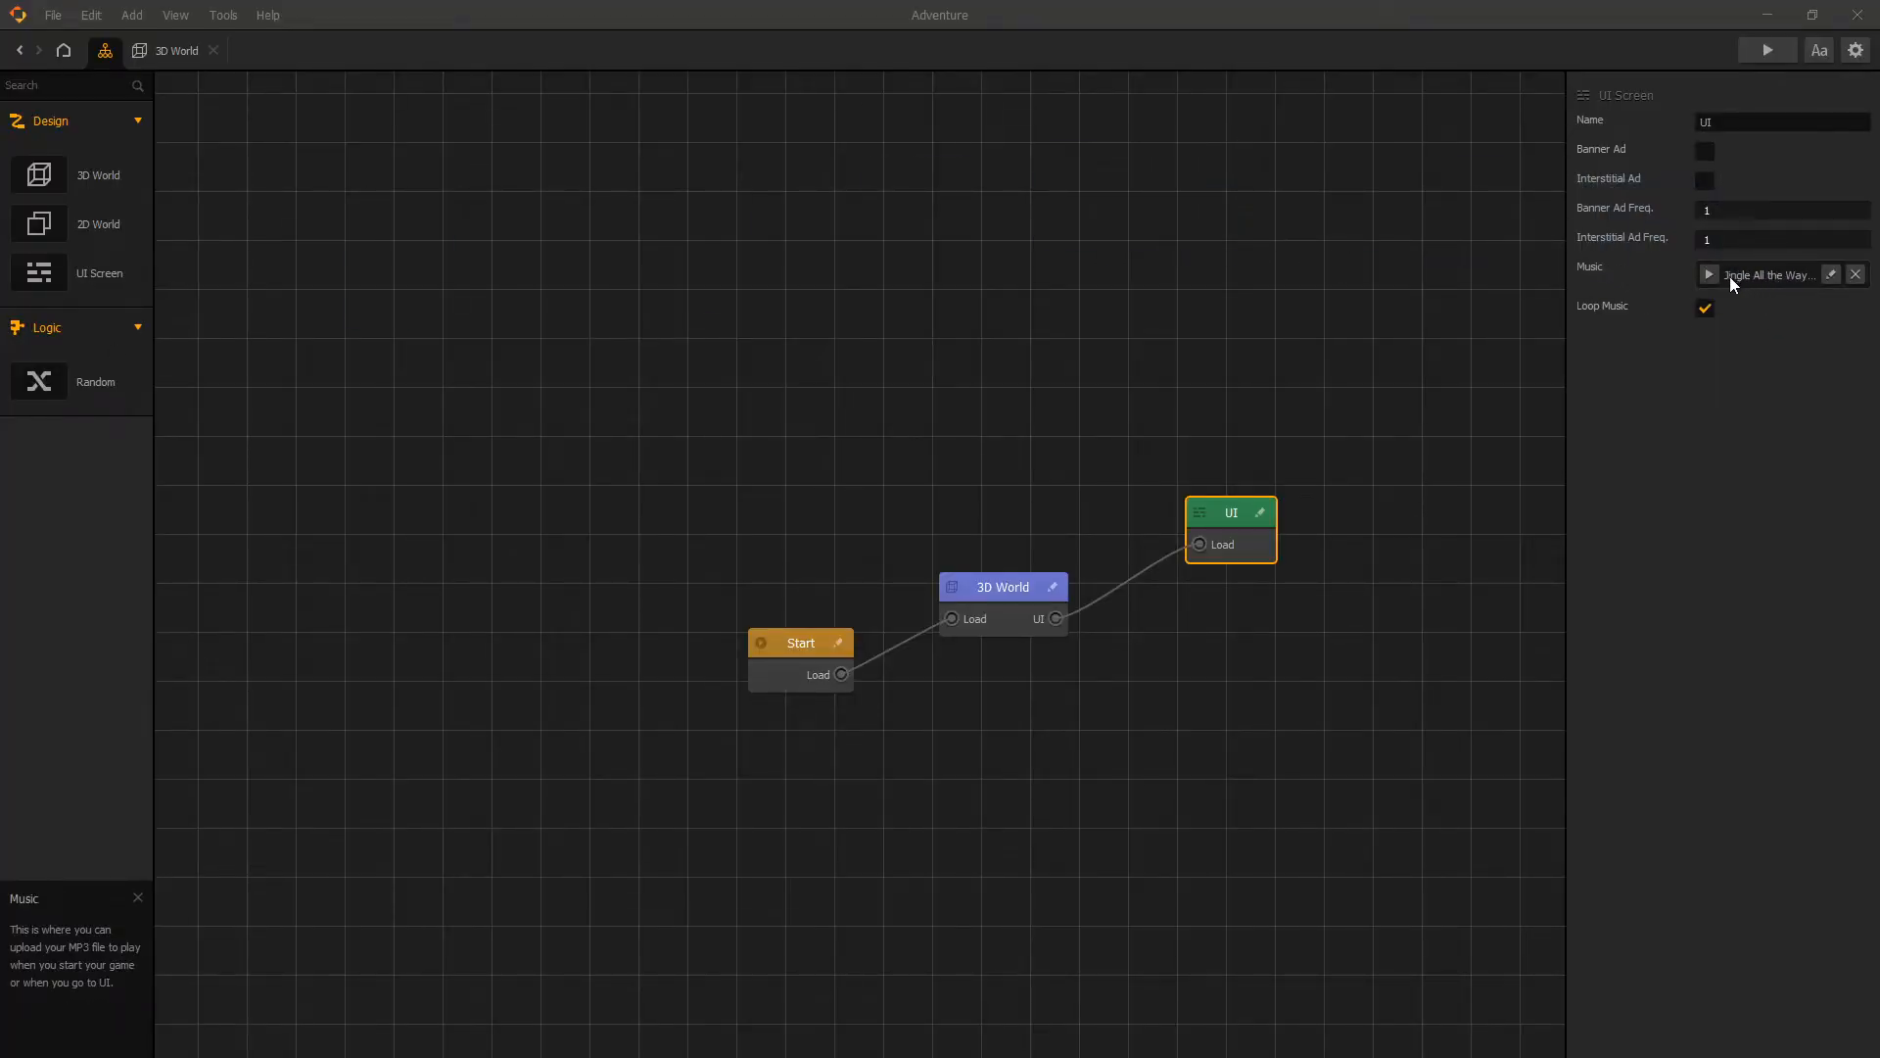
pyautogui.click(1708, 274)
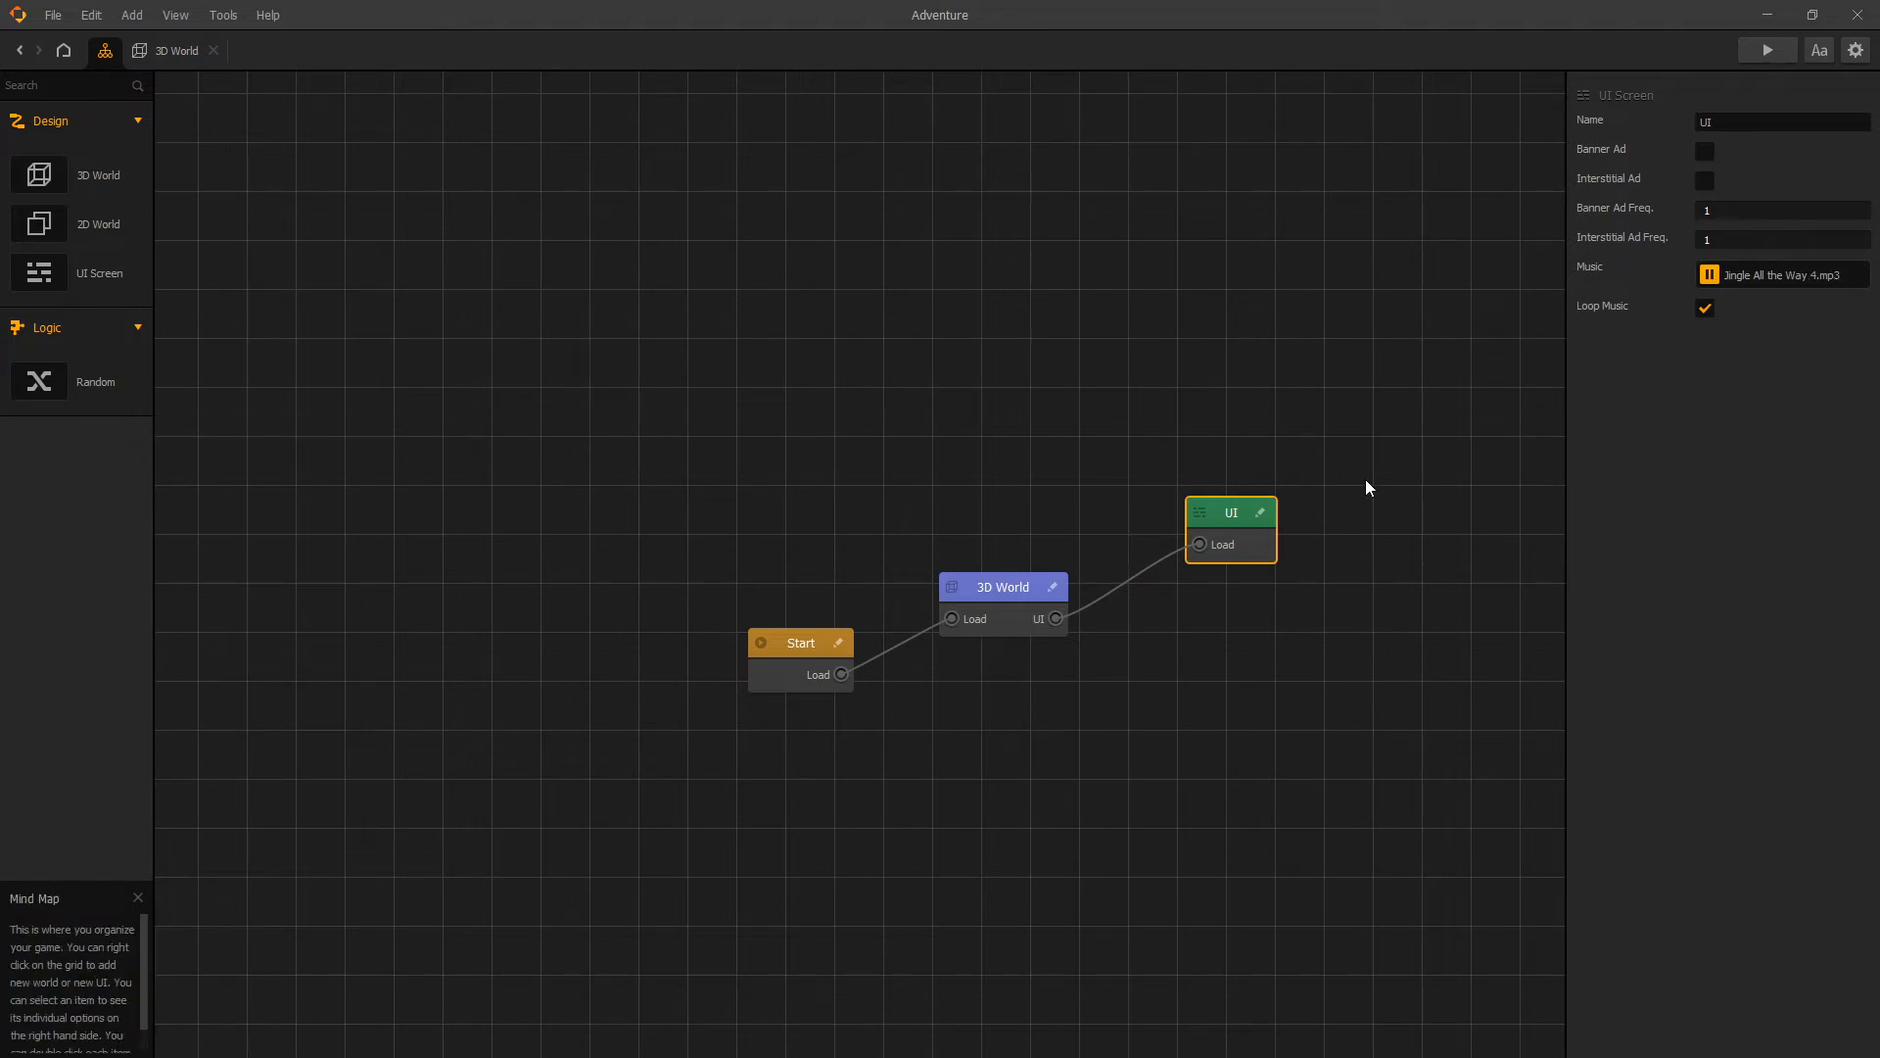
pyautogui.moveTo(1379, 449)
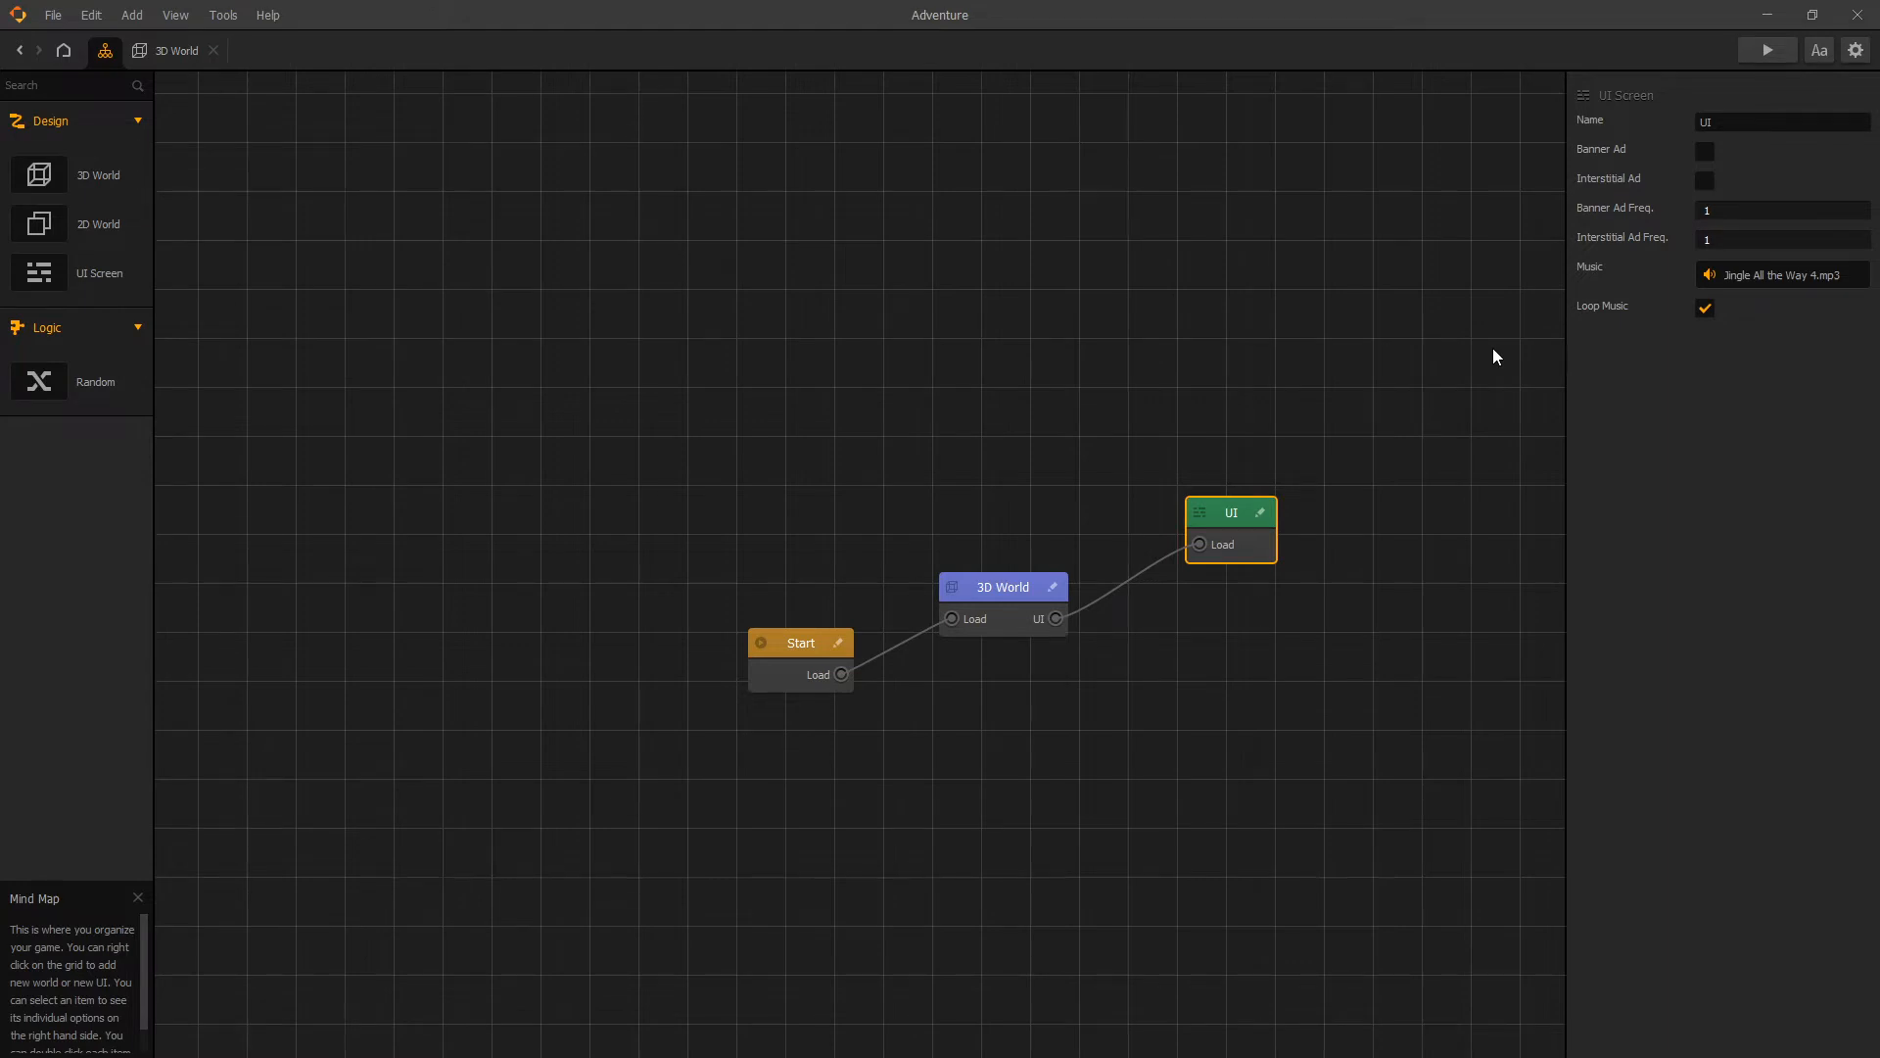
pyautogui.moveTo(1390, 317)
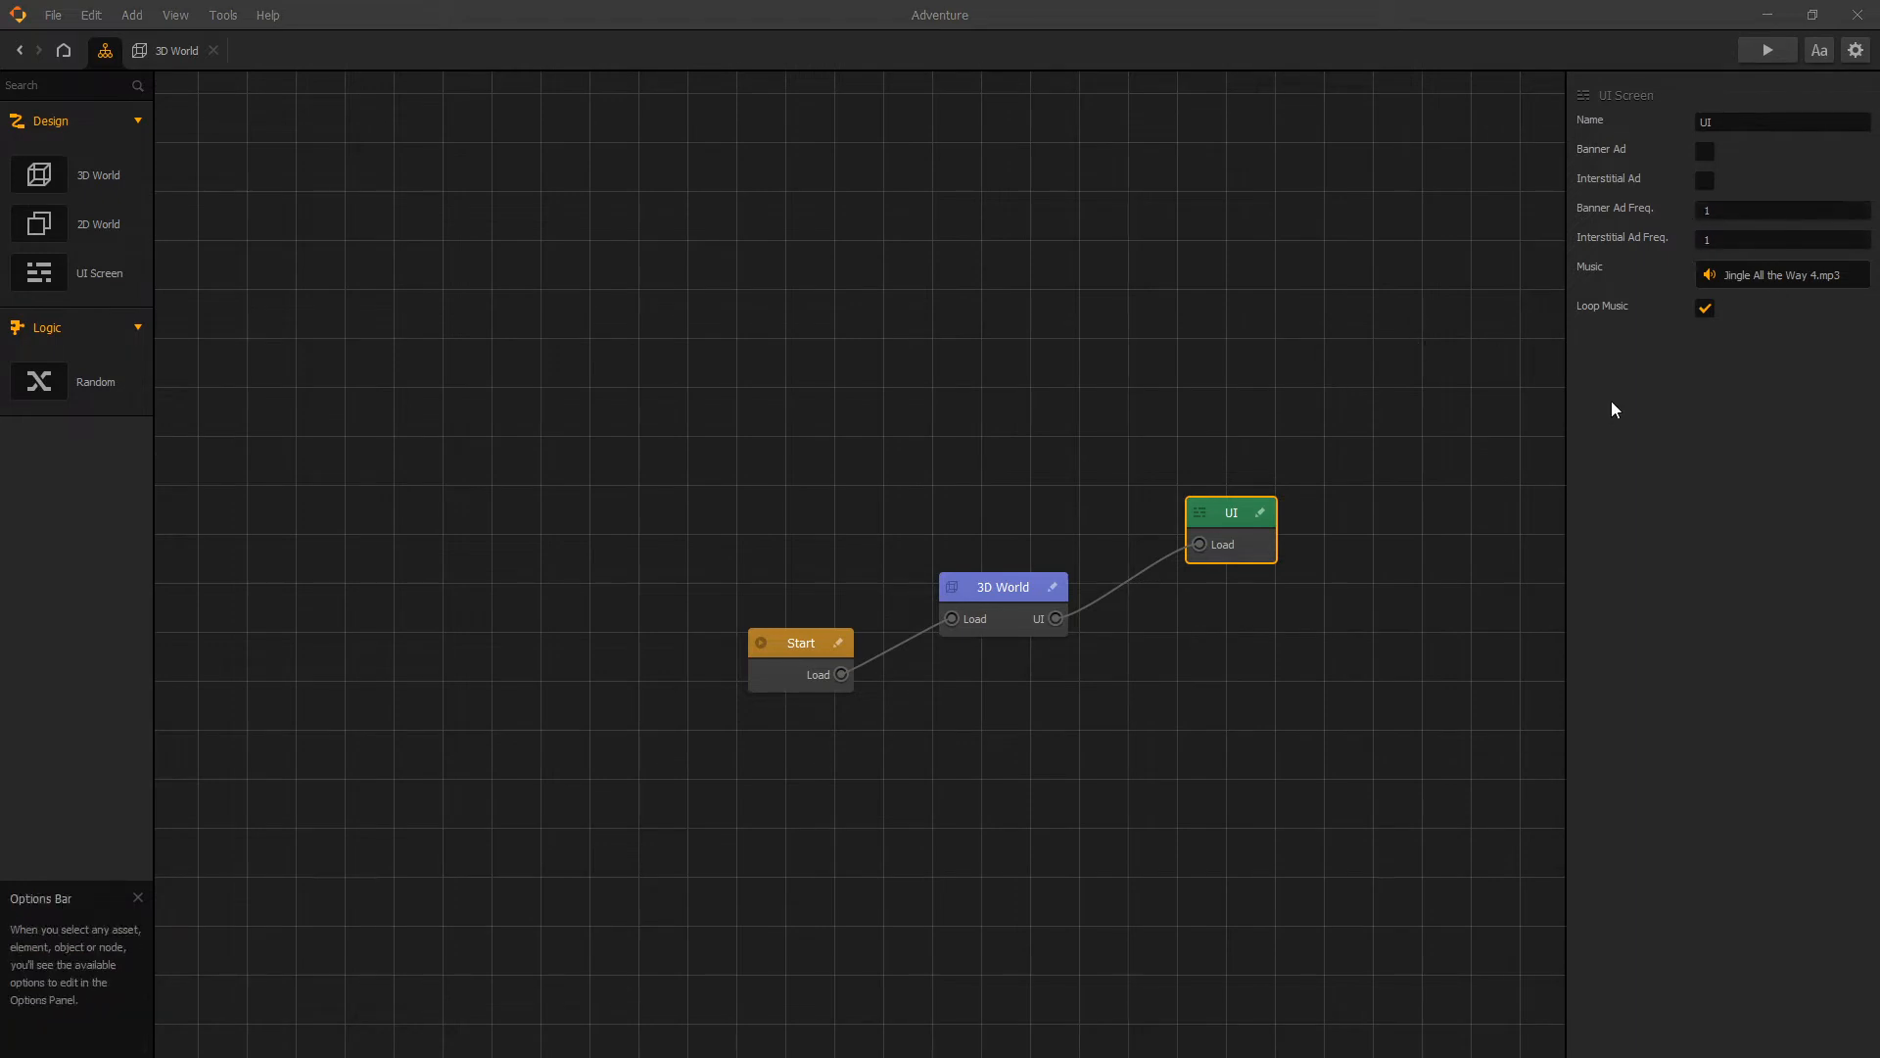
pyautogui.click(1000, 585)
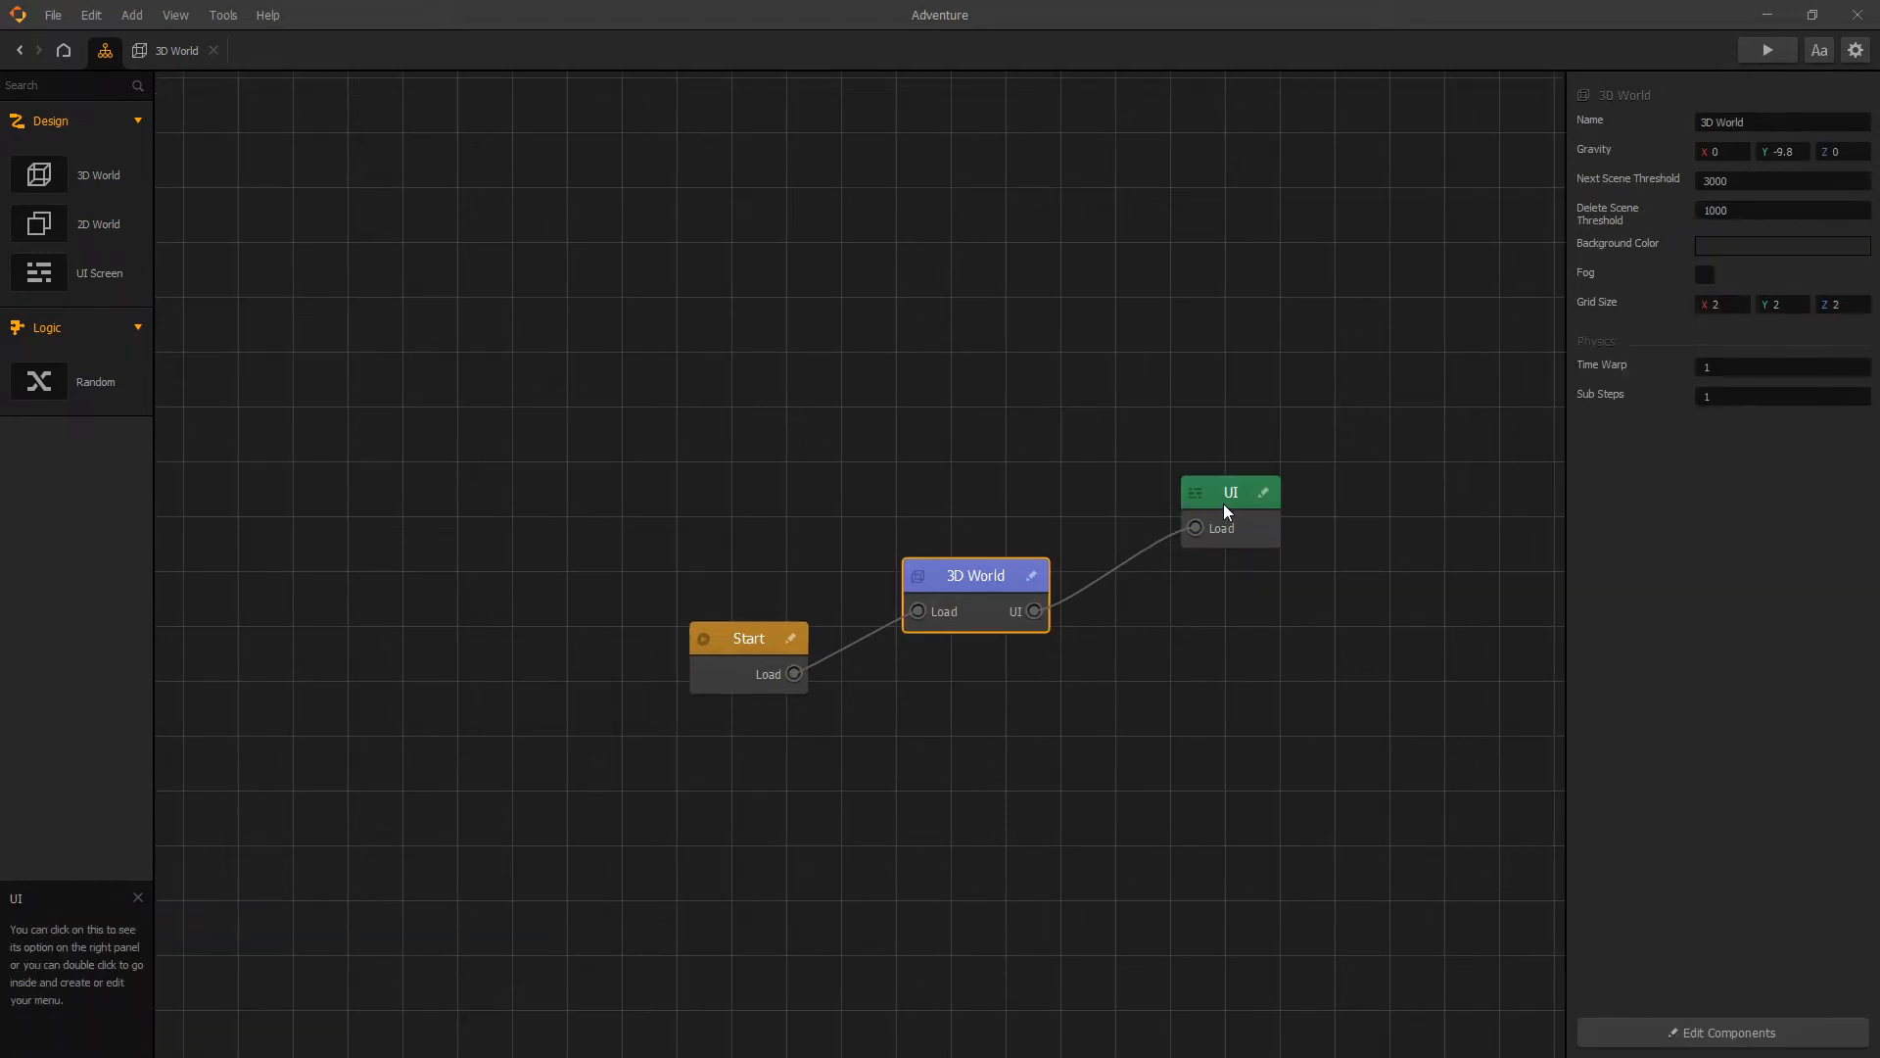
# Playtest from the UI screen and toggle the speaker button to turn sound off and on
pyautogui.doubleClick(1228, 492)
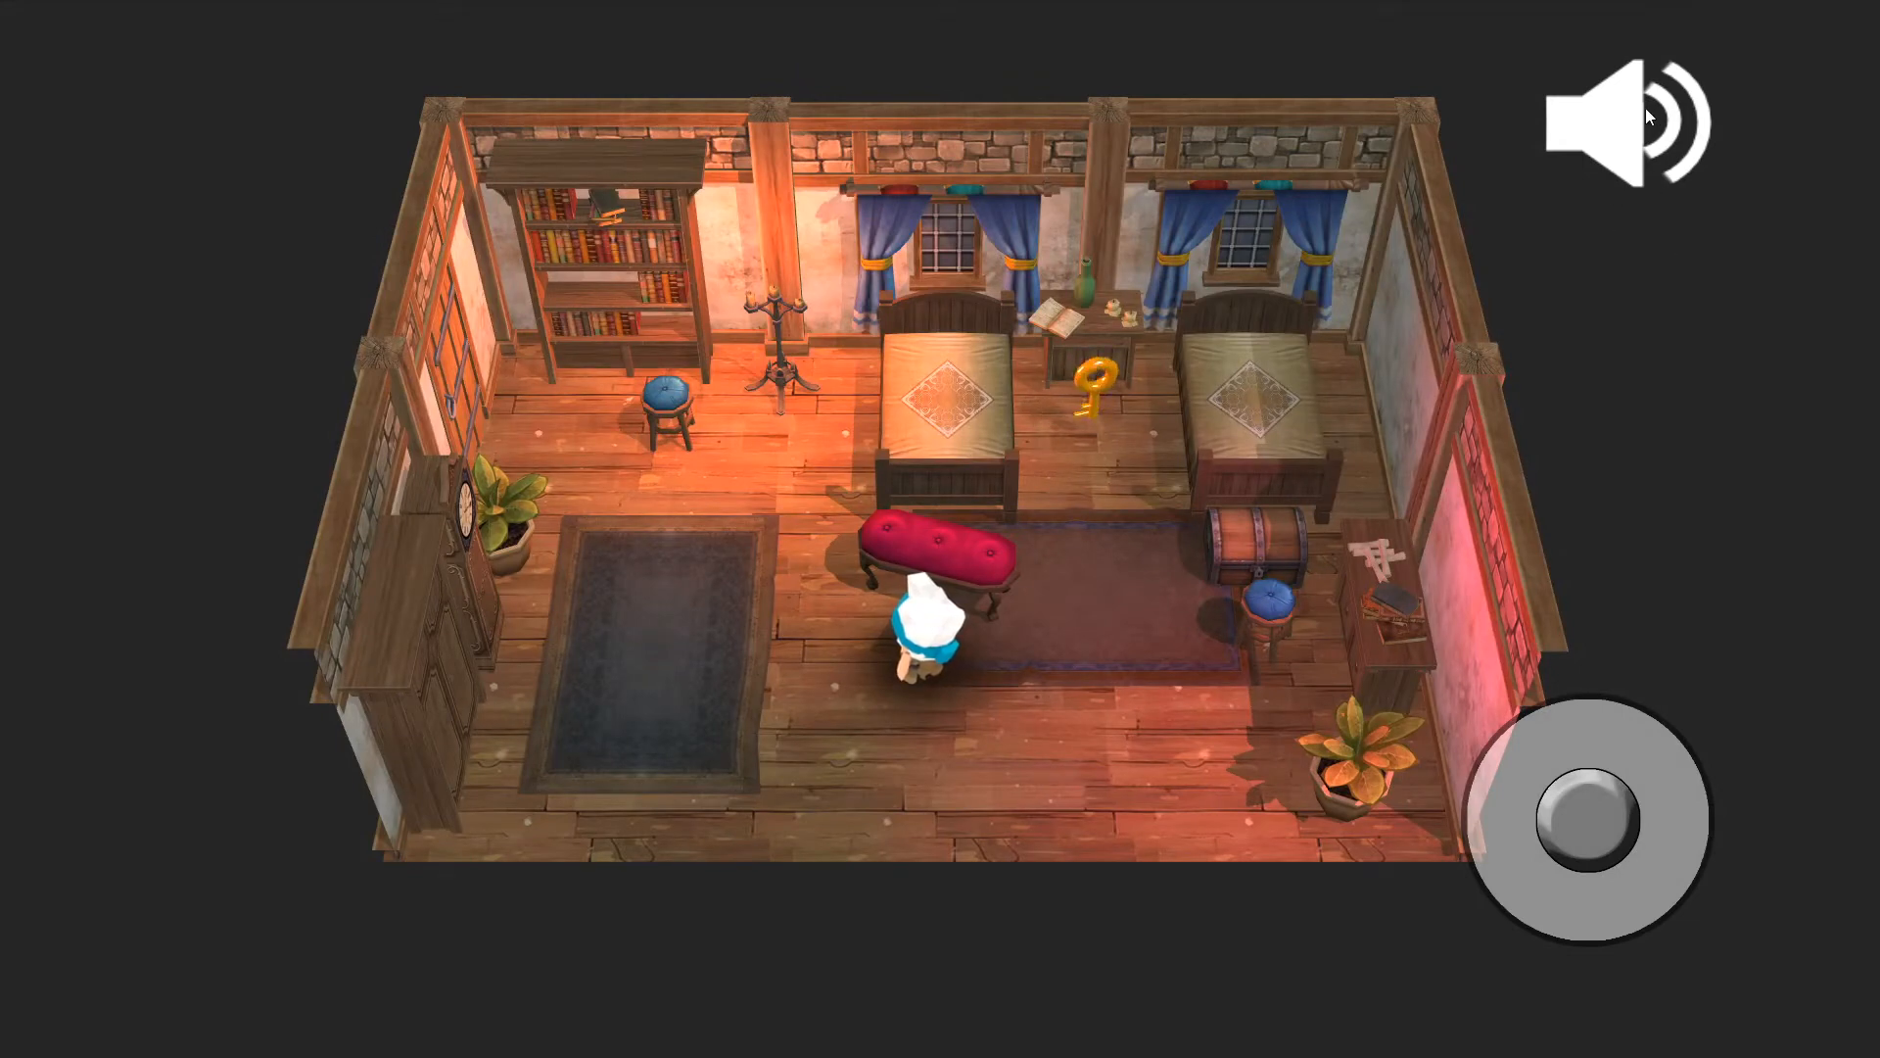
pyautogui.click(1625, 119)
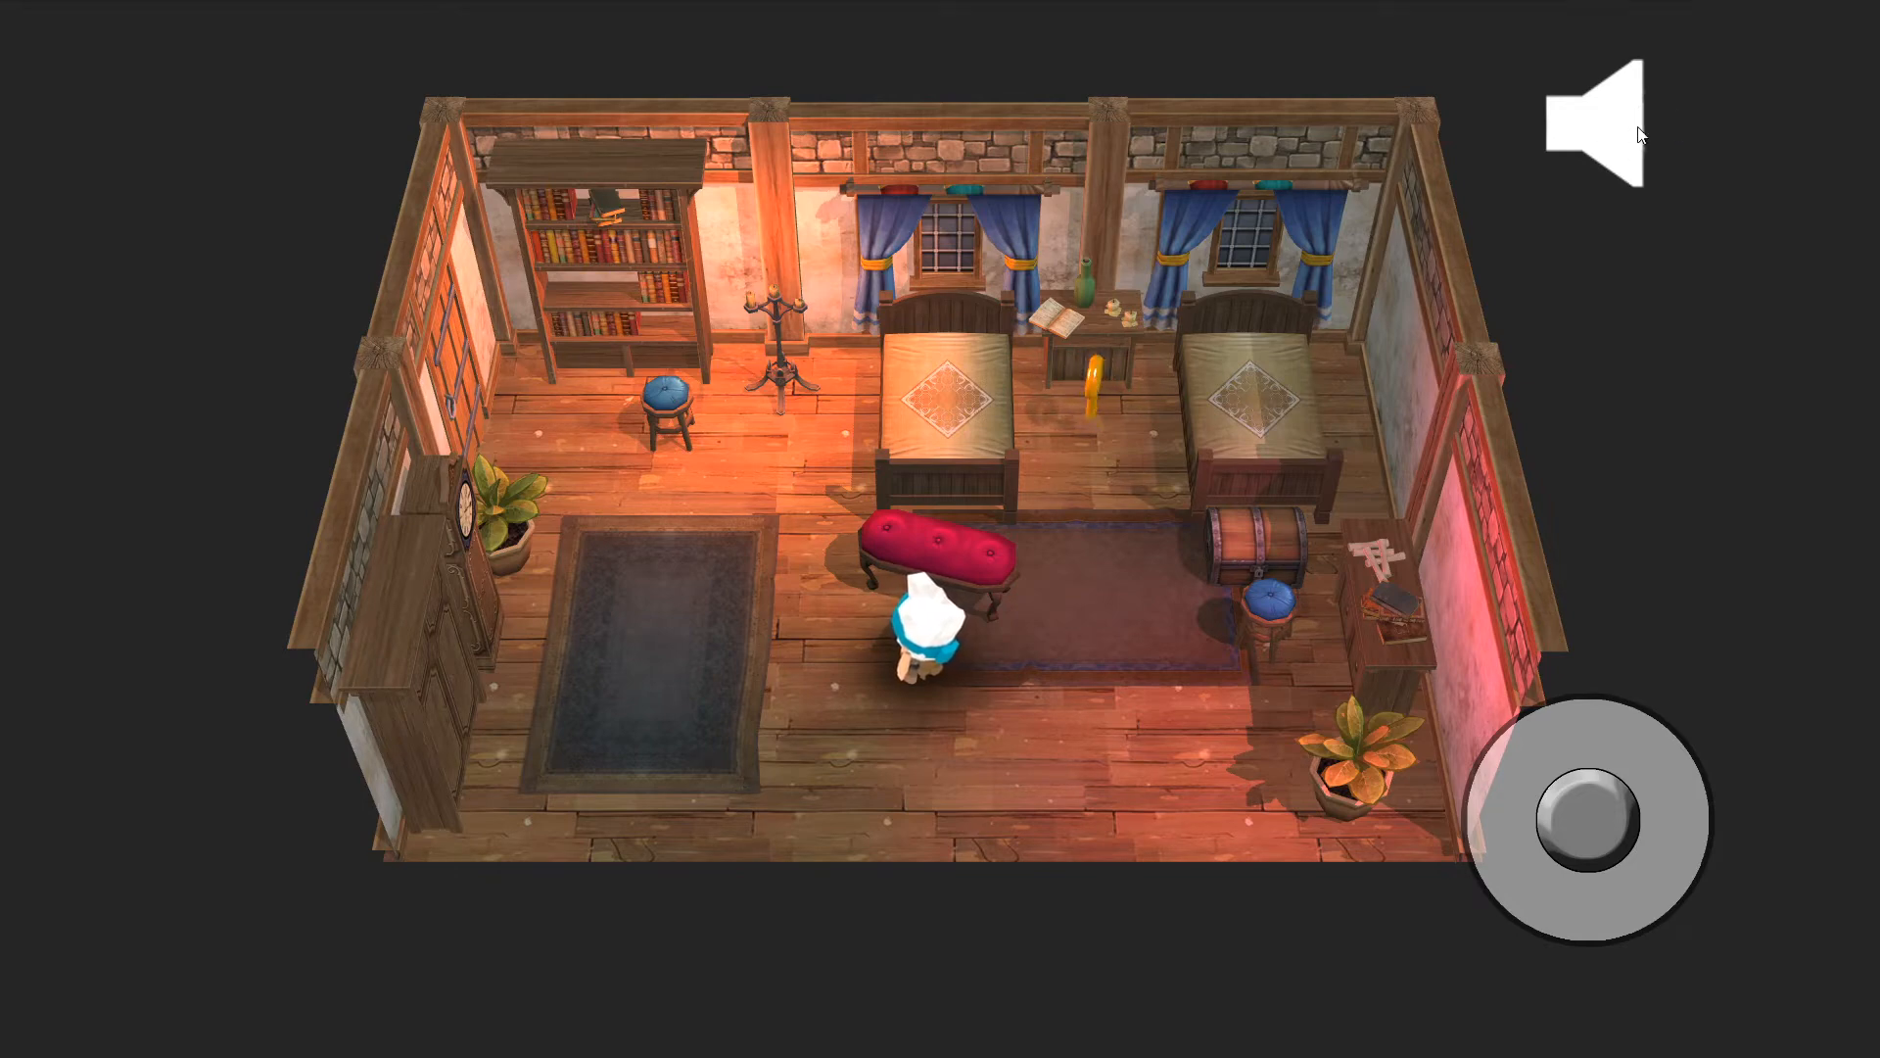
pyautogui.click(1612, 125)
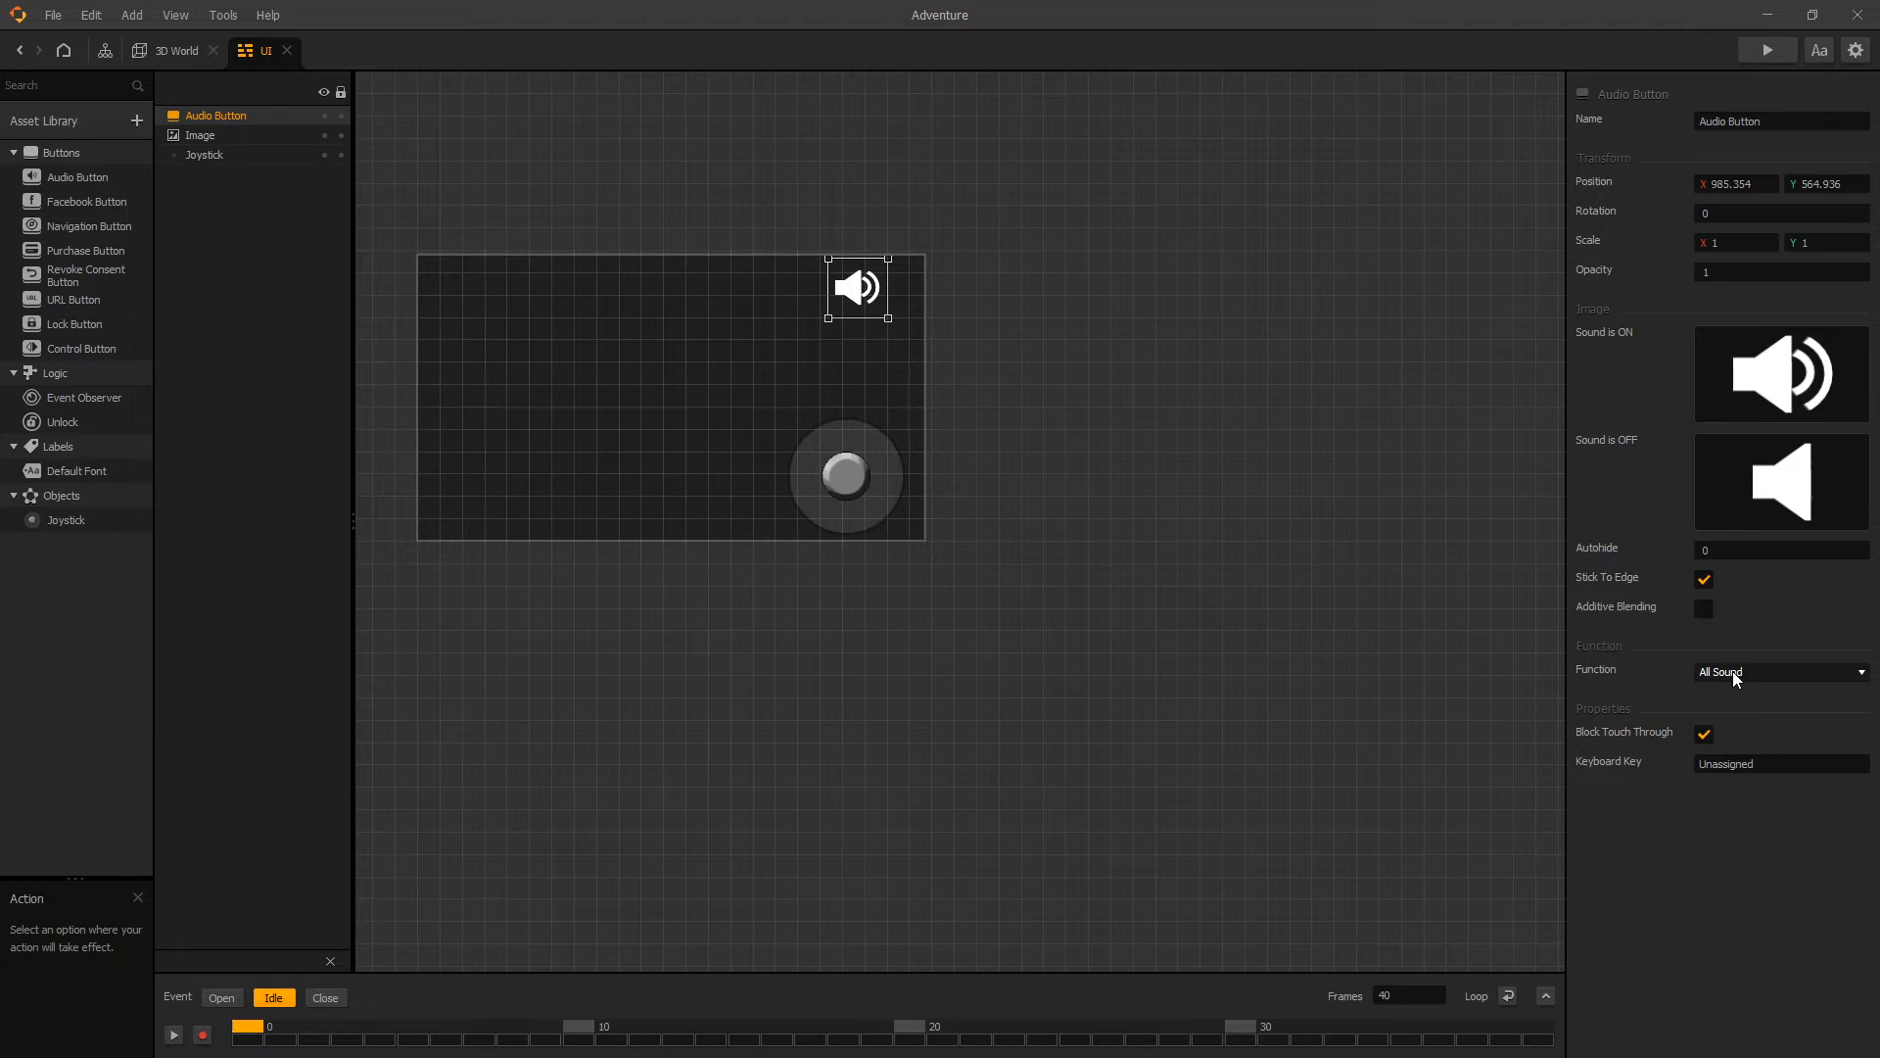
# Set the Audio Button's Function to Background Music and return to the 3D World scene
pyautogui.click(1778, 670)
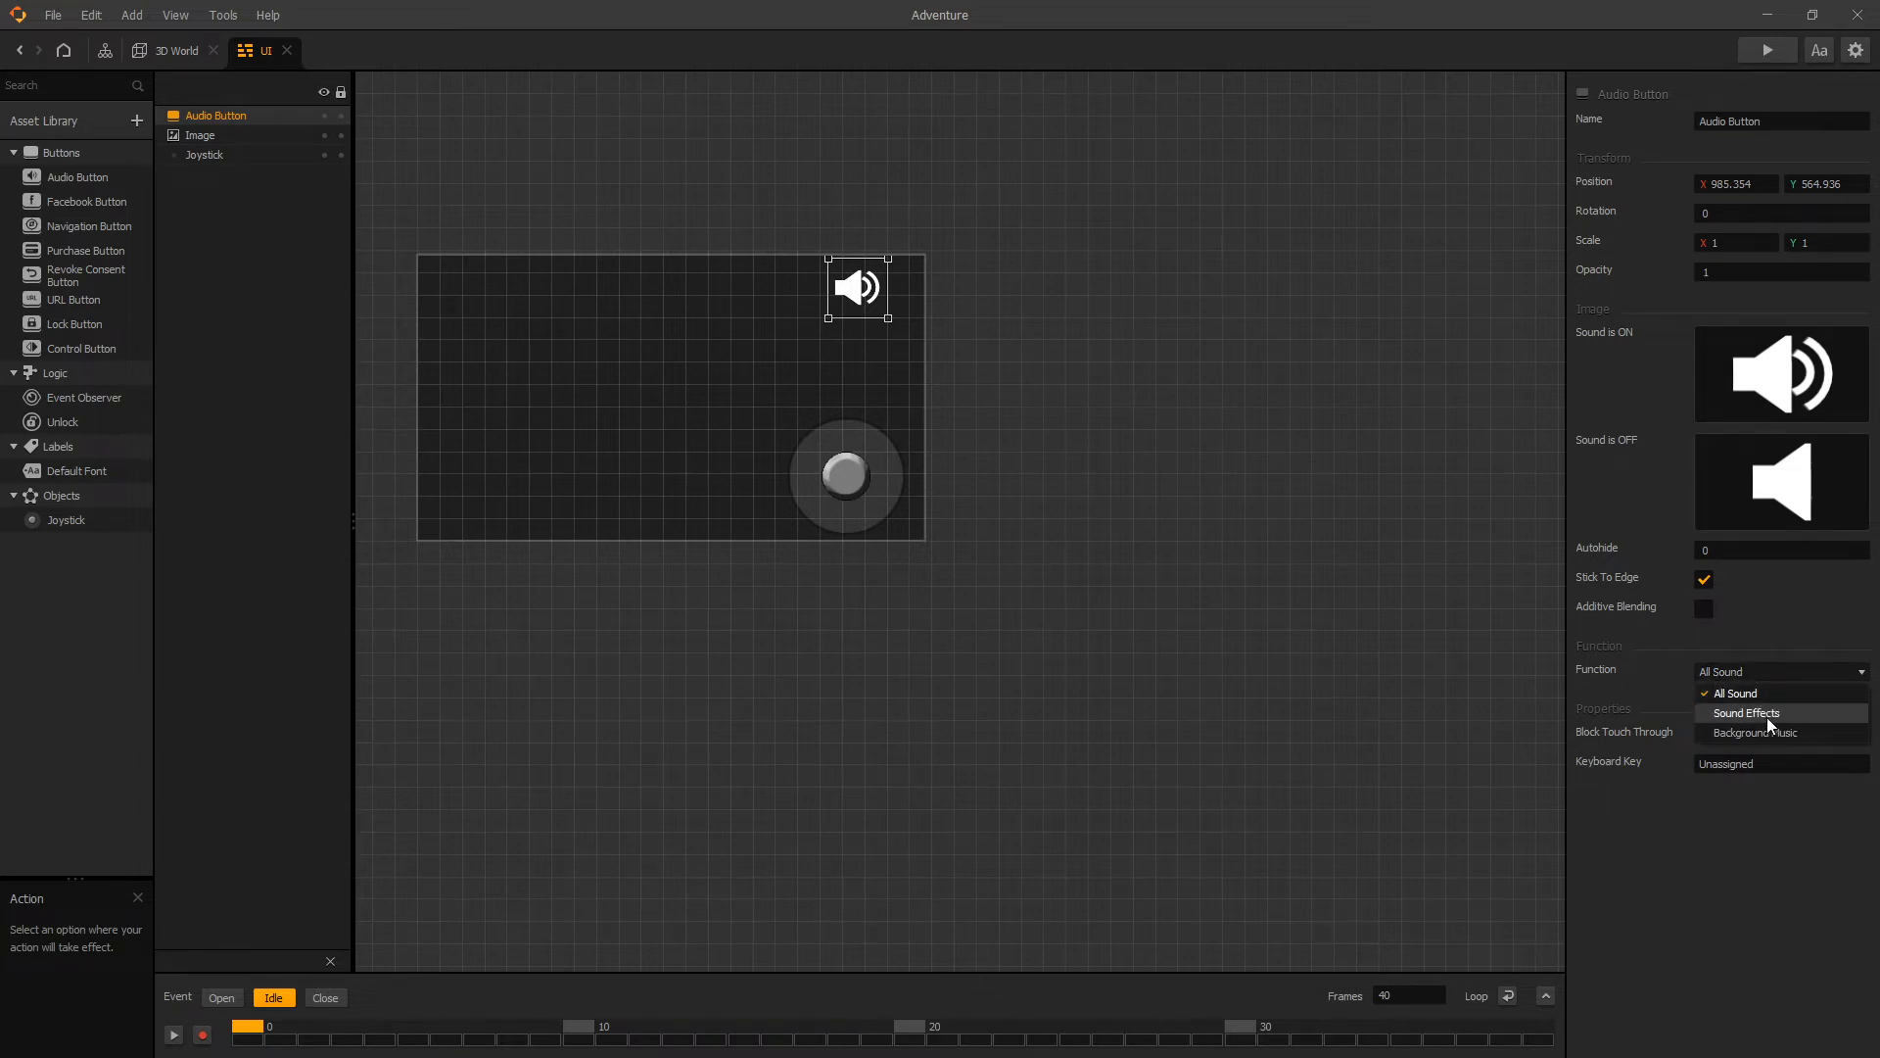
pyautogui.moveTo(1735, 693)
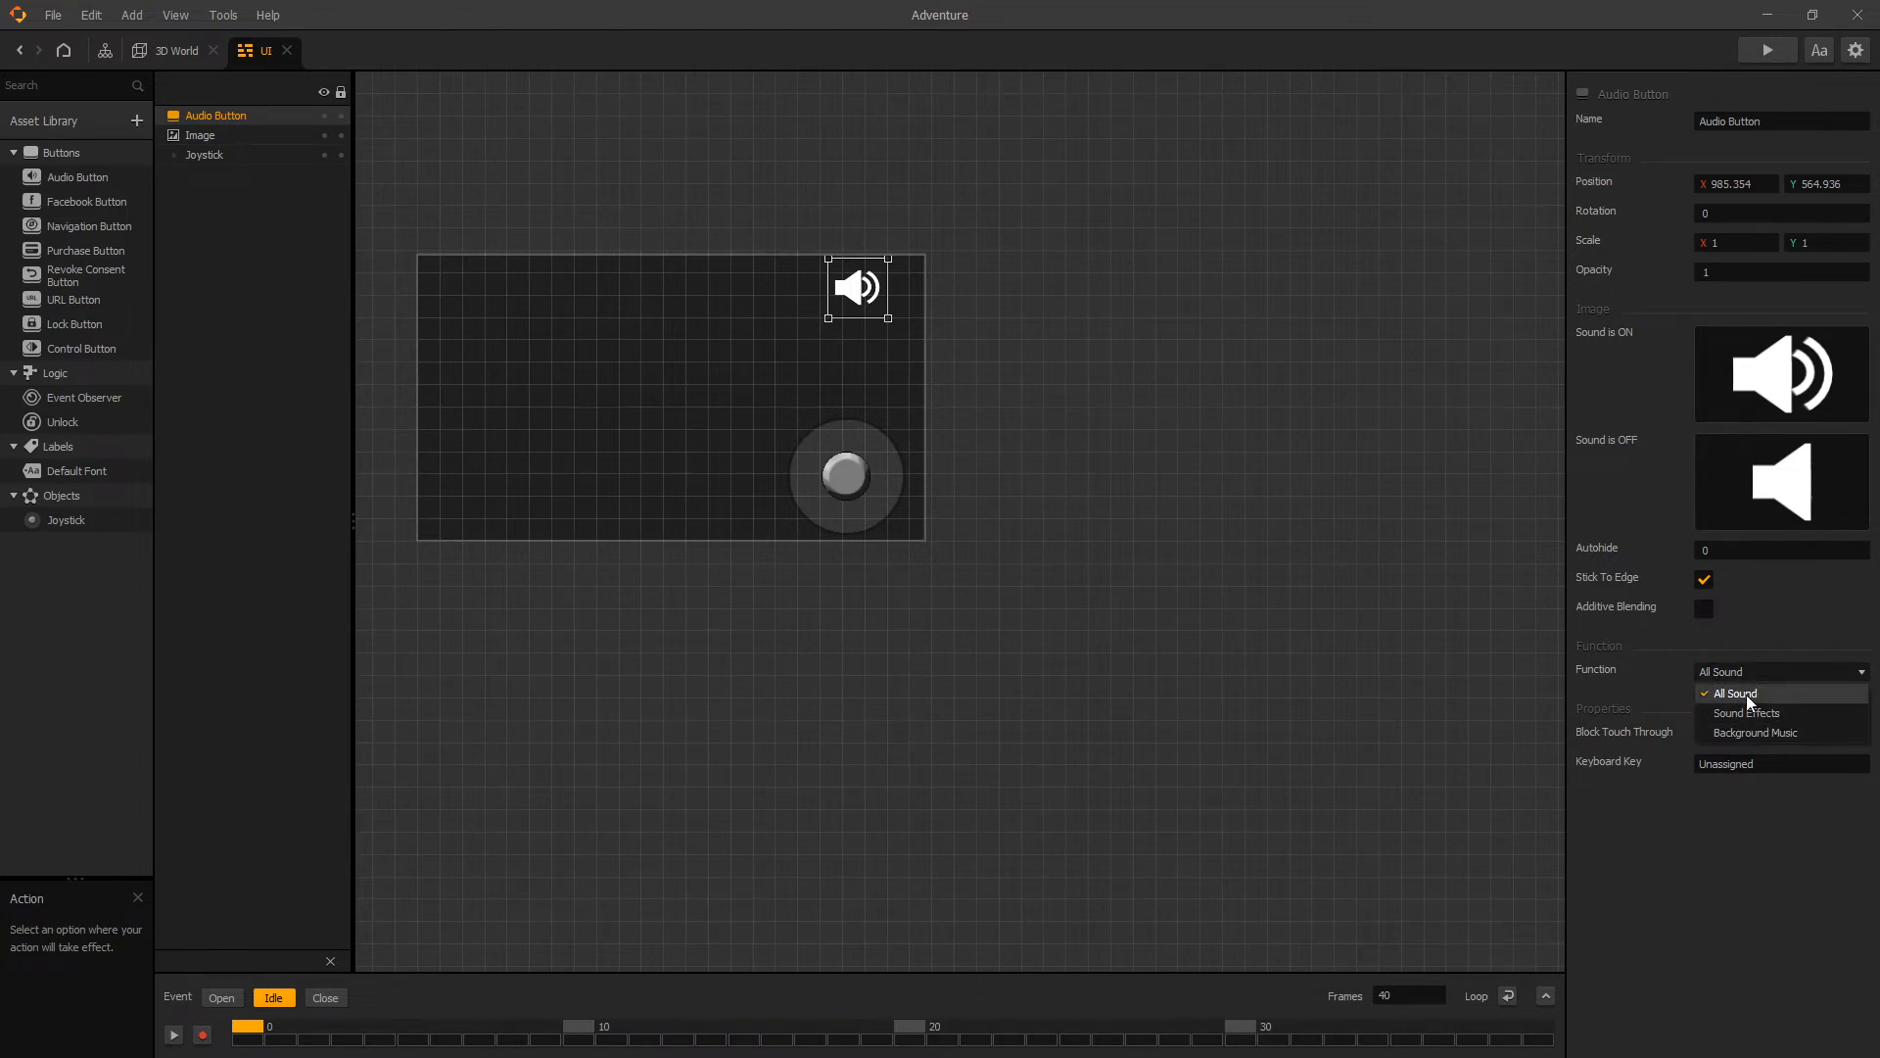
pyautogui.moveTo(1788, 703)
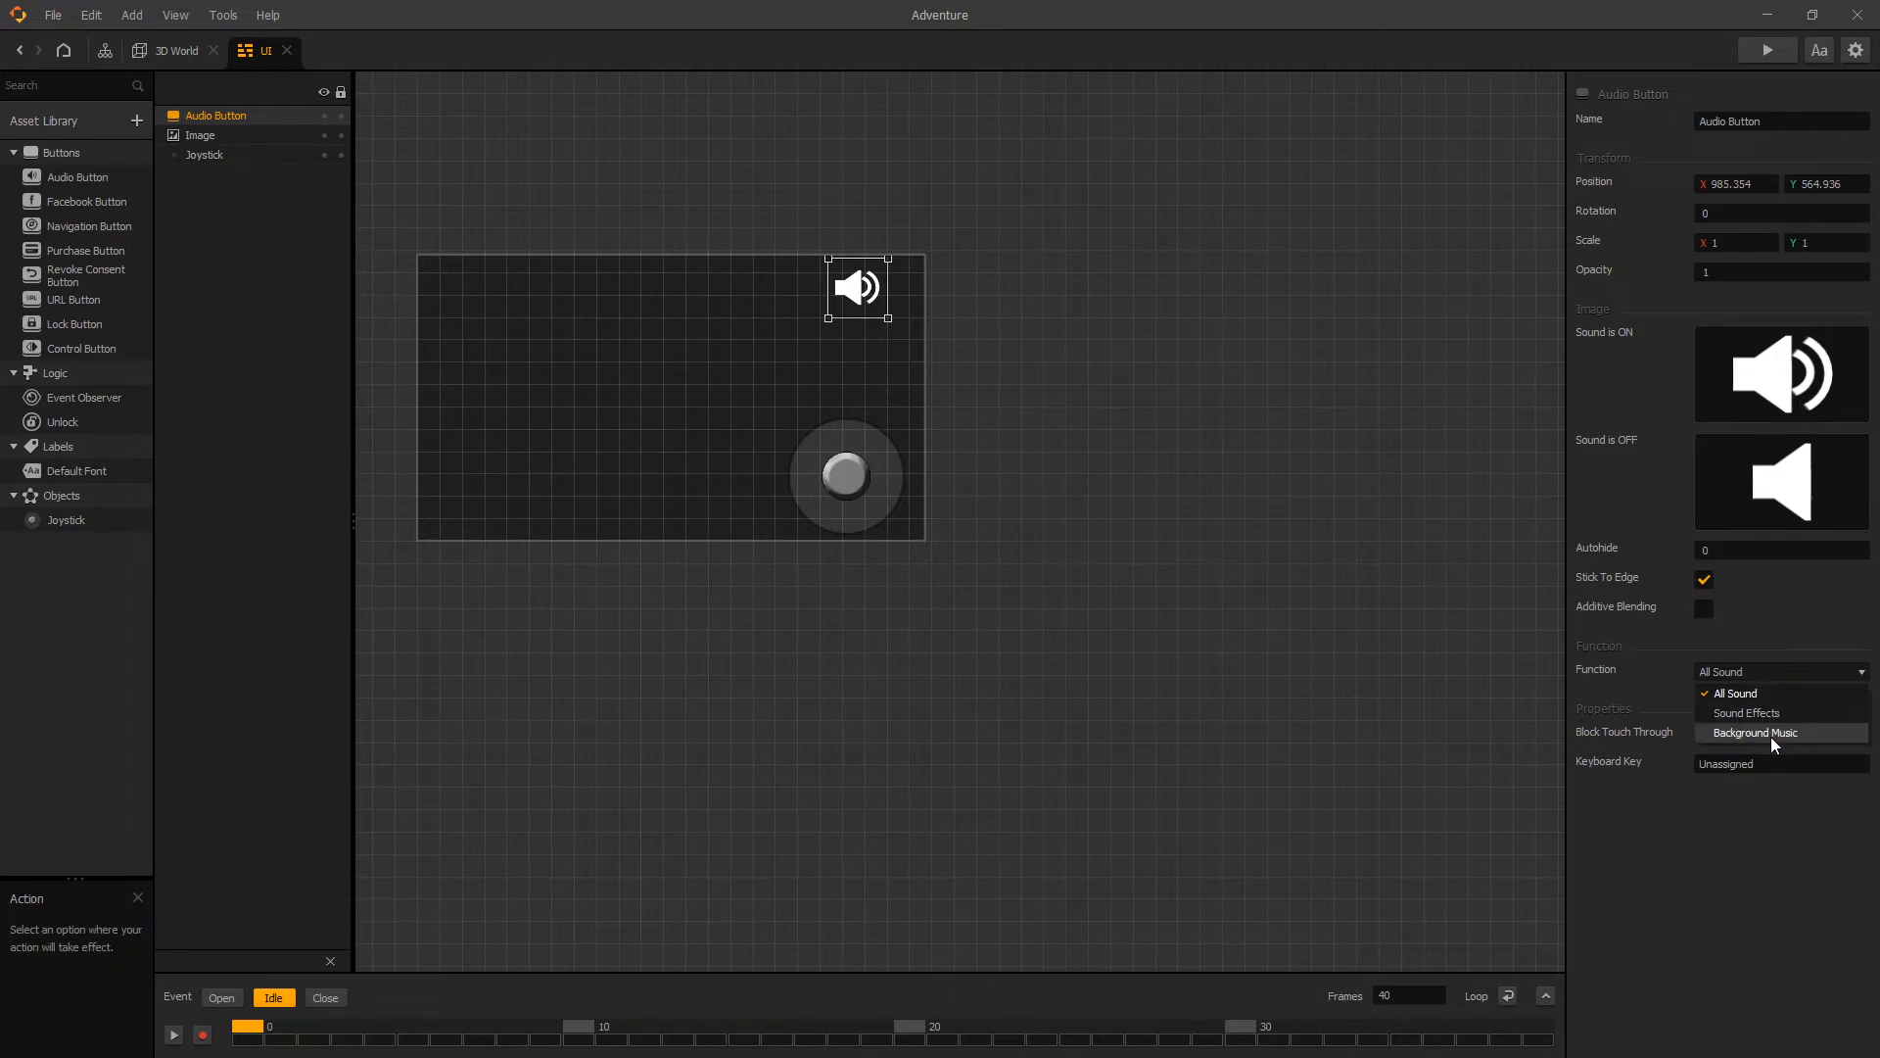
pyautogui.click(1754, 732)
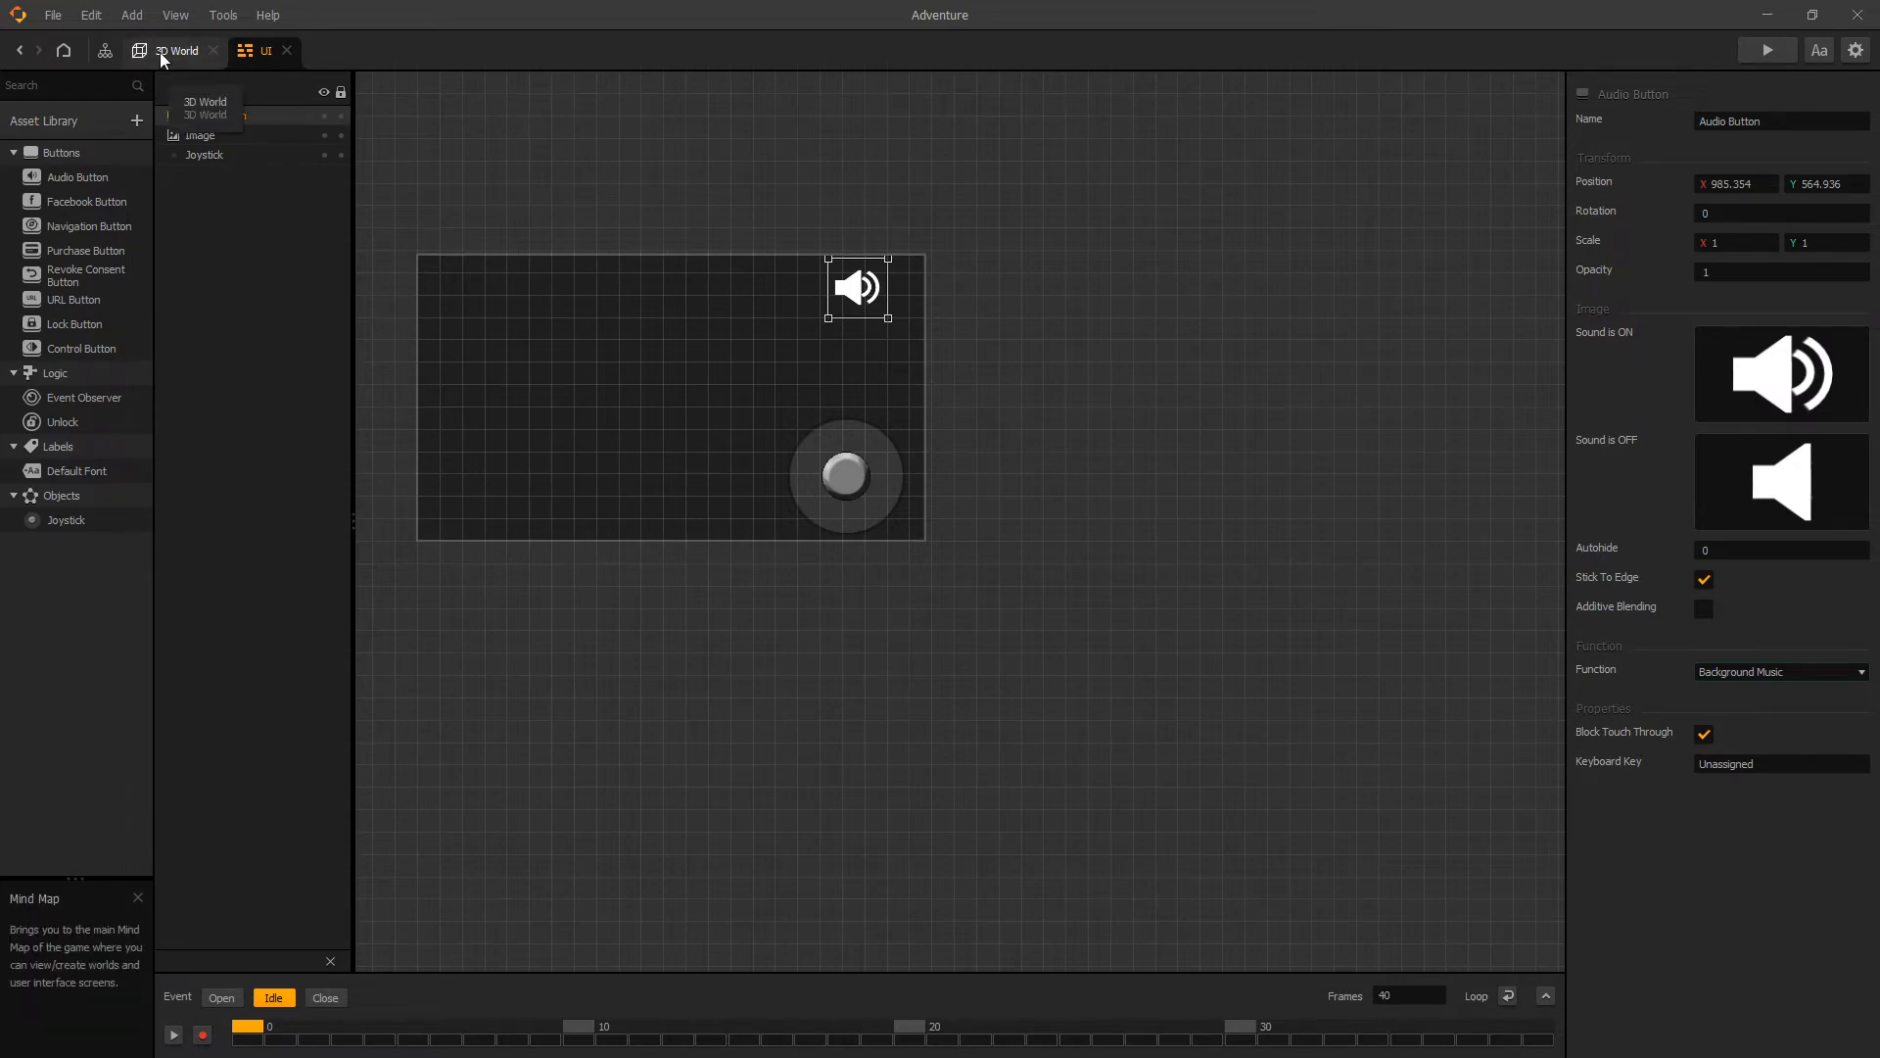
pyautogui.click(178, 51)
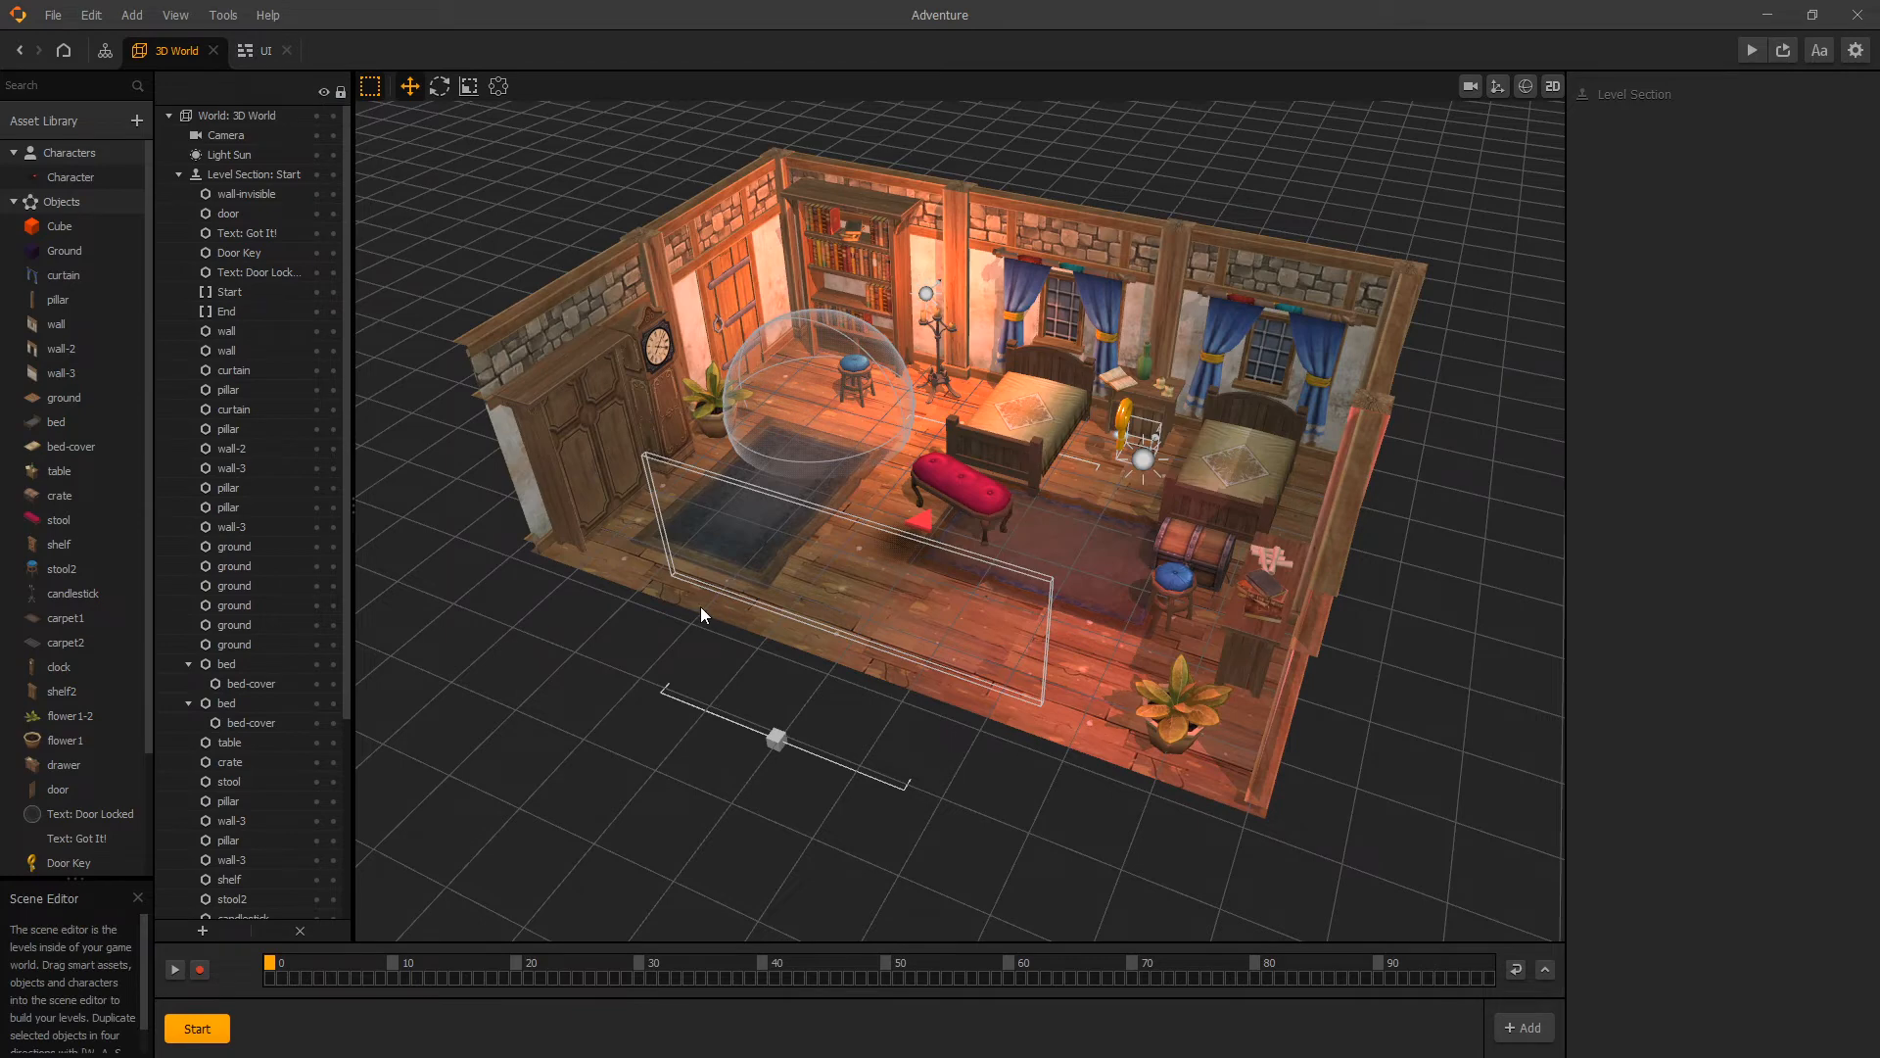
pyautogui.moveTo(578, 805)
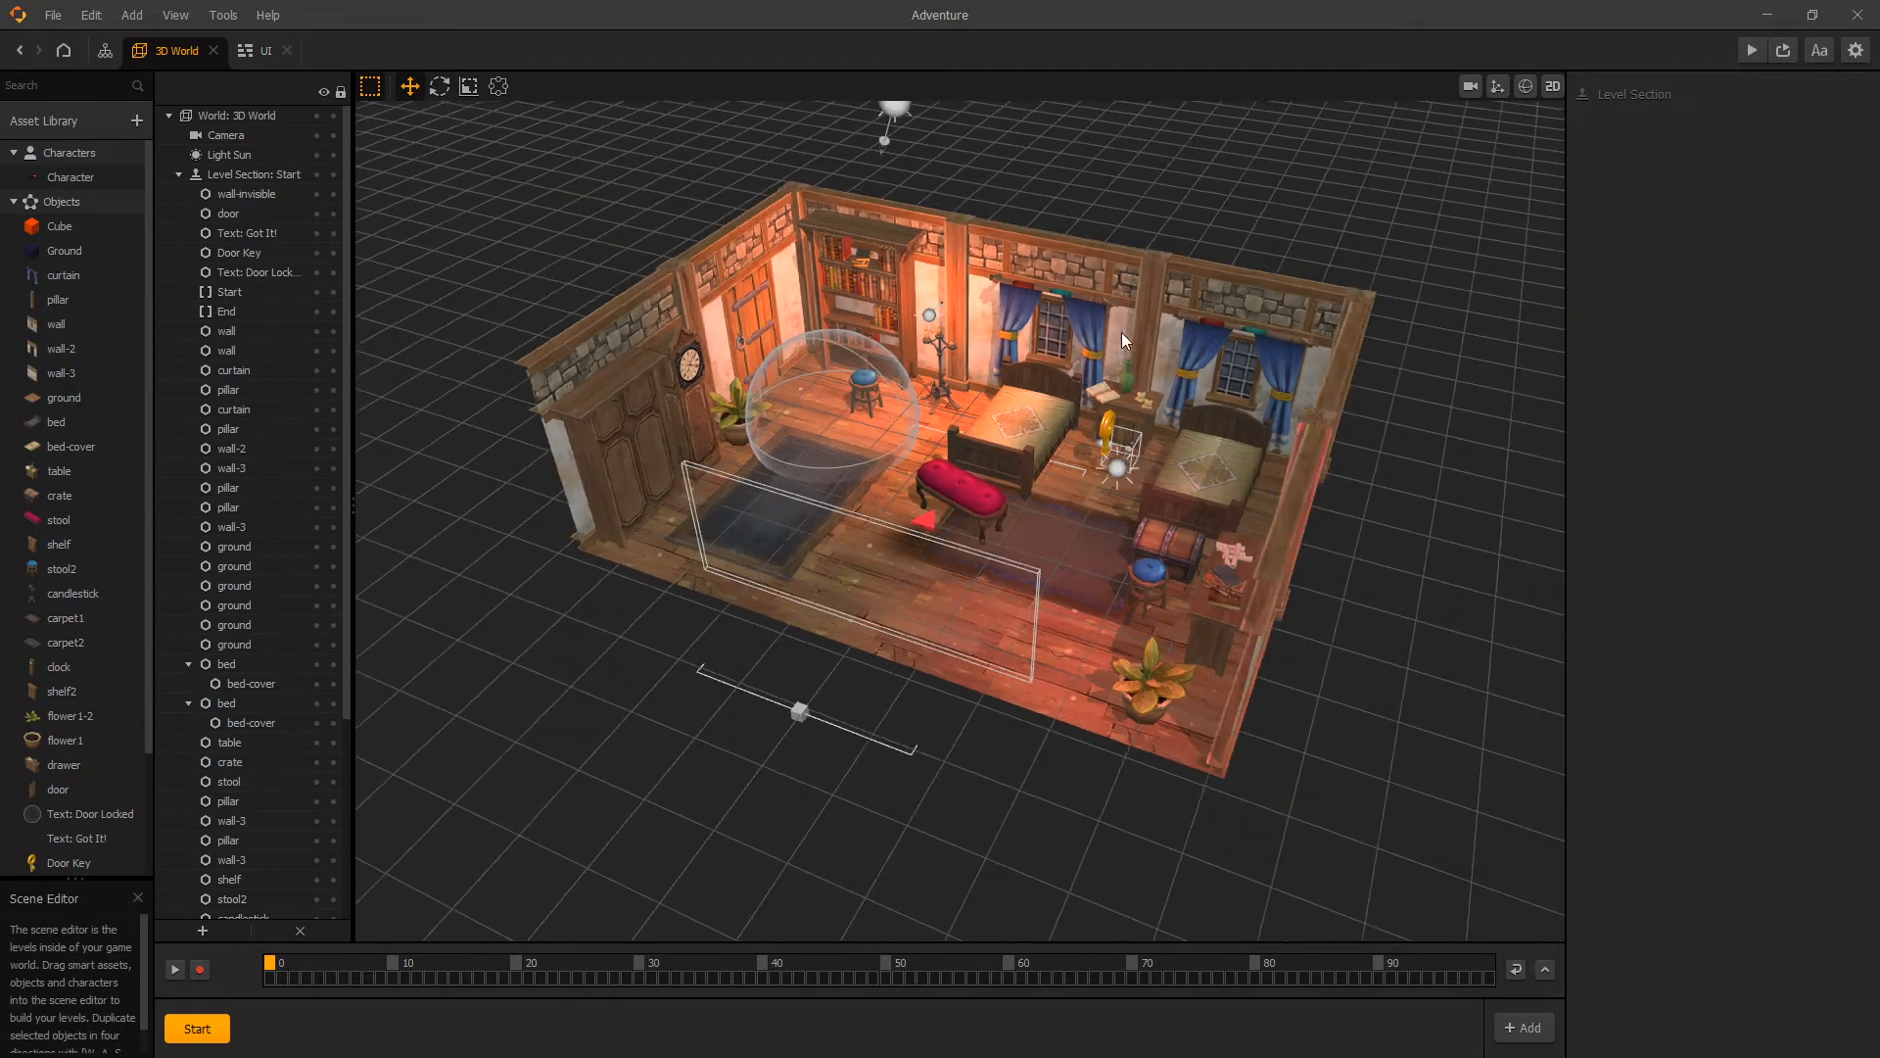
# Select the Door Key object and open its logic node graph
pyautogui.click(239, 252)
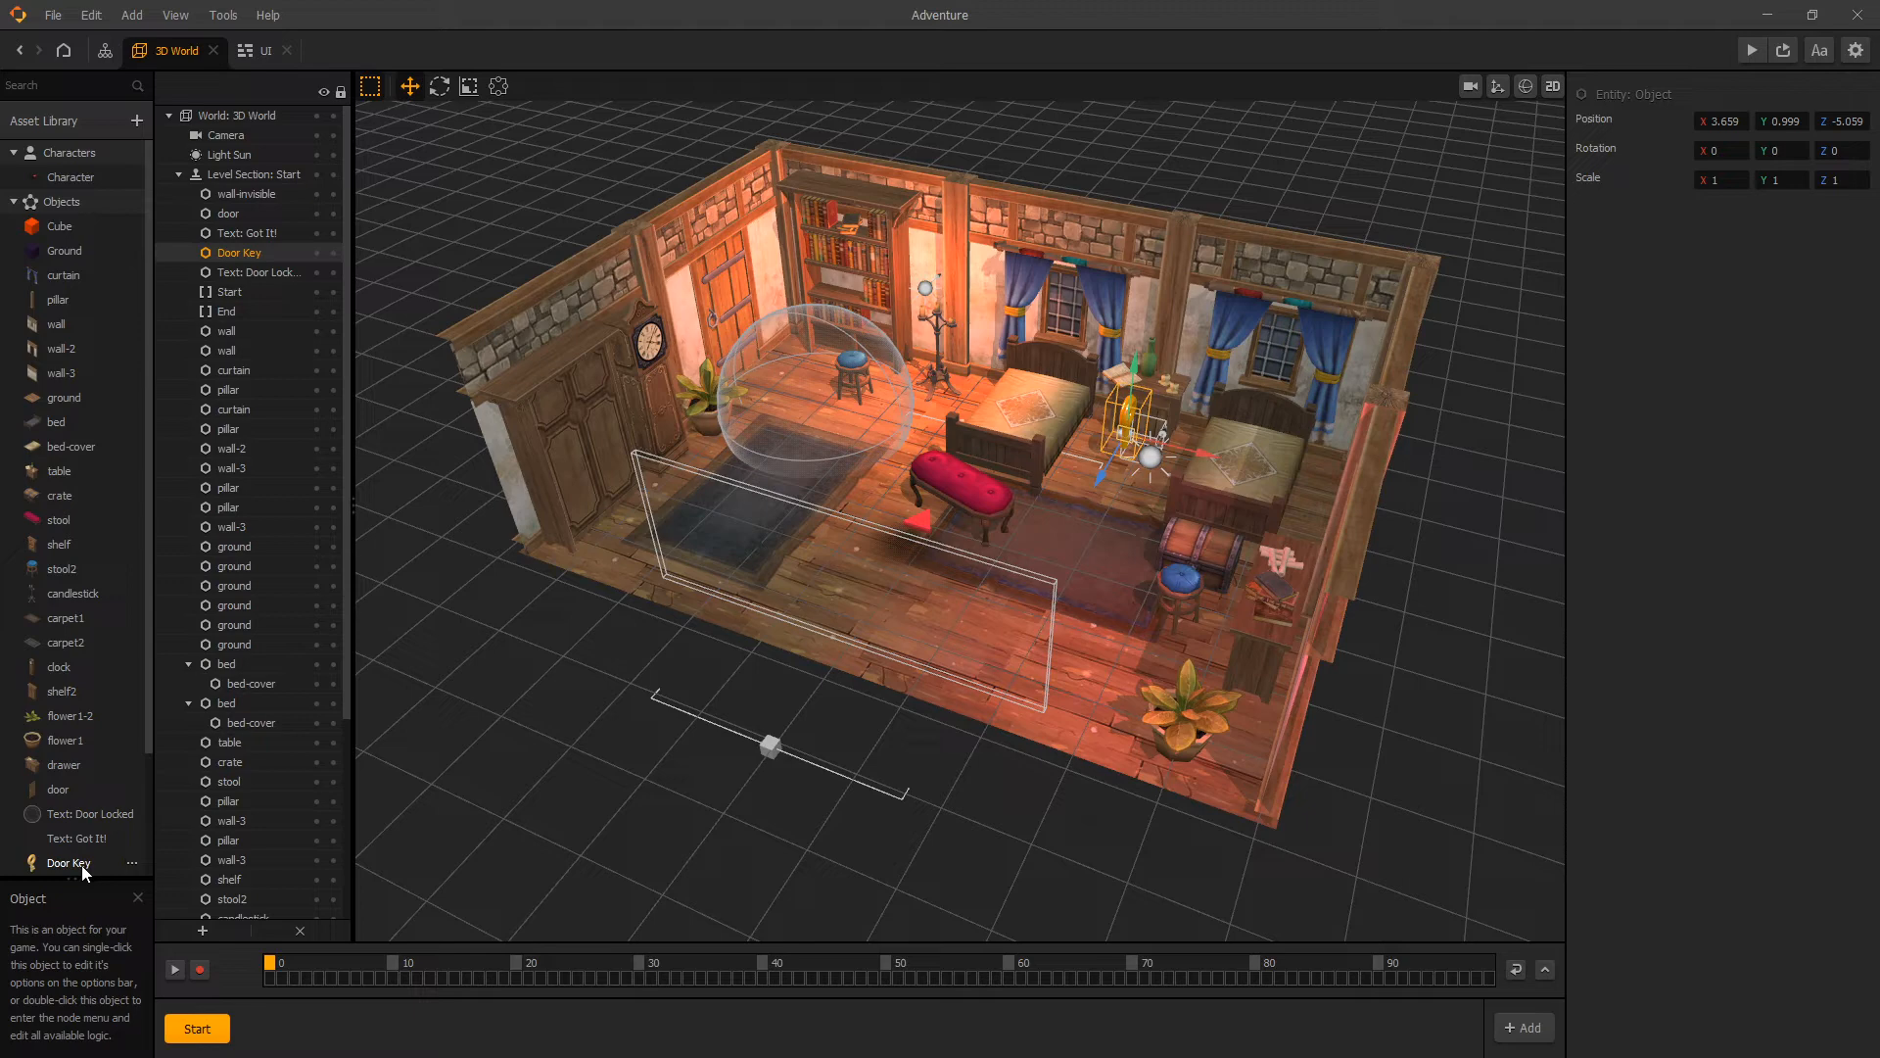
pyautogui.doubleClick(69, 862)
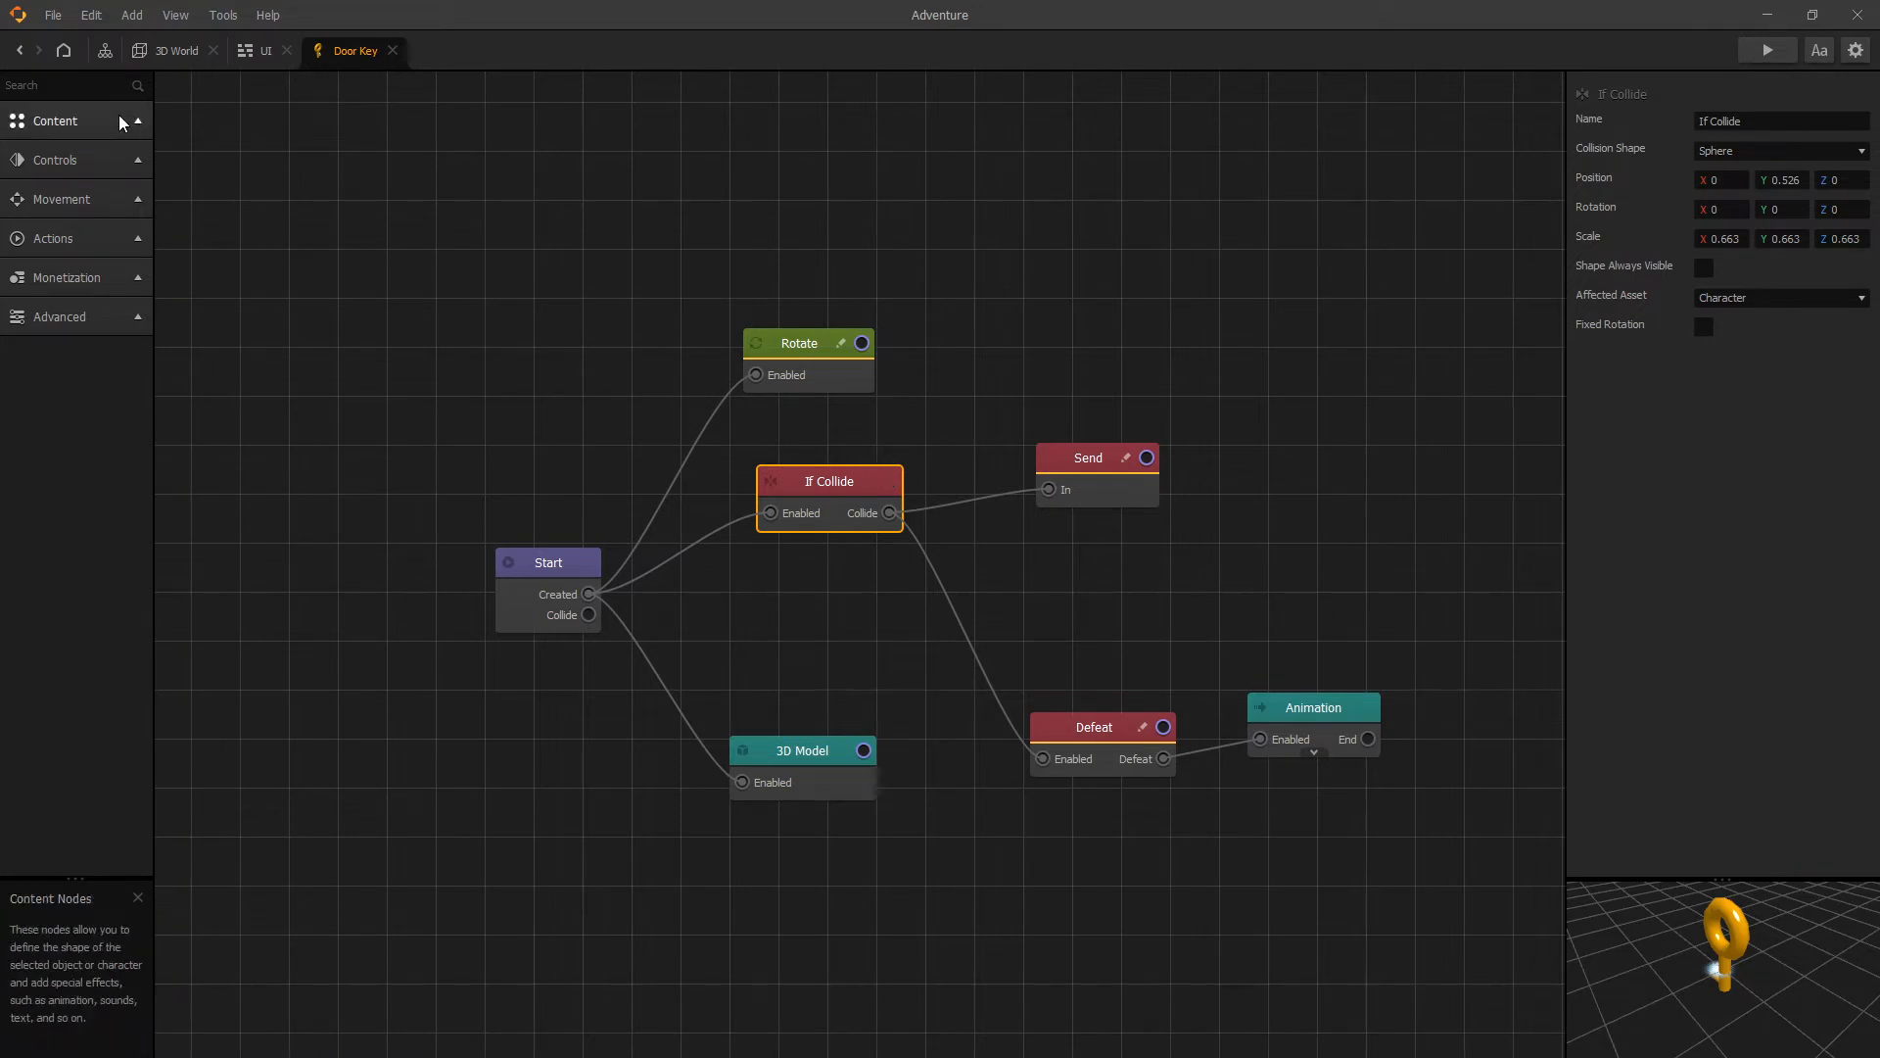
# Add a Sound node to the Door Key graph and load the powerUp7 MP3 into it
pyautogui.click(55, 119)
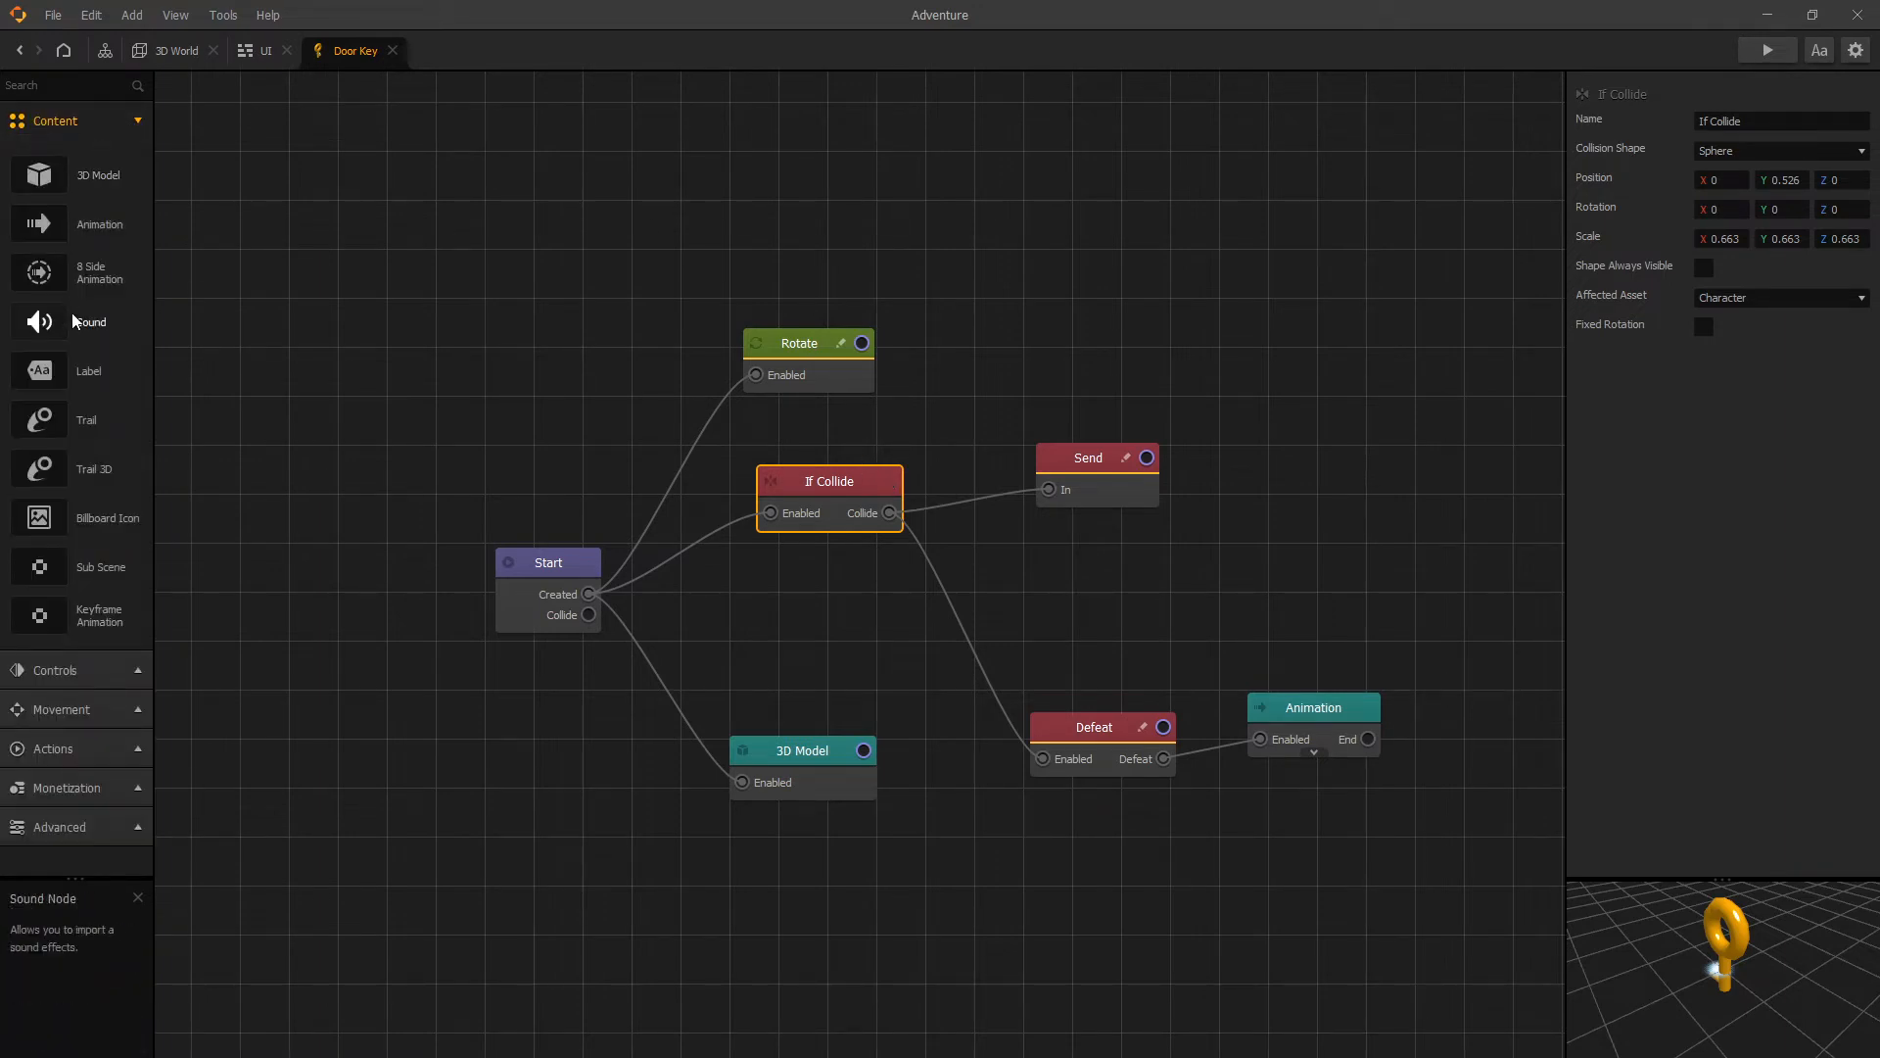
pyautogui.moveTo(90, 321); pyautogui.dragTo(1112, 587)
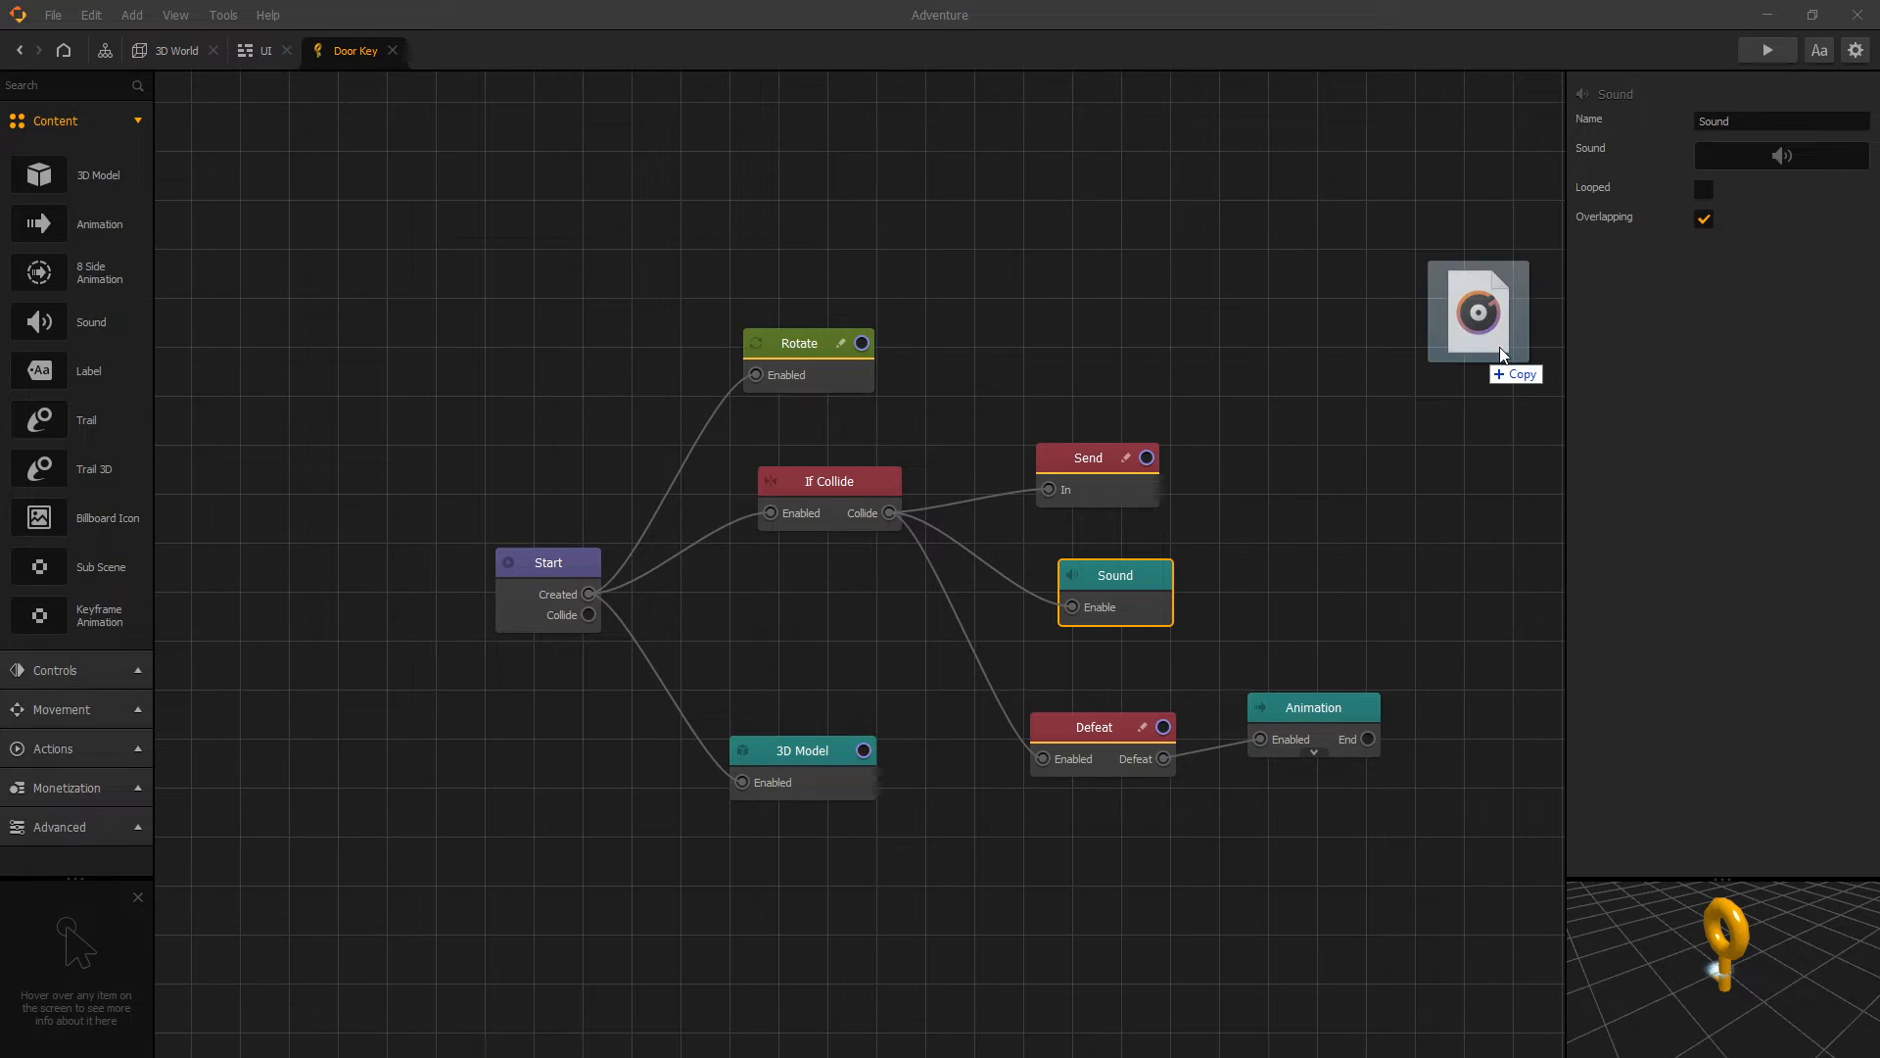
pyautogui.moveTo(1477, 311); pyautogui.dragTo(1786, 116)
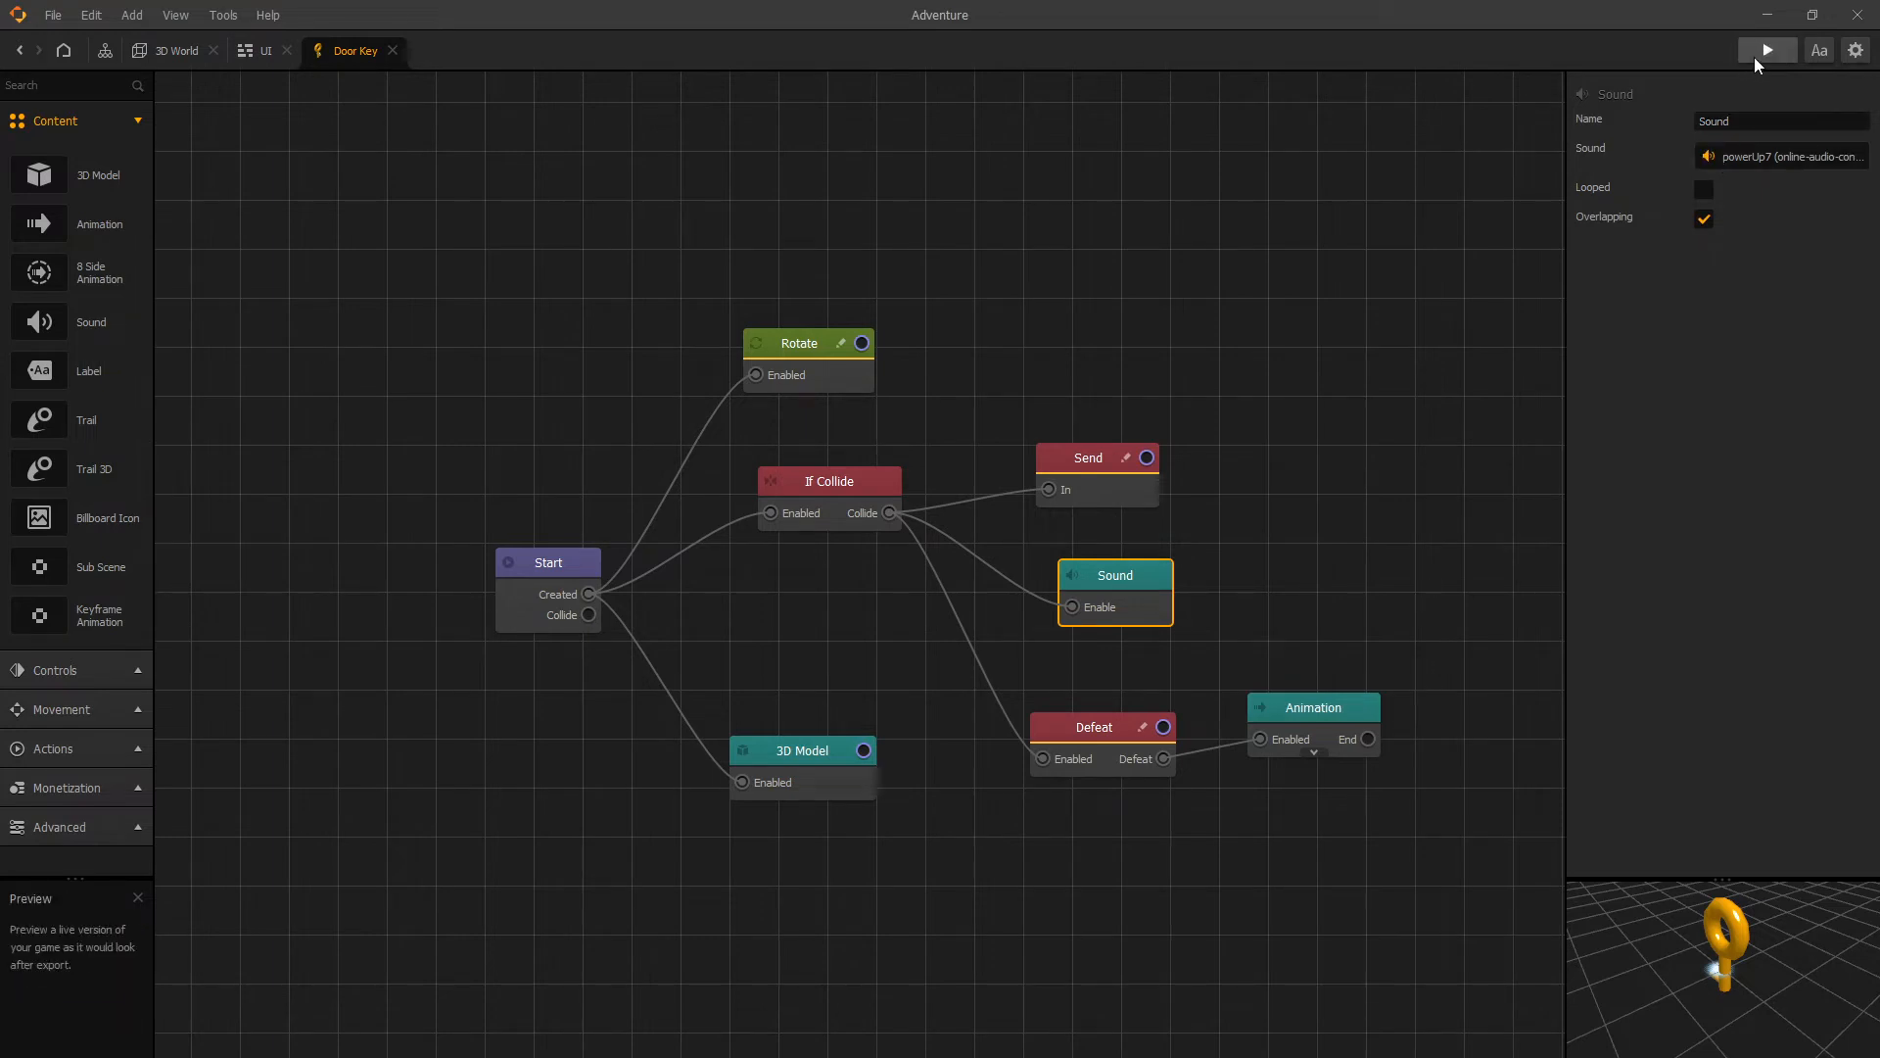
pyautogui.moveTo(1766, 51)
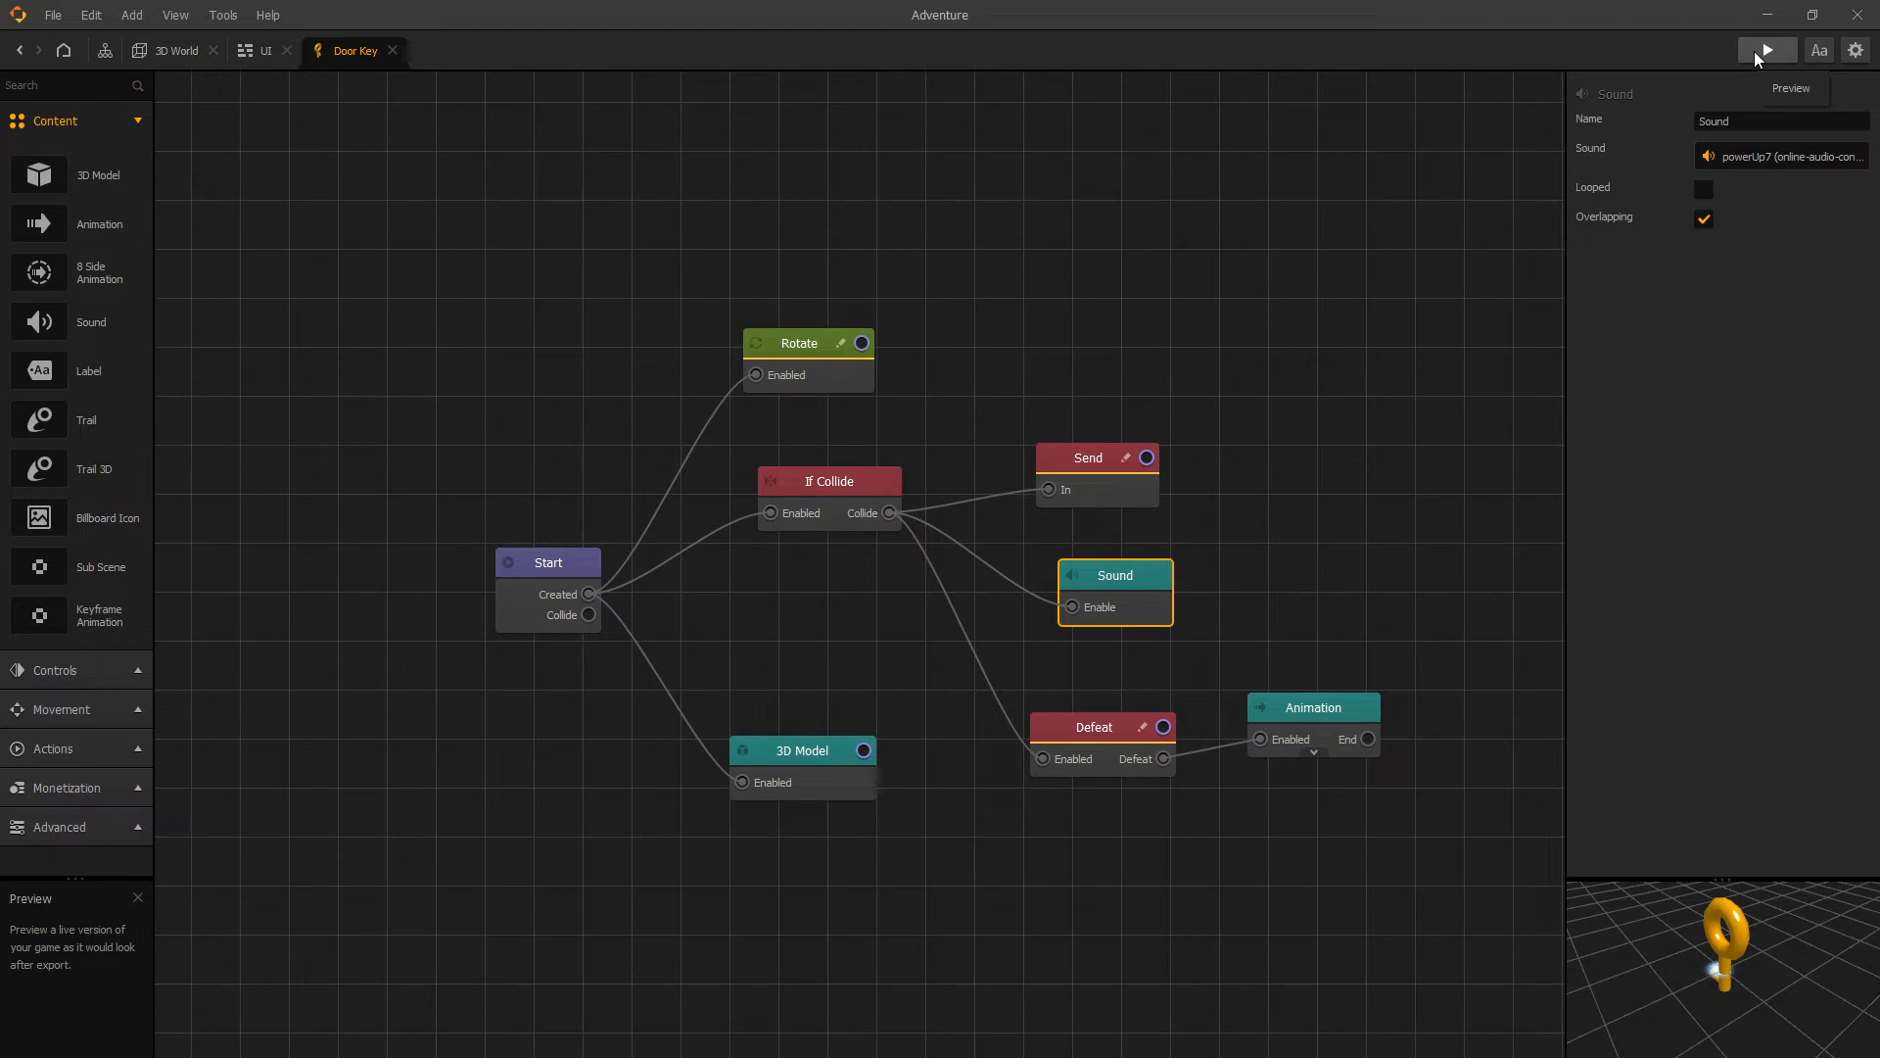
pyautogui.moveTo(1766, 51)
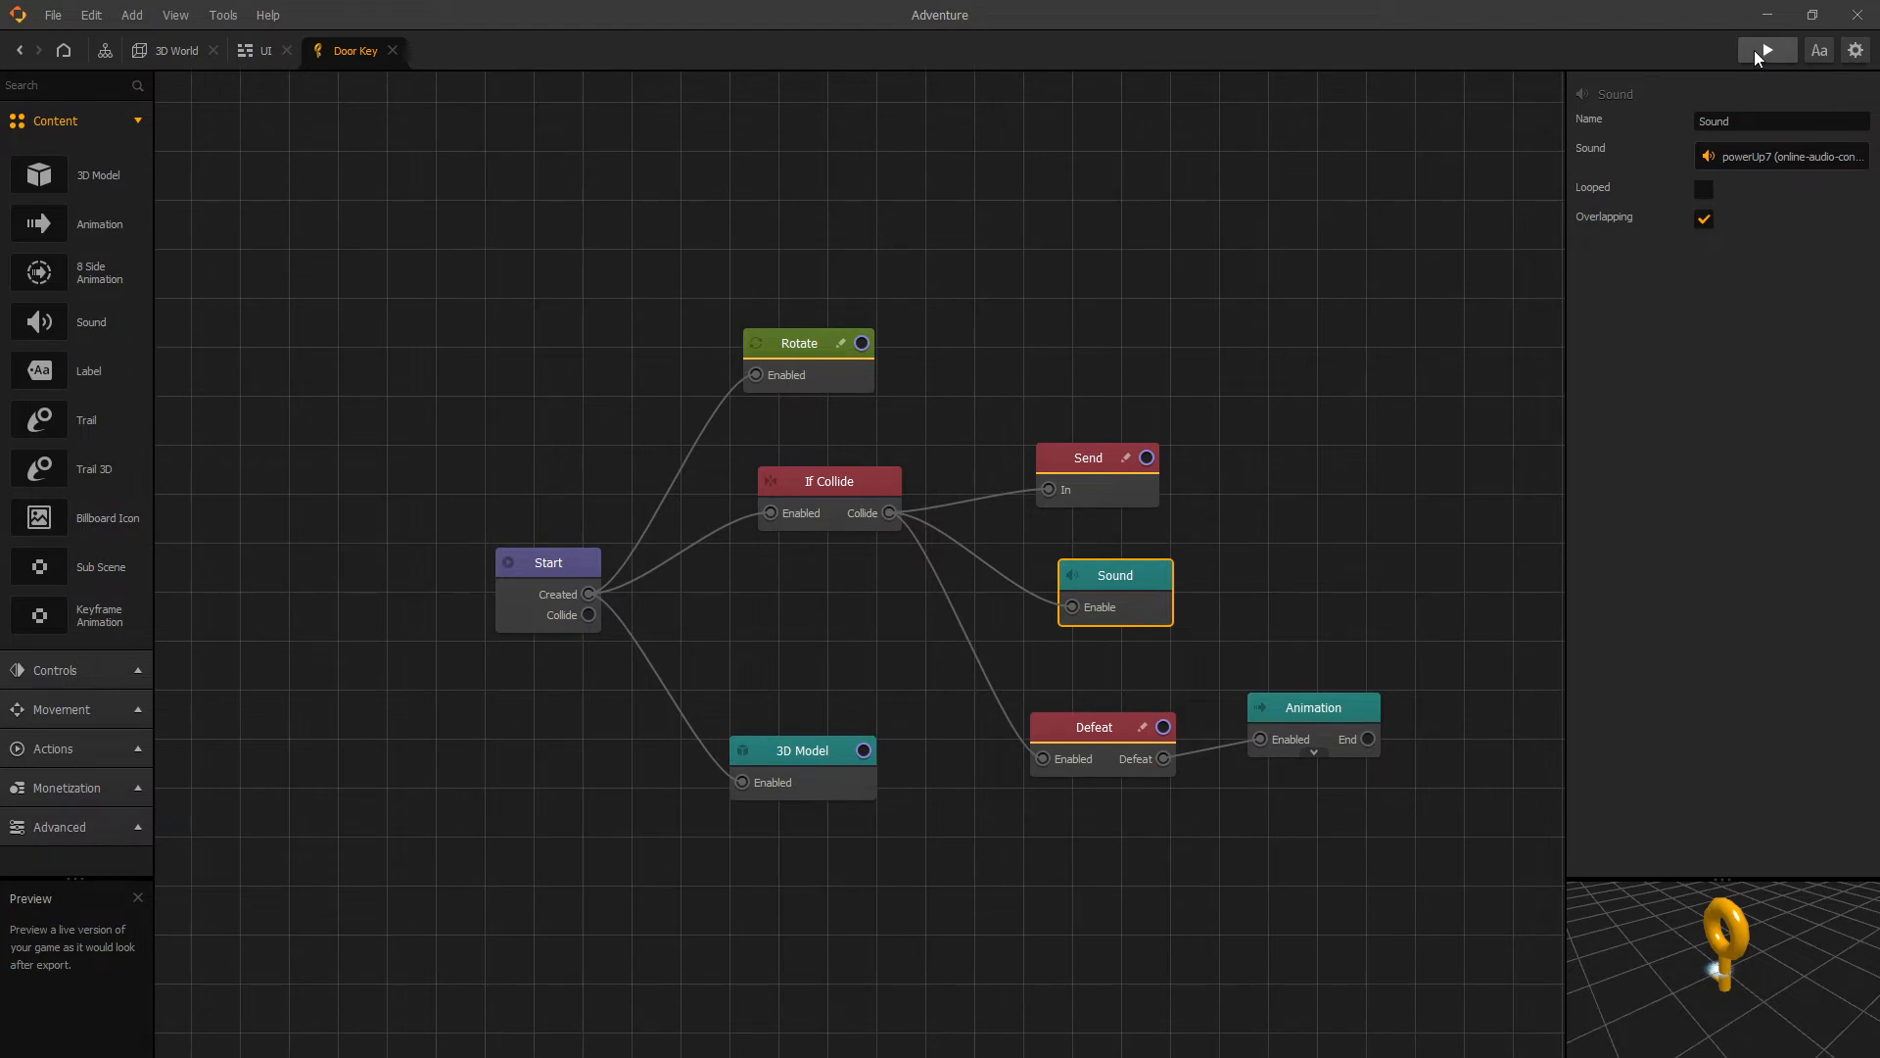
pyautogui.click(1765, 49)
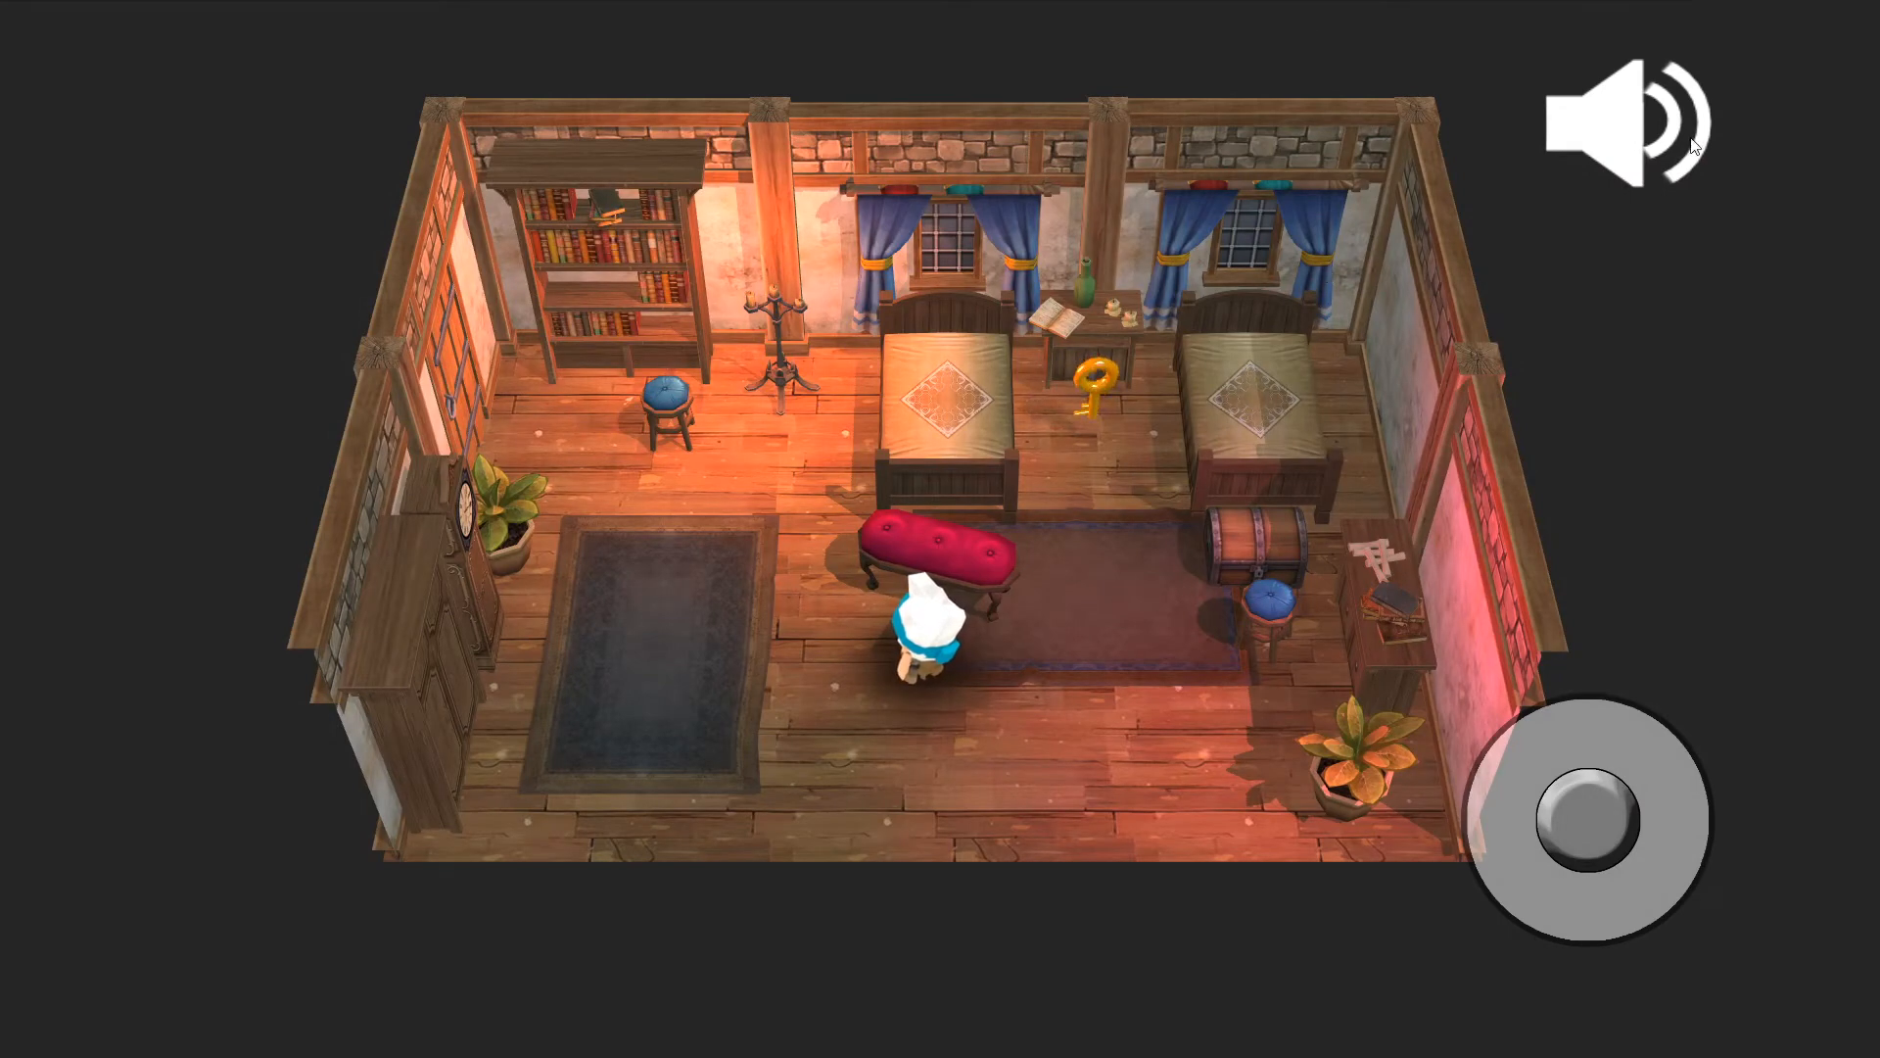
pyautogui.click(1616, 118)
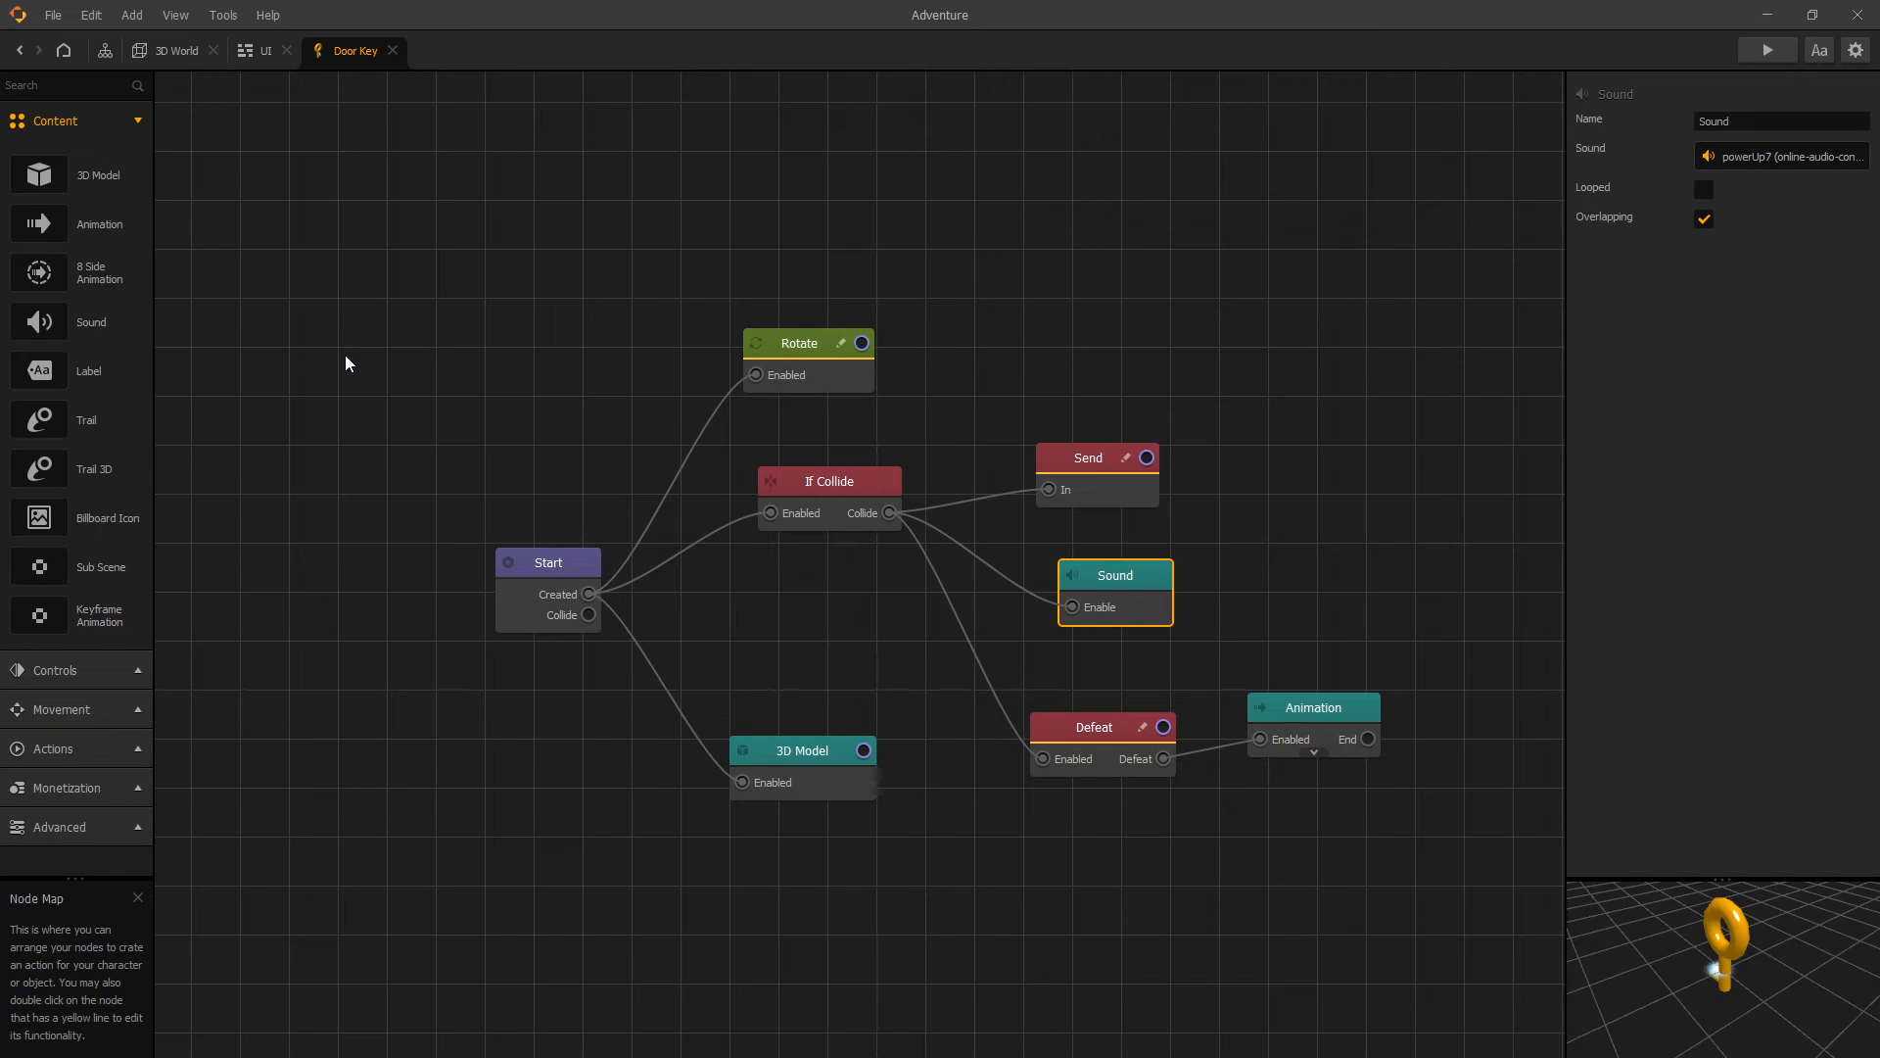
pyautogui.moveTo(213, 176)
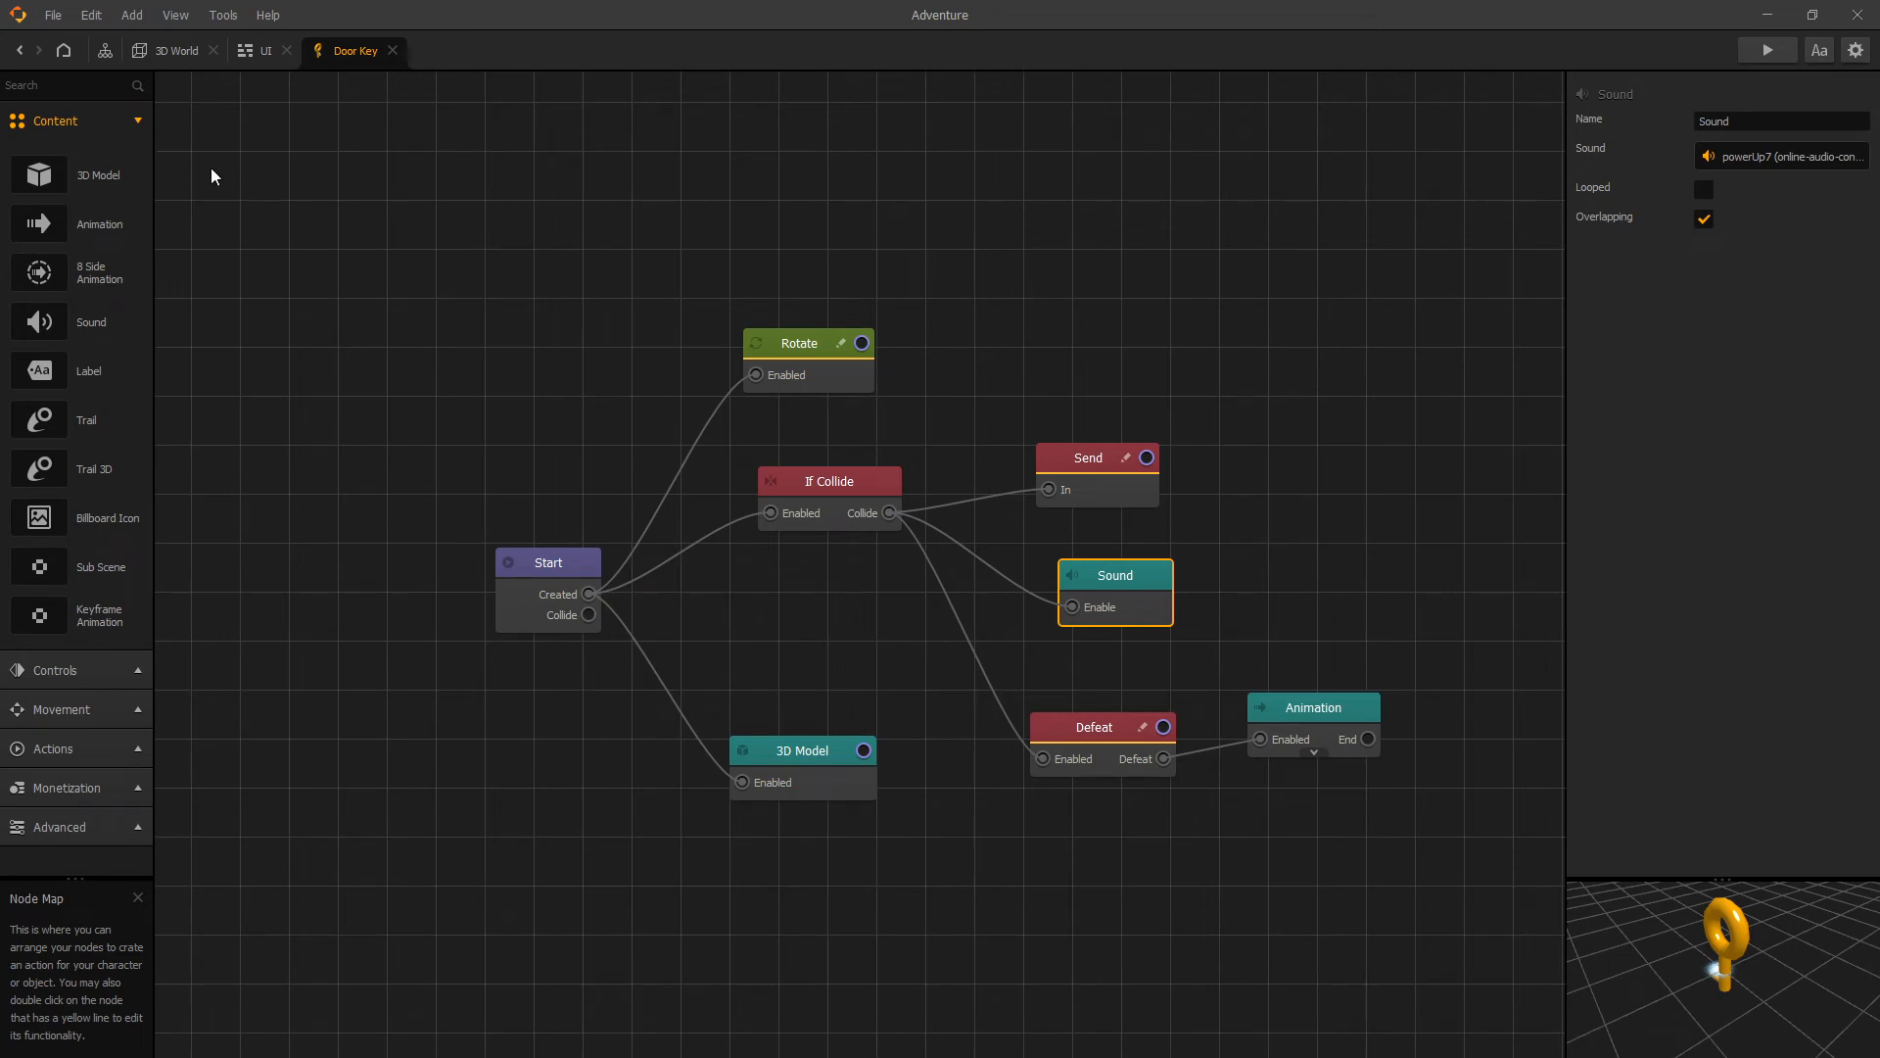
# Return to the 3D World, enter the clock object's node map and add a Sound node
pyautogui.click(176, 51)
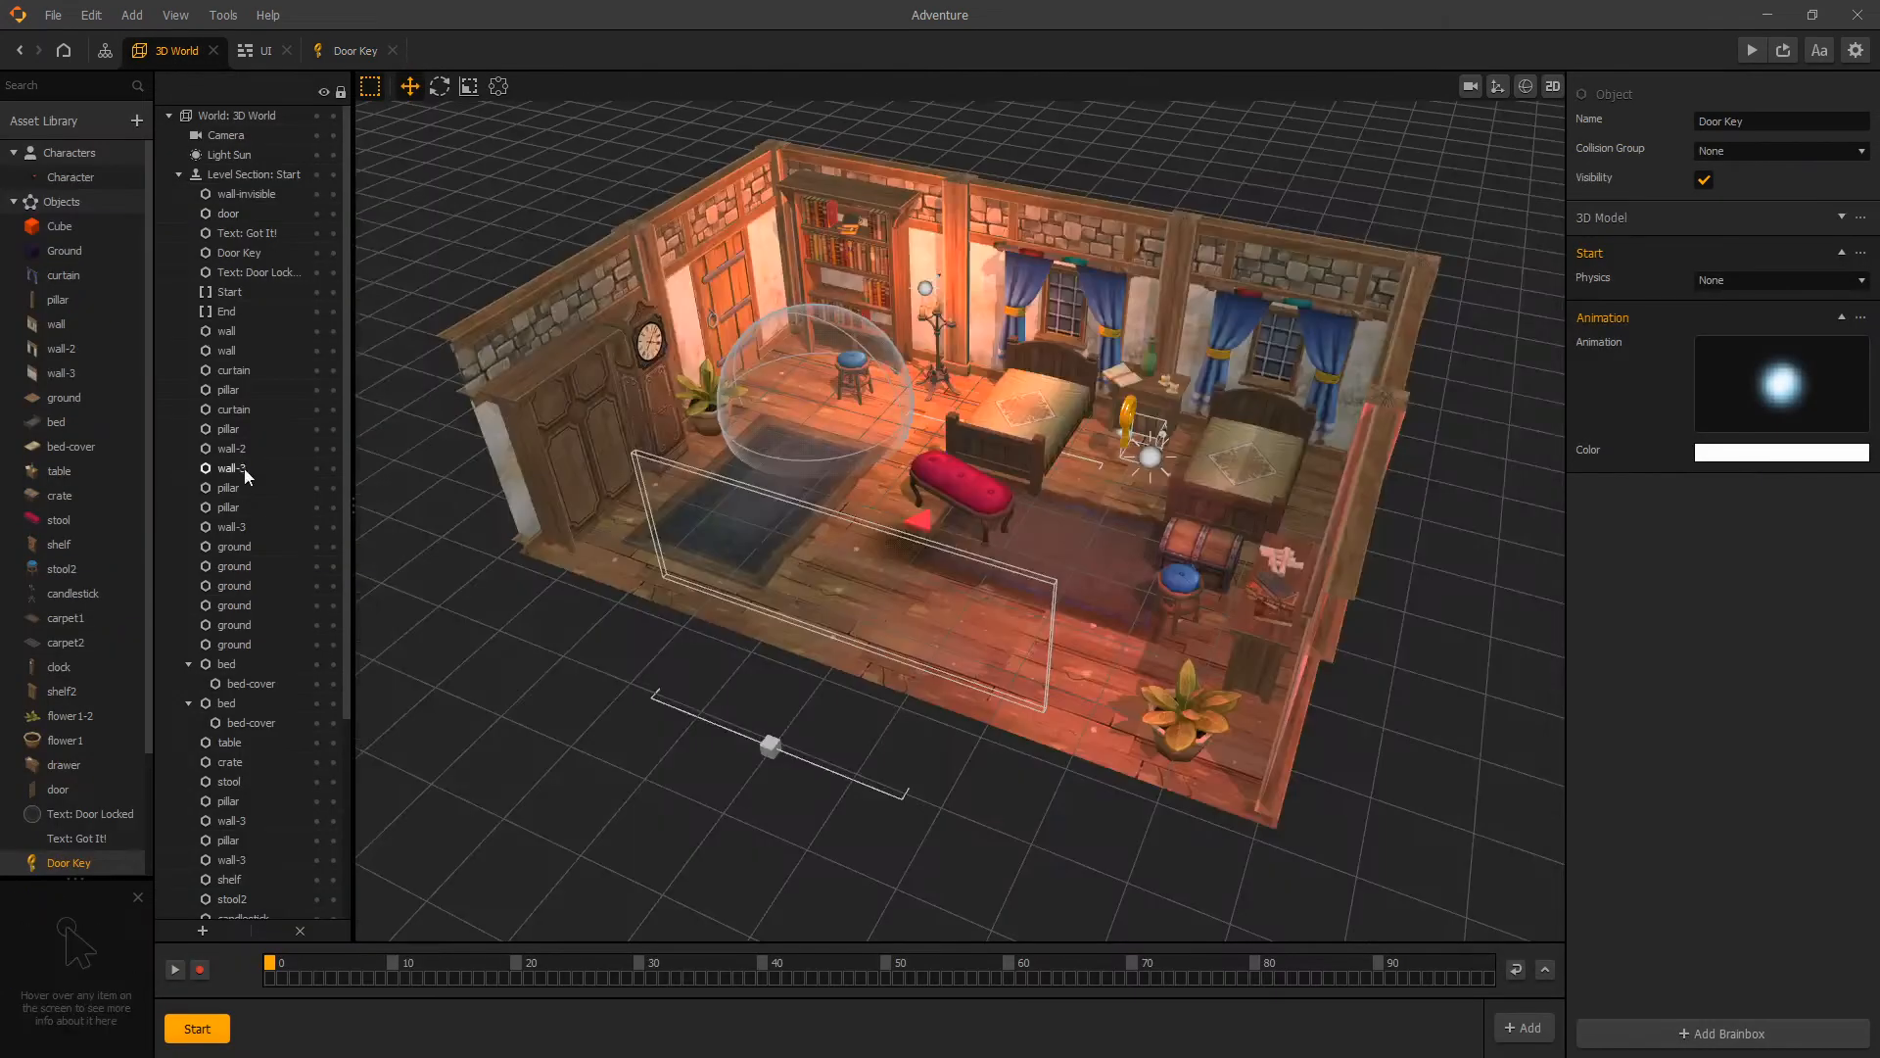
pyautogui.moveTo(57, 666)
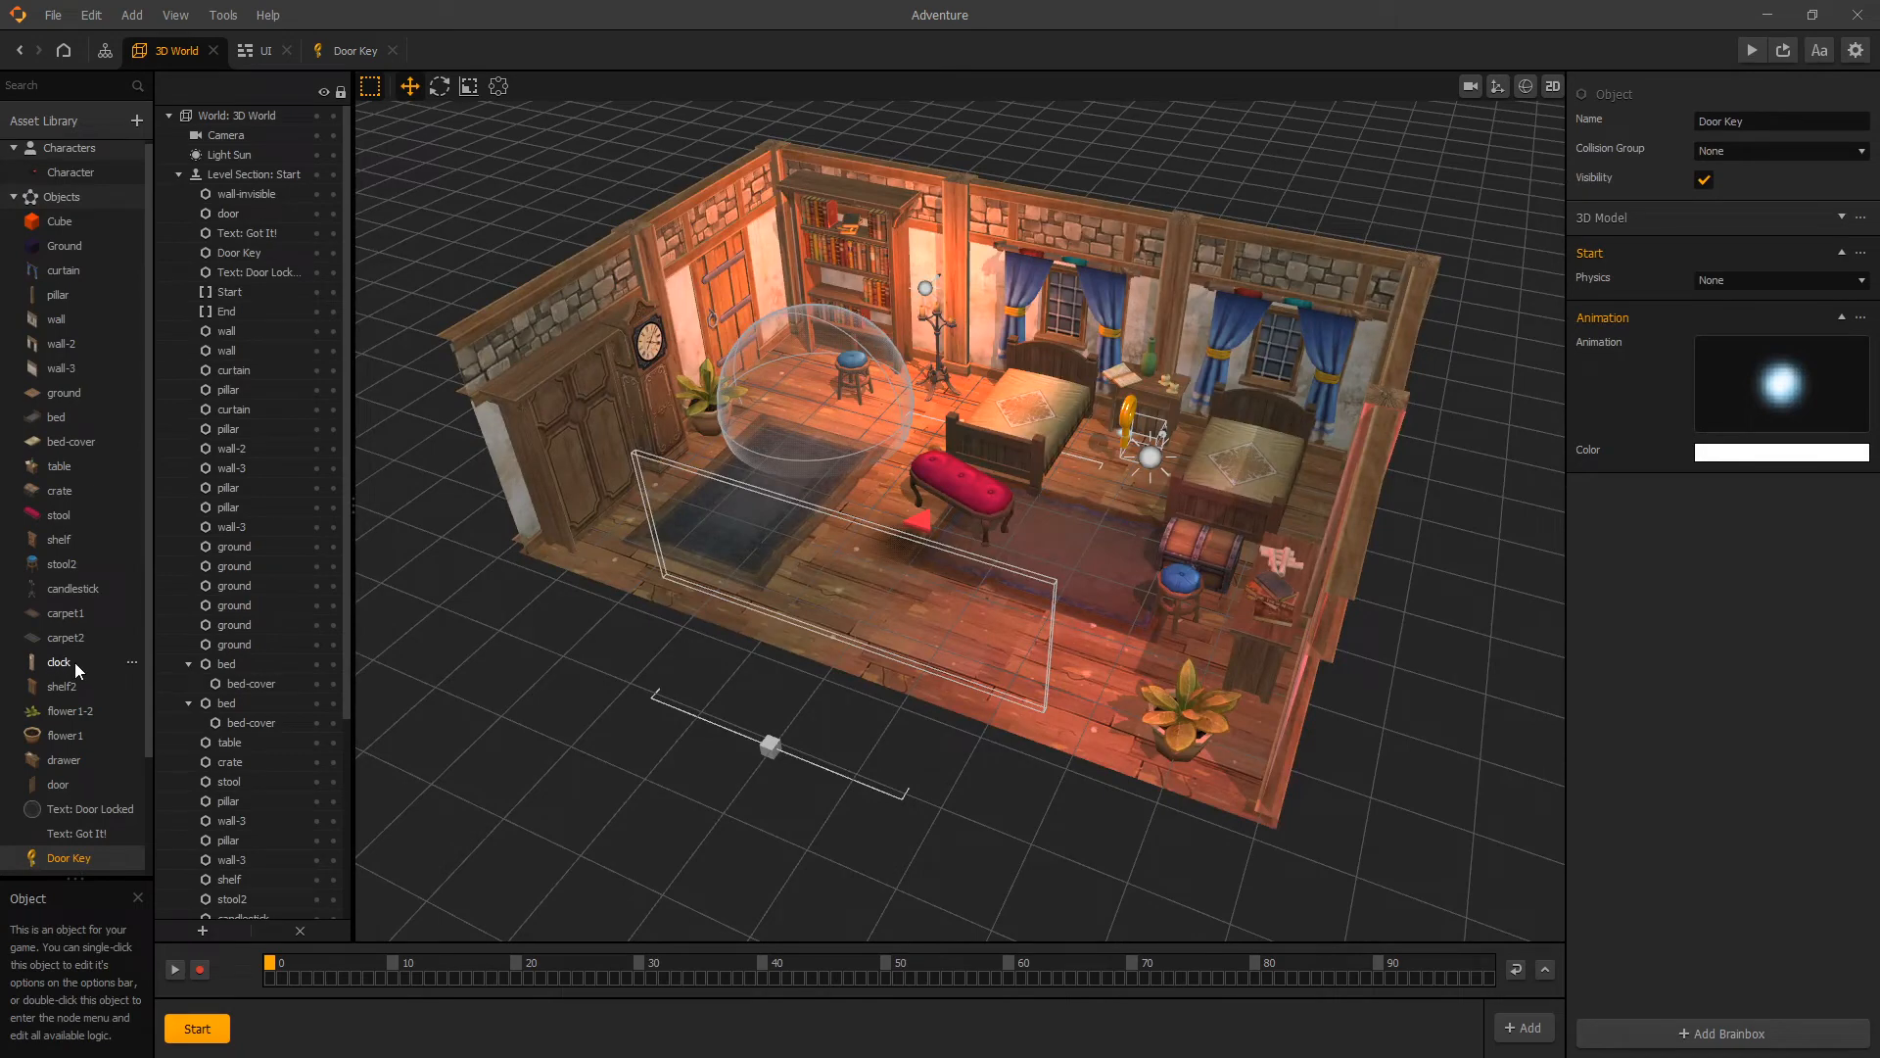
pyautogui.doubleClick(57, 660)
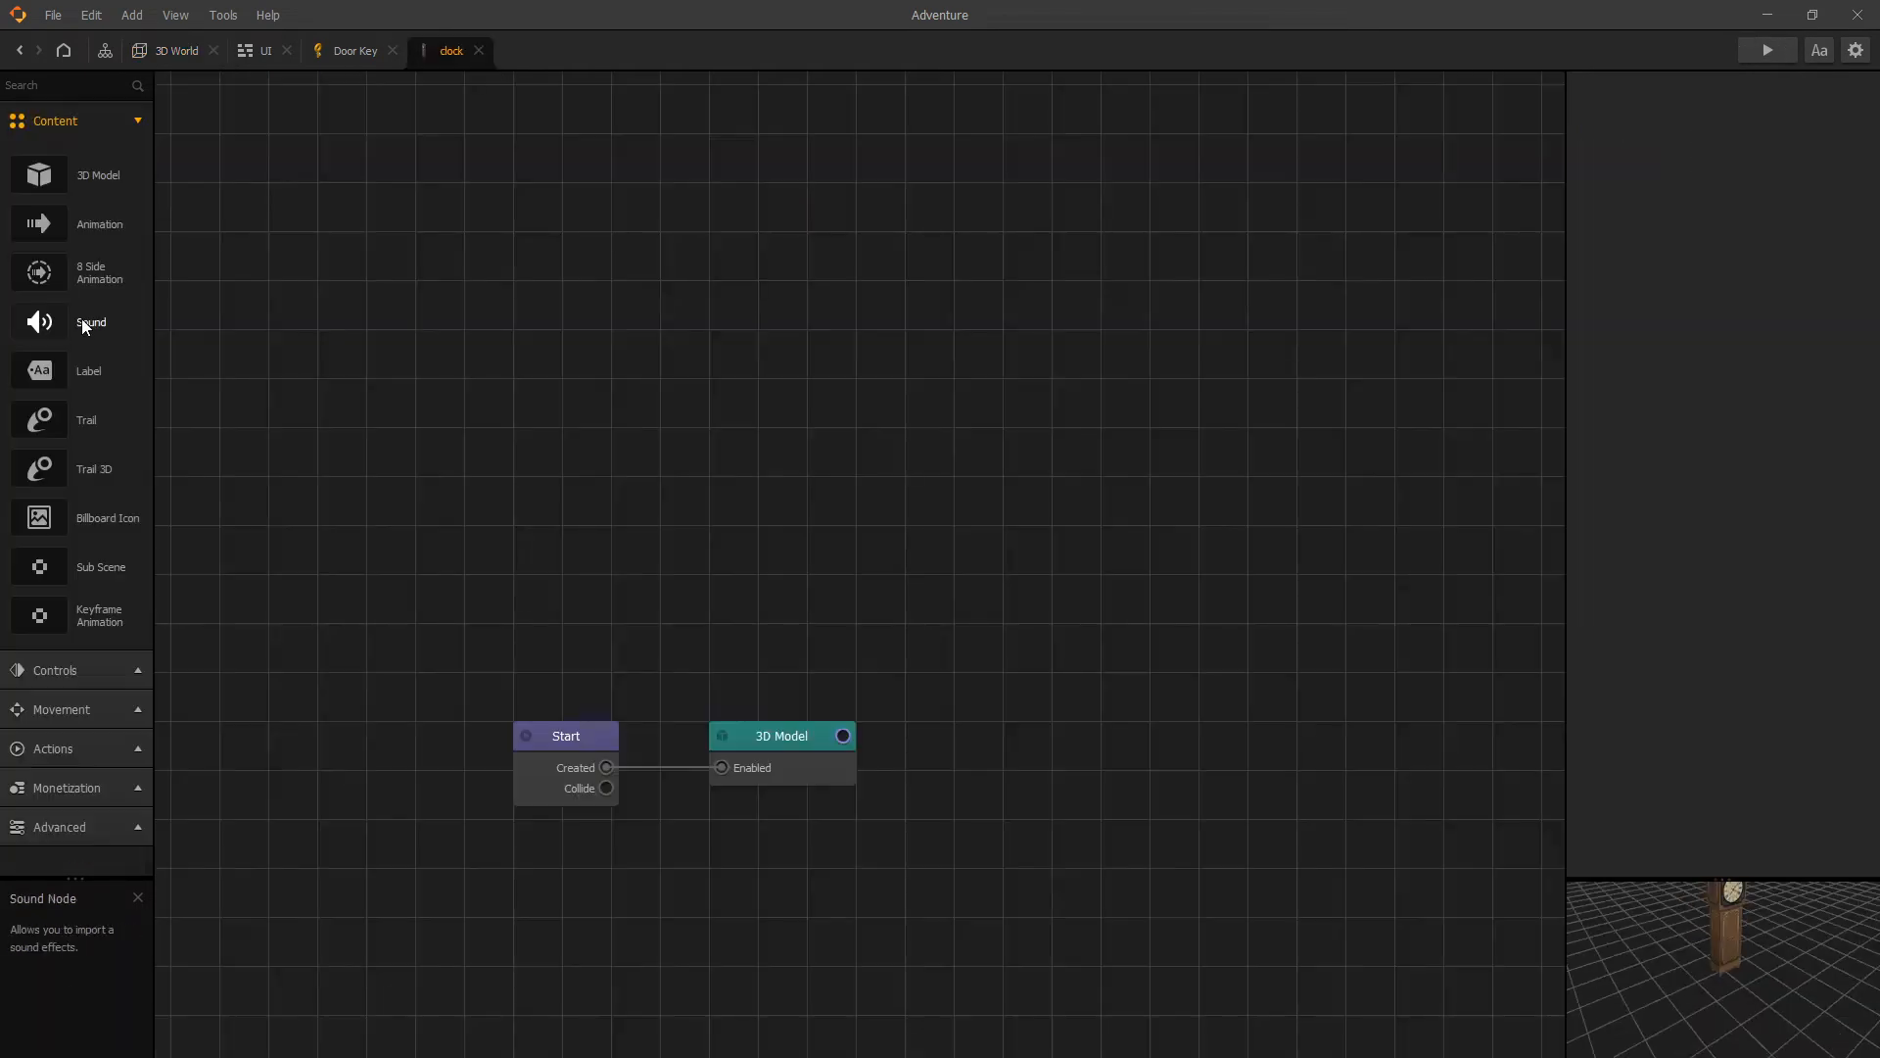
pyautogui.click(92, 321)
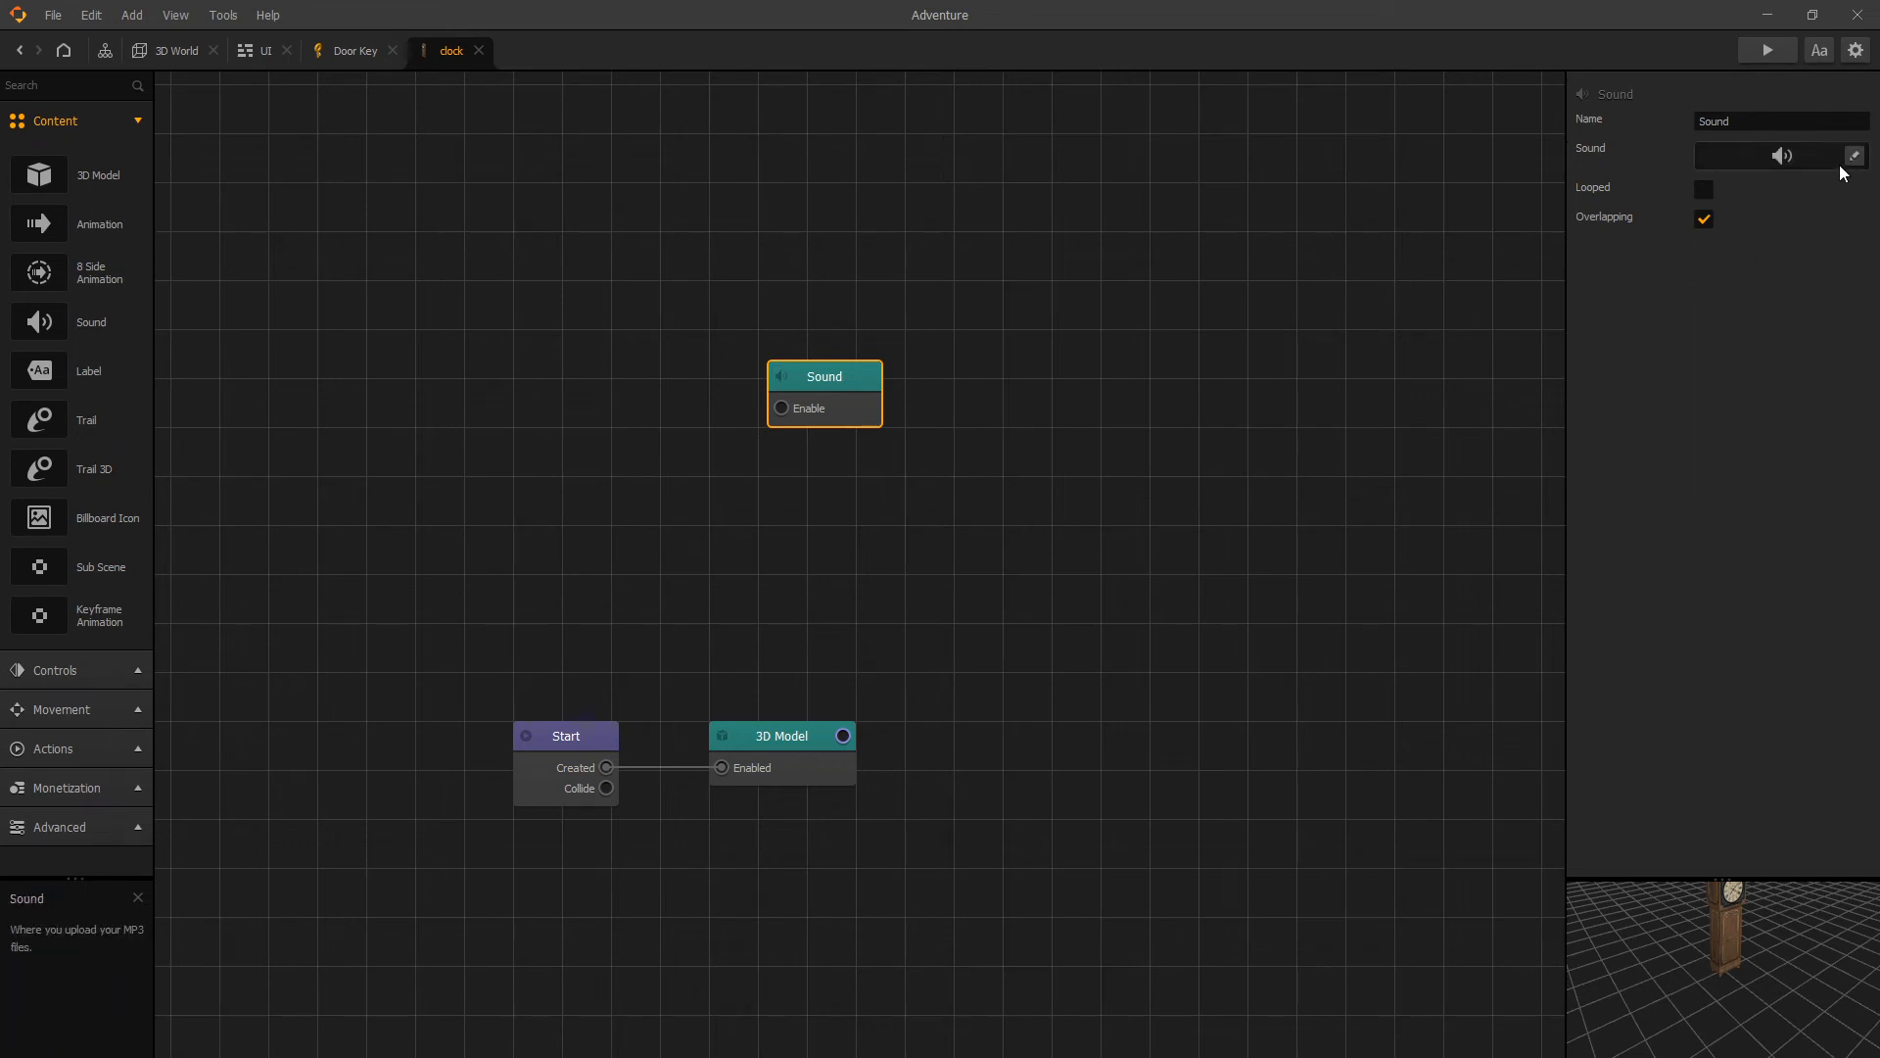
pyautogui.moveTo(1853, 157)
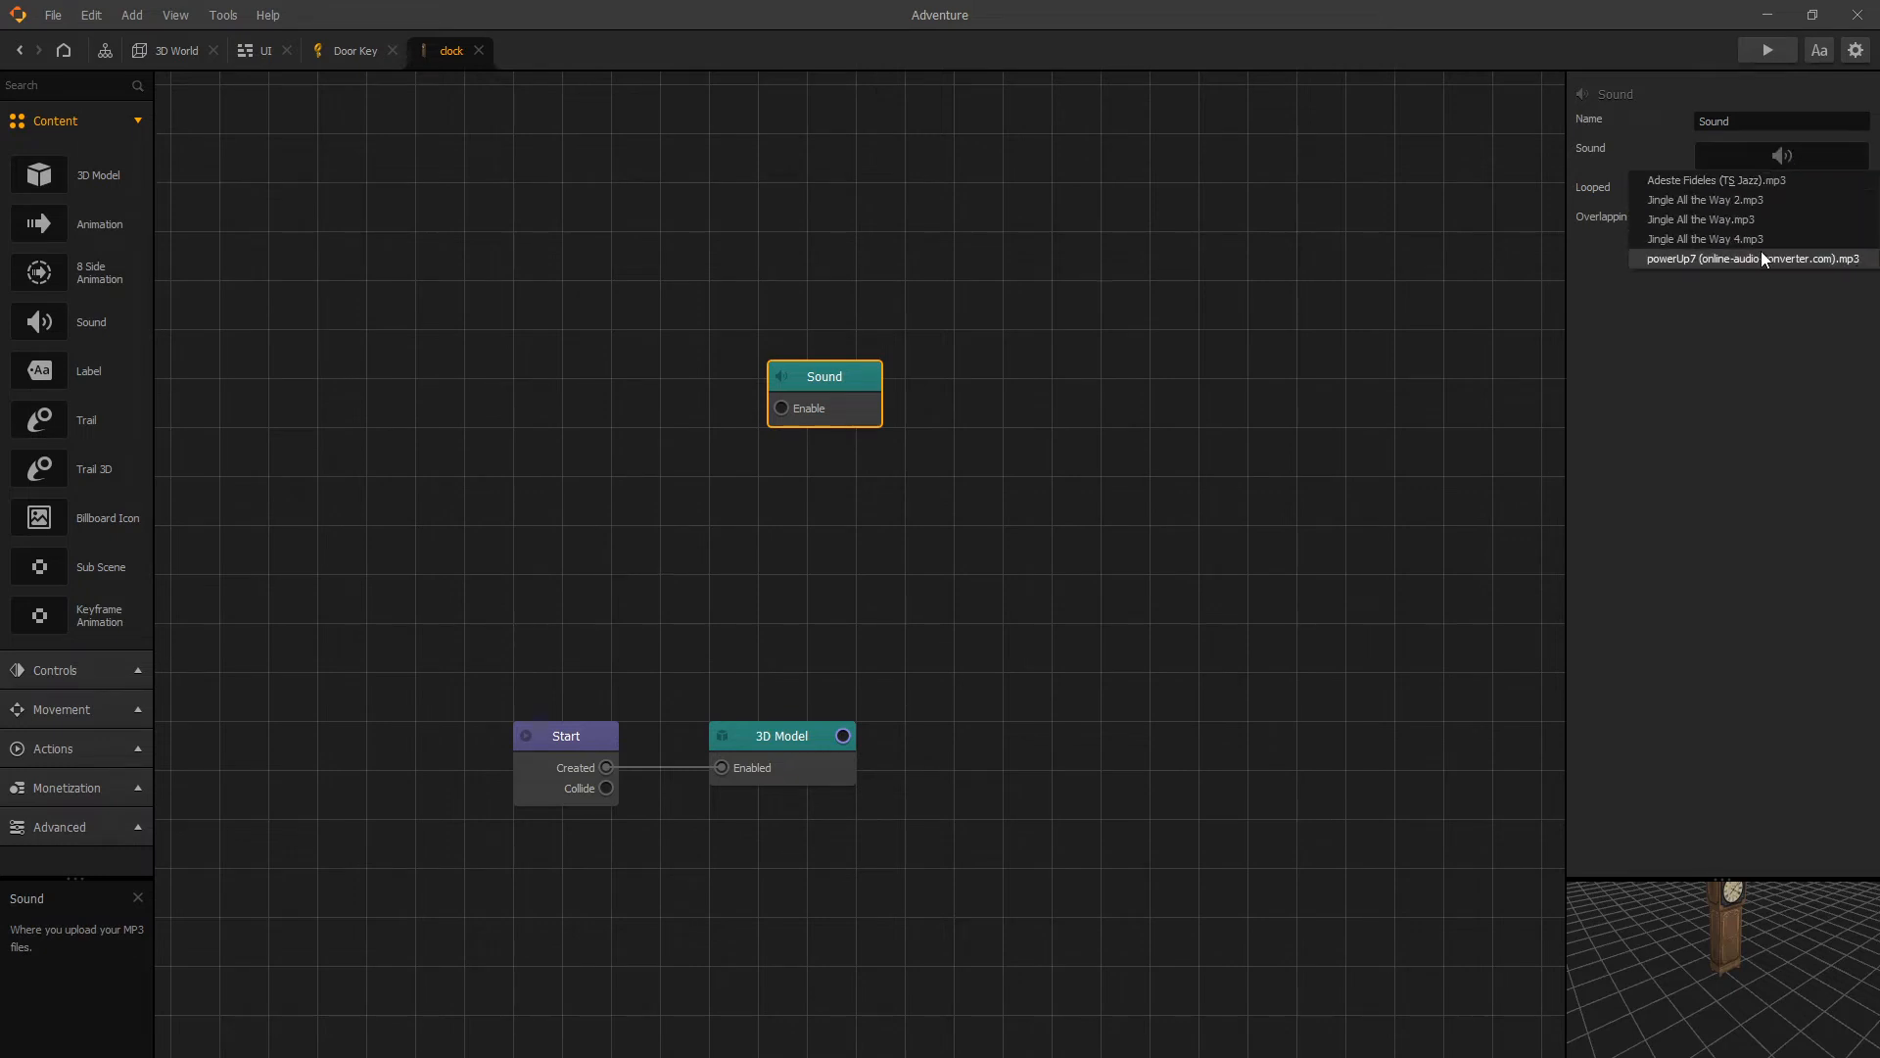
pyautogui.moveTo(1718, 181)
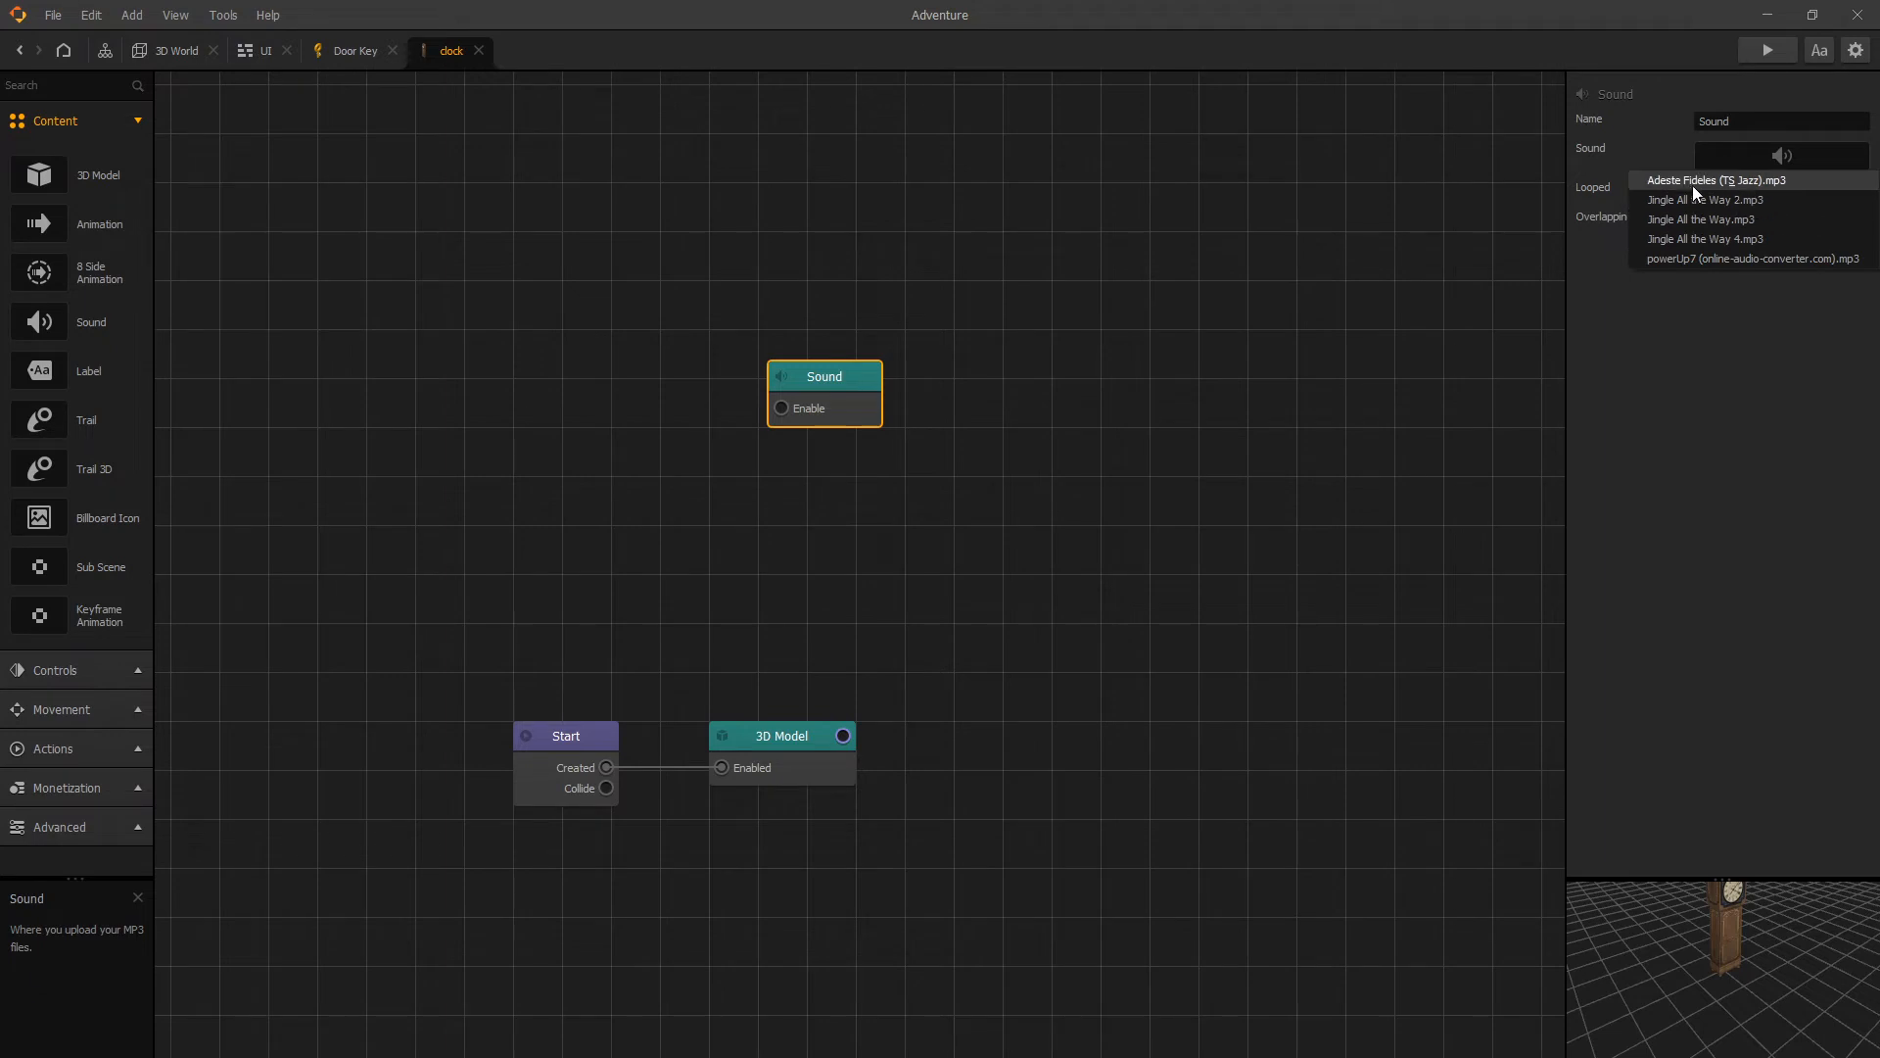
# Assign the Adeste Fideles jazz MP3 to the Sound node and wire Is Touched into its Enable
pyautogui.click(1718, 180)
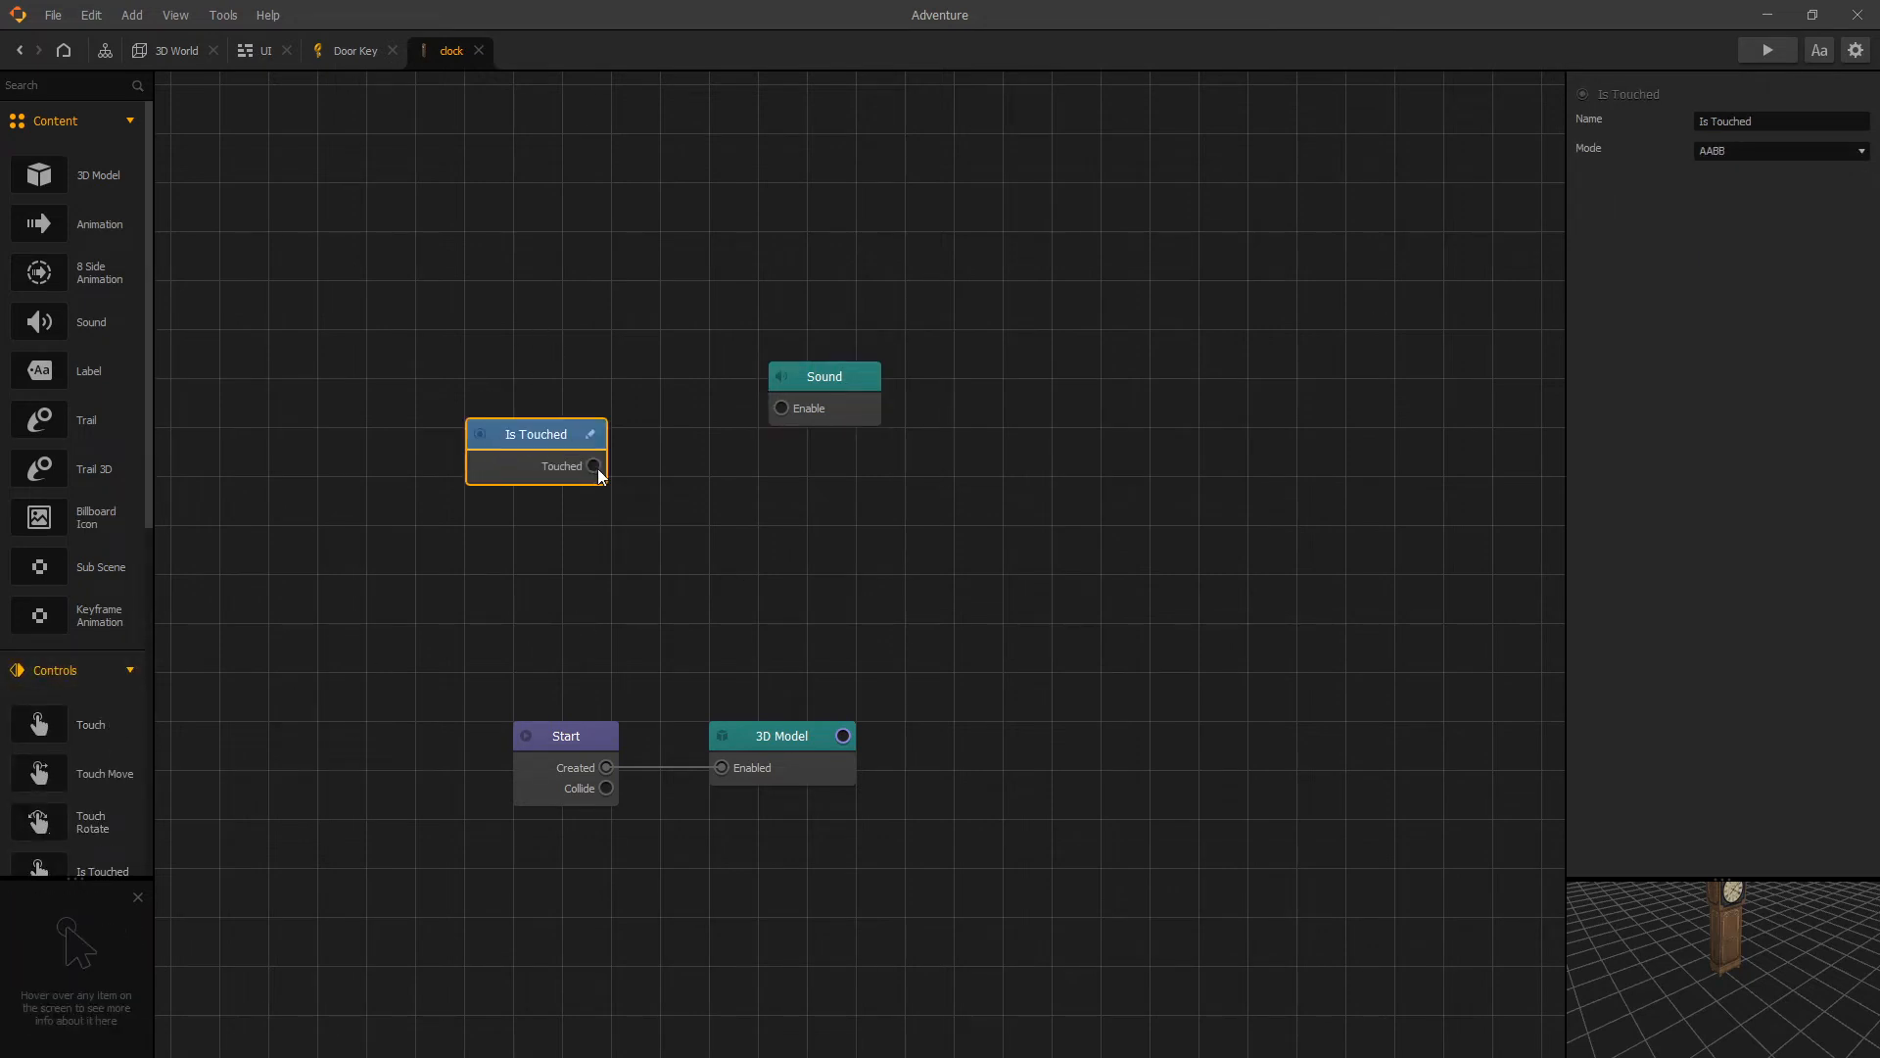
pyautogui.moveTo(595, 466); pyautogui.dragTo(781, 408)
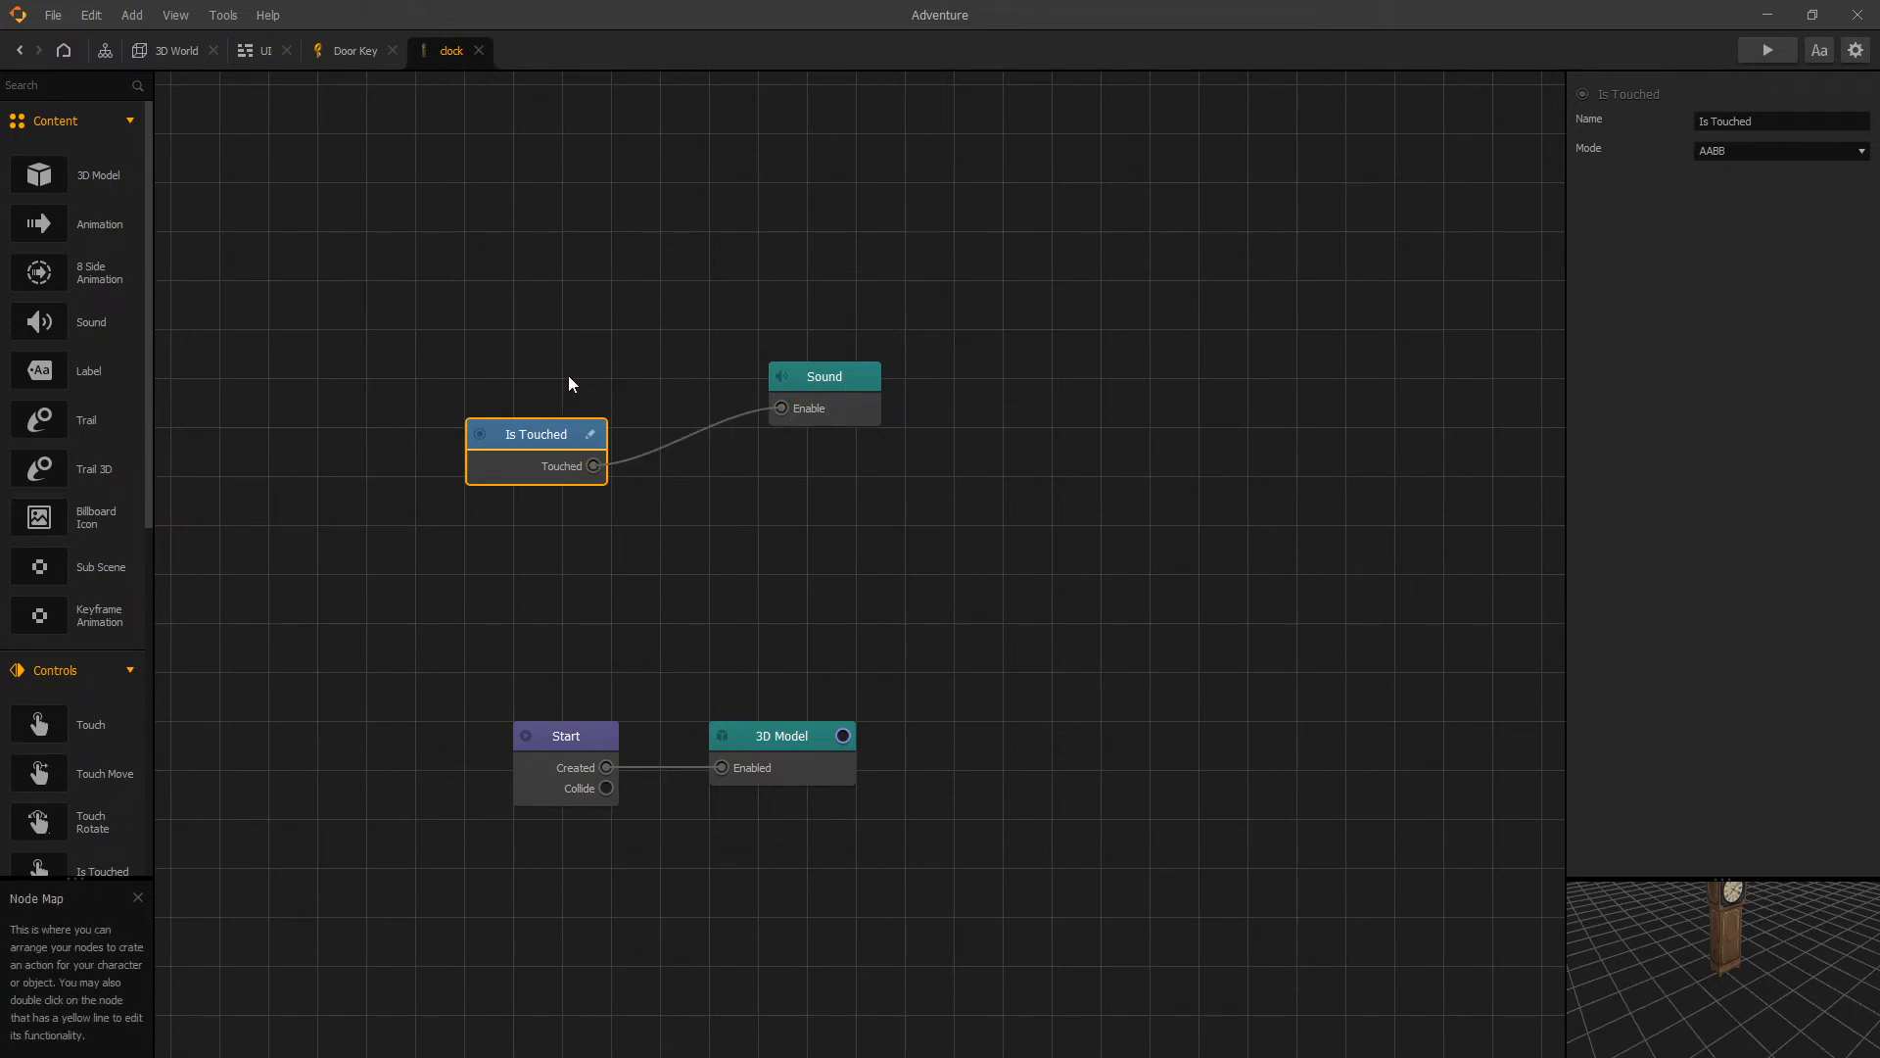
pyautogui.moveTo(721, 280)
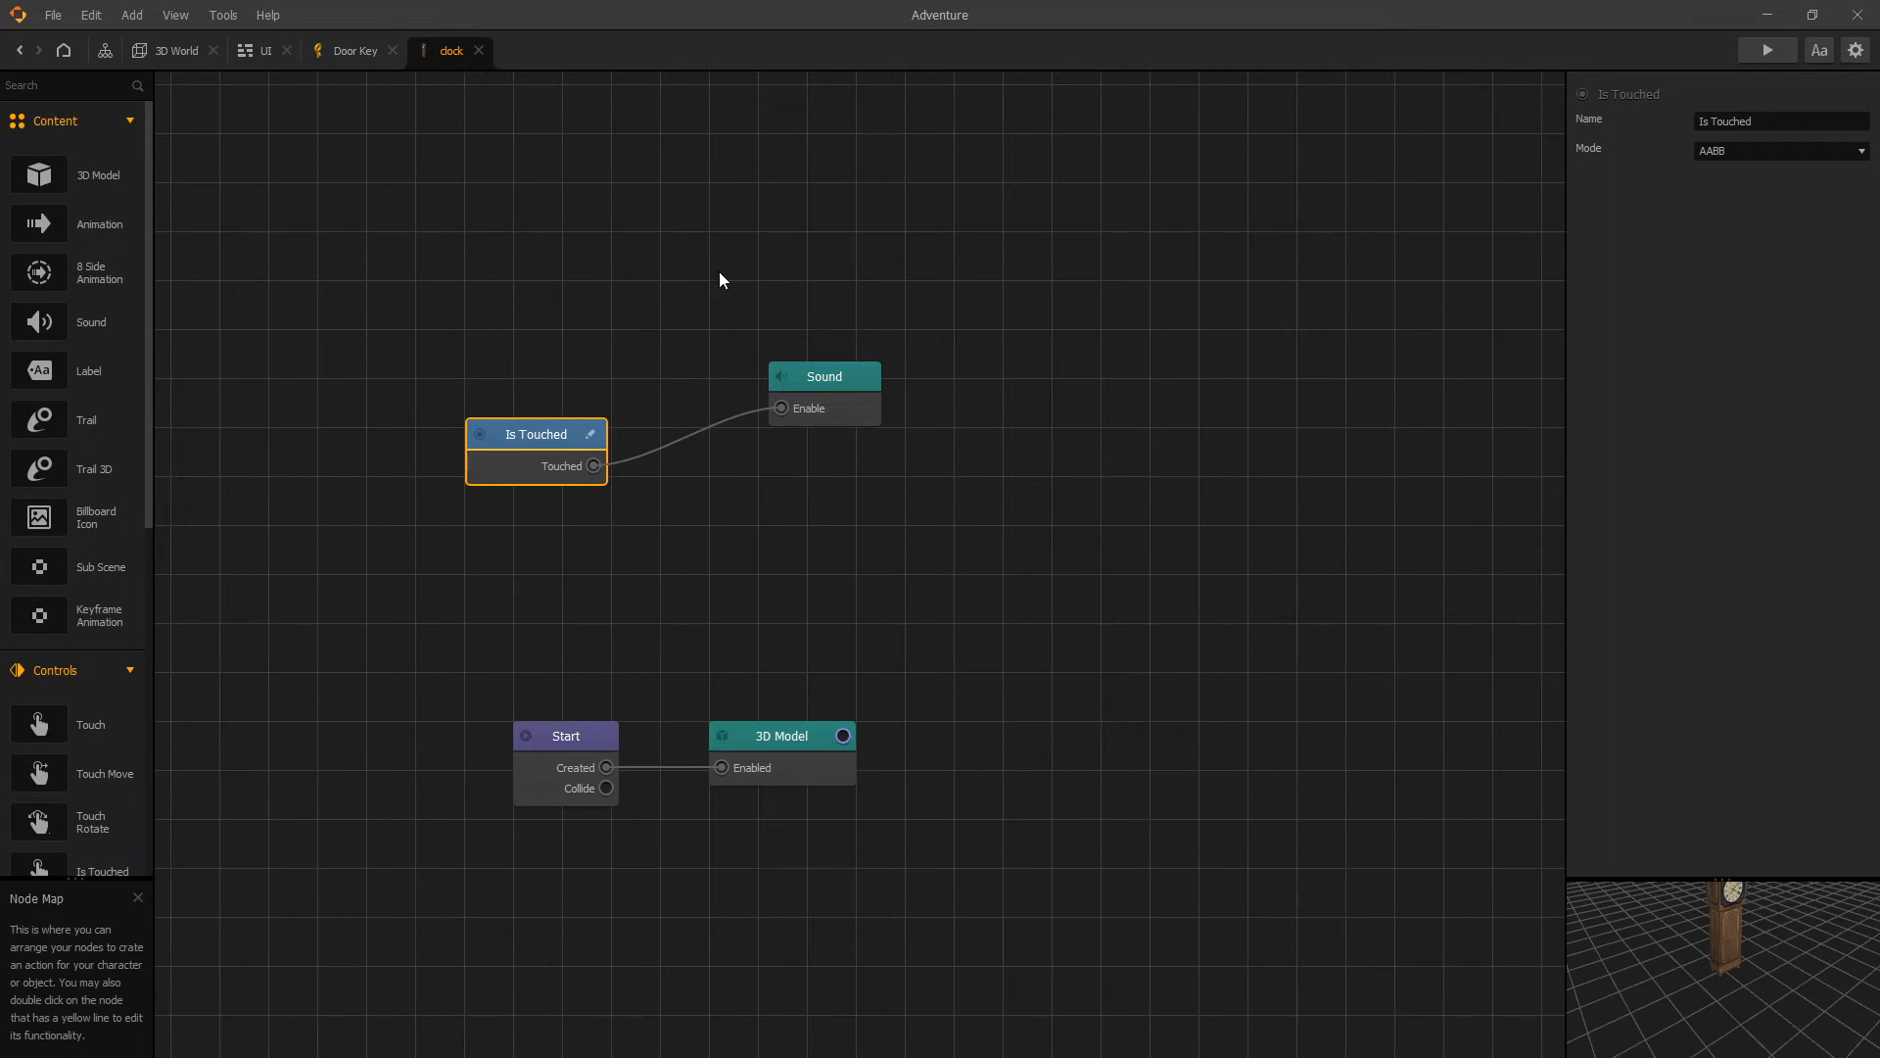
pyautogui.click(824, 376)
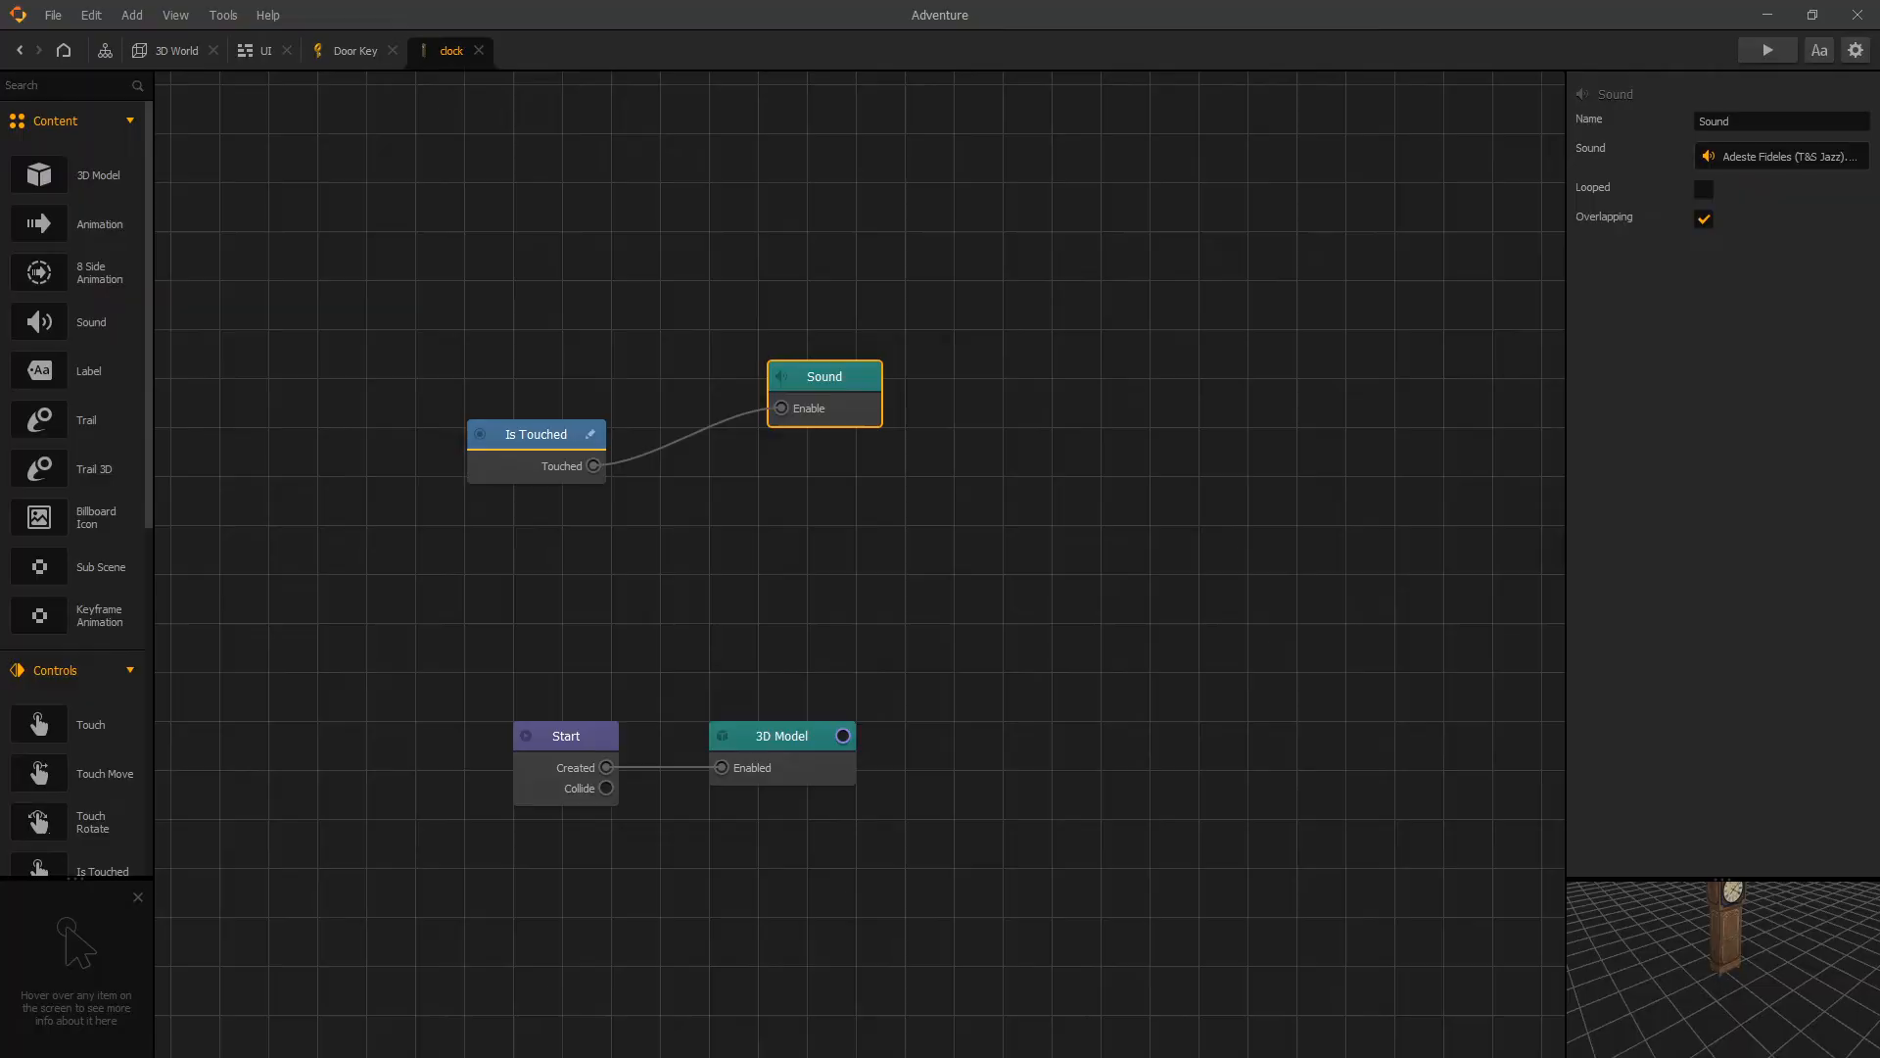
pyautogui.click(1765, 49)
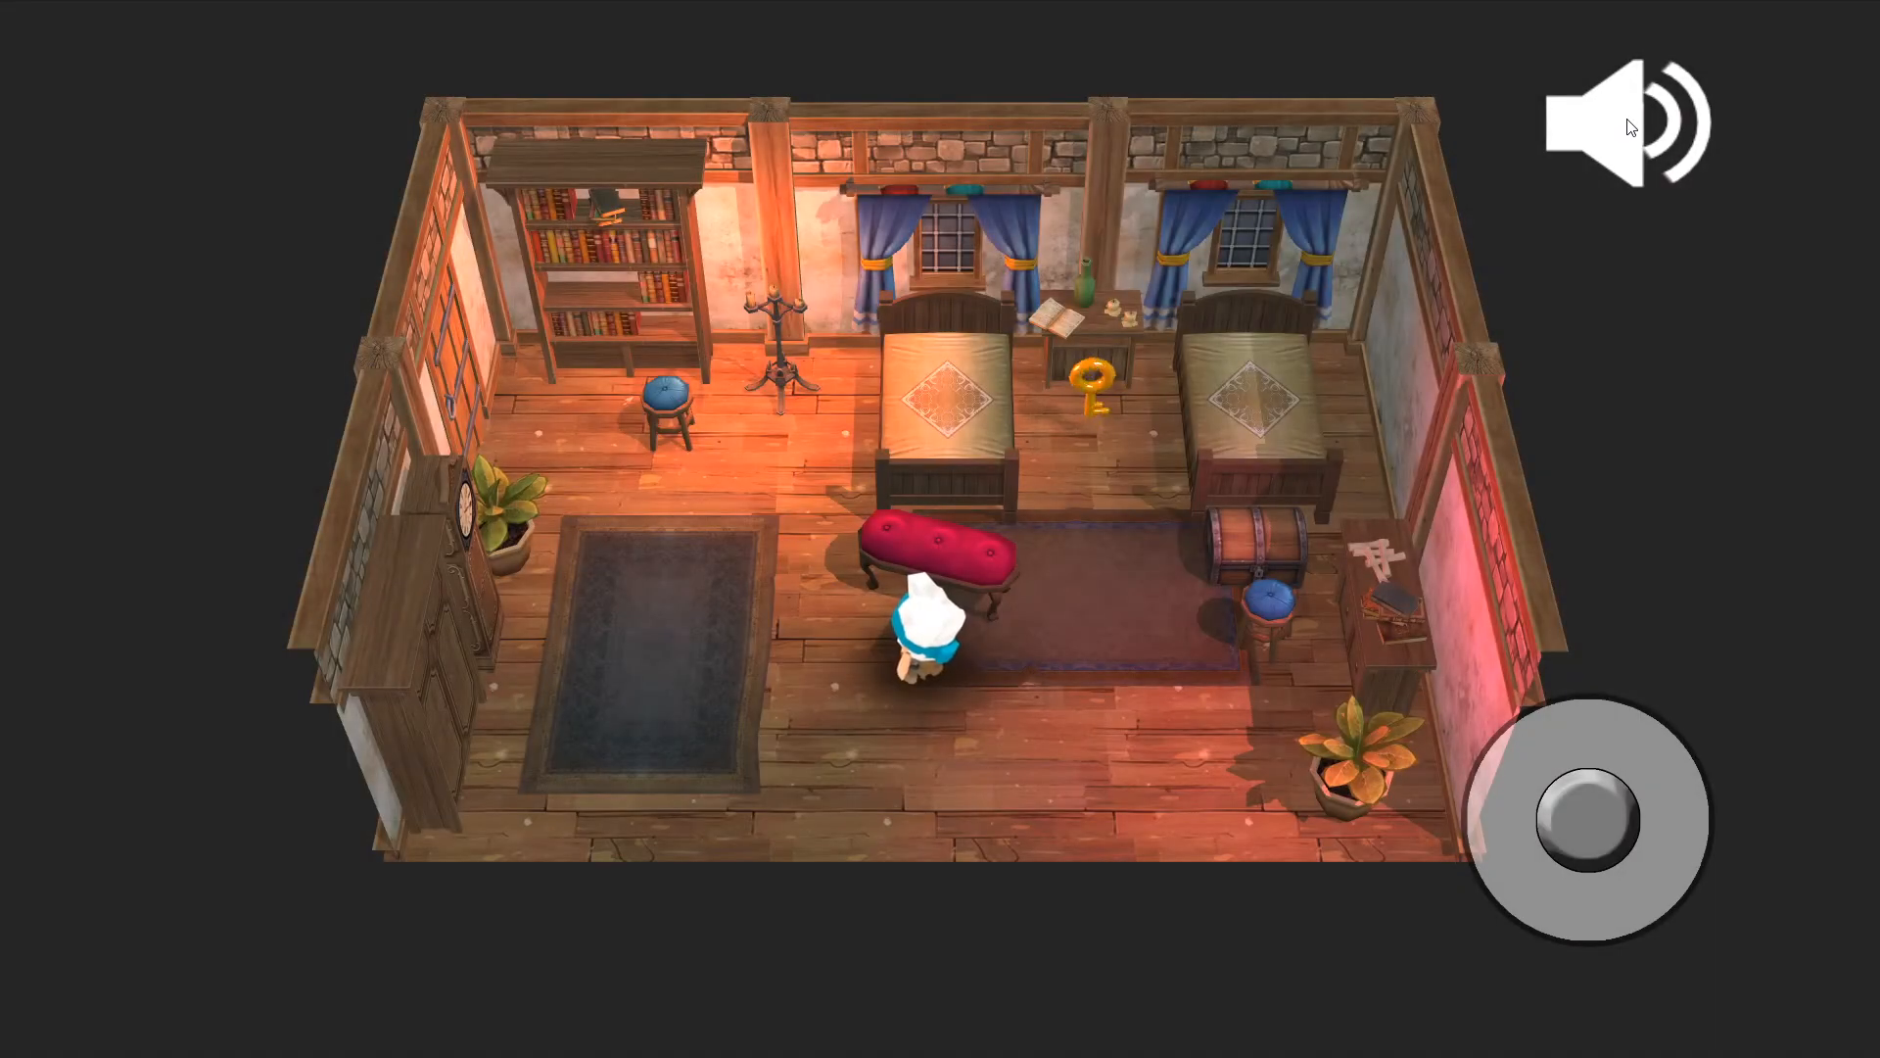
pyautogui.click(1612, 119)
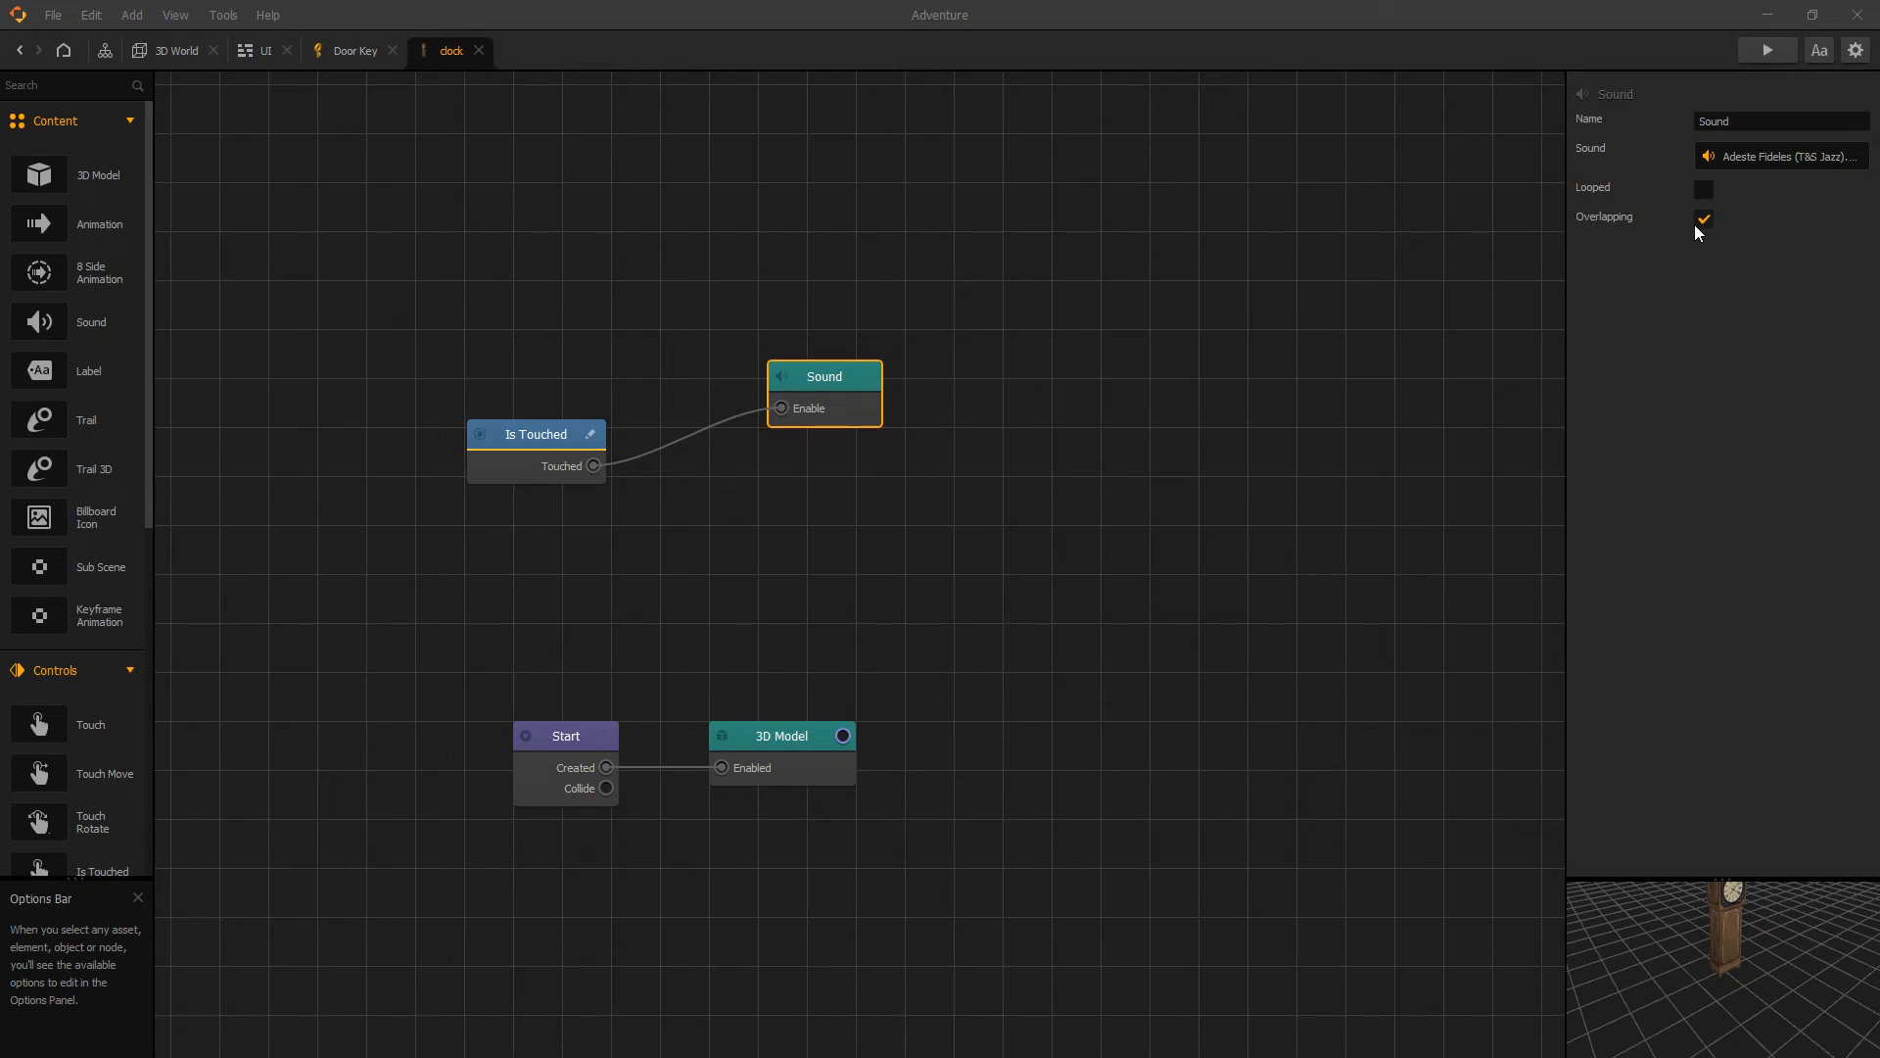
pyautogui.moveTo(1706, 227)
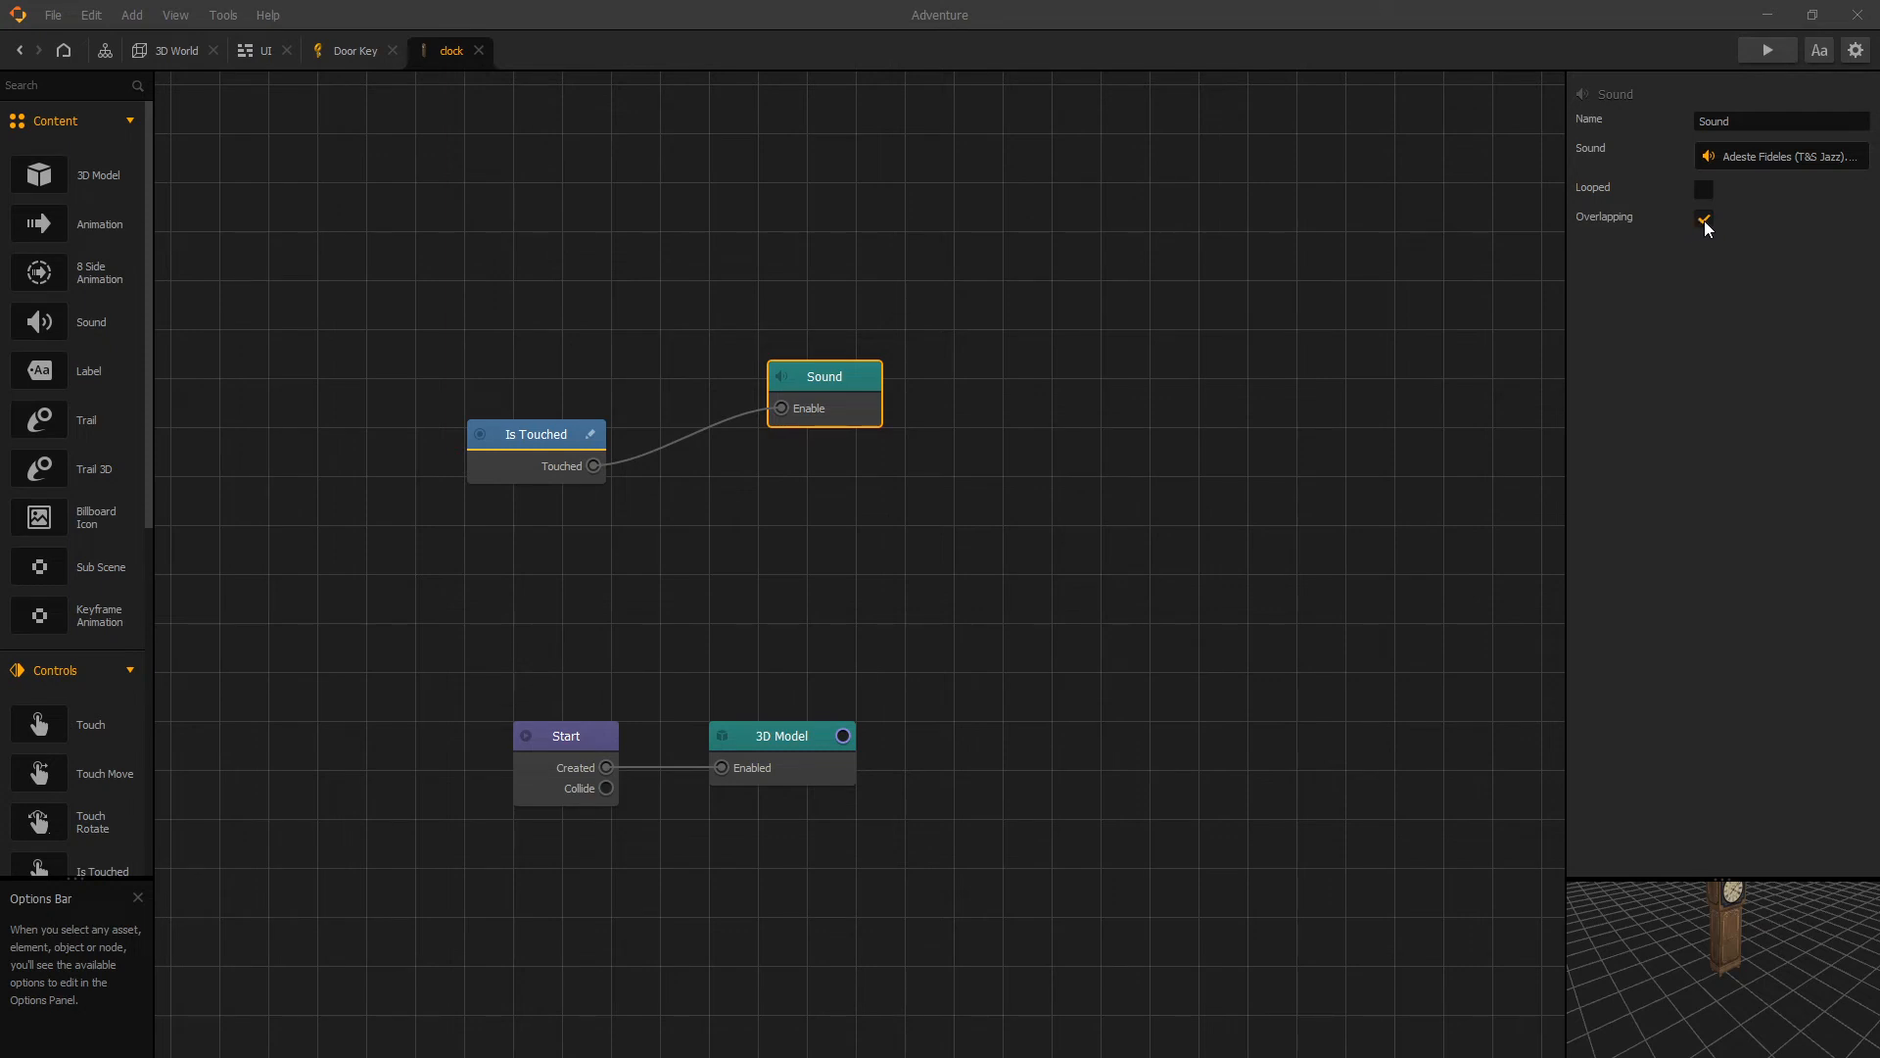
# Turn off Overlapping on the clock's Sound node, then preview and touch the clock to test
pyautogui.click(1702, 217)
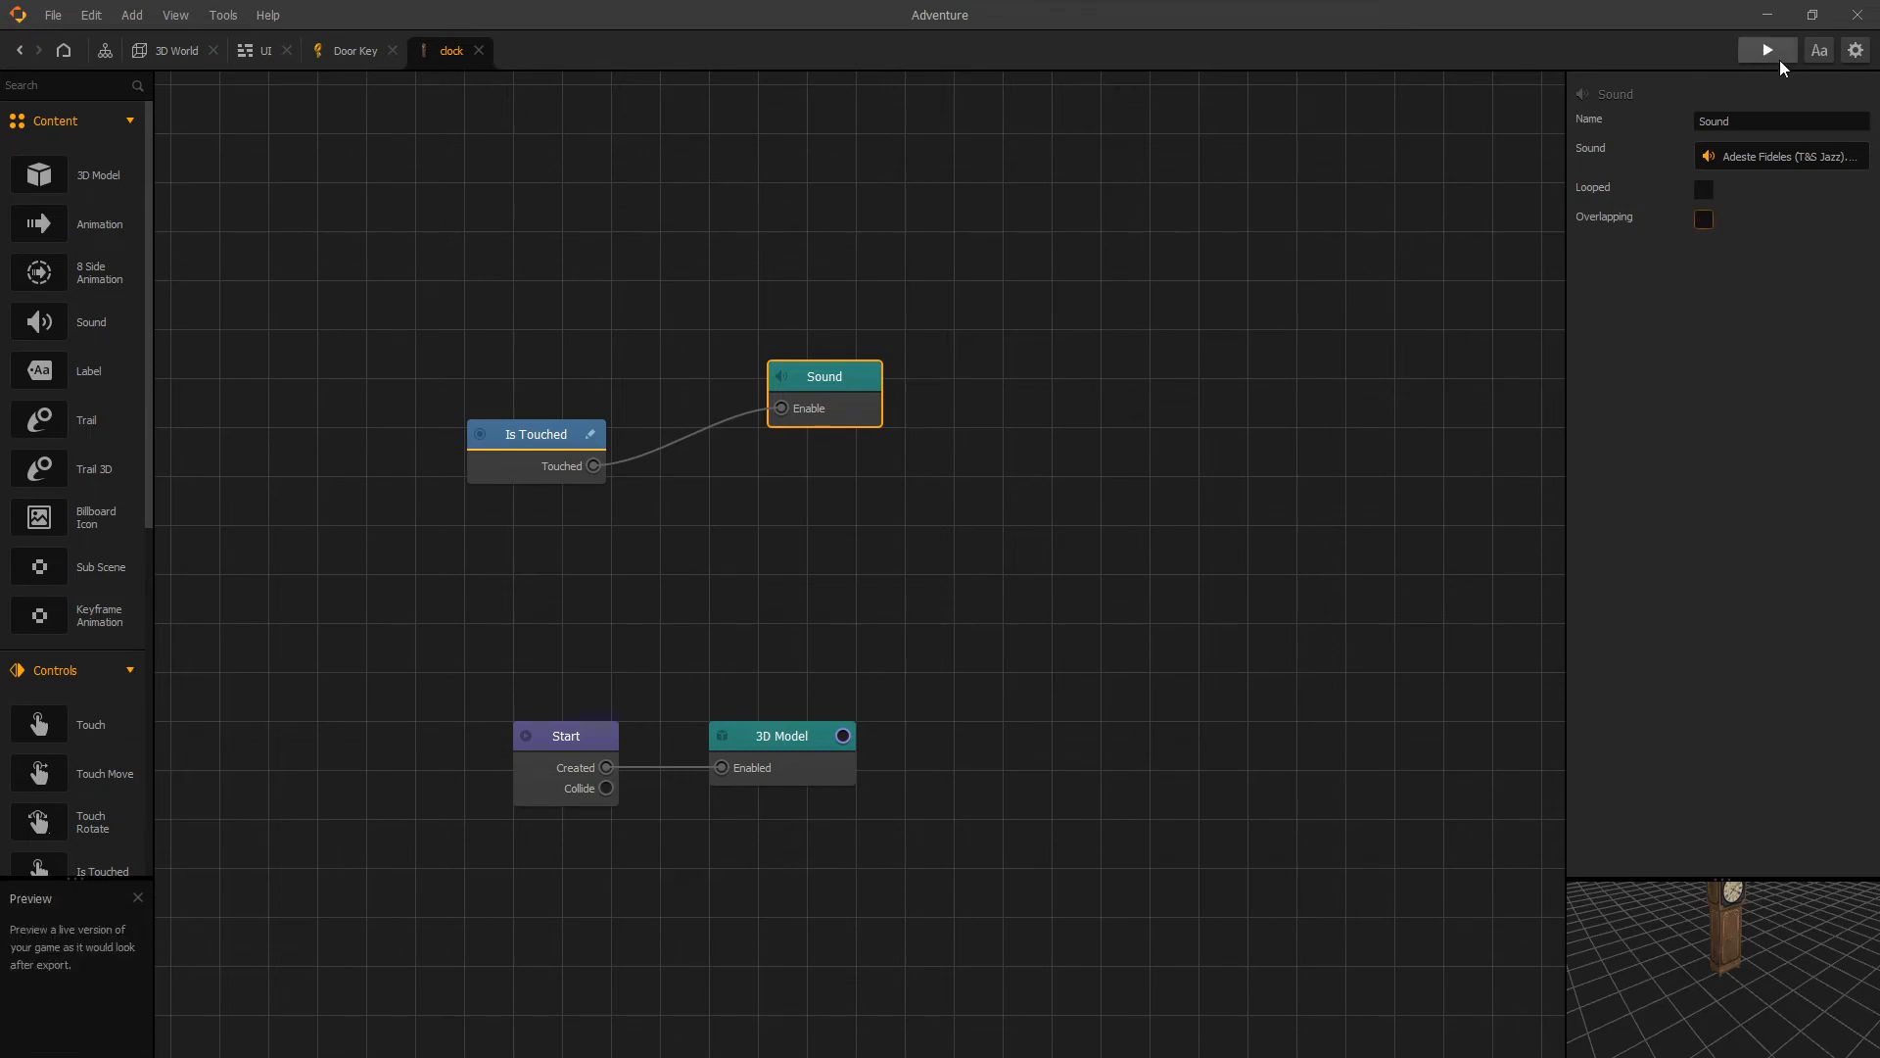
pyautogui.click(1765, 51)
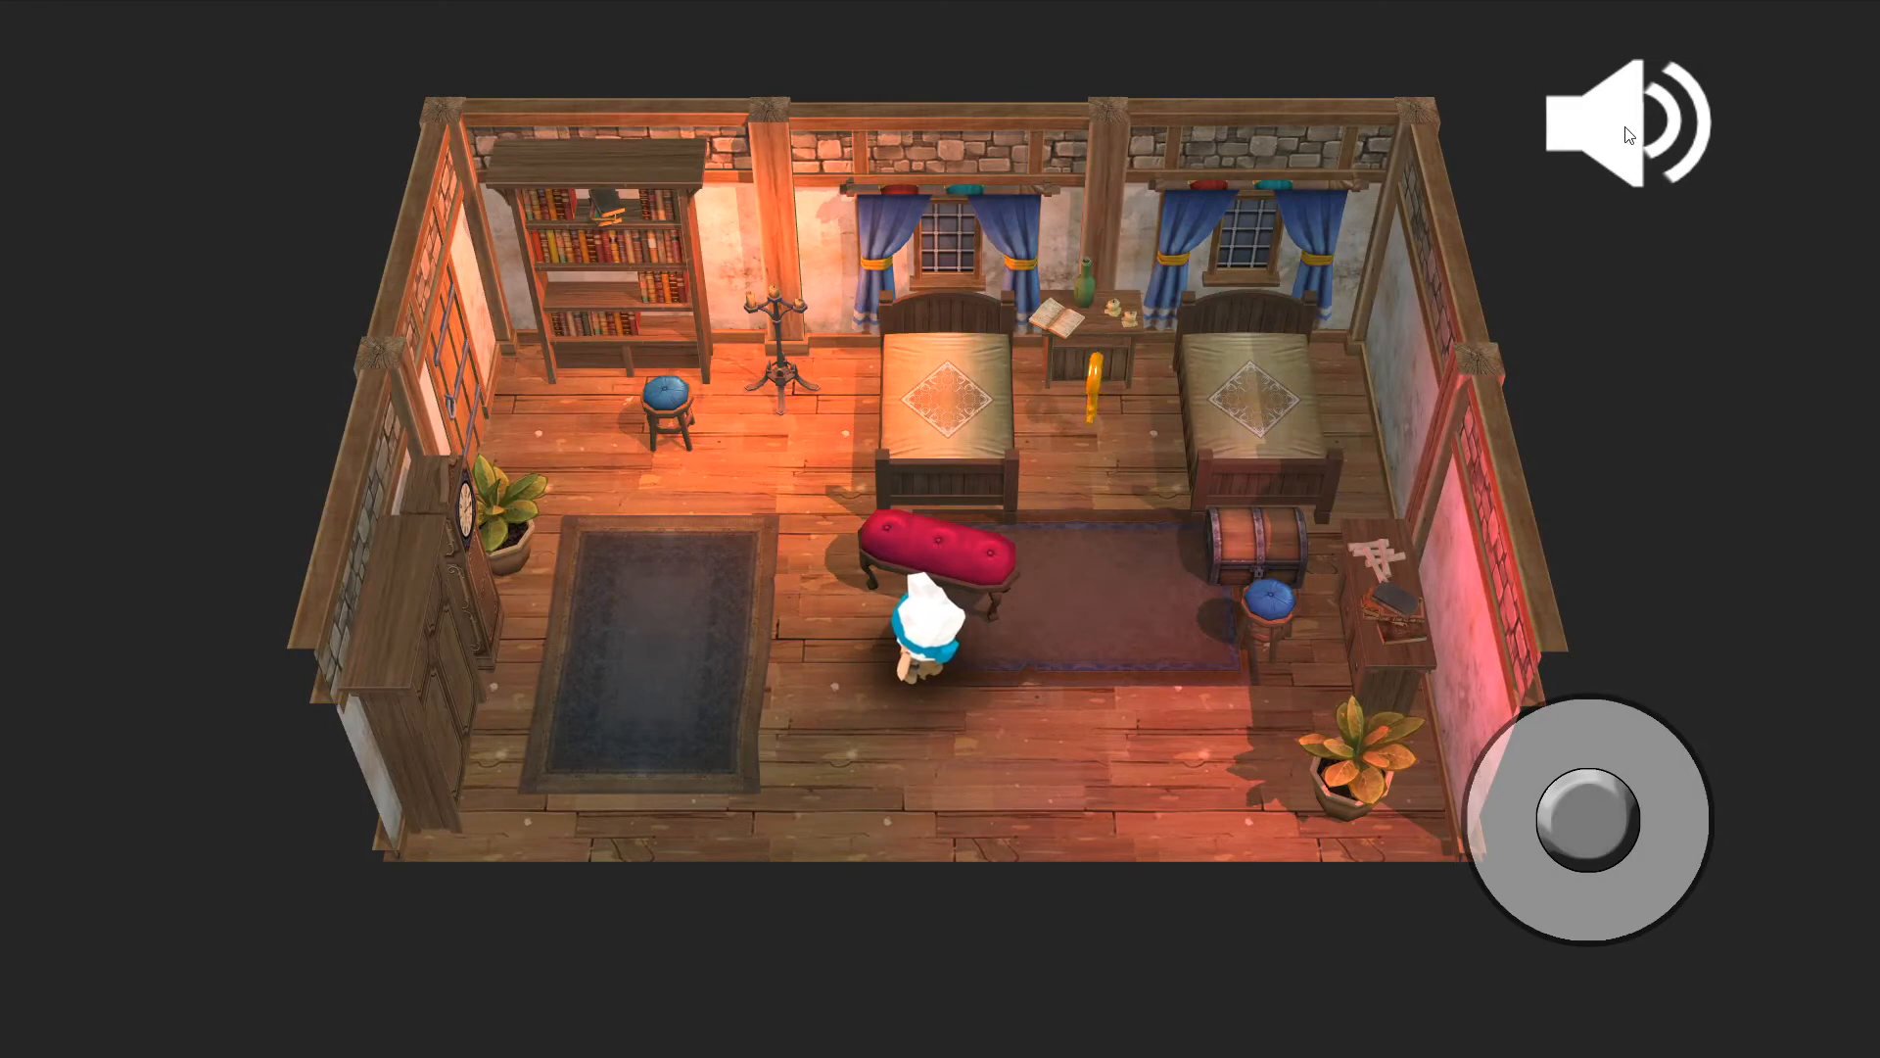
pyautogui.click(1625, 119)
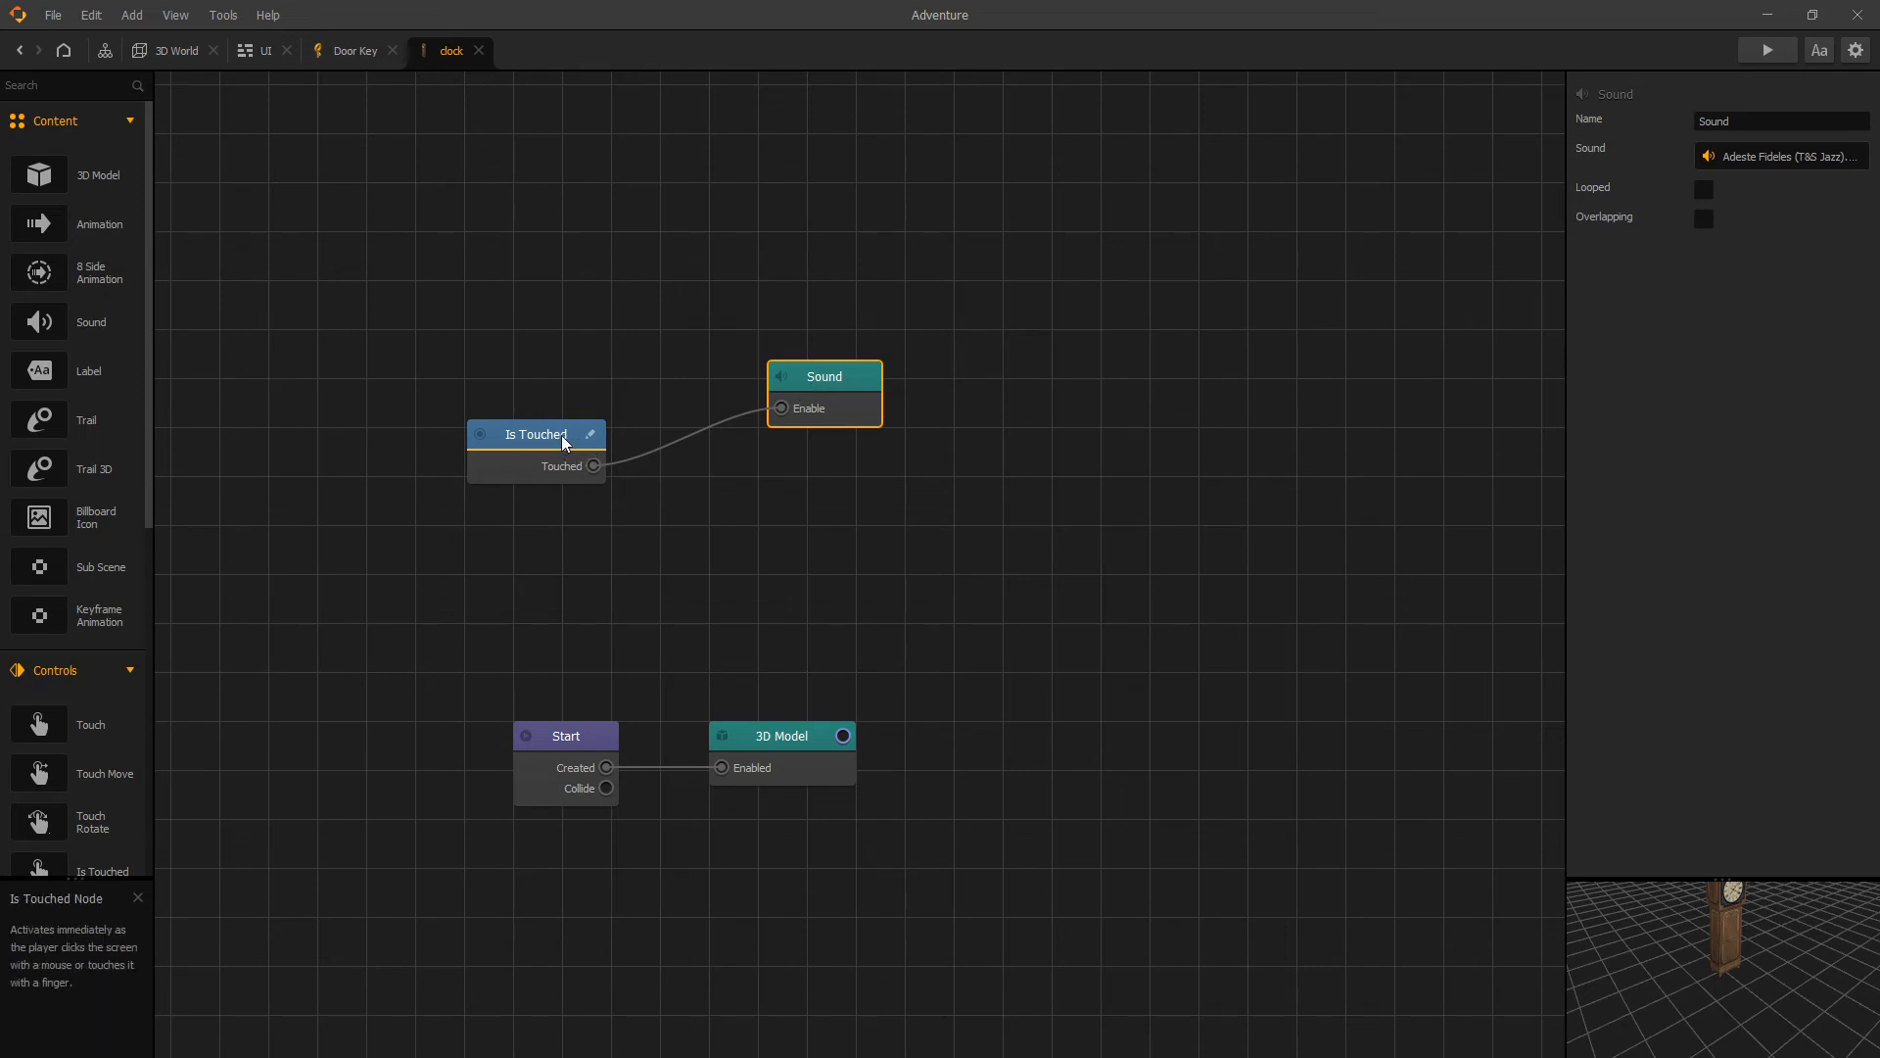
pyautogui.moveTo(554, 446)
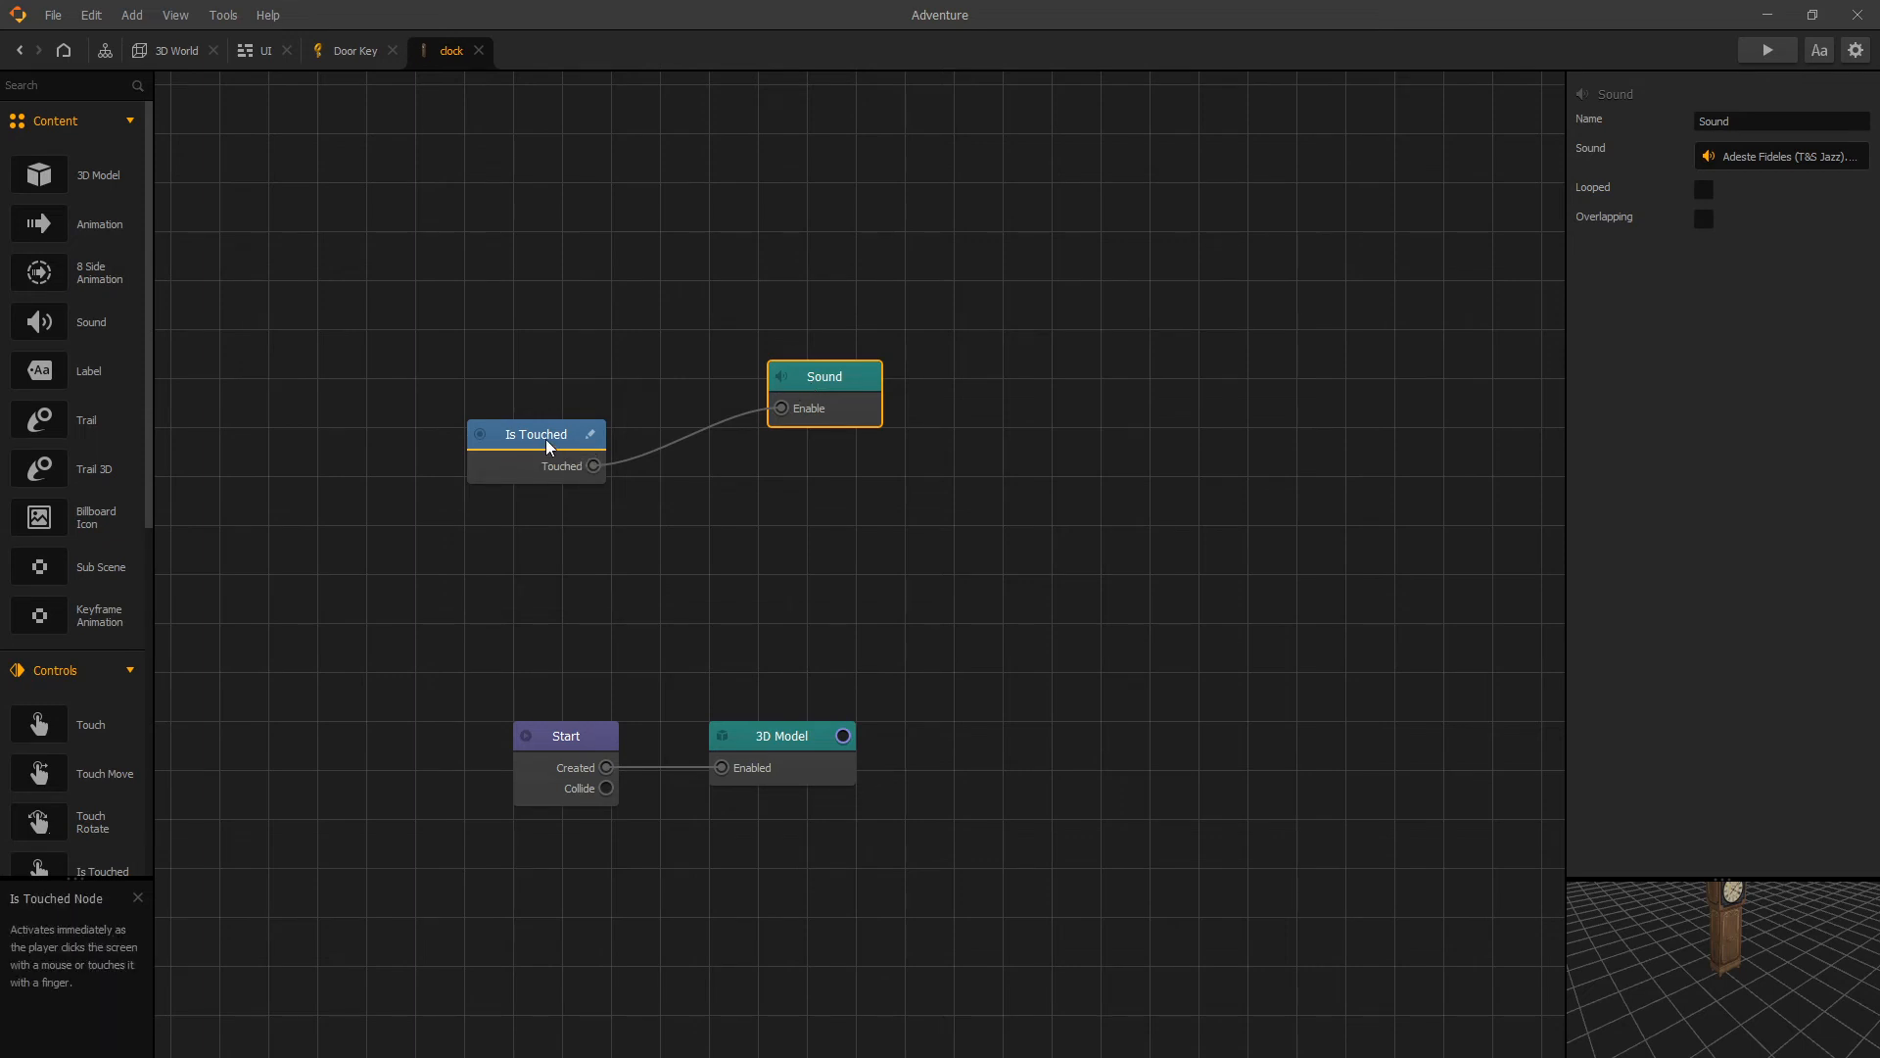
pyautogui.moveTo(854, 390)
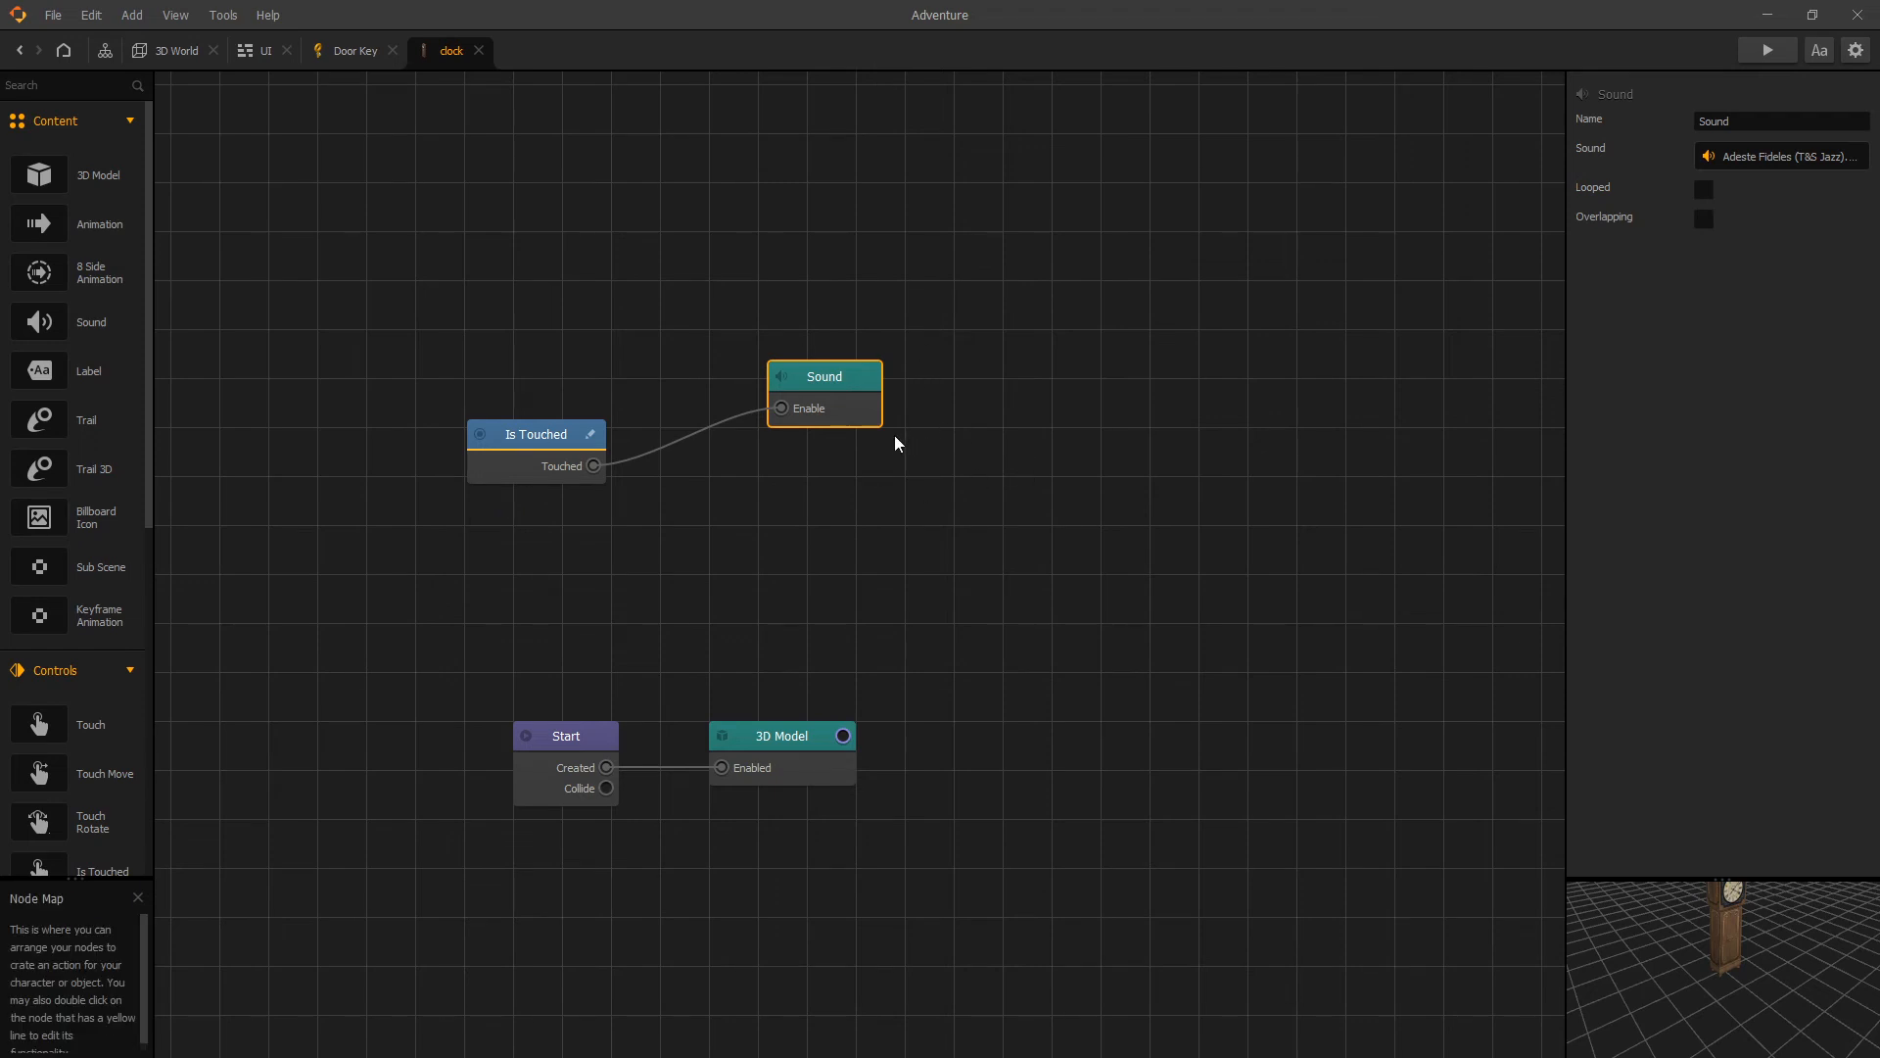
pyautogui.moveTo(583, 378)
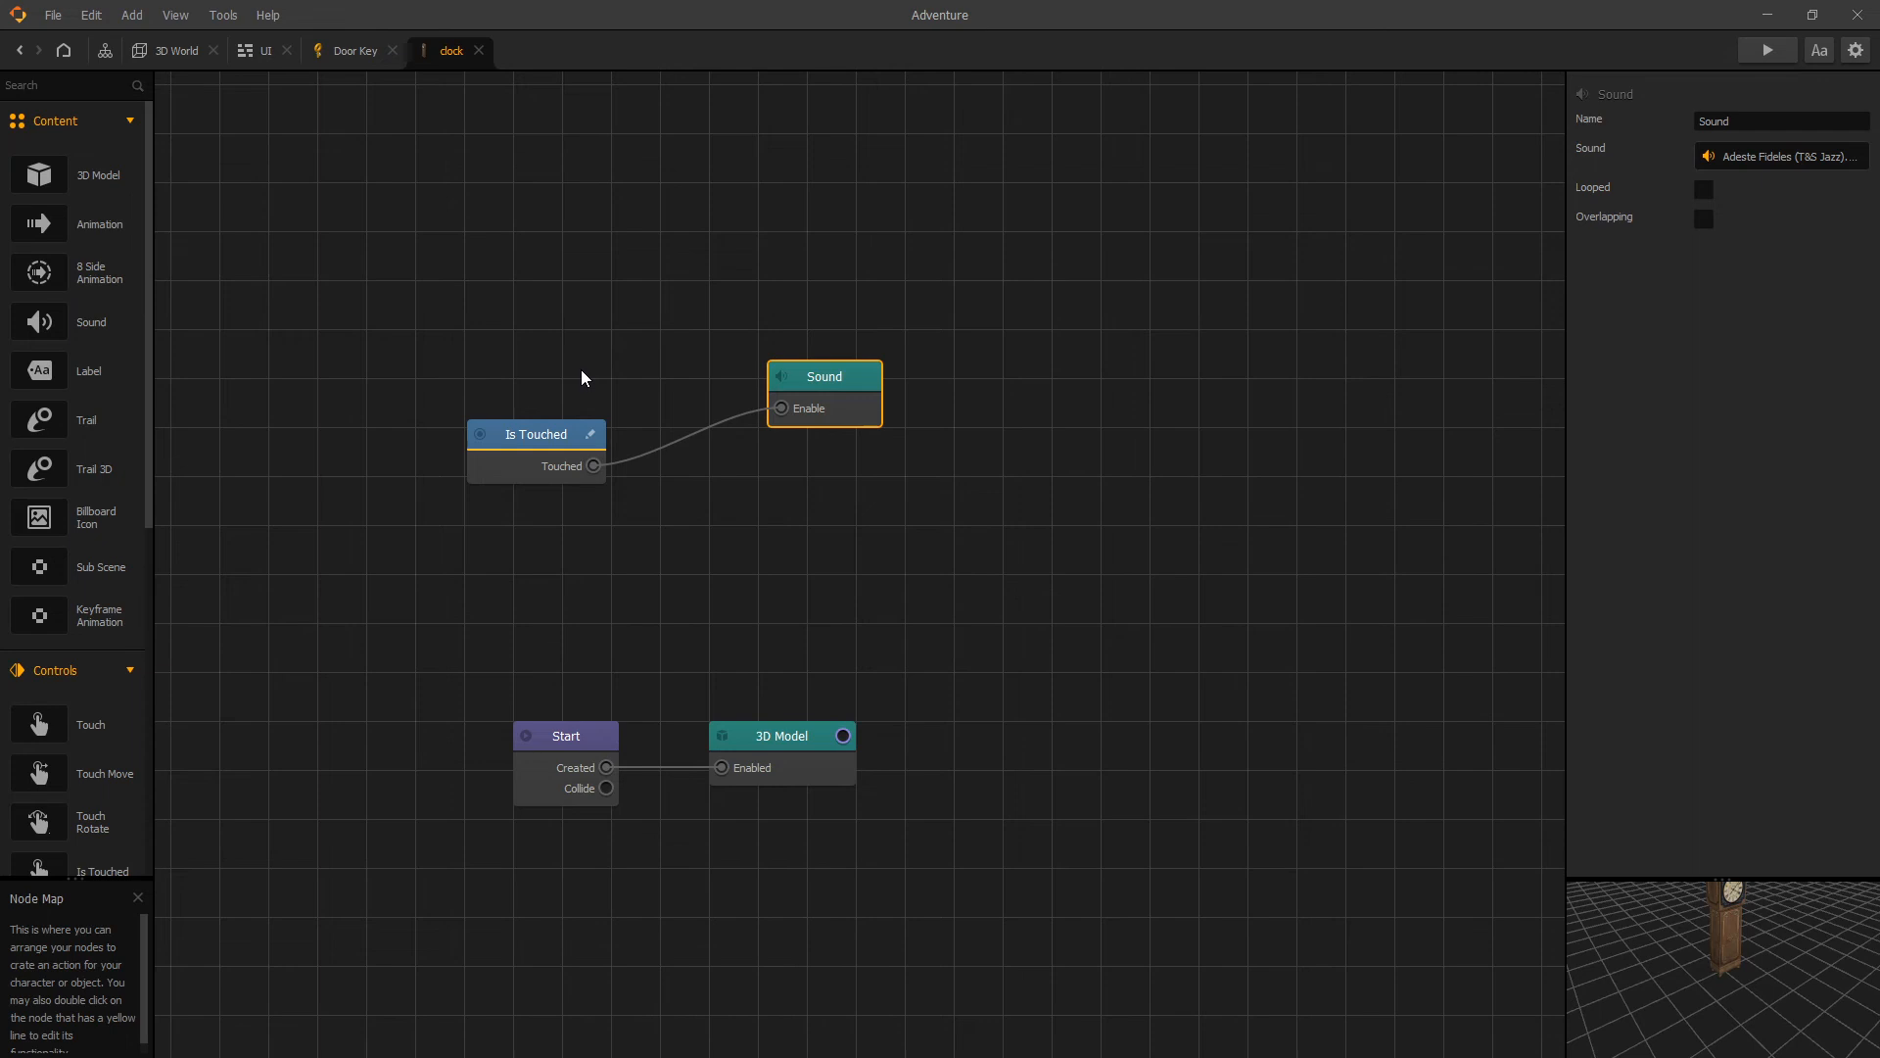
pyautogui.moveTo(615, 381)
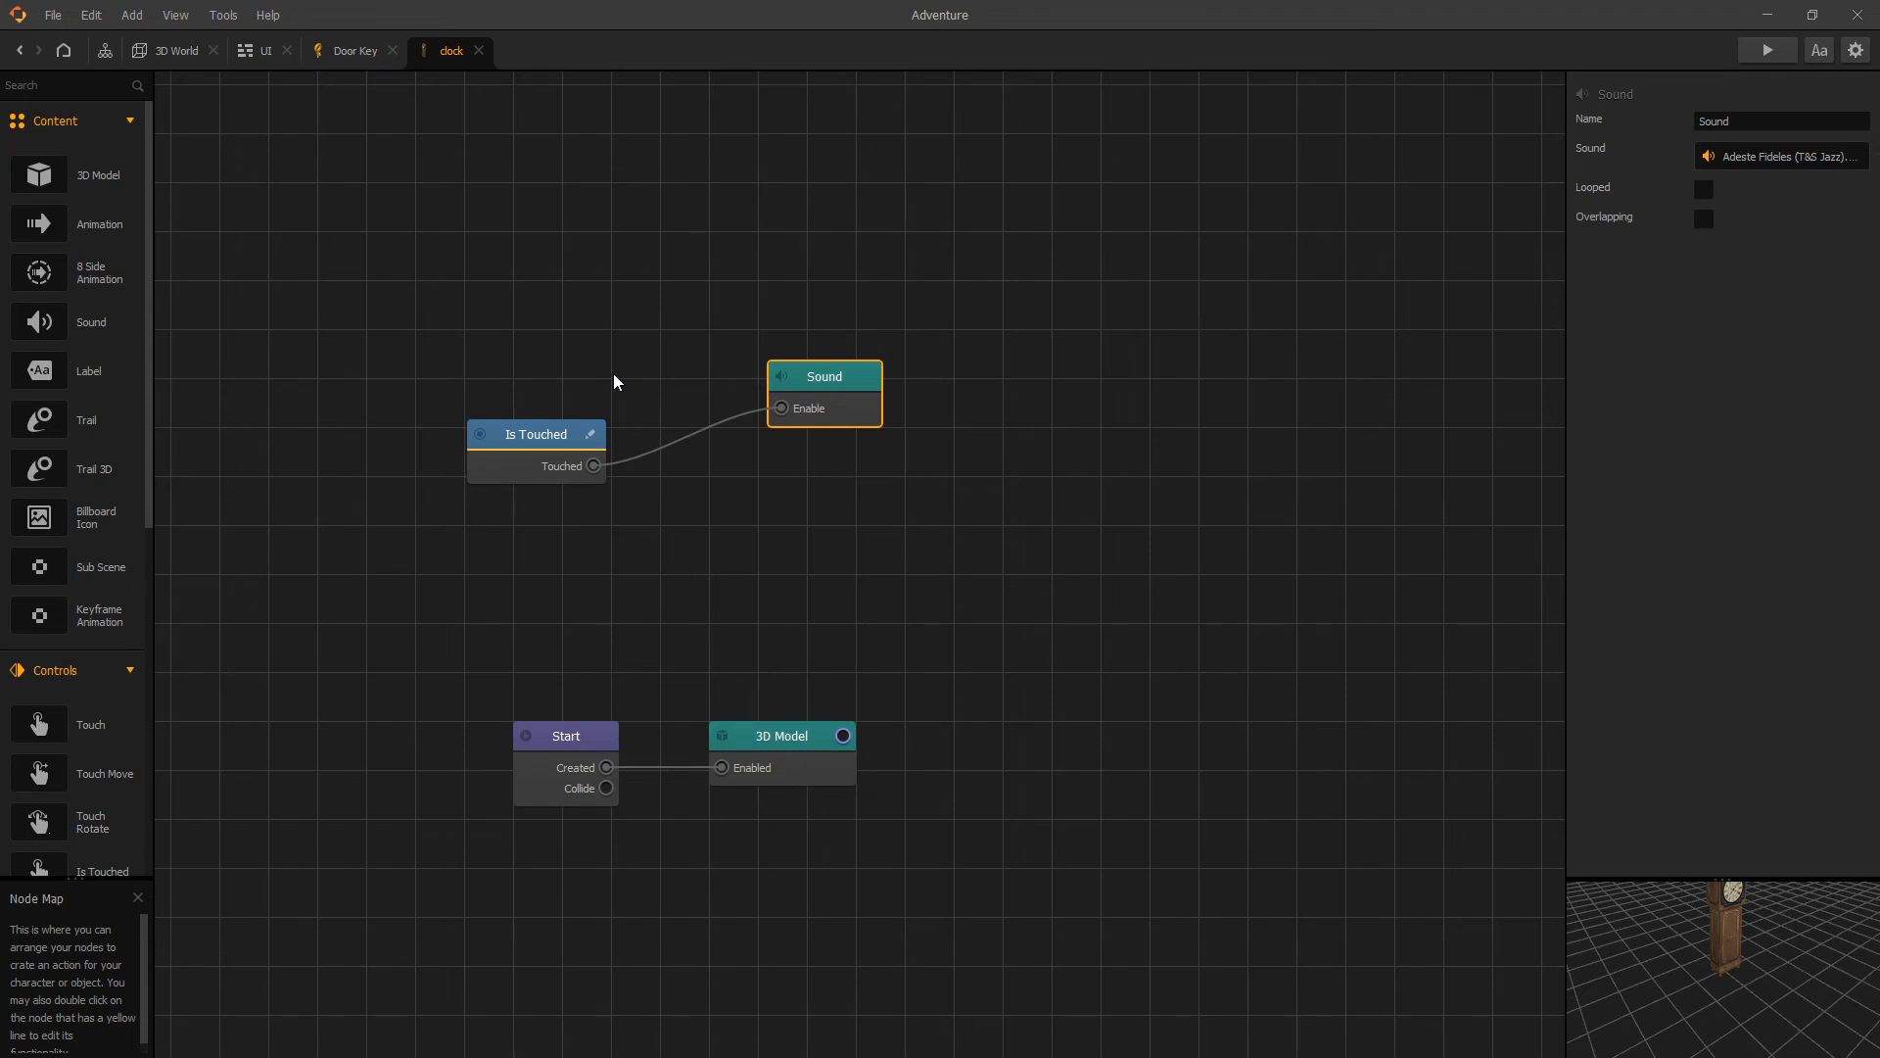
pyautogui.moveTo(686, 376)
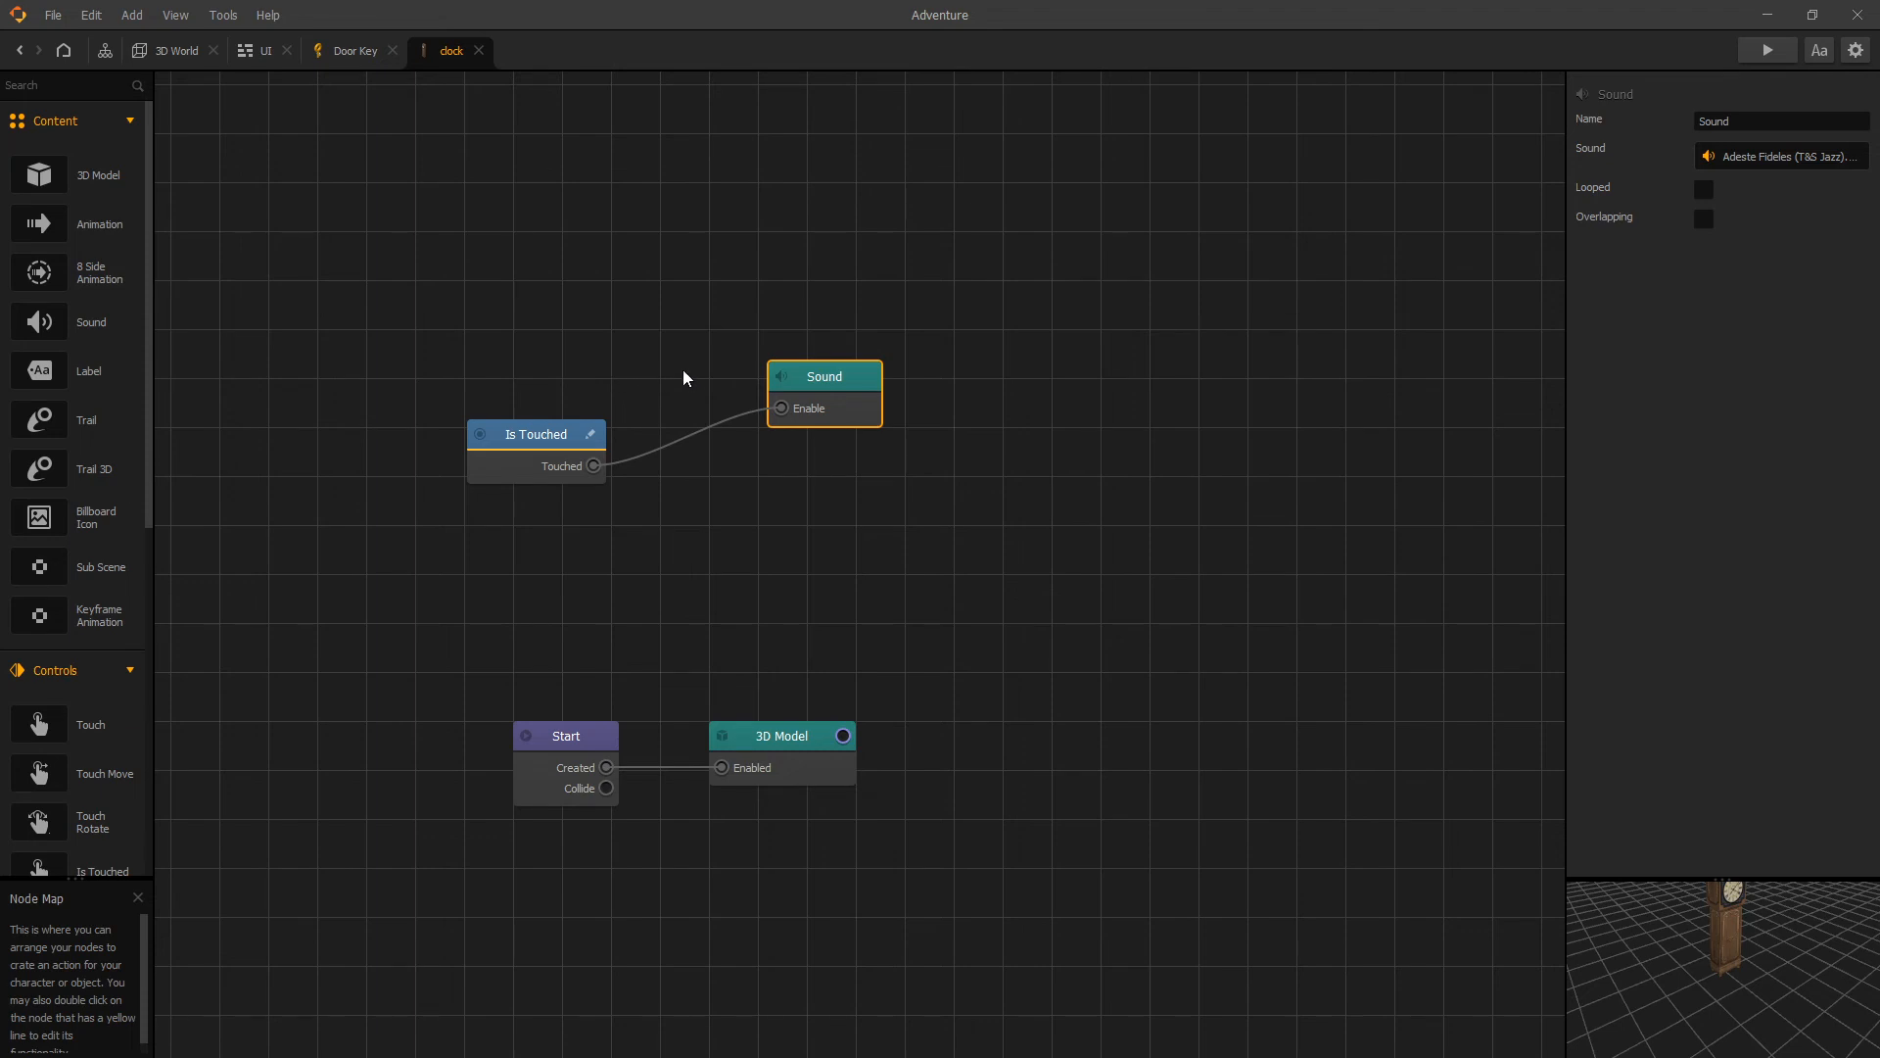
# Add a Switch node (searched as 'sw') and reroute the Touched link into its Trigger
pyautogui.moveTo(536, 432); pyautogui.dragTo(409, 439)
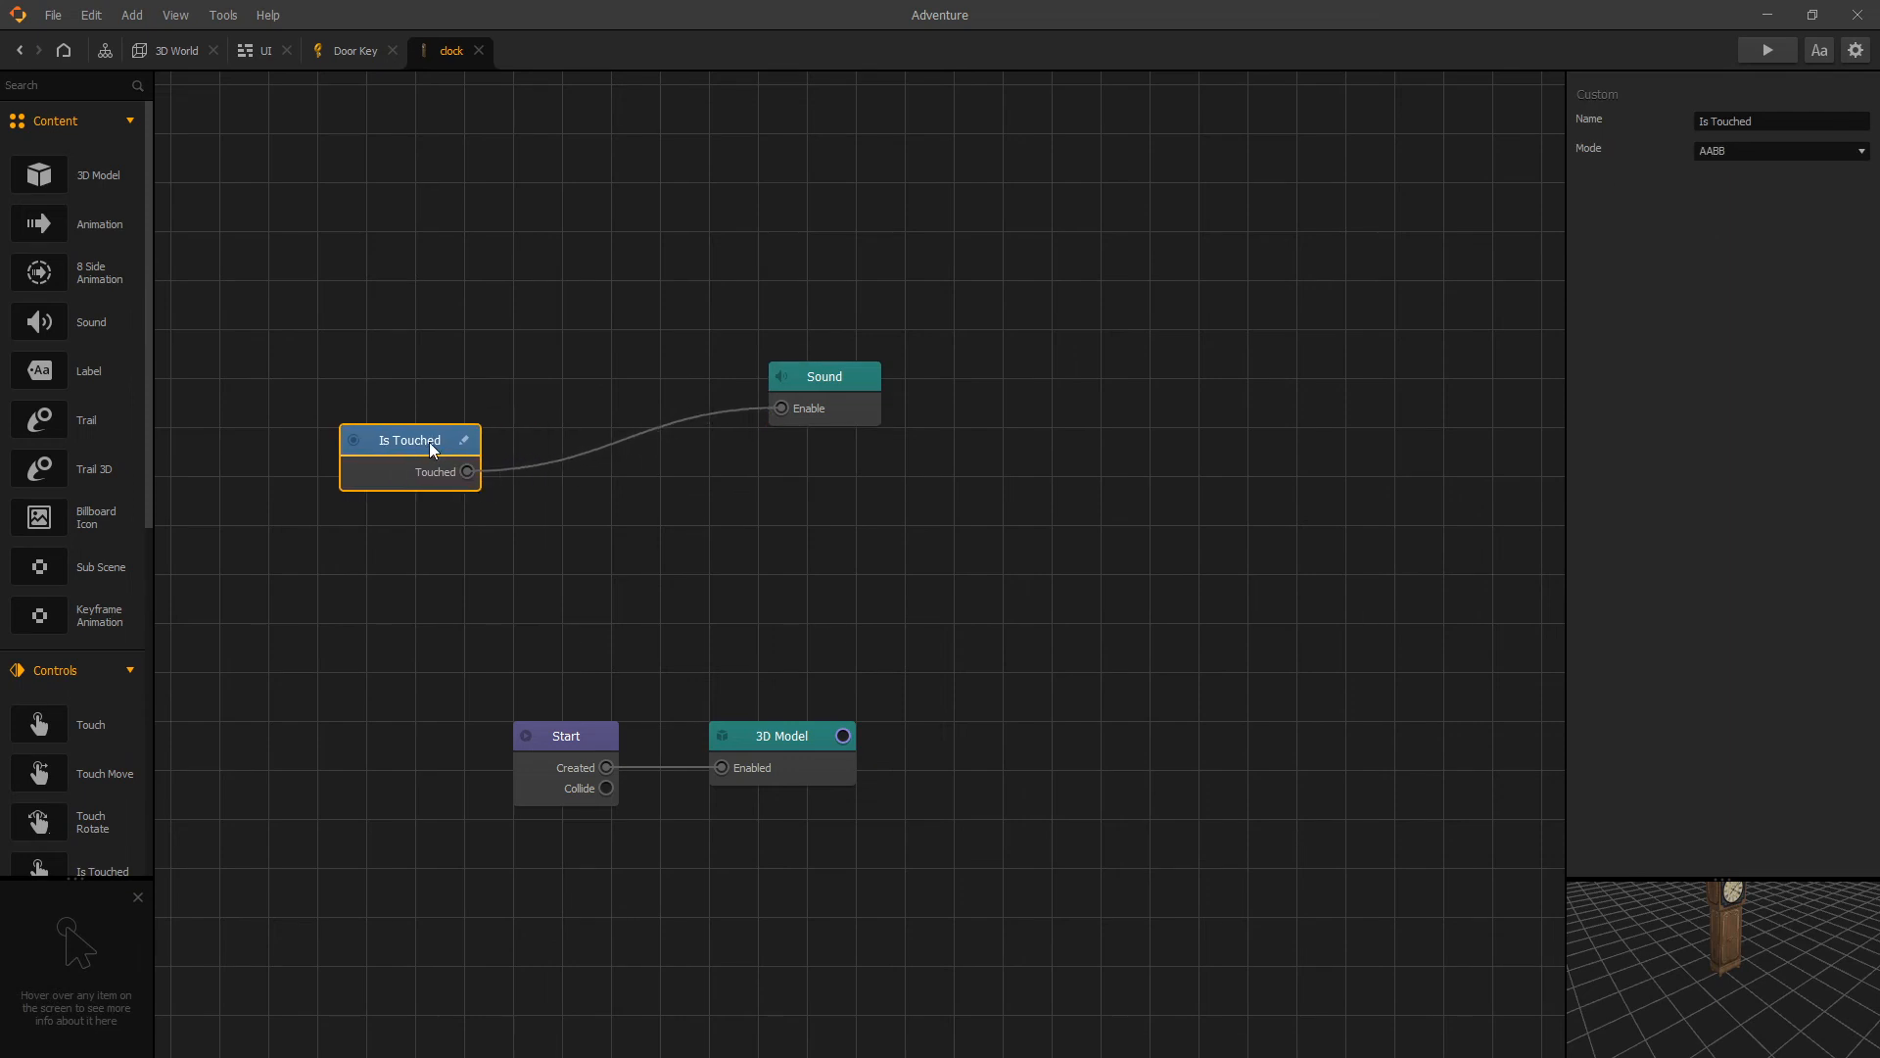
pyautogui.write('sw')
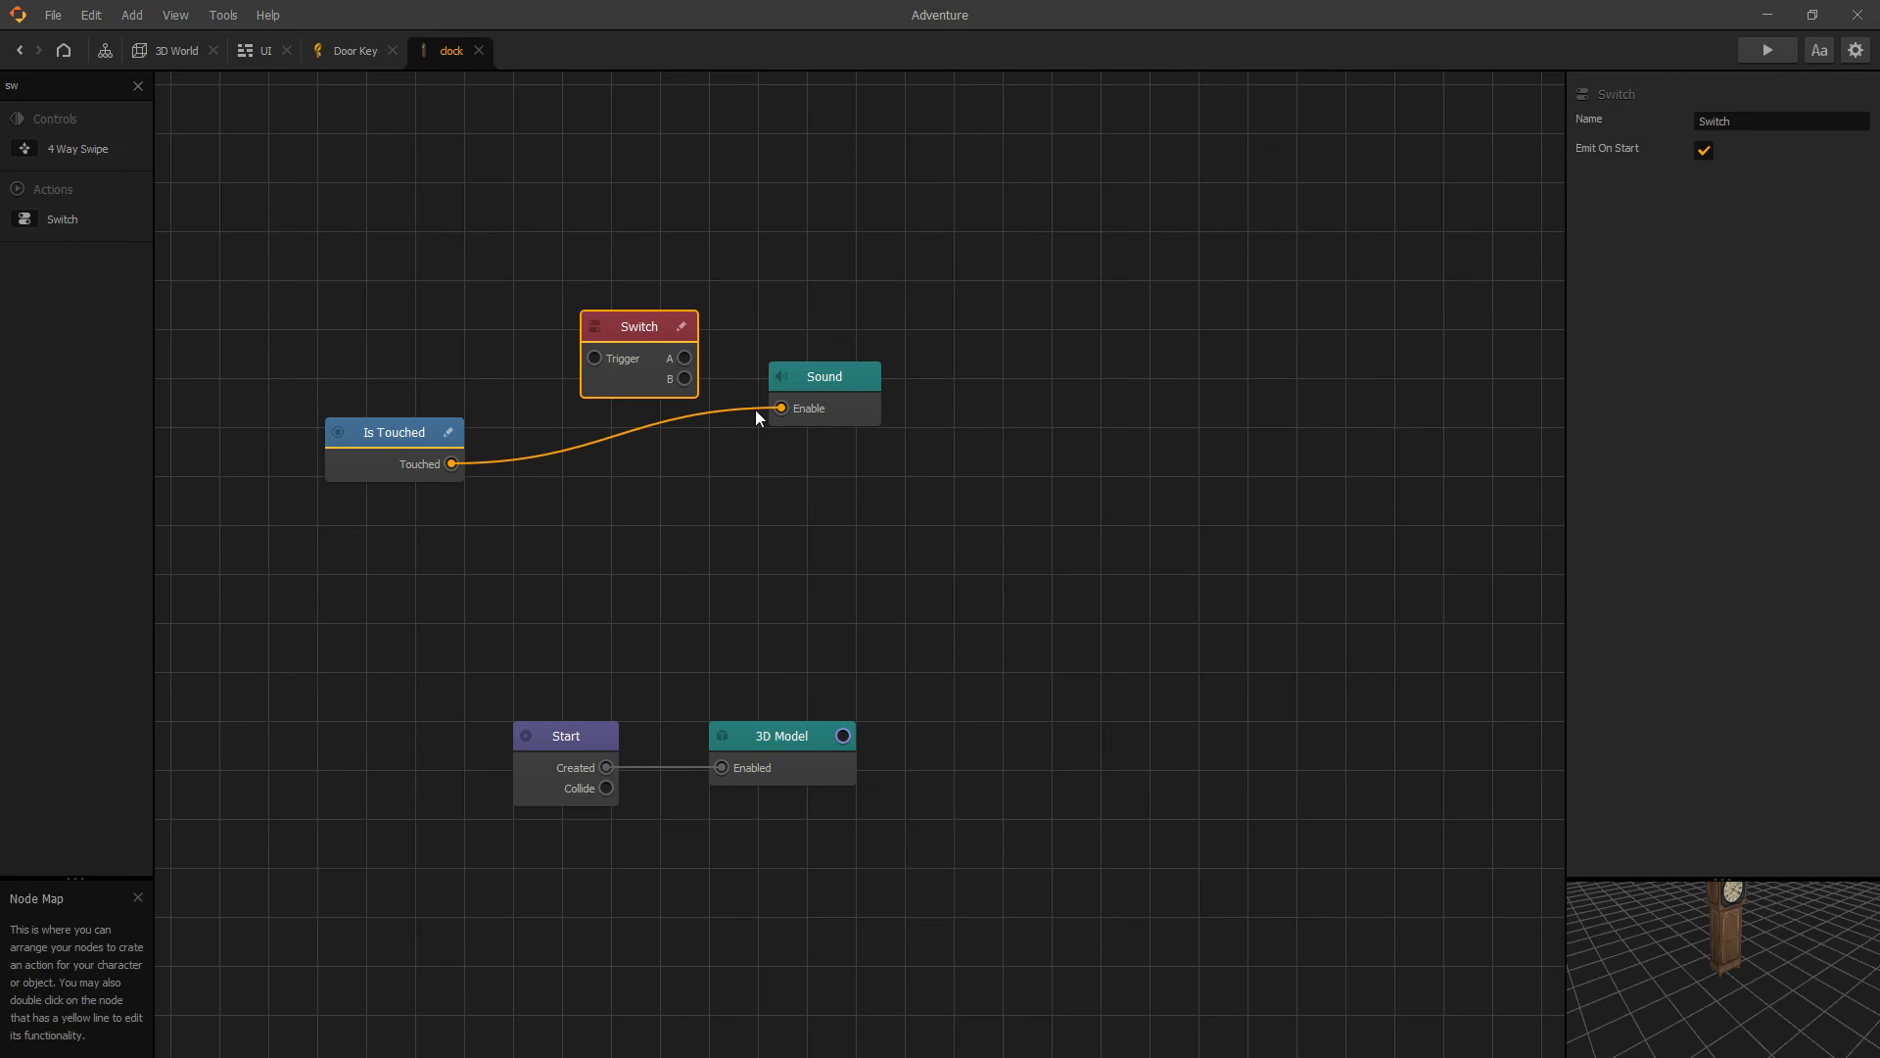
pyautogui.moveTo(780, 407); pyautogui.dragTo(594, 357)
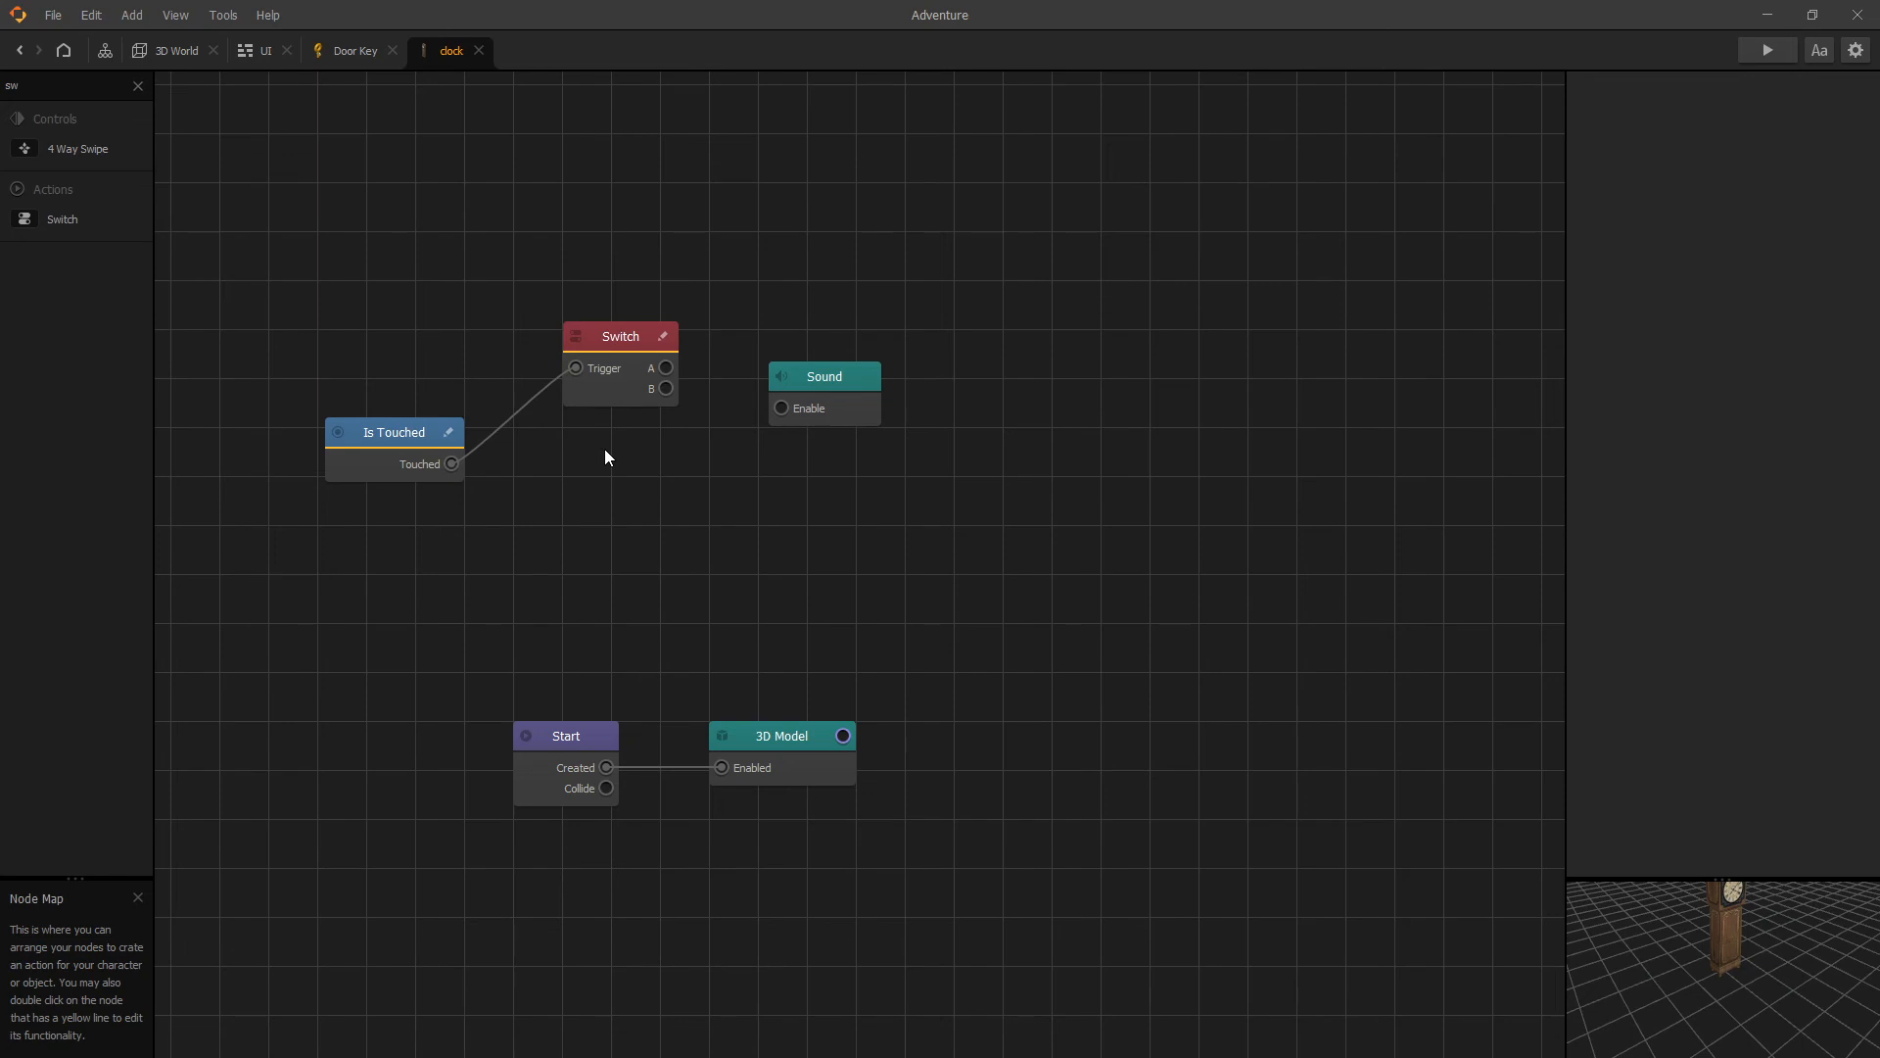
pyautogui.moveTo(597, 451)
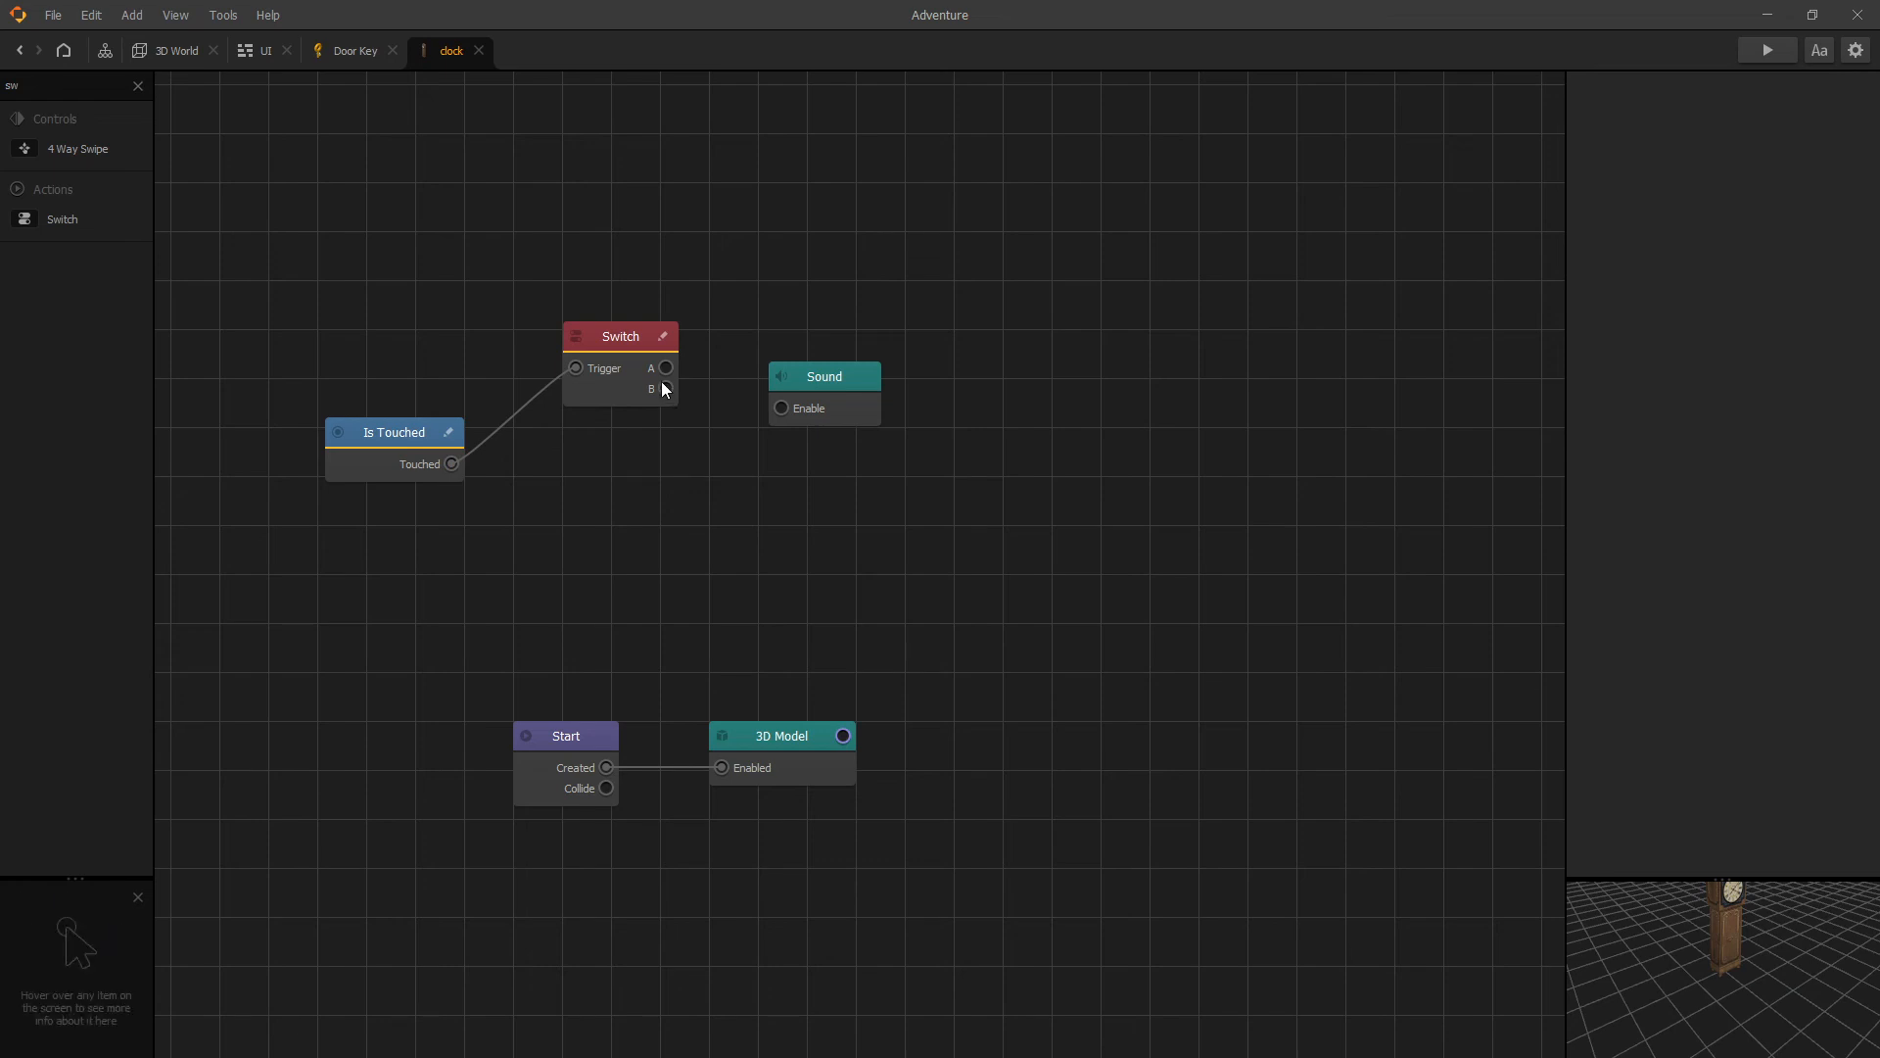
# Connect the Switch node's B output to the Sound node's Enable input
pyautogui.click(621, 335)
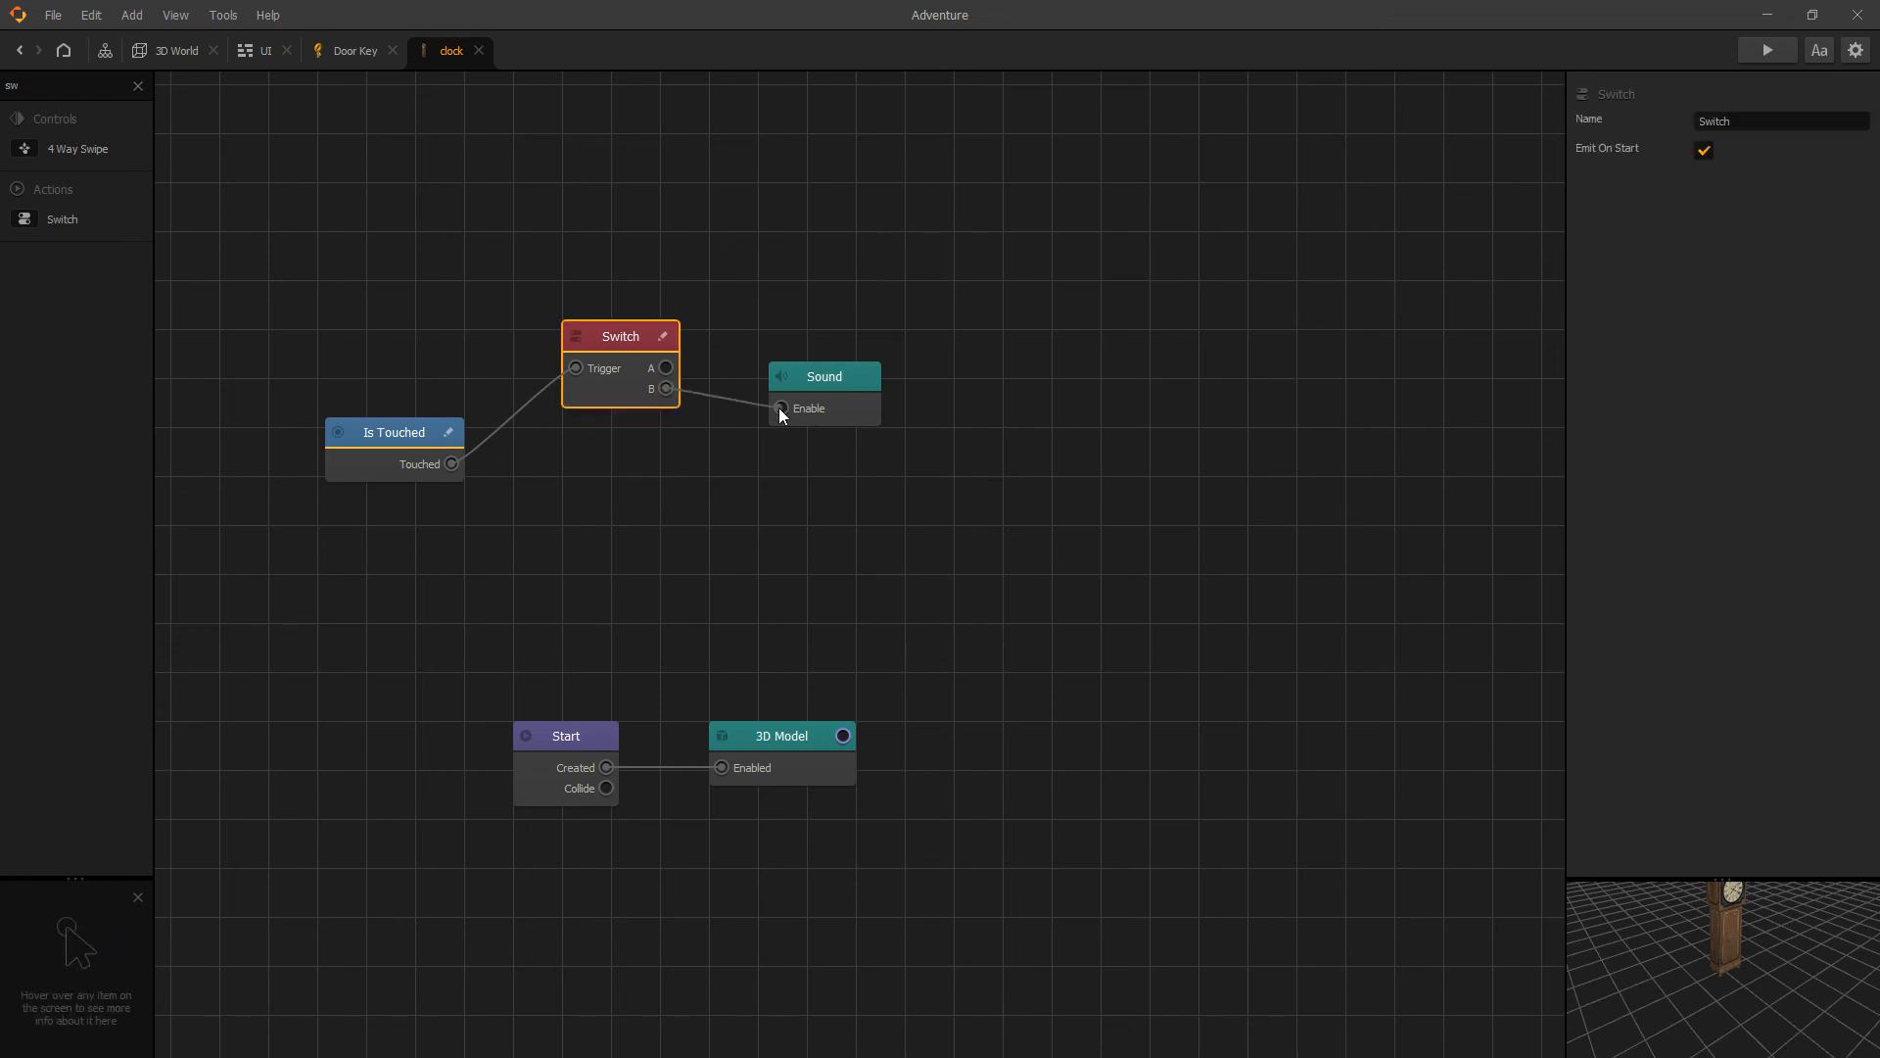
pyautogui.moveTo(388, 382)
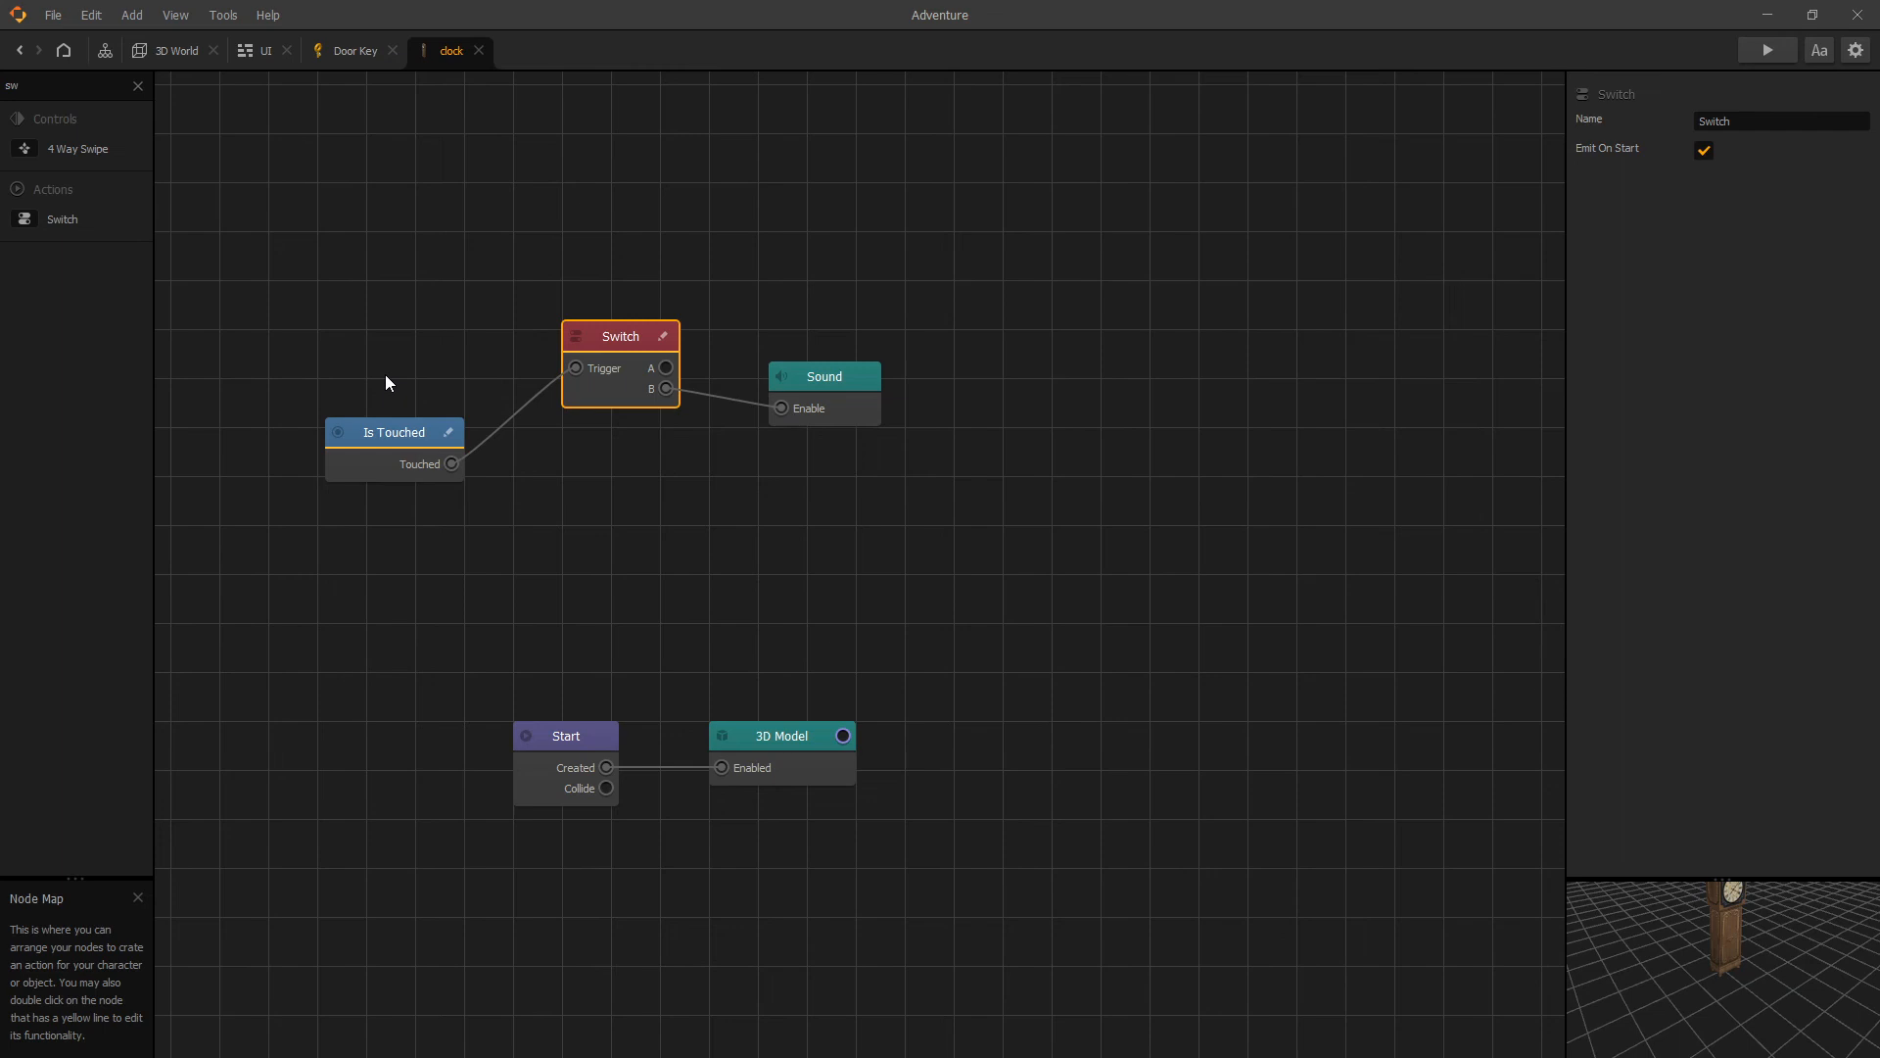
pyautogui.moveTo(524, 407)
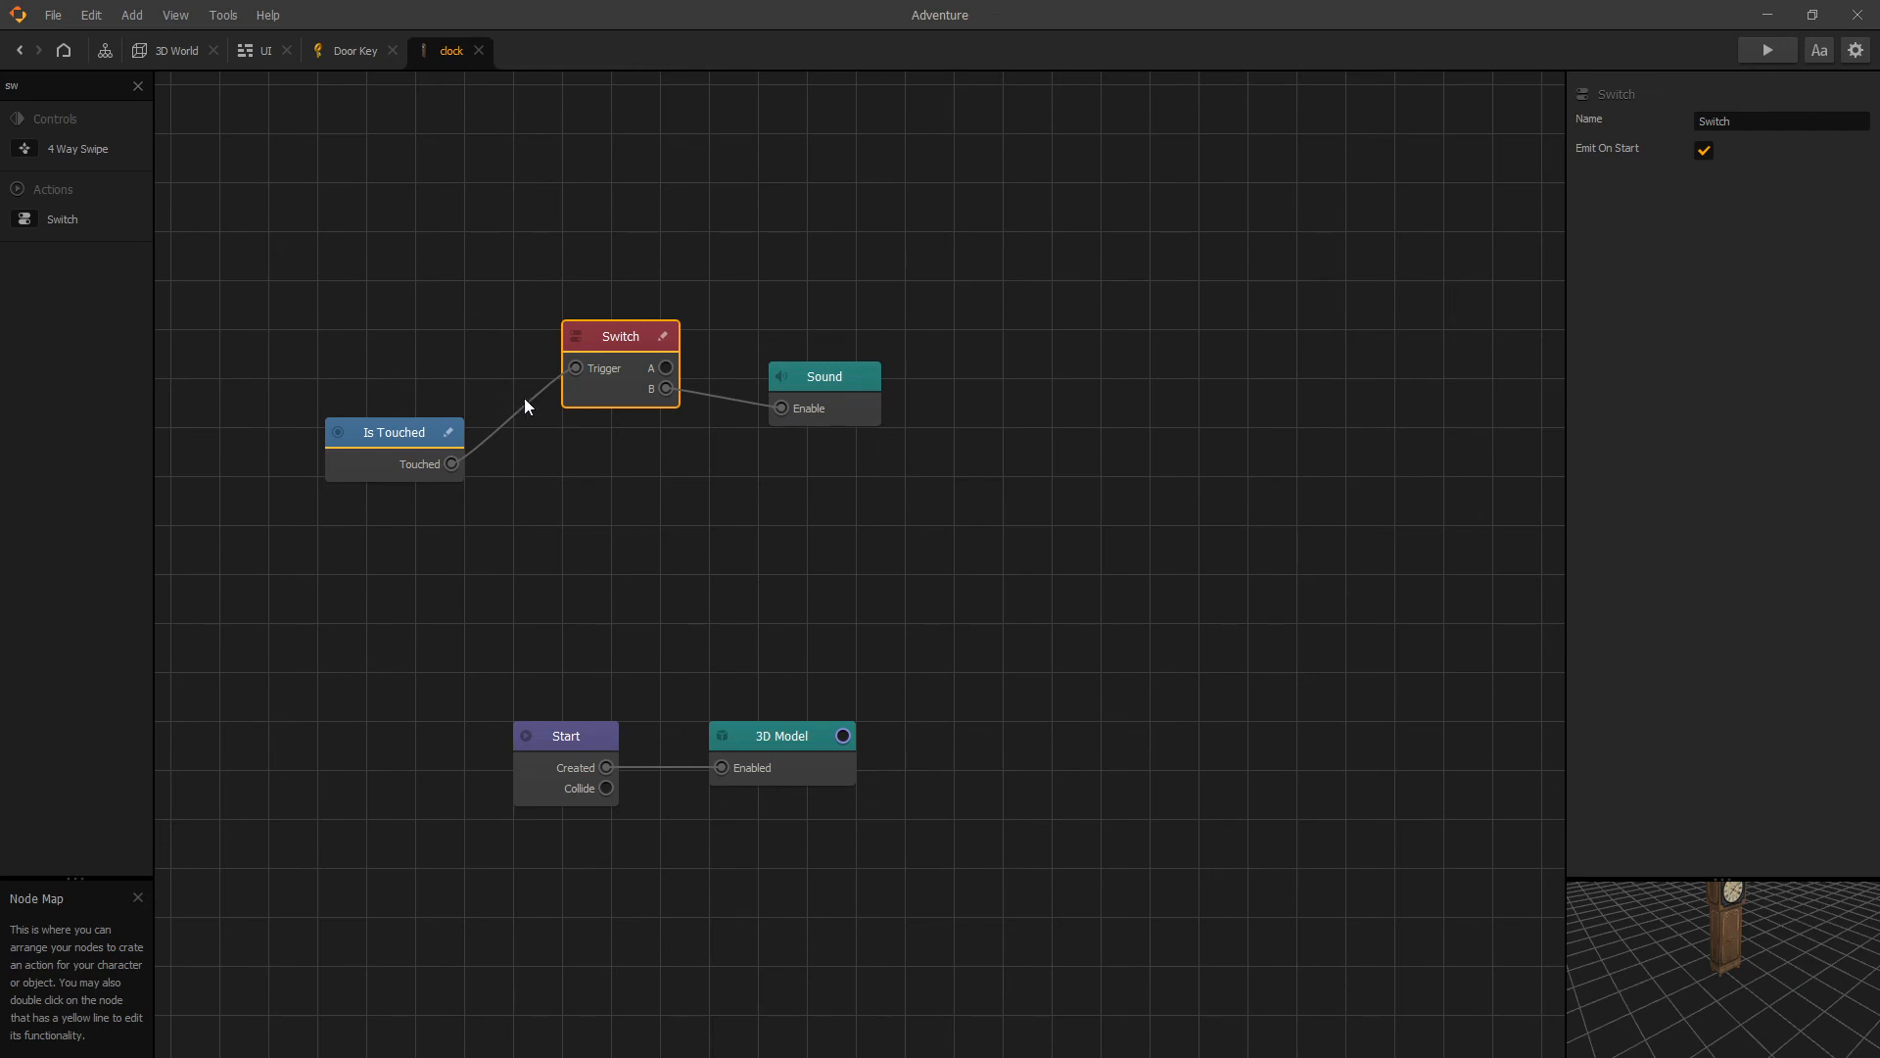
pyautogui.moveTo(694, 409)
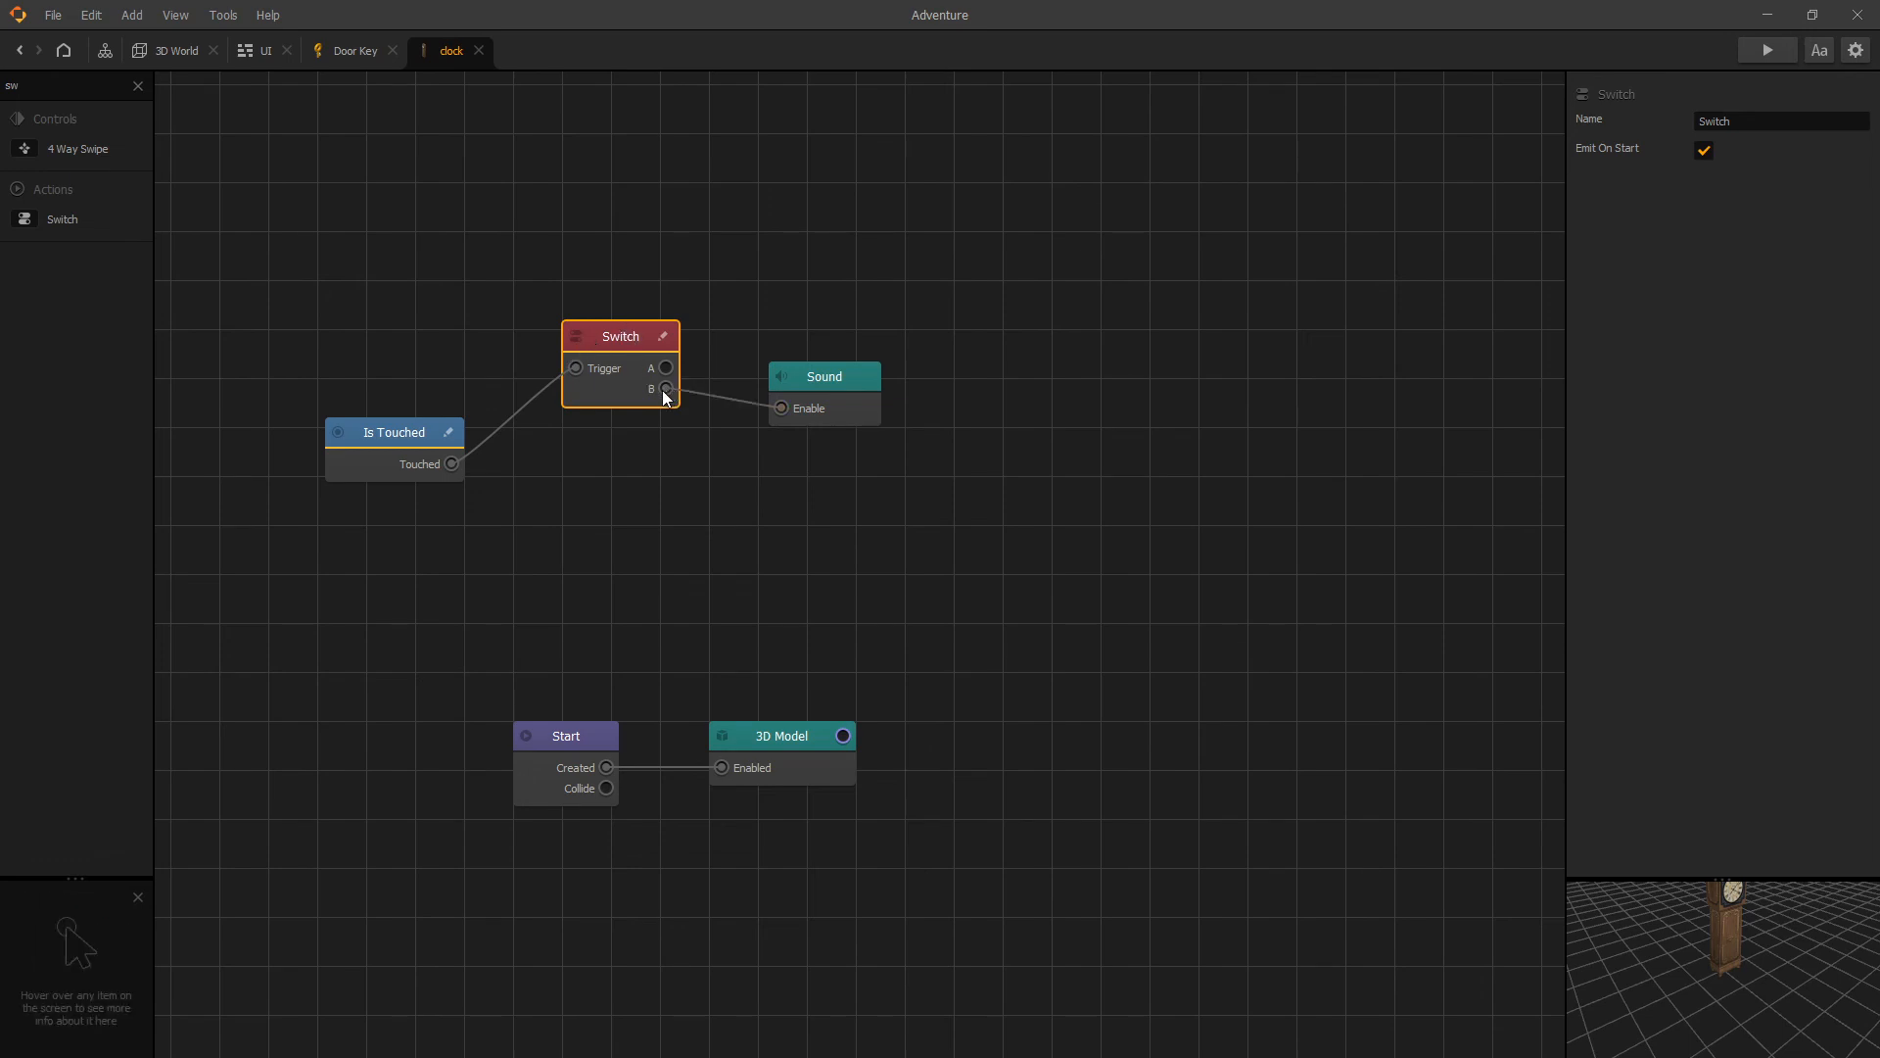
pyautogui.moveTo(671, 333)
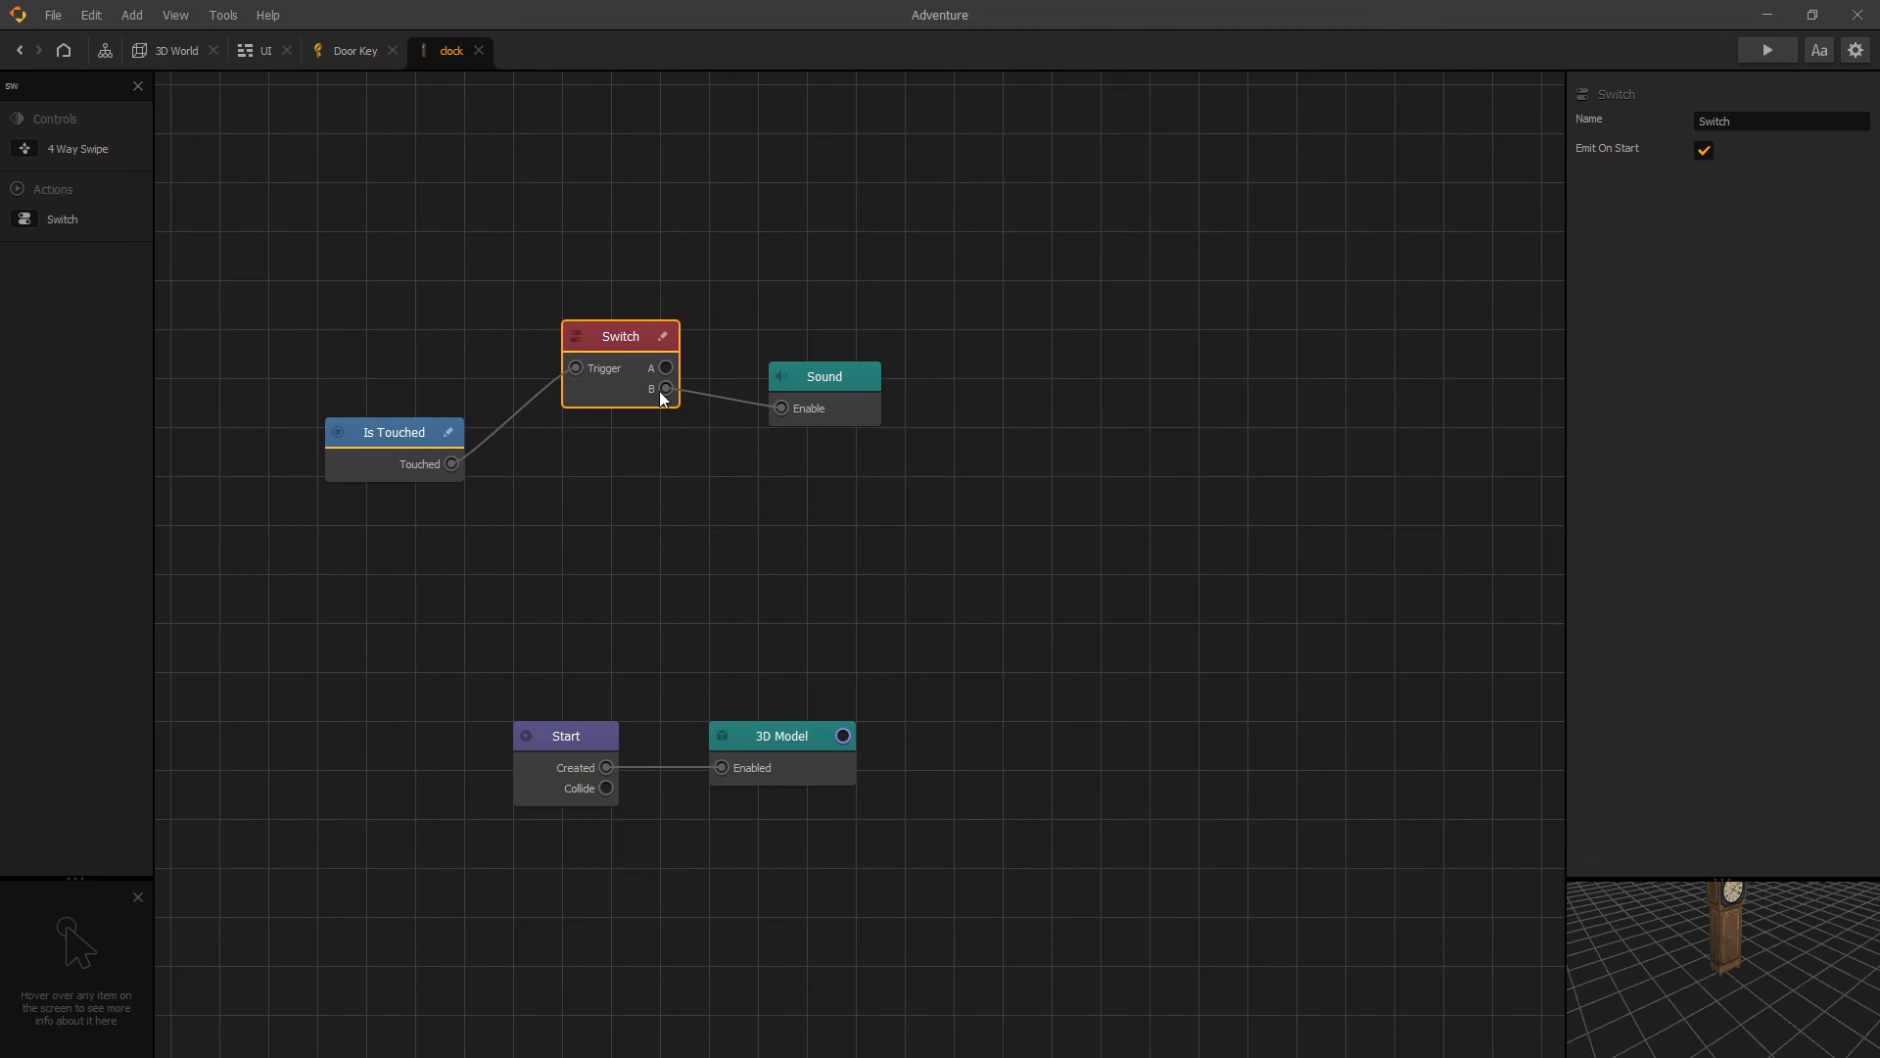
pyautogui.moveTo(777, 415)
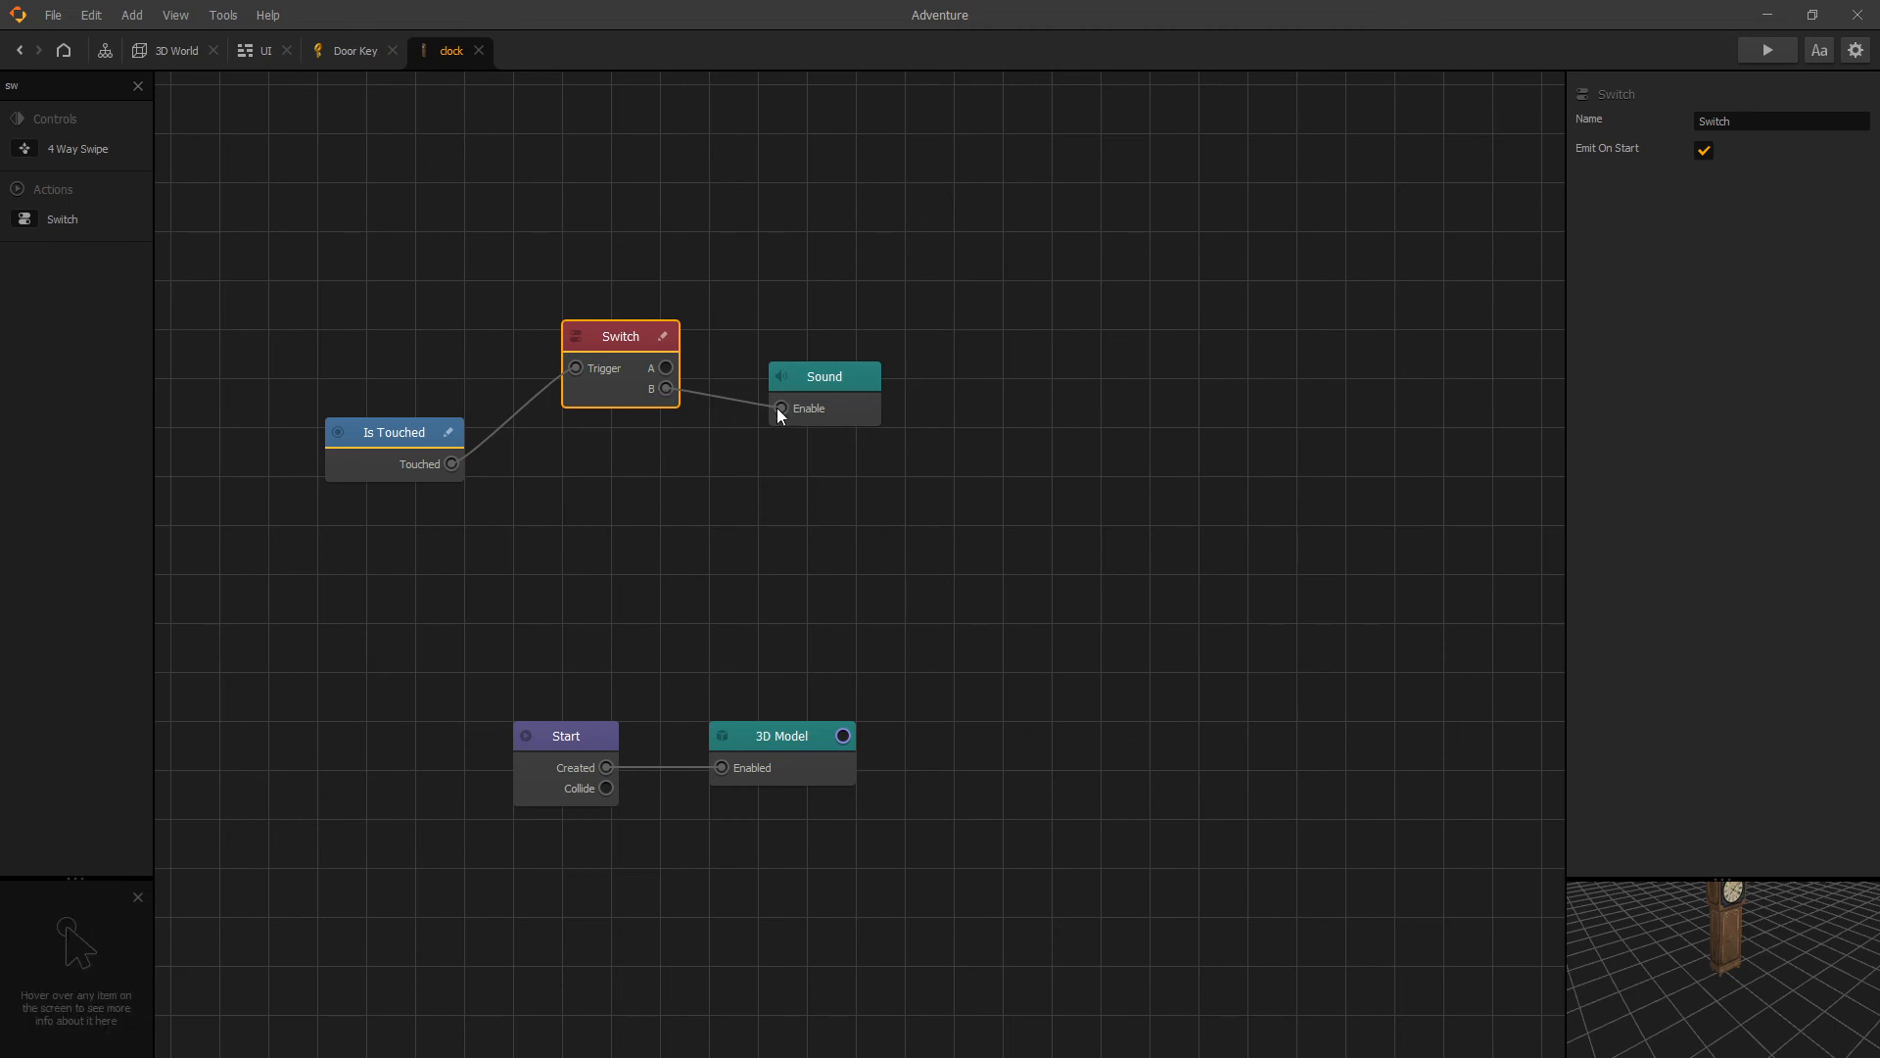
pyautogui.moveTo(840, 394)
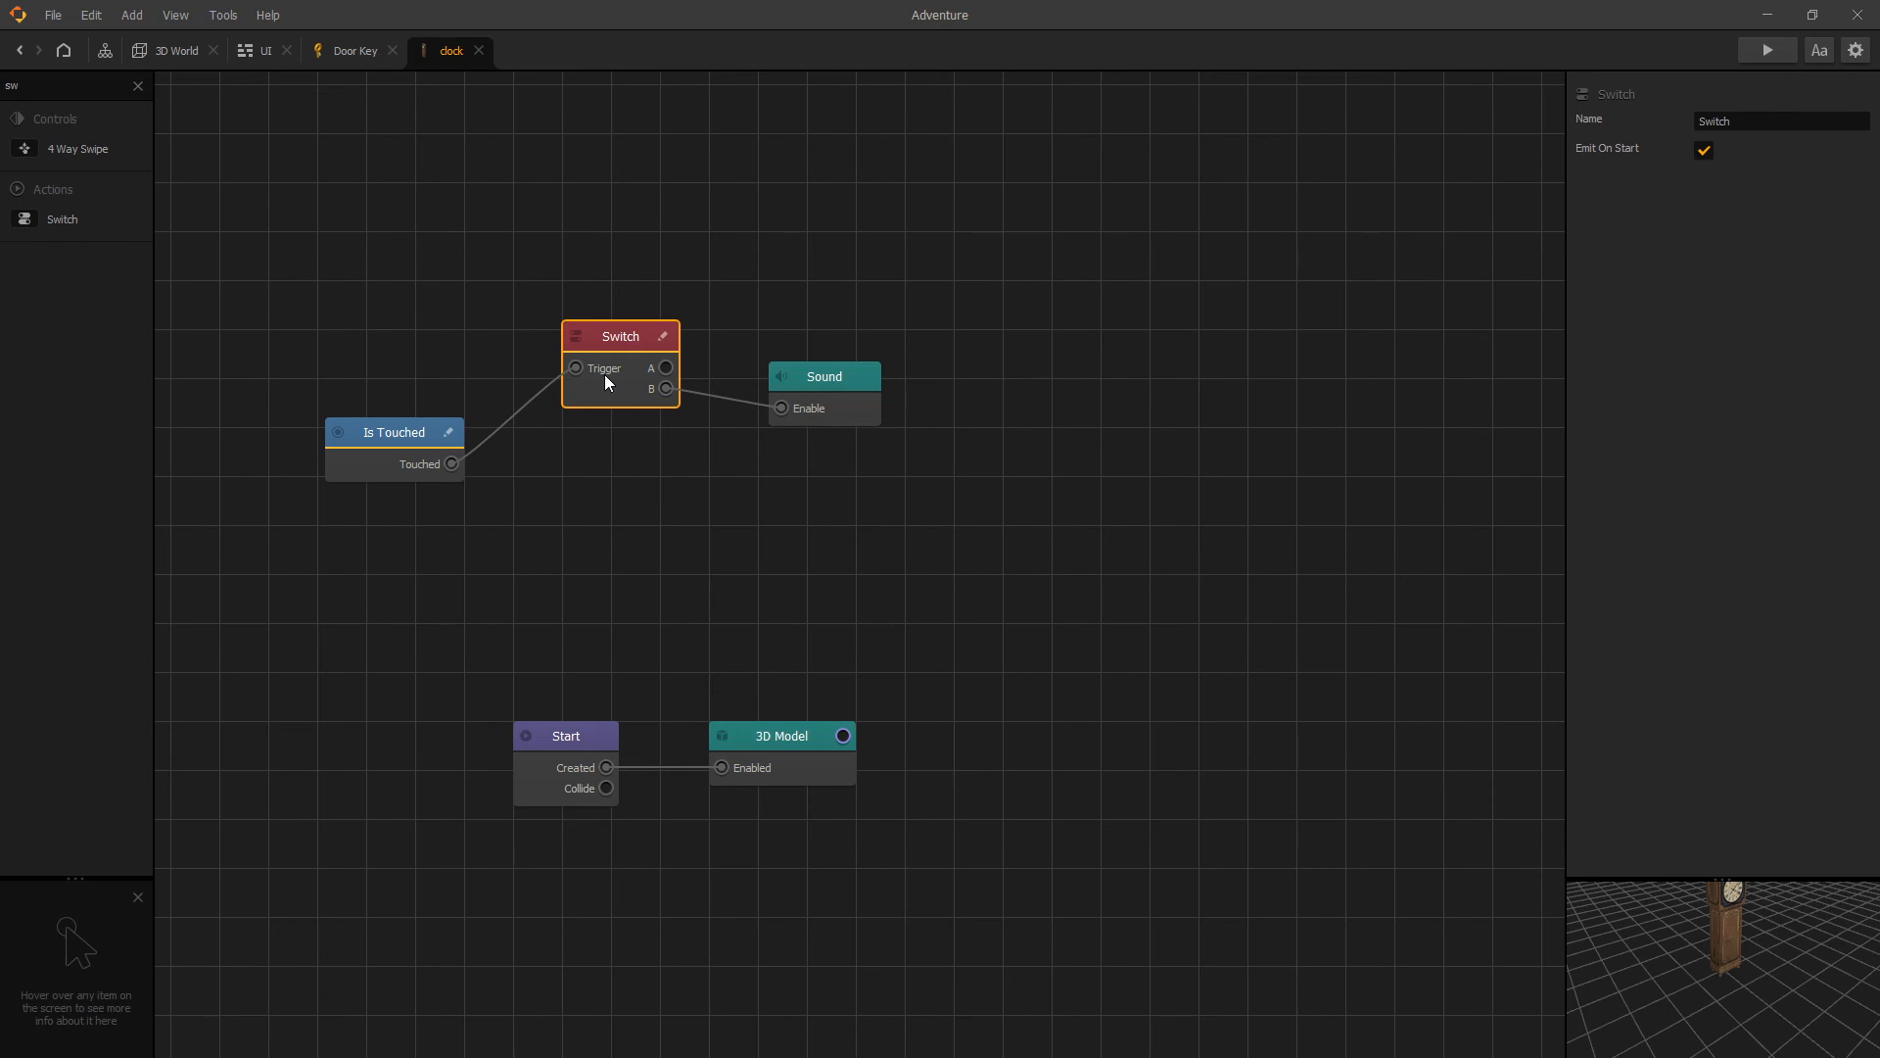
pyautogui.moveTo(428, 440)
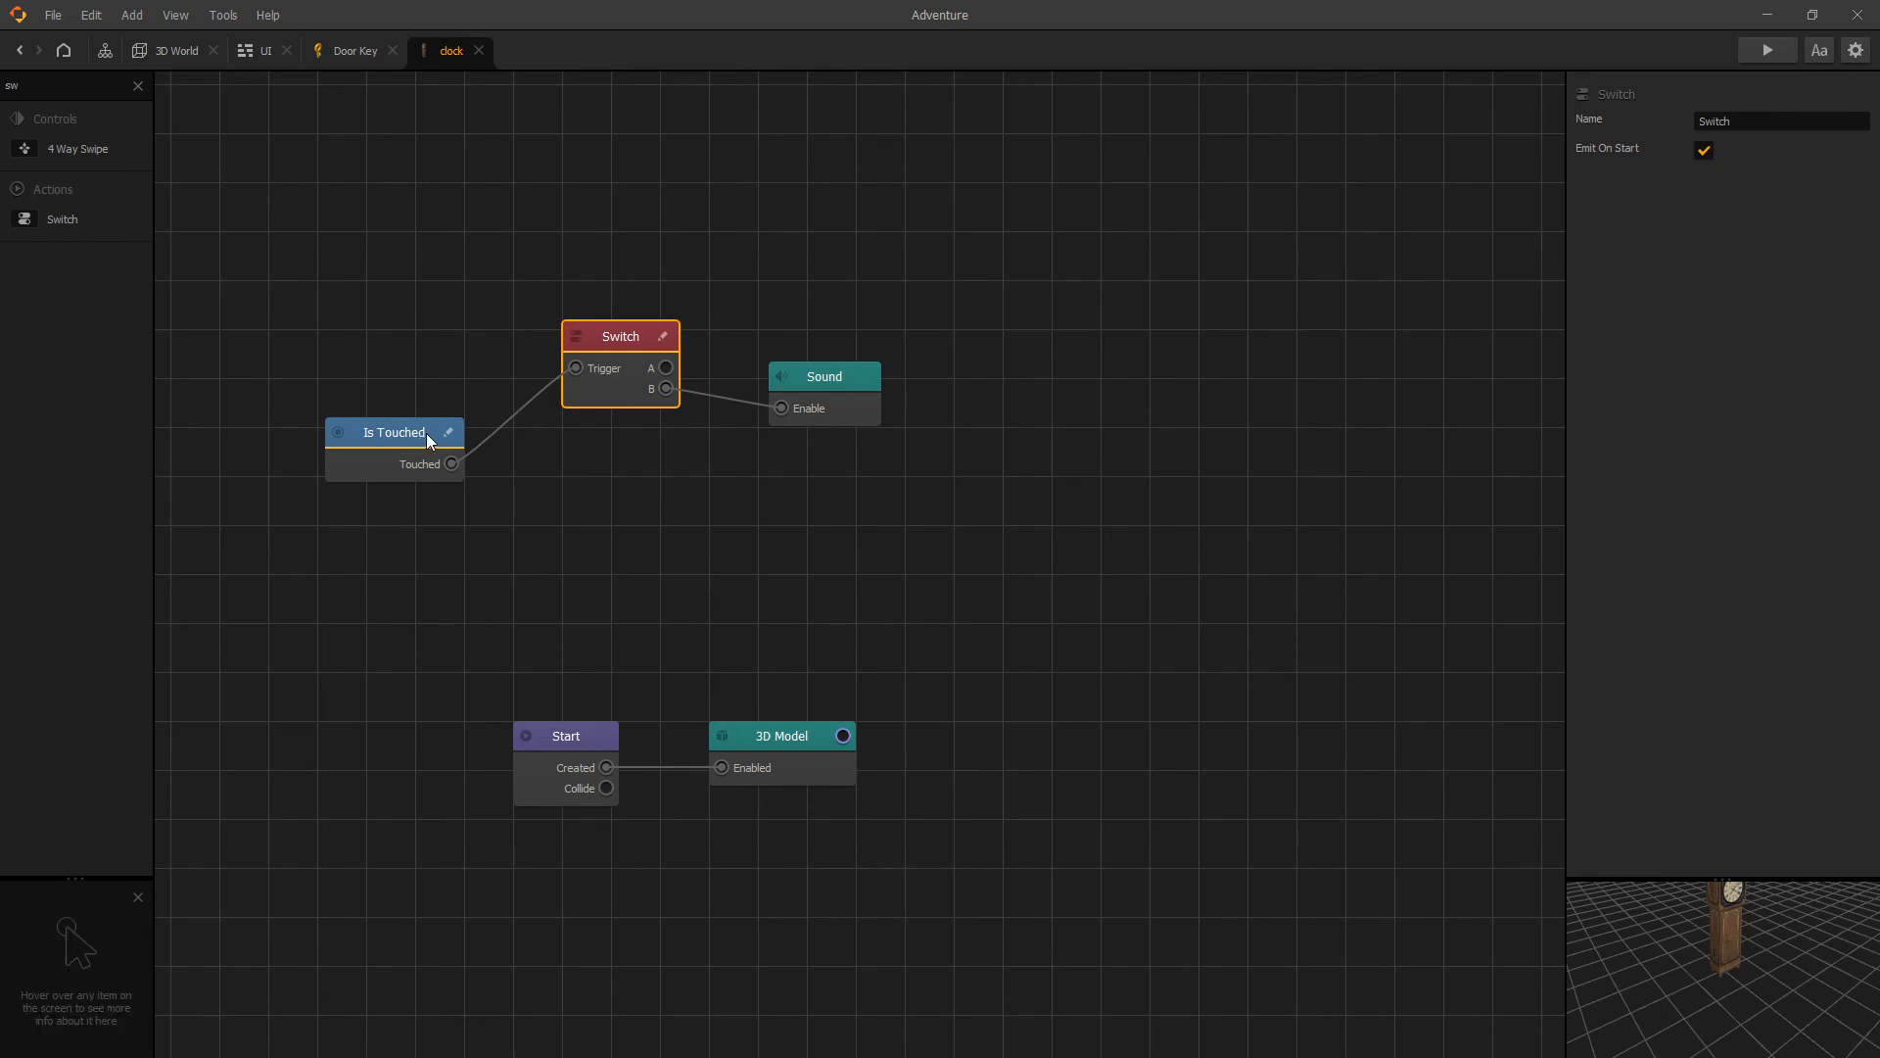
pyautogui.moveTo(658, 348)
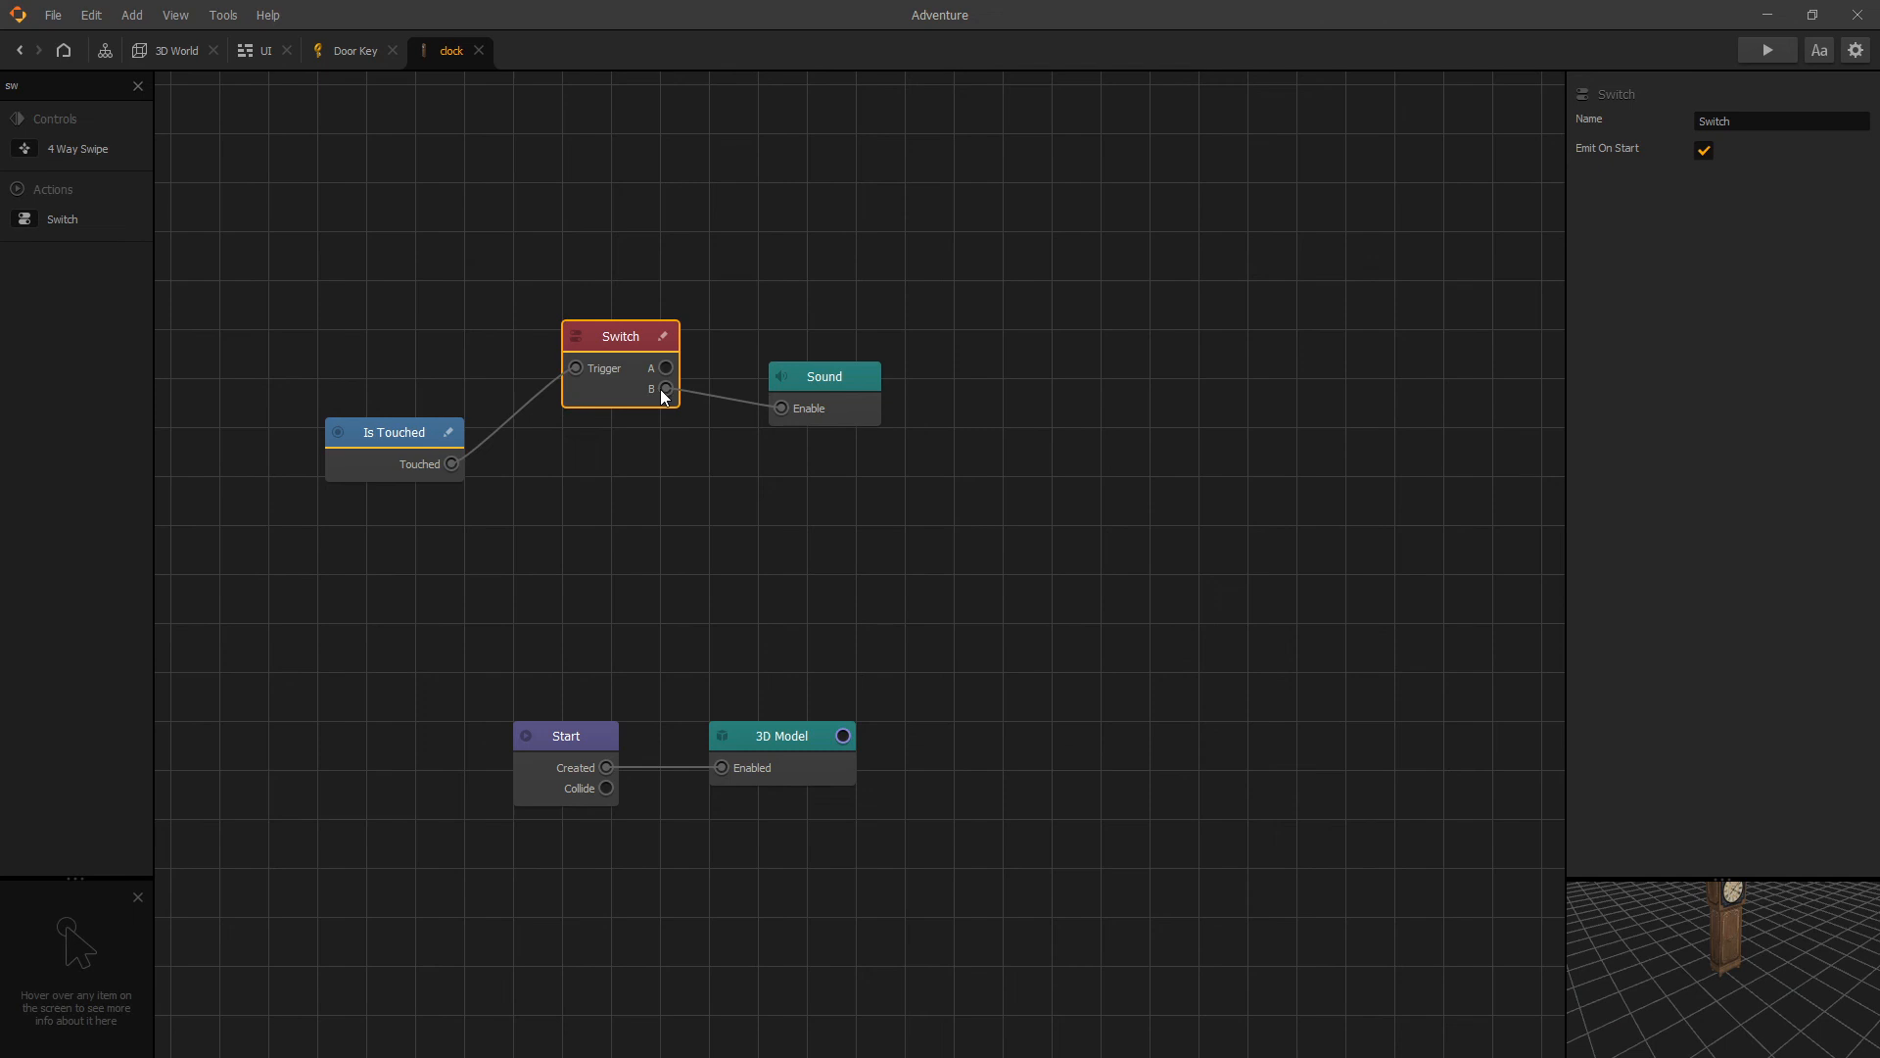
pyautogui.moveTo(666, 378)
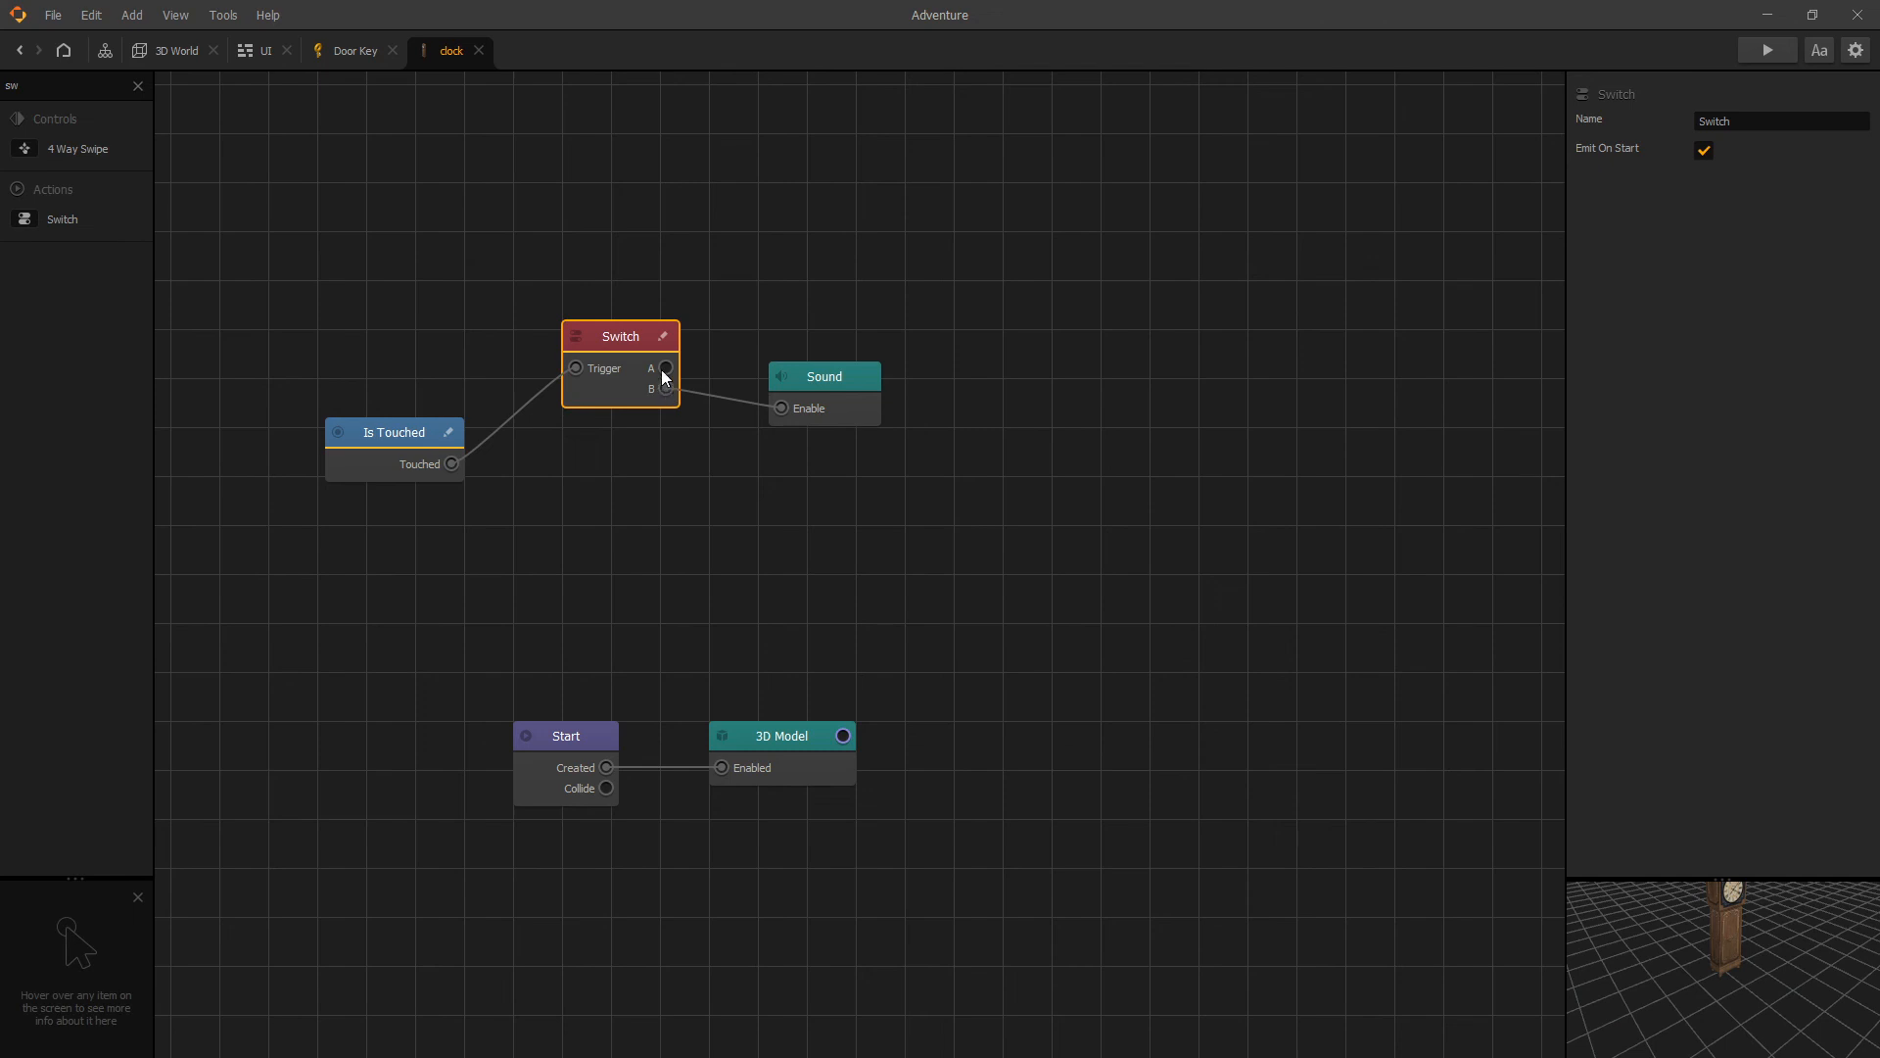
pyautogui.moveTo(666, 388); pyautogui.dragTo(782, 408)
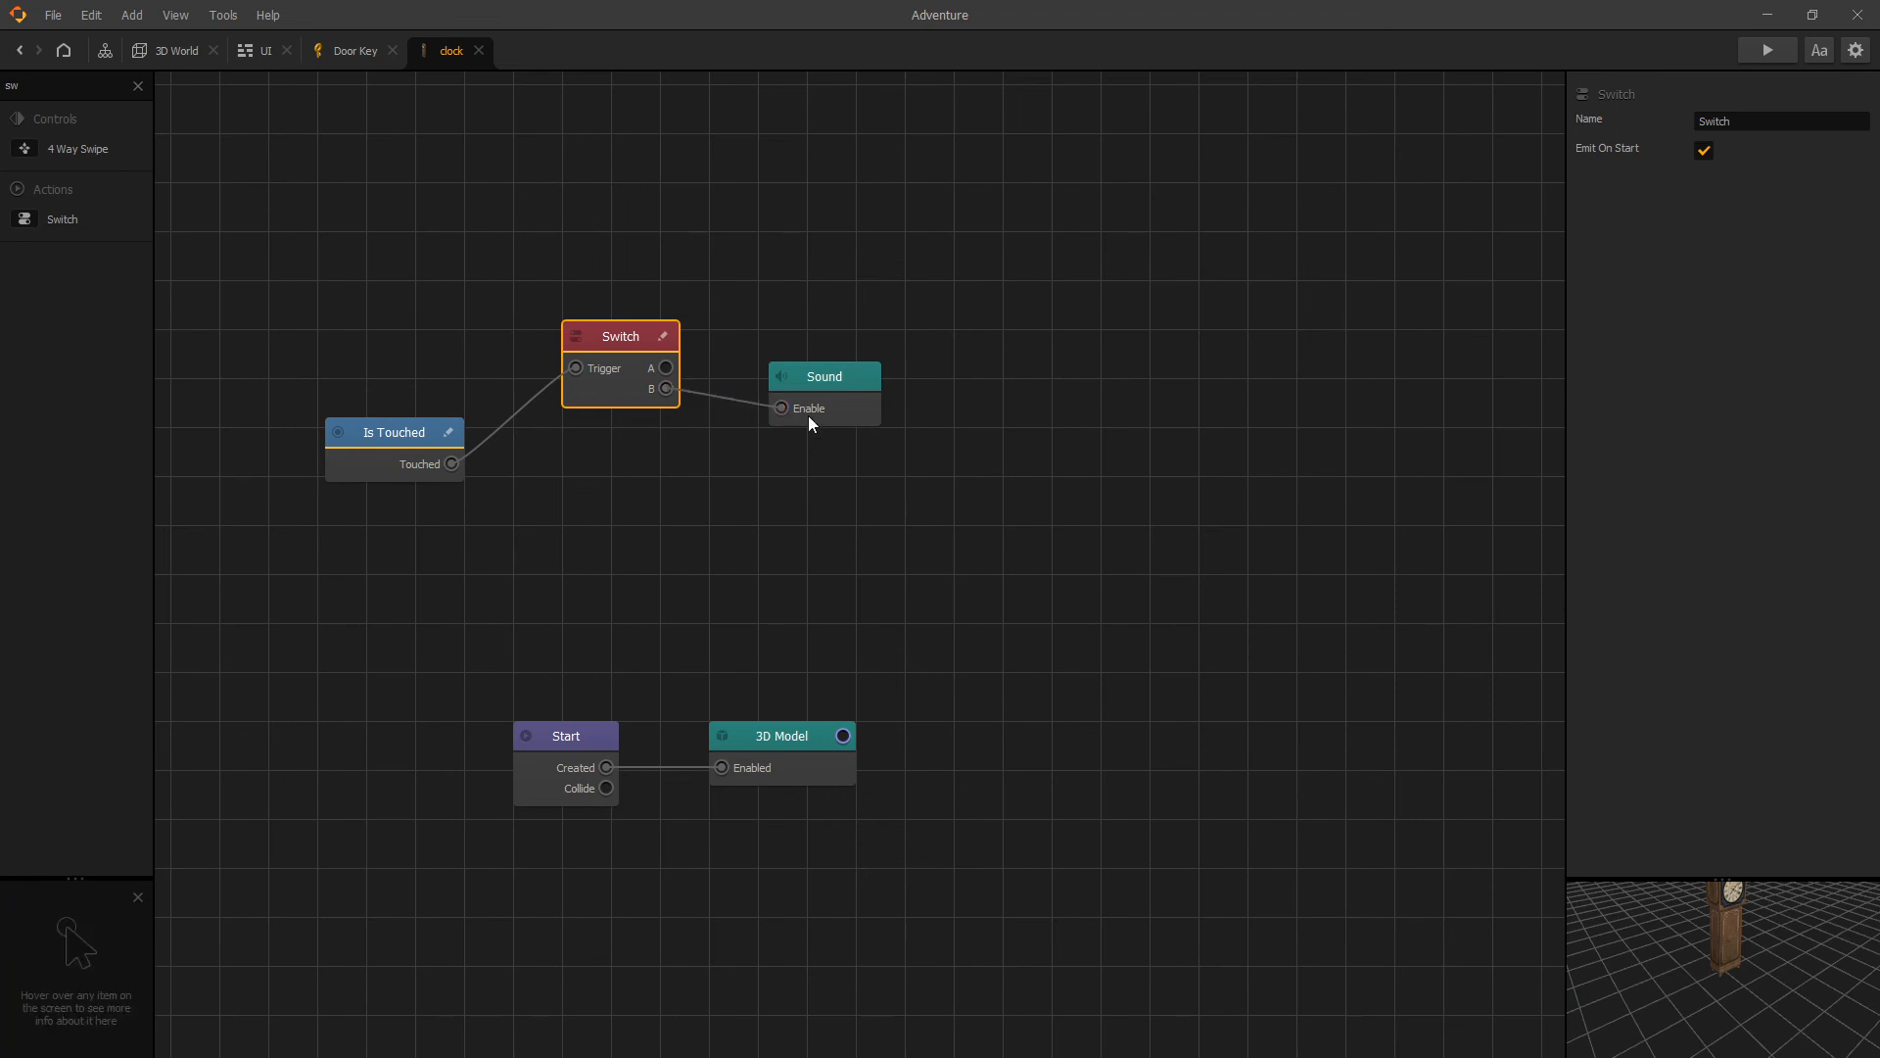
pyautogui.moveTo(638, 339)
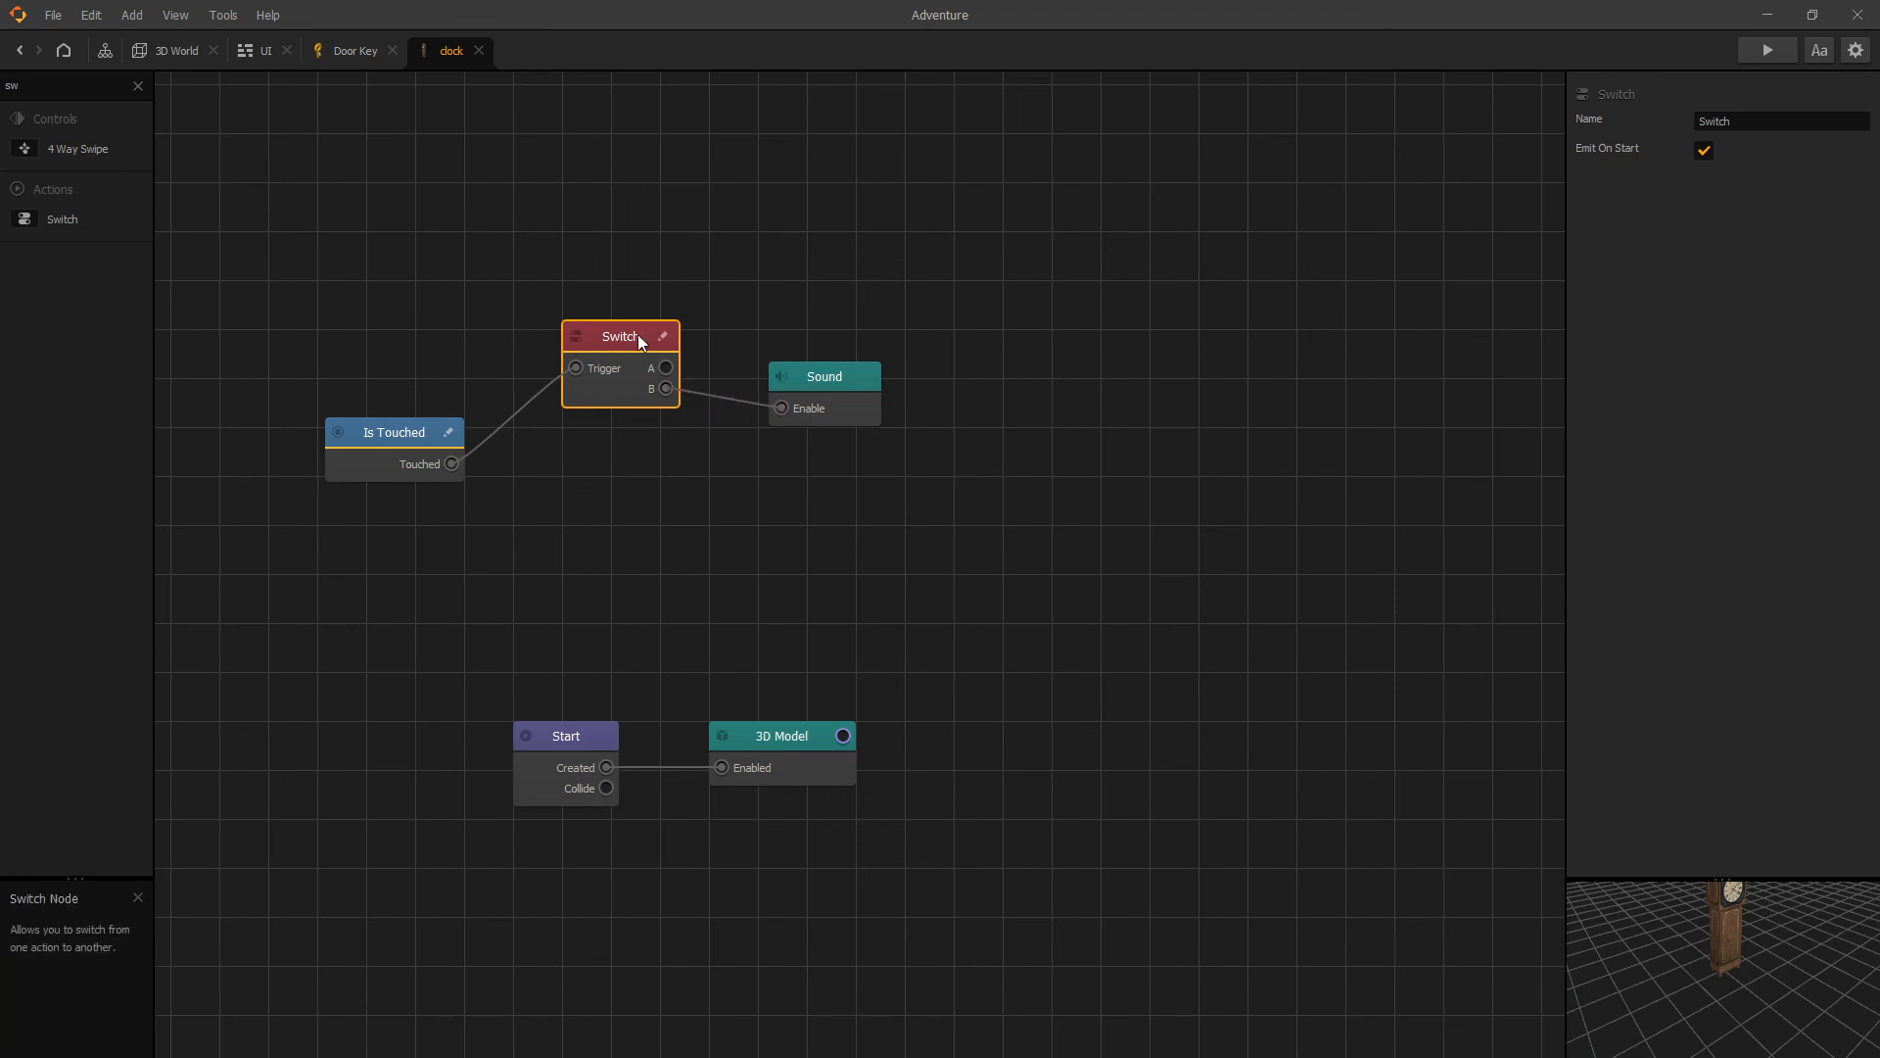
pyautogui.moveTo(656, 378)
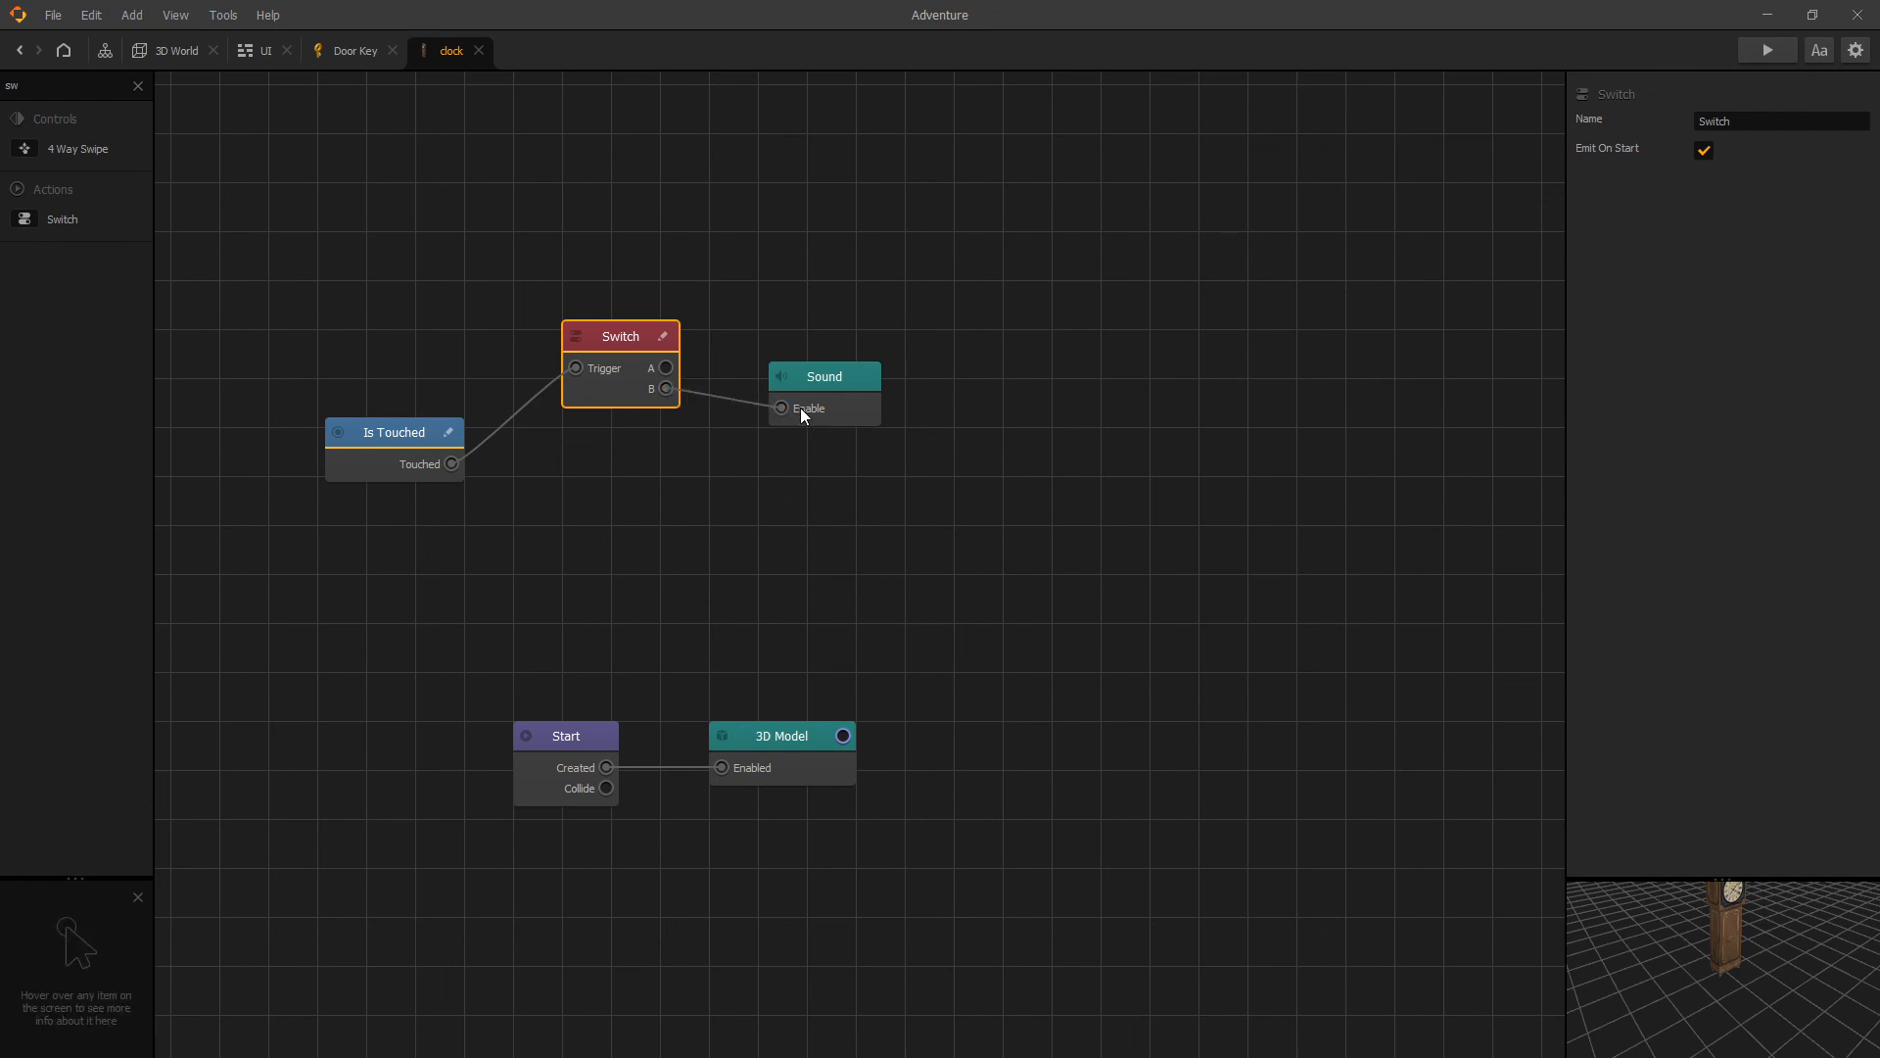
pyautogui.moveTo(752, 392)
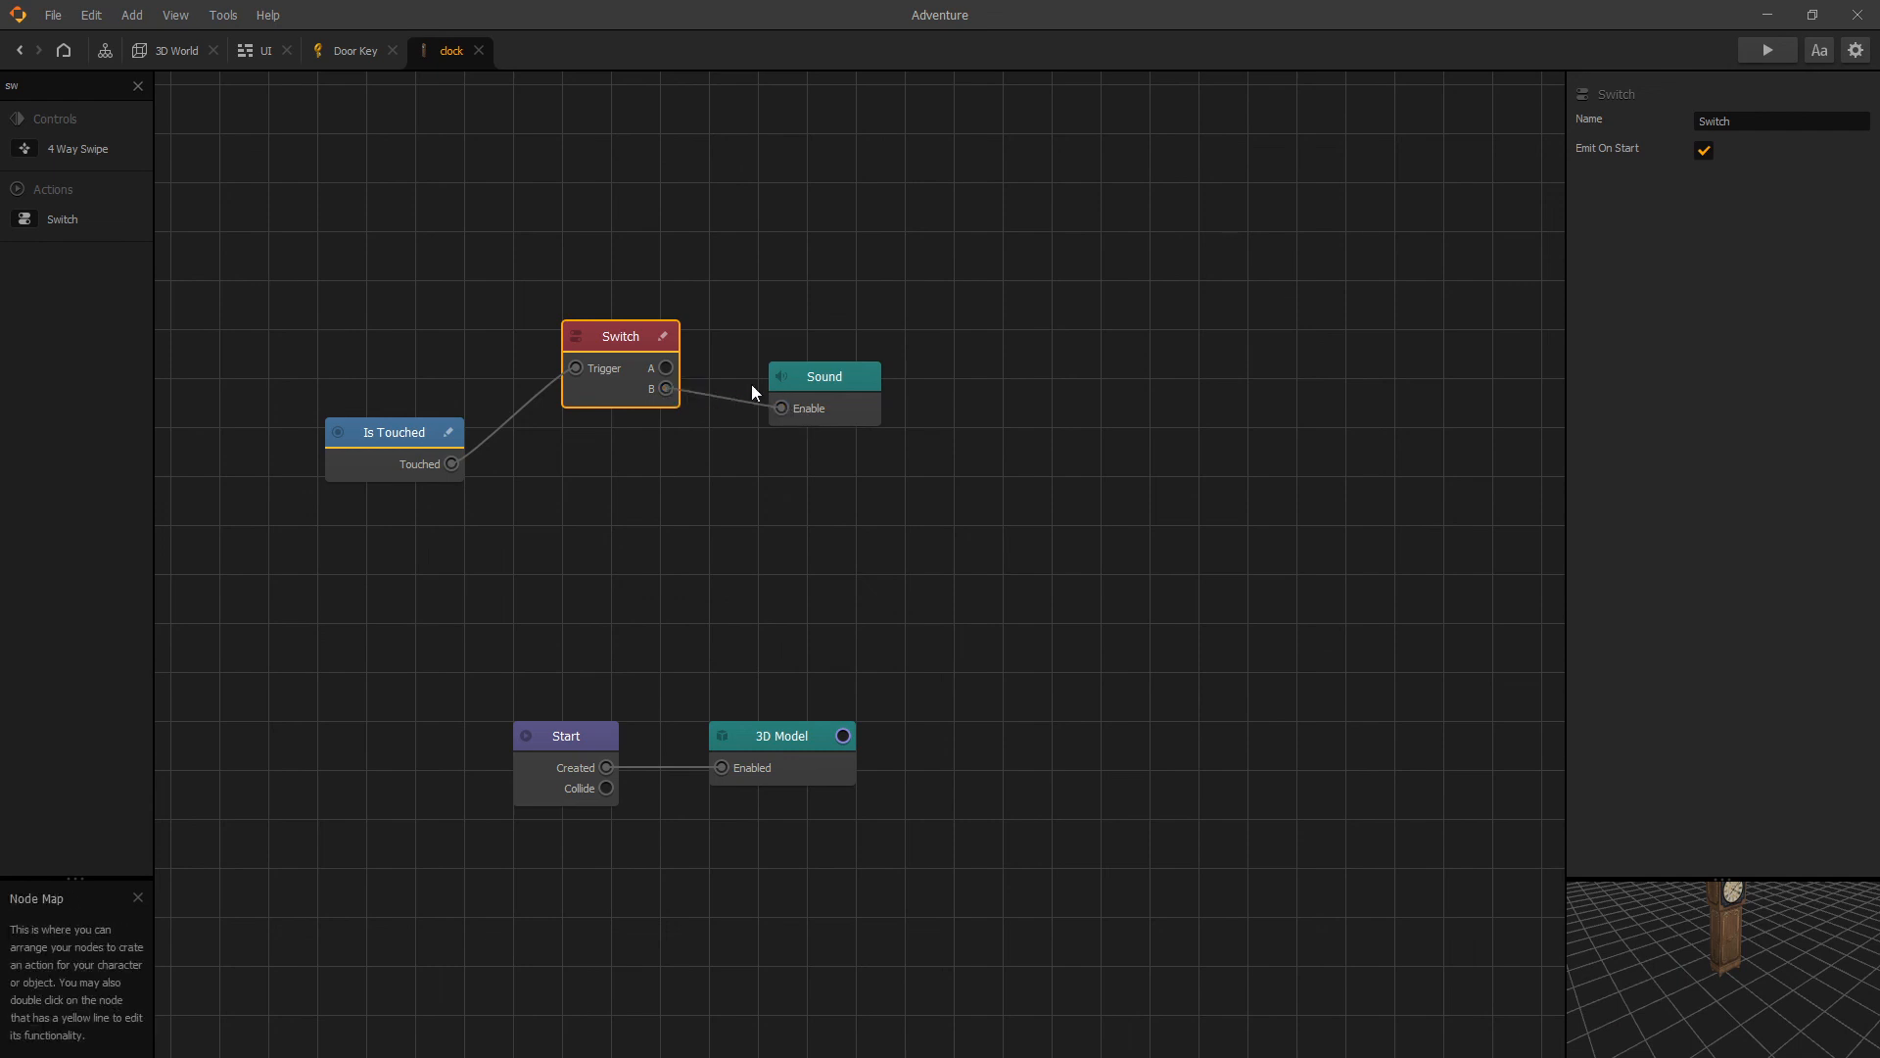
pyautogui.doubleClick(621, 335)
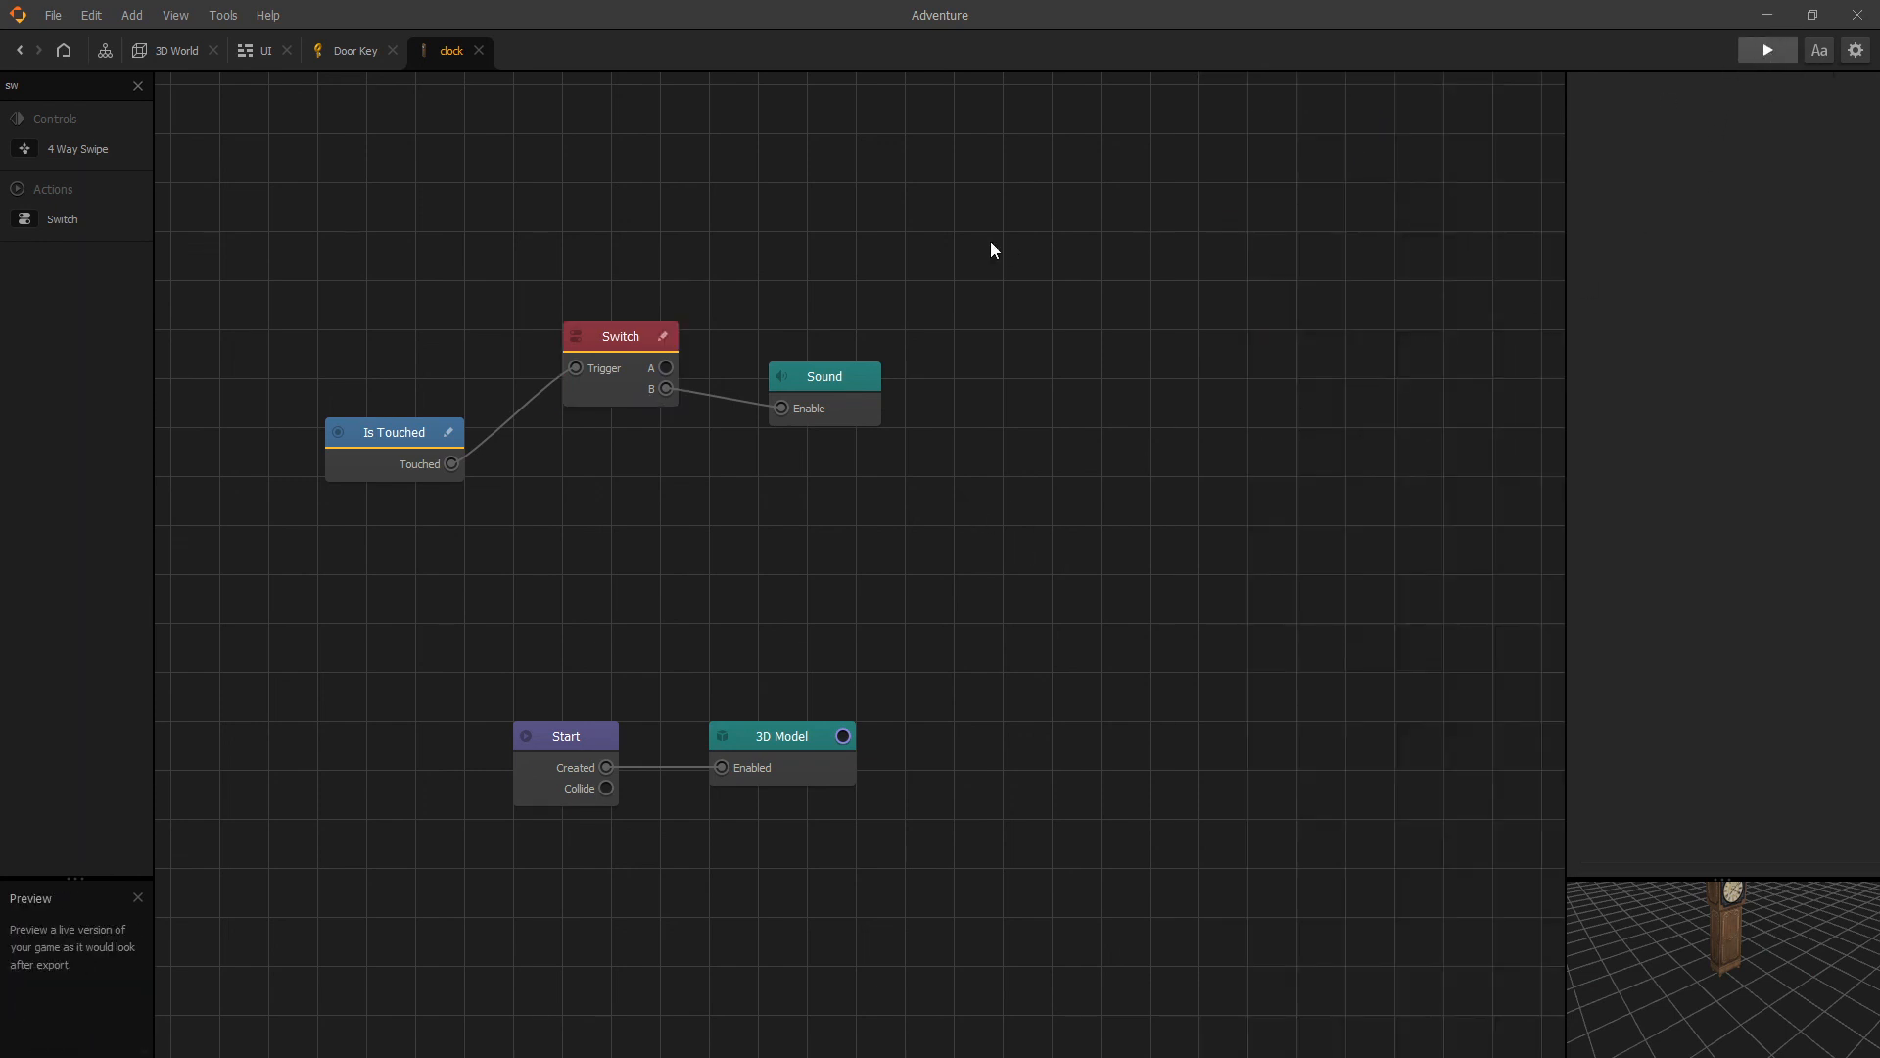
# Start the game preview and touch the clock to toggle its music
pyautogui.click(1765, 51)
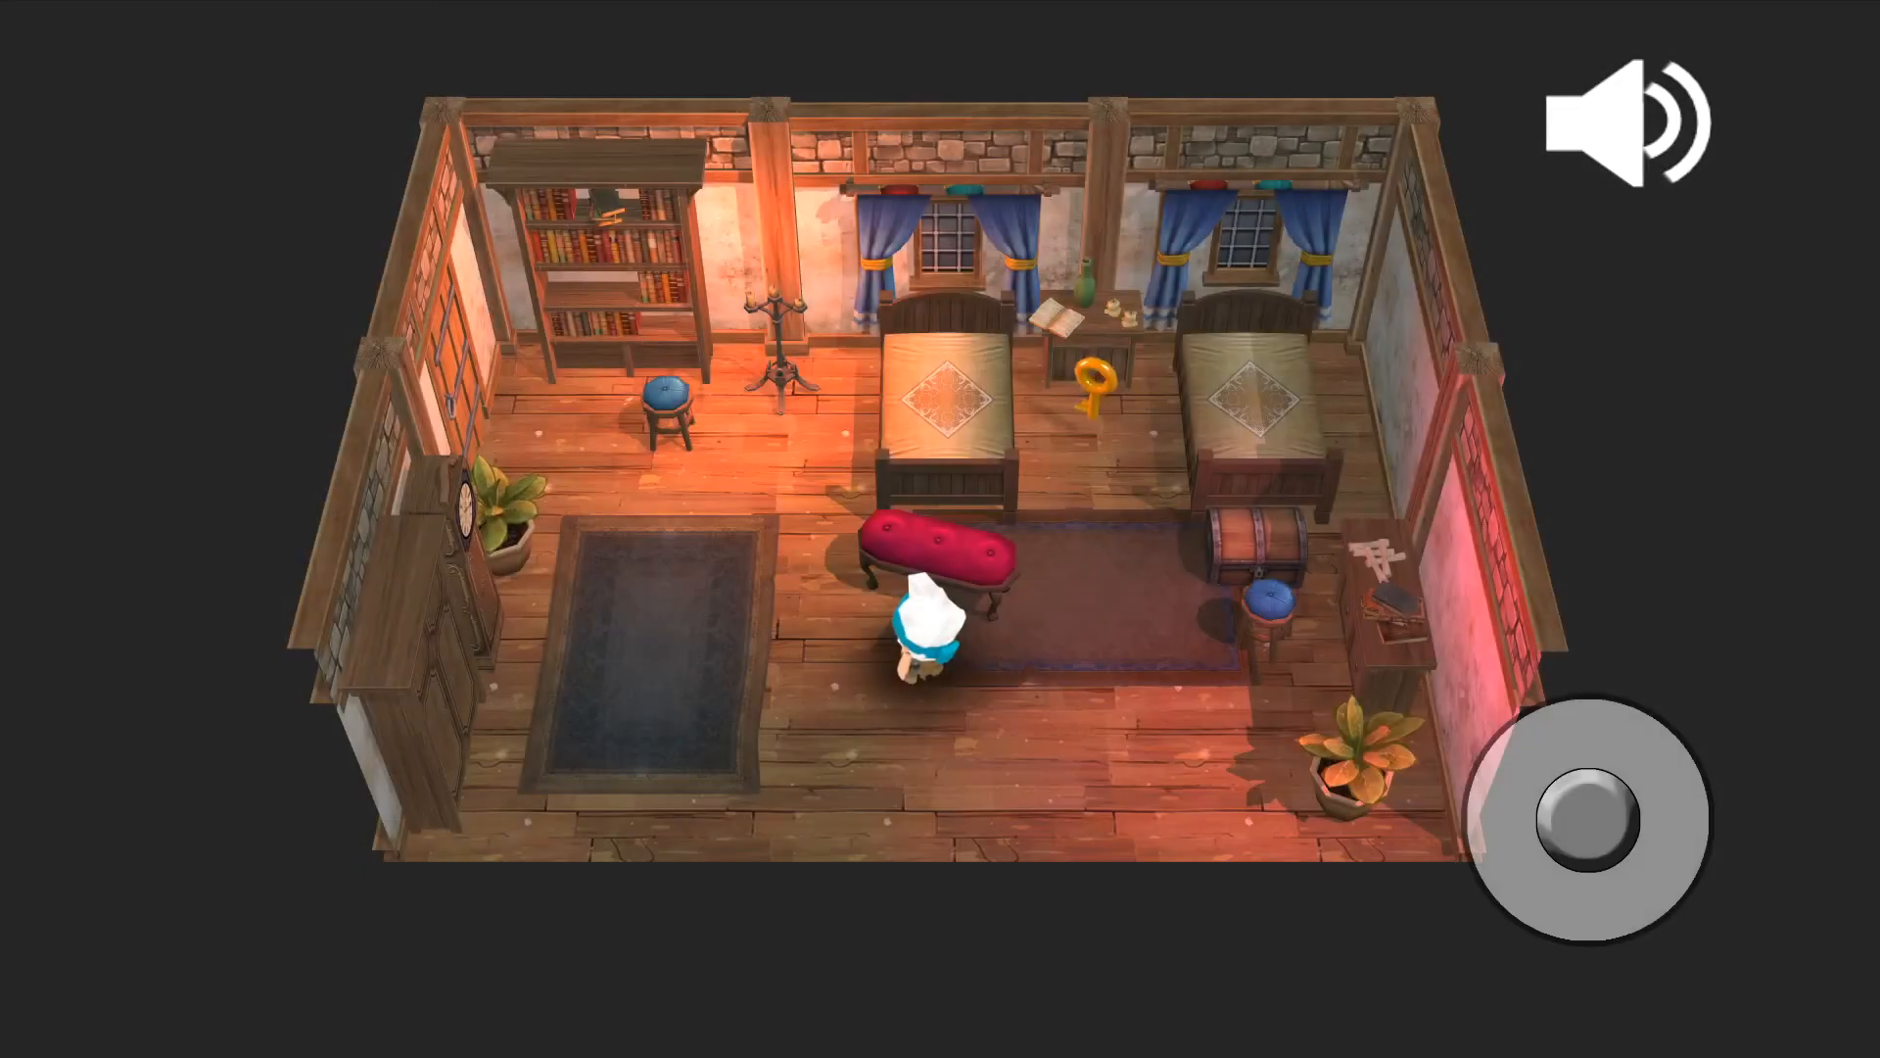
pyautogui.click(1631, 119)
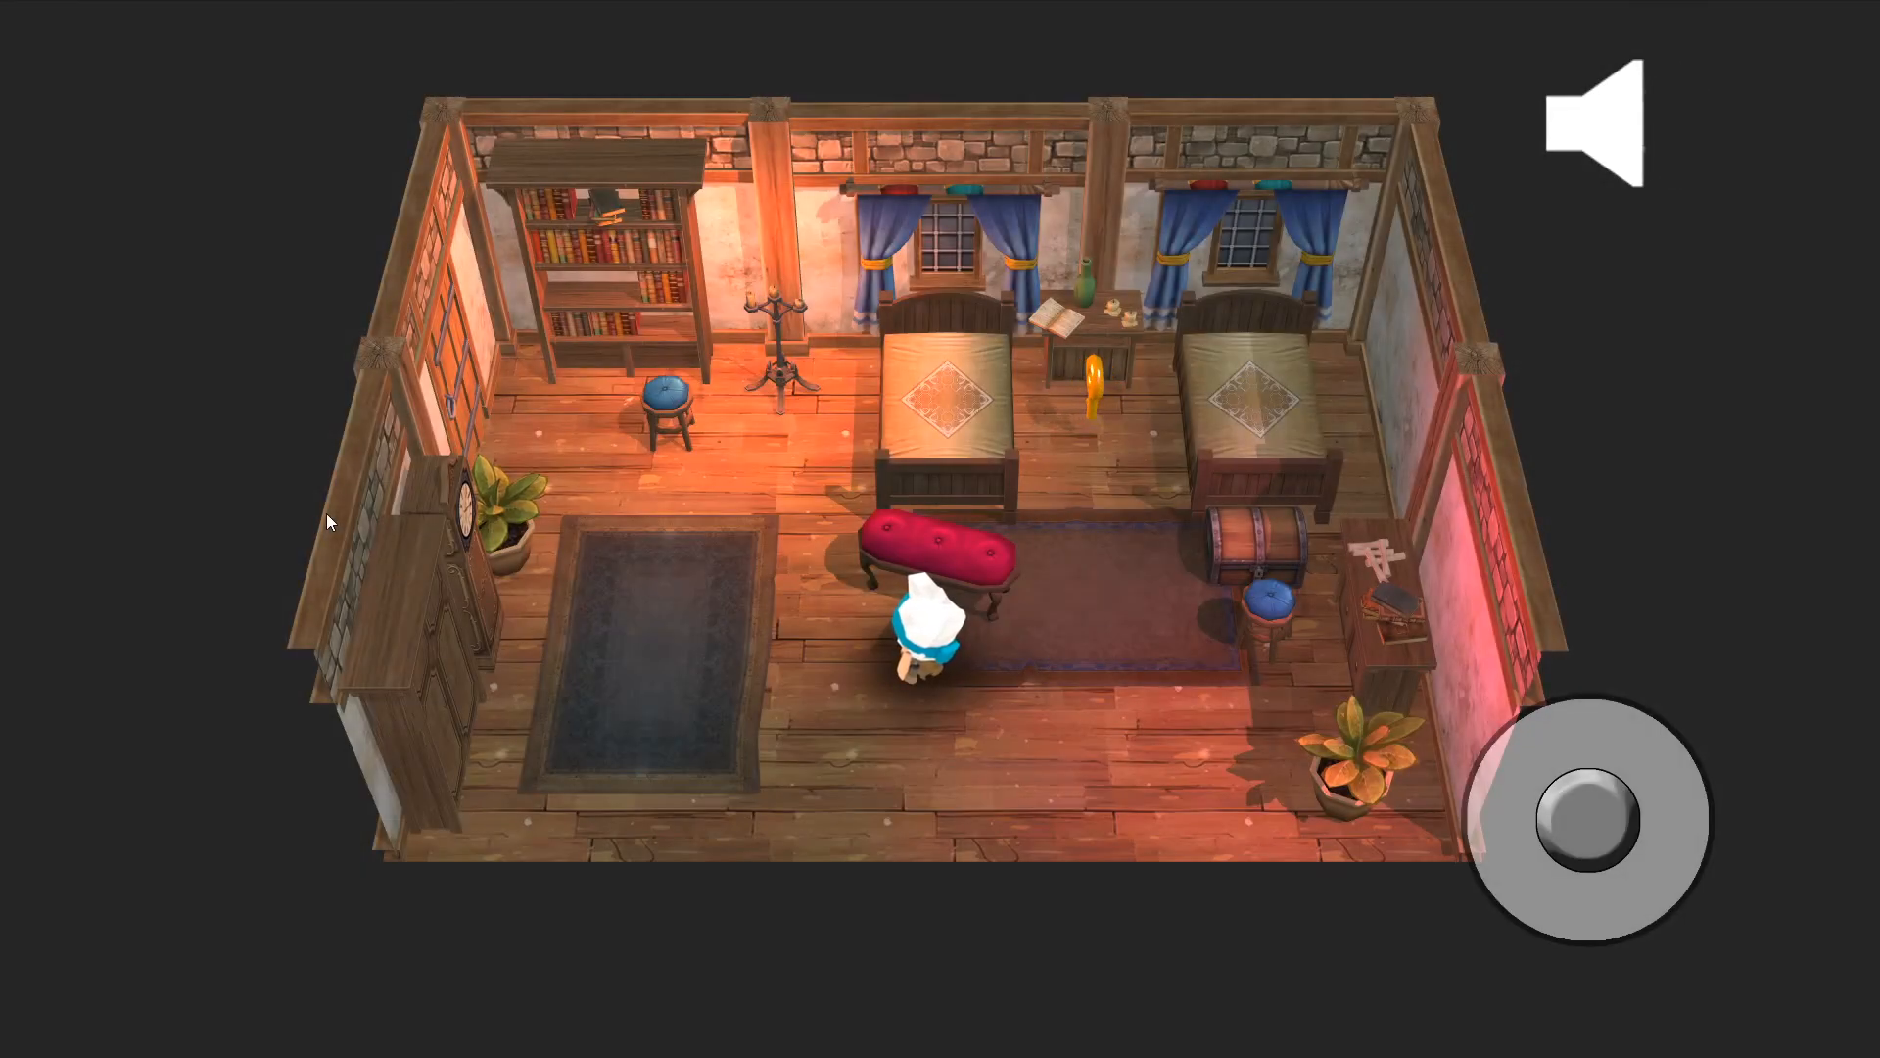